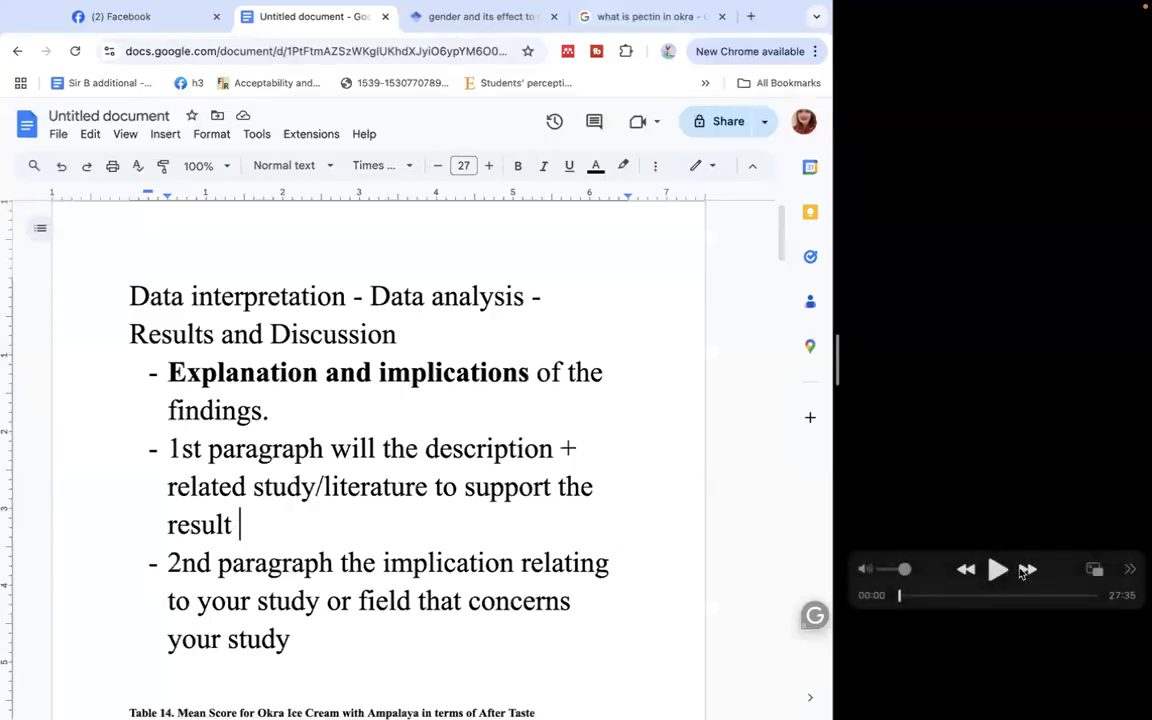
- Bold 'Data interpretation' at the start of the document heading
left_click(997, 569)
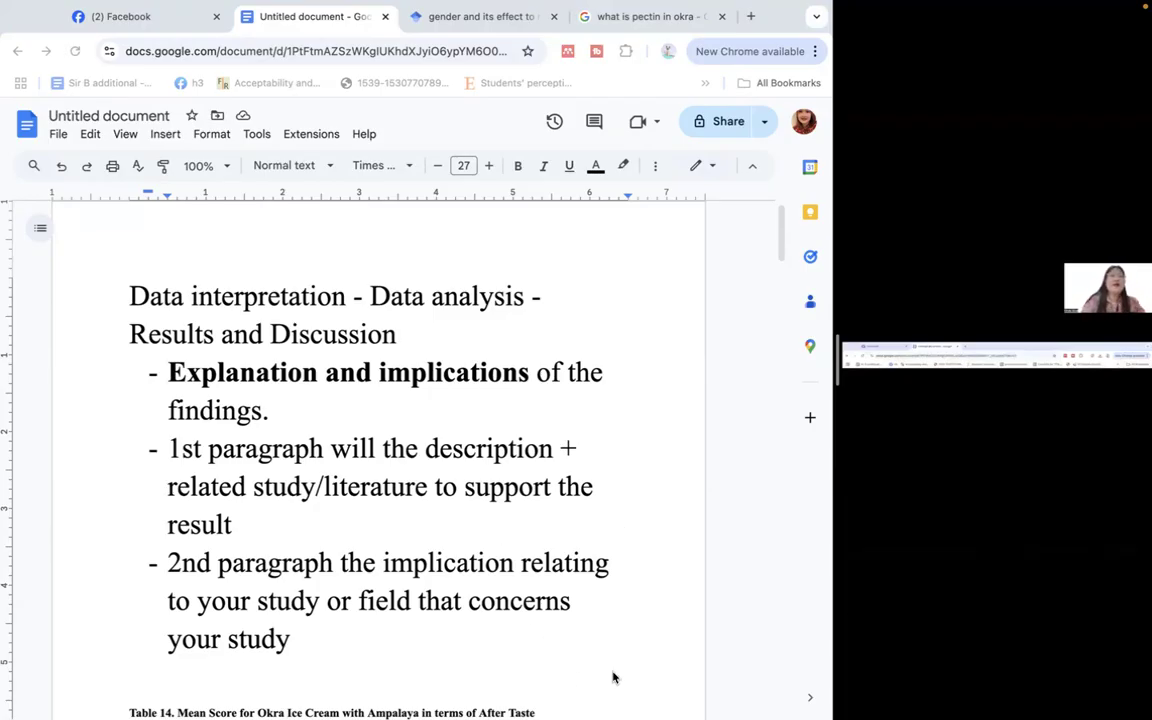
mouse_move(451, 668)
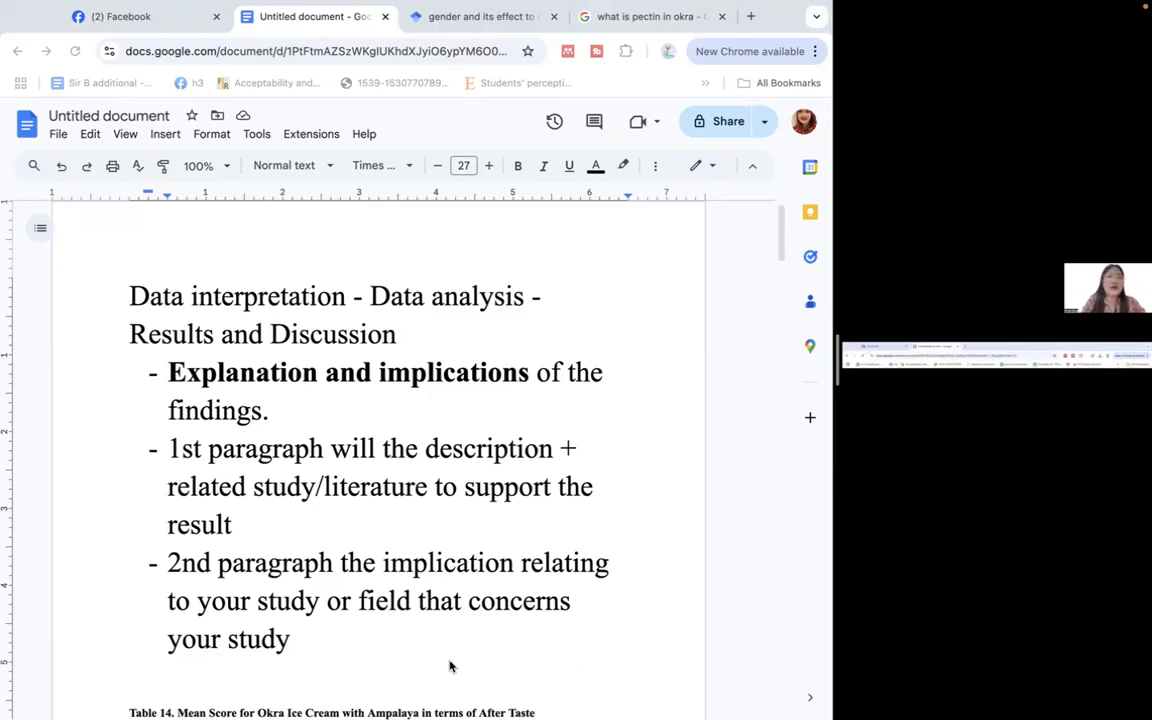
mouse_move(358, 523)
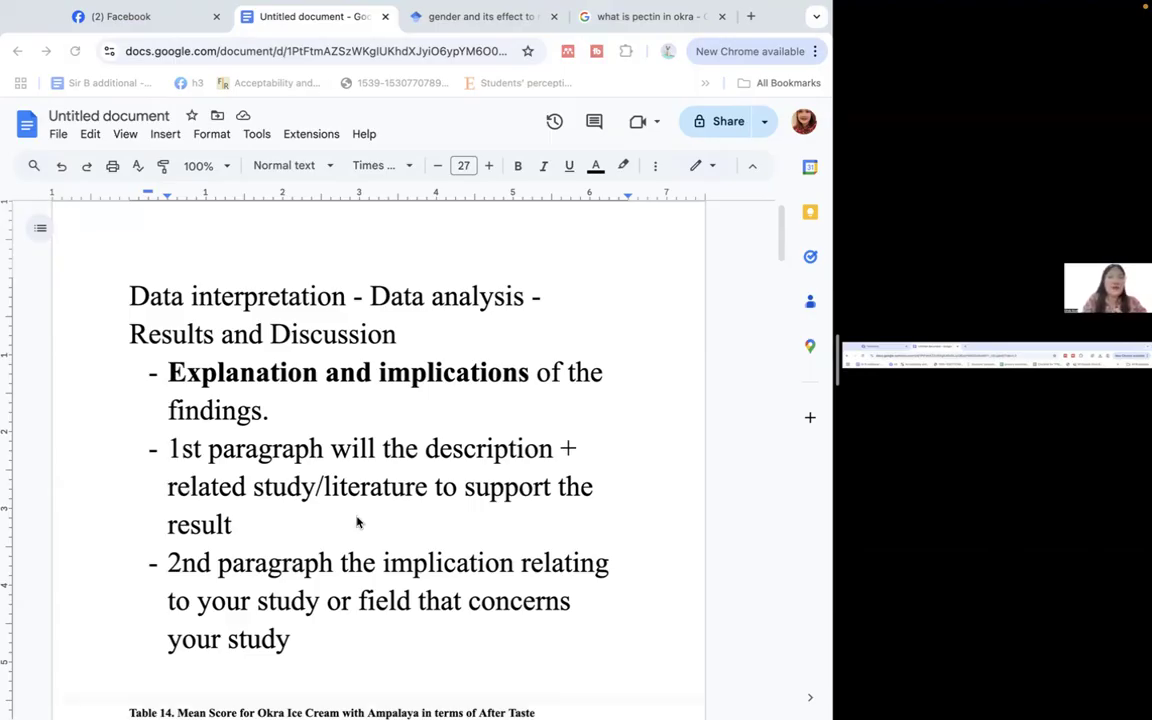
left_click(245, 525)
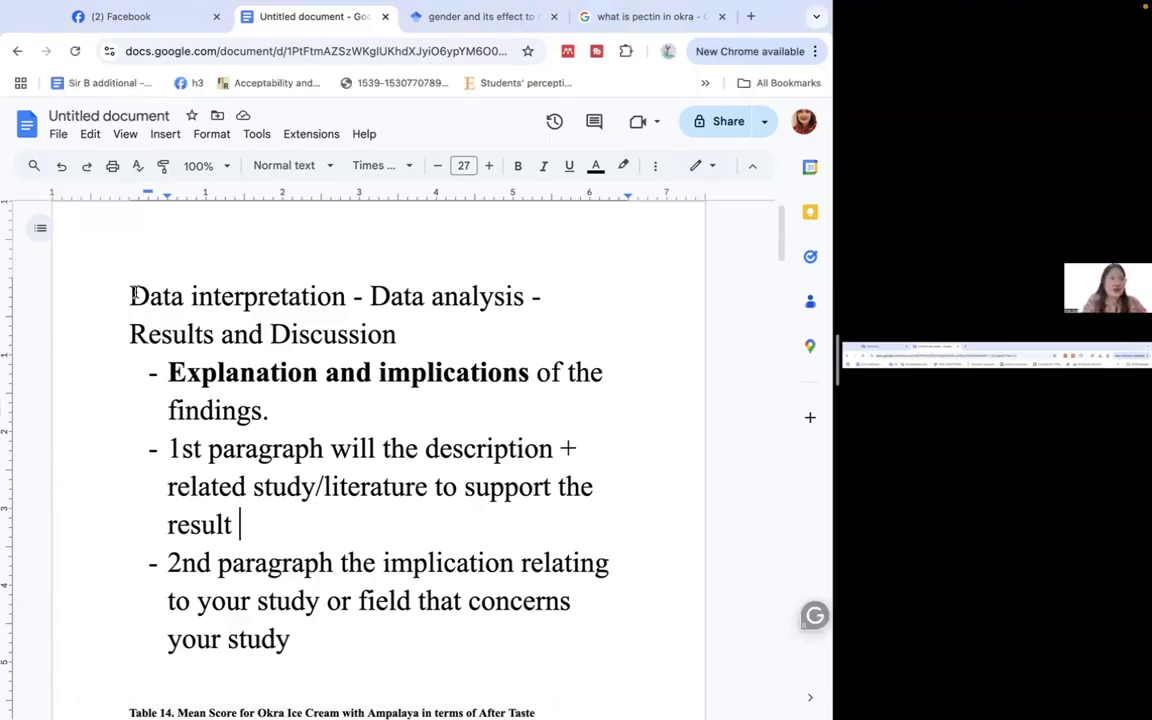
double_click(237, 296)
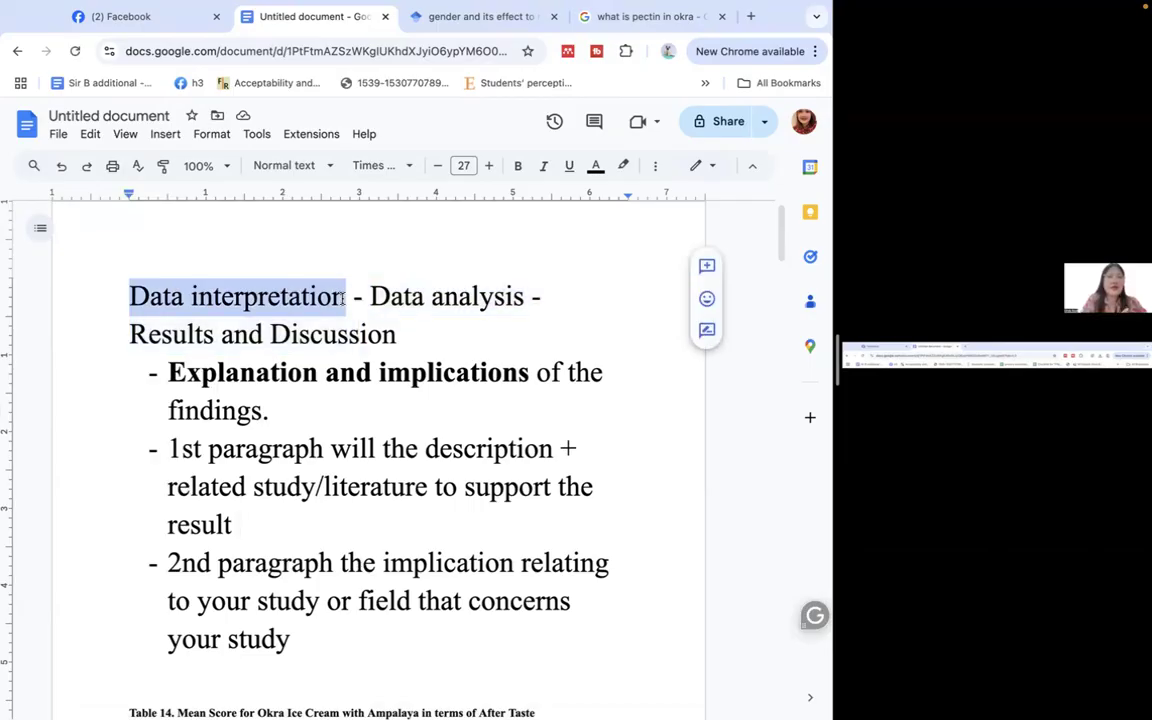
left_click(489, 165)
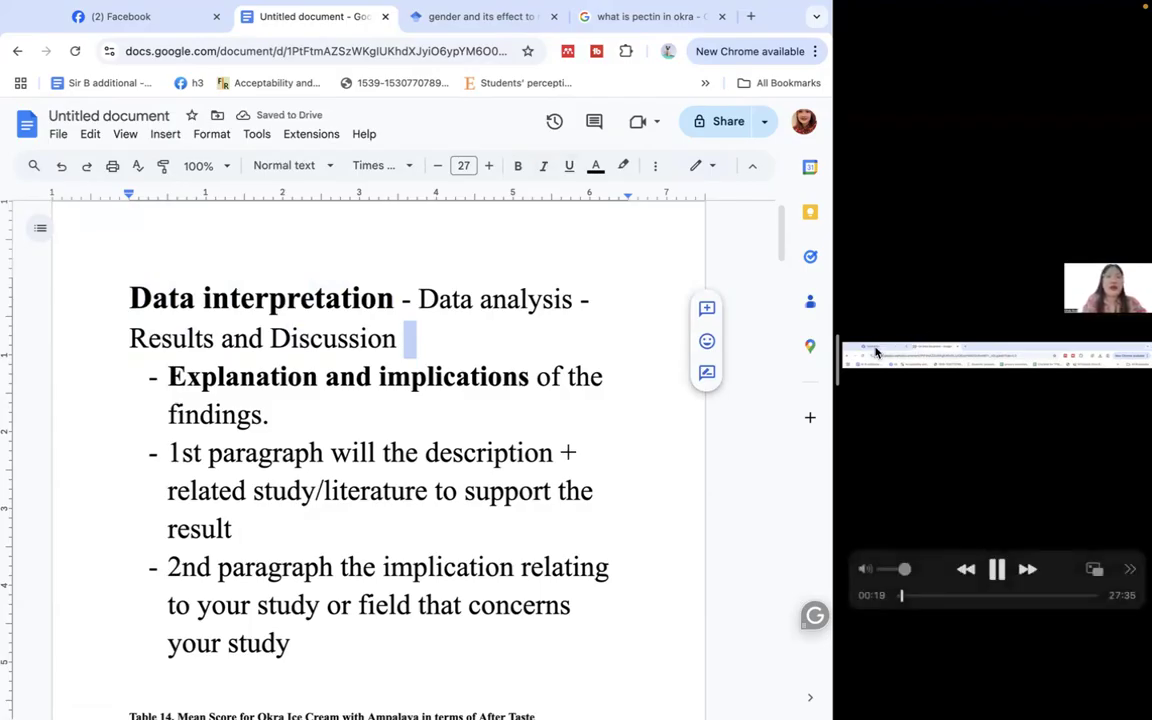
mouse_move(855, 466)
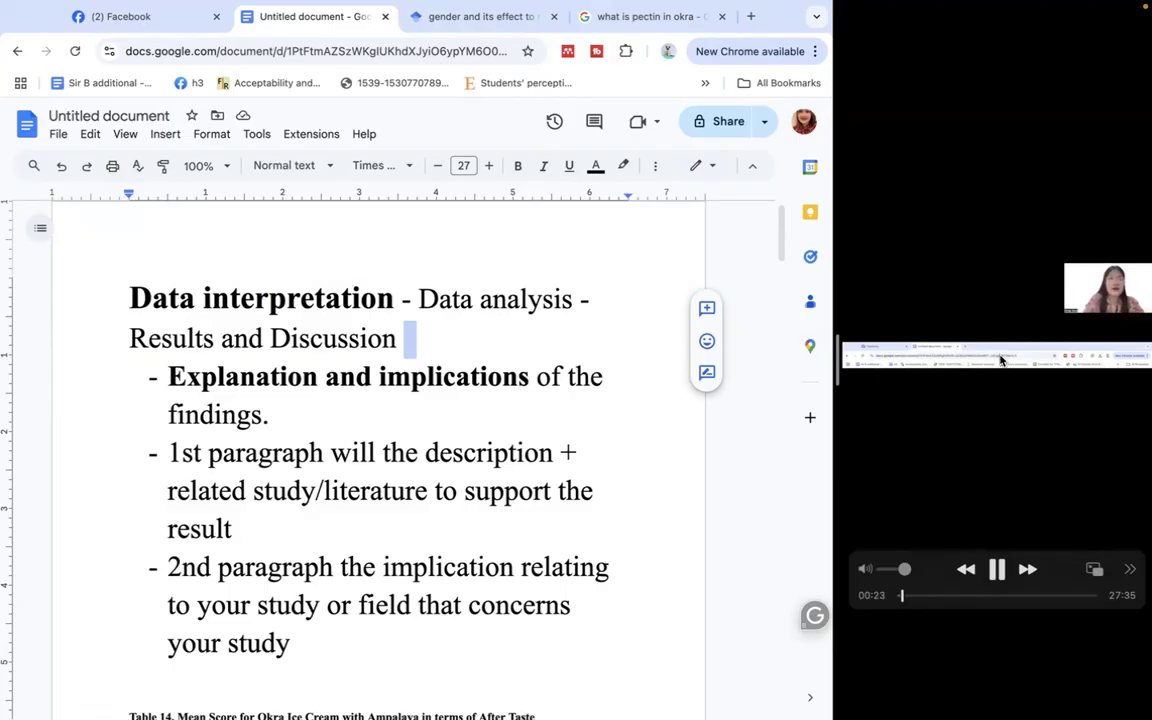
mouse_move(992, 343)
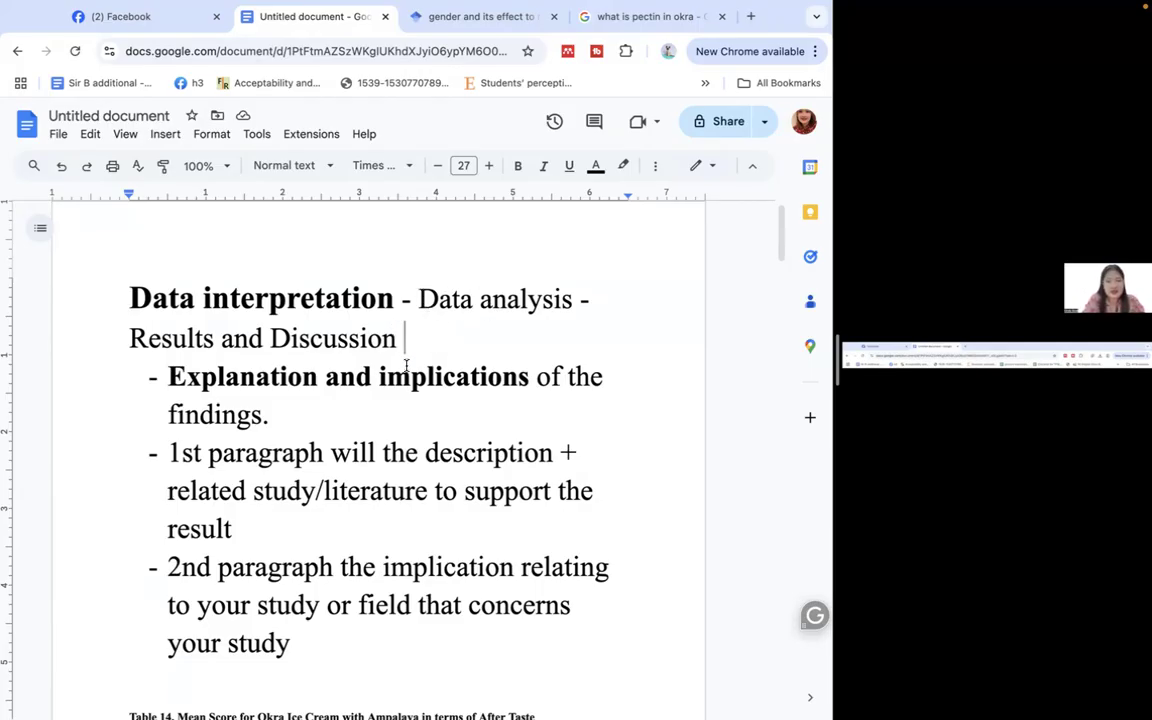
- Select the bullet keywords 'Explanation' and 'implications' for emphasis
scroll("down", 3)
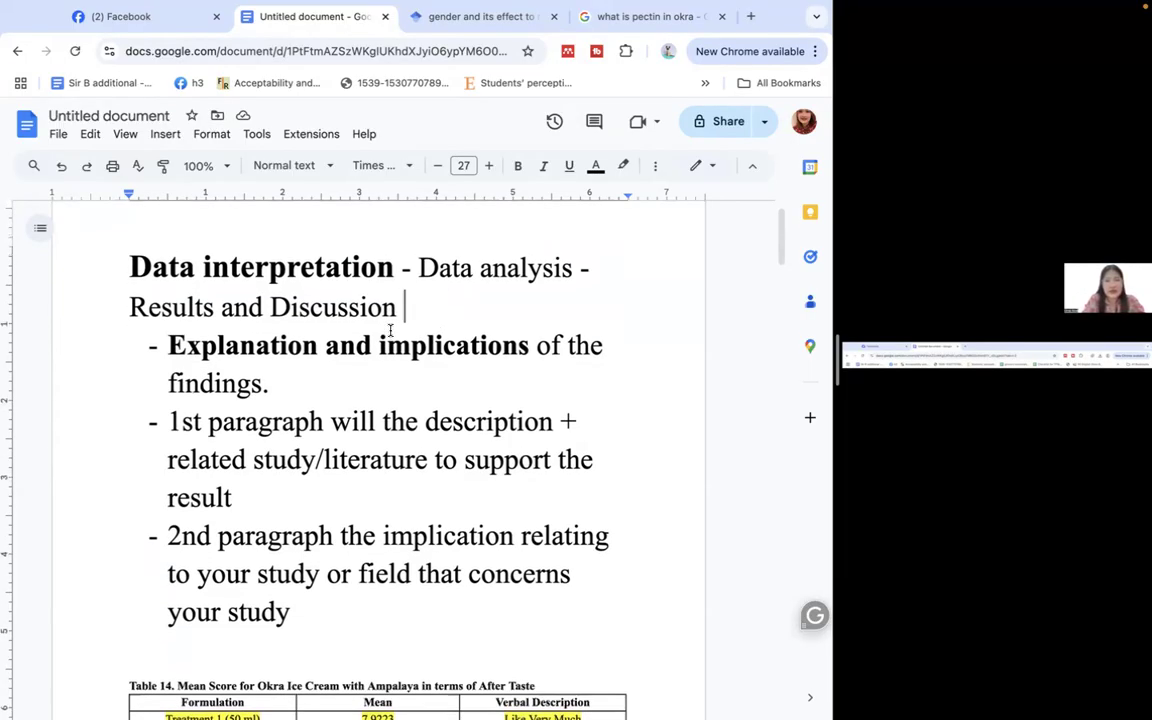
mouse_move(391, 369)
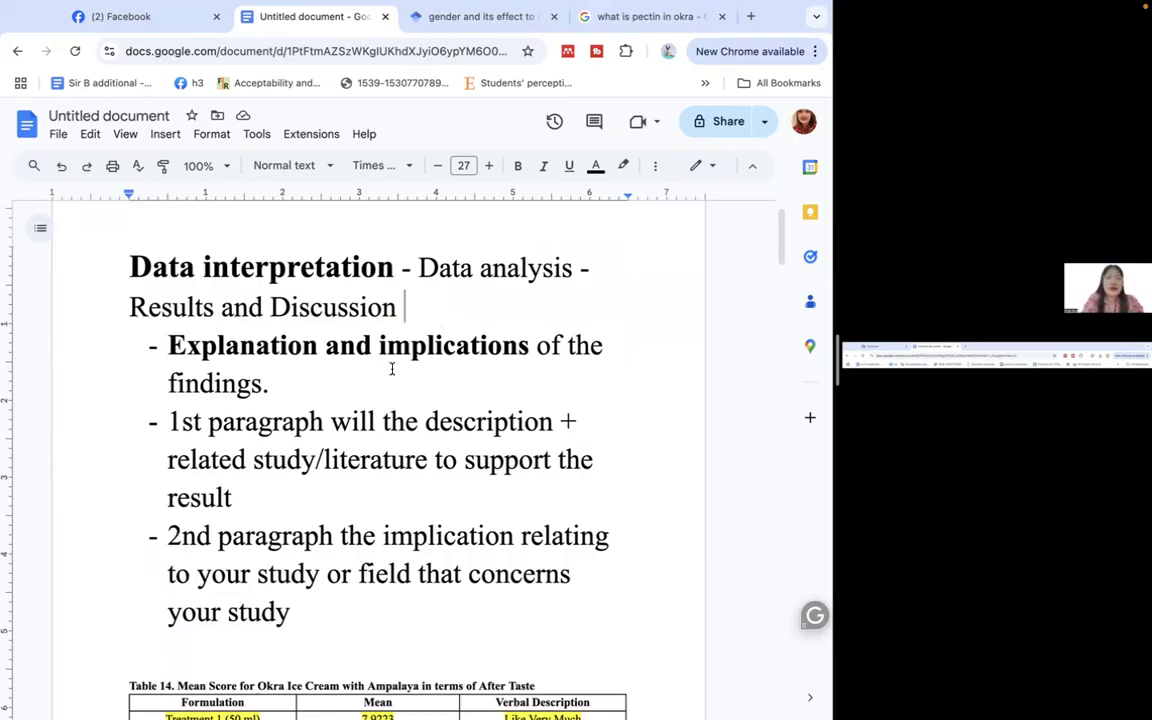
mouse_move(462, 393)
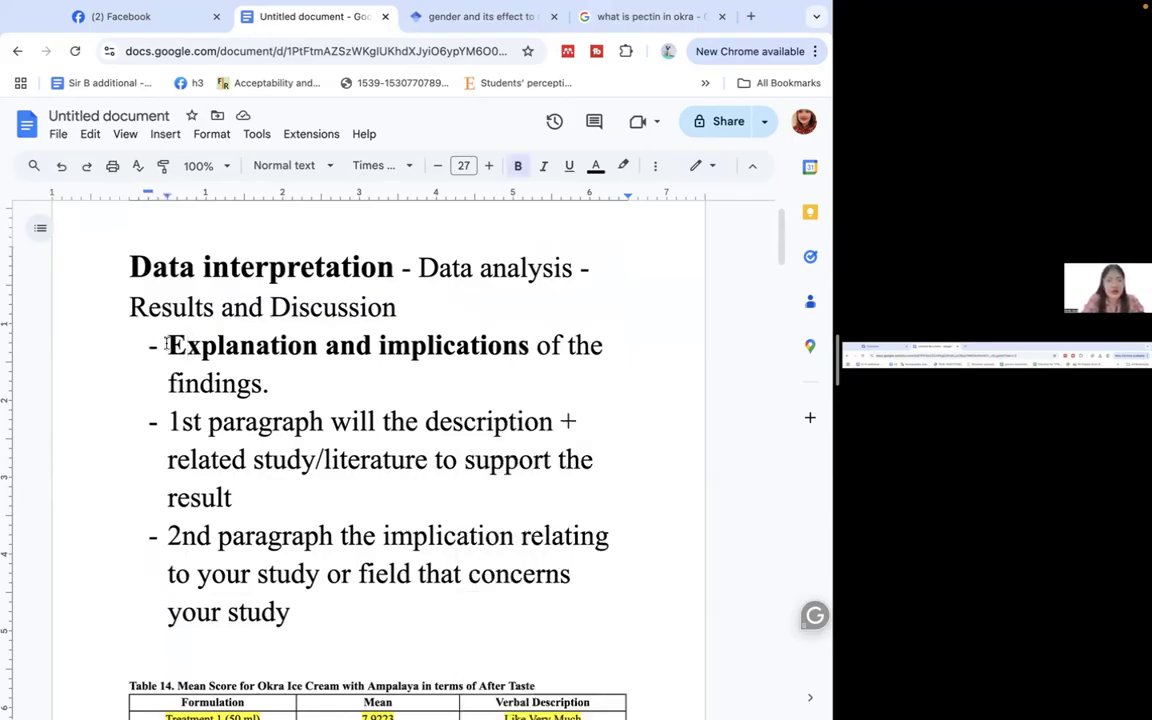
double_click(242, 345)
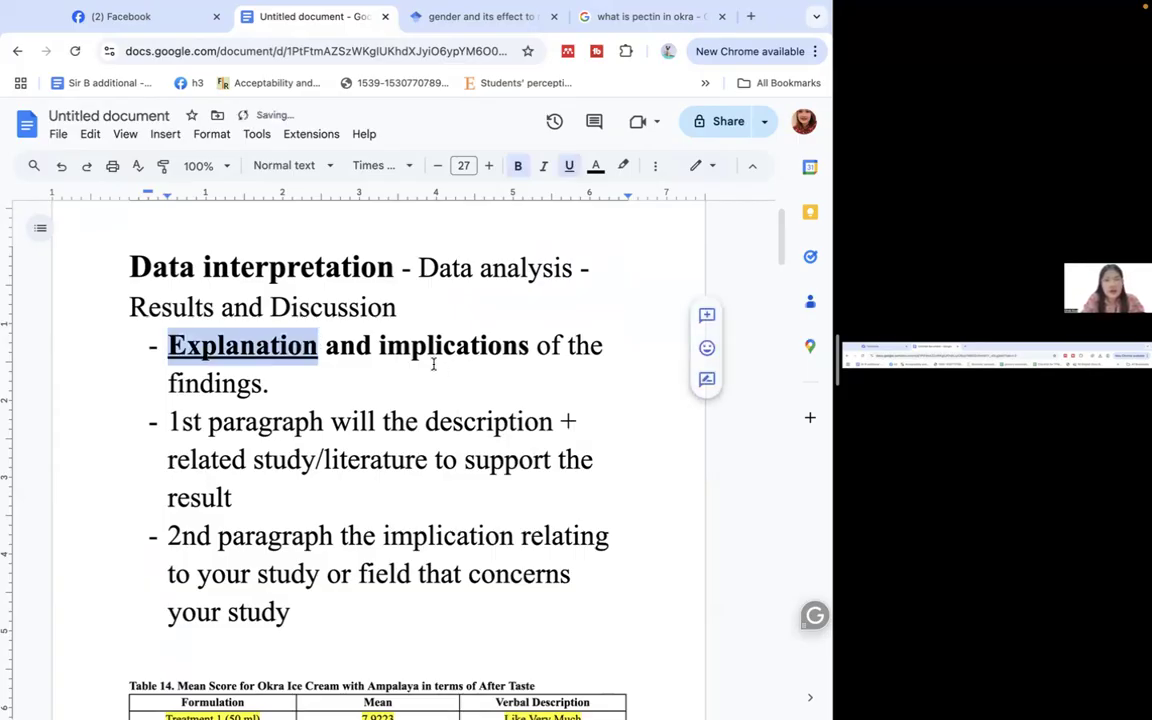
double_click(451, 345)
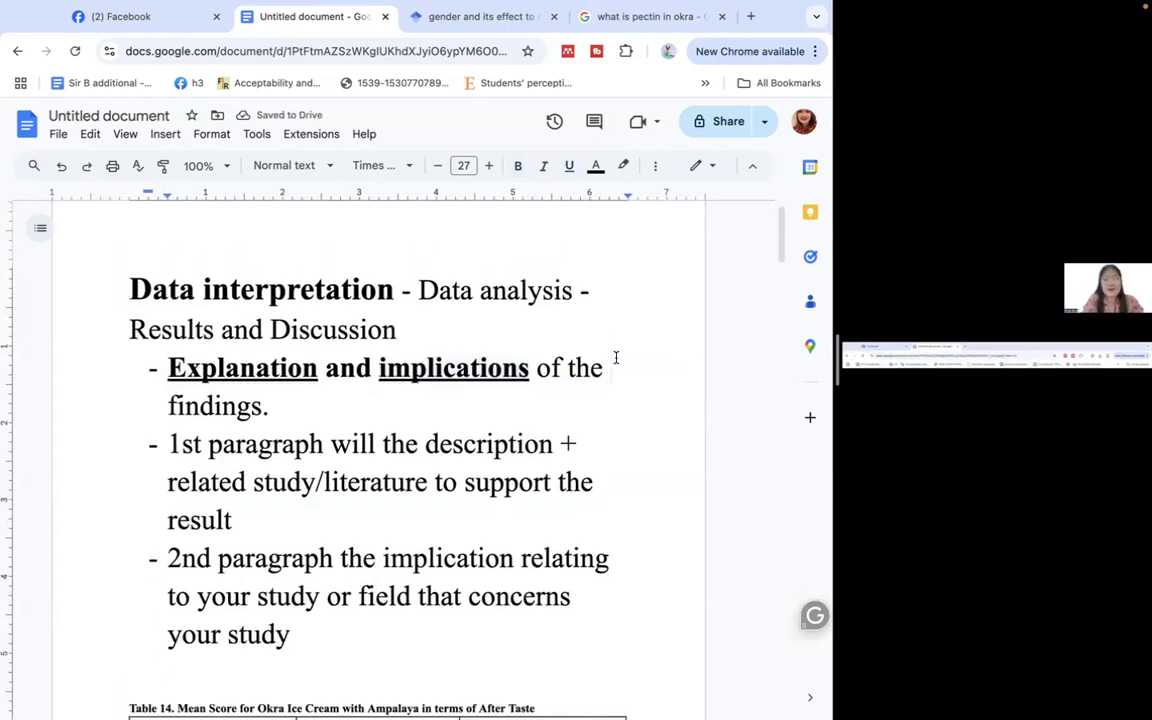
- Select 'description' further down and continue through the remaining bullets
scroll("down", 3)
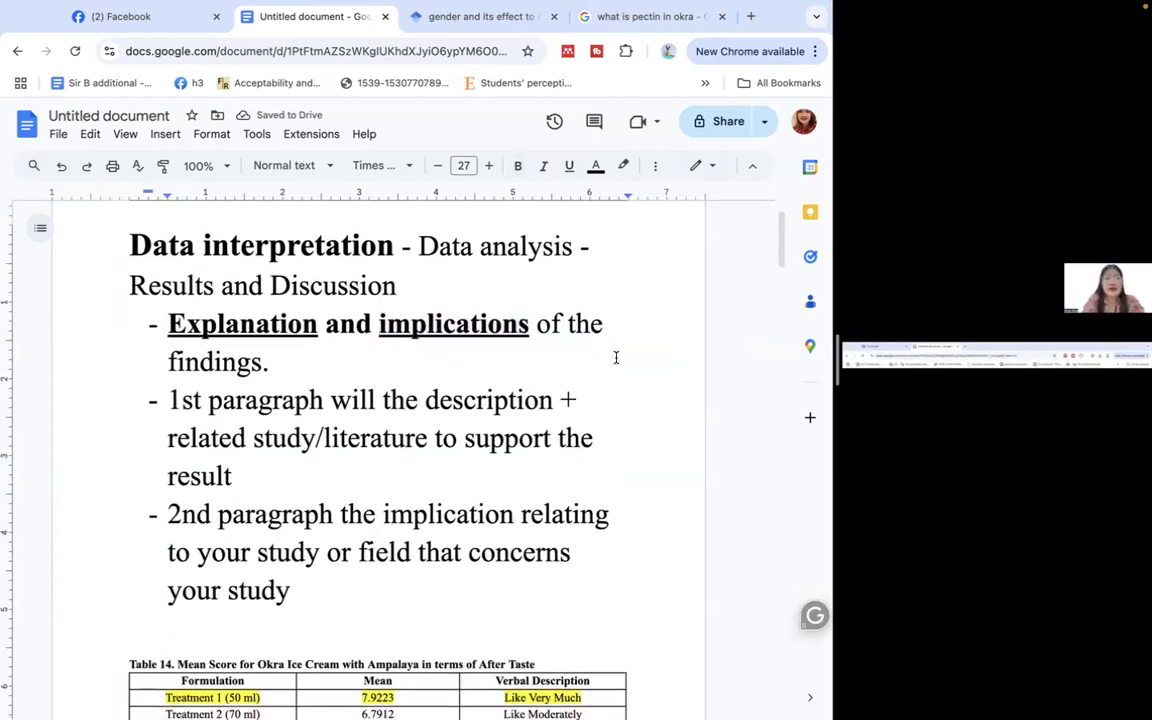
scroll("down", 3)
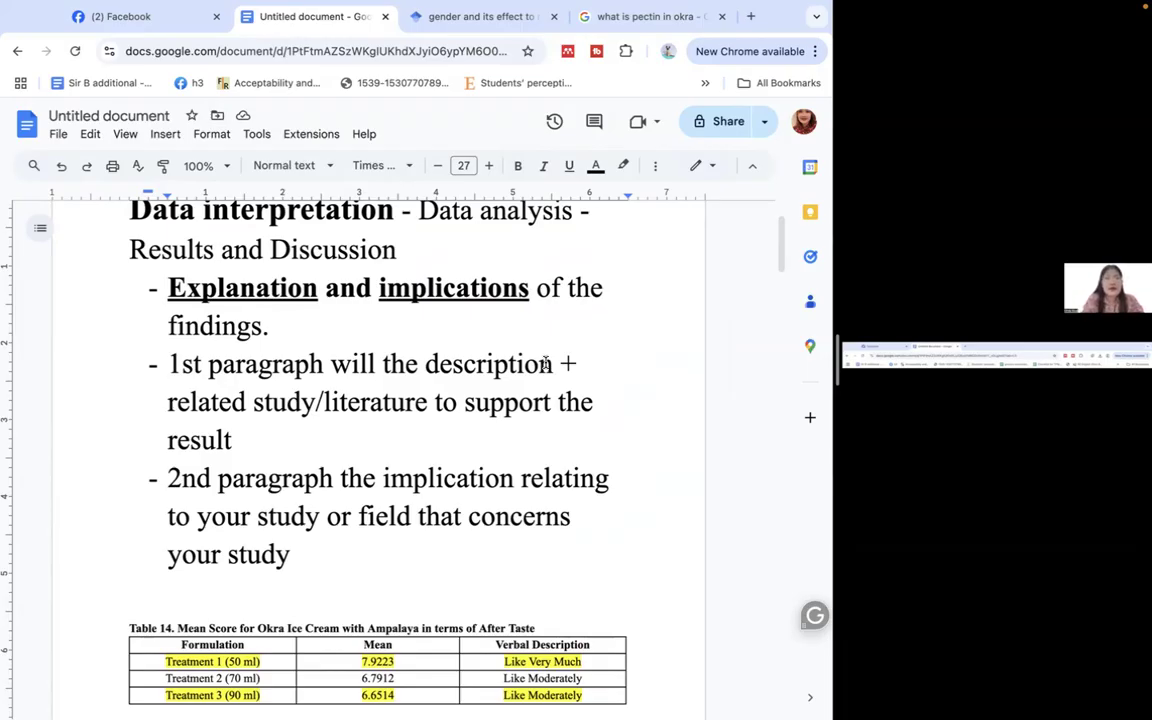
mouse_move(137, 393)
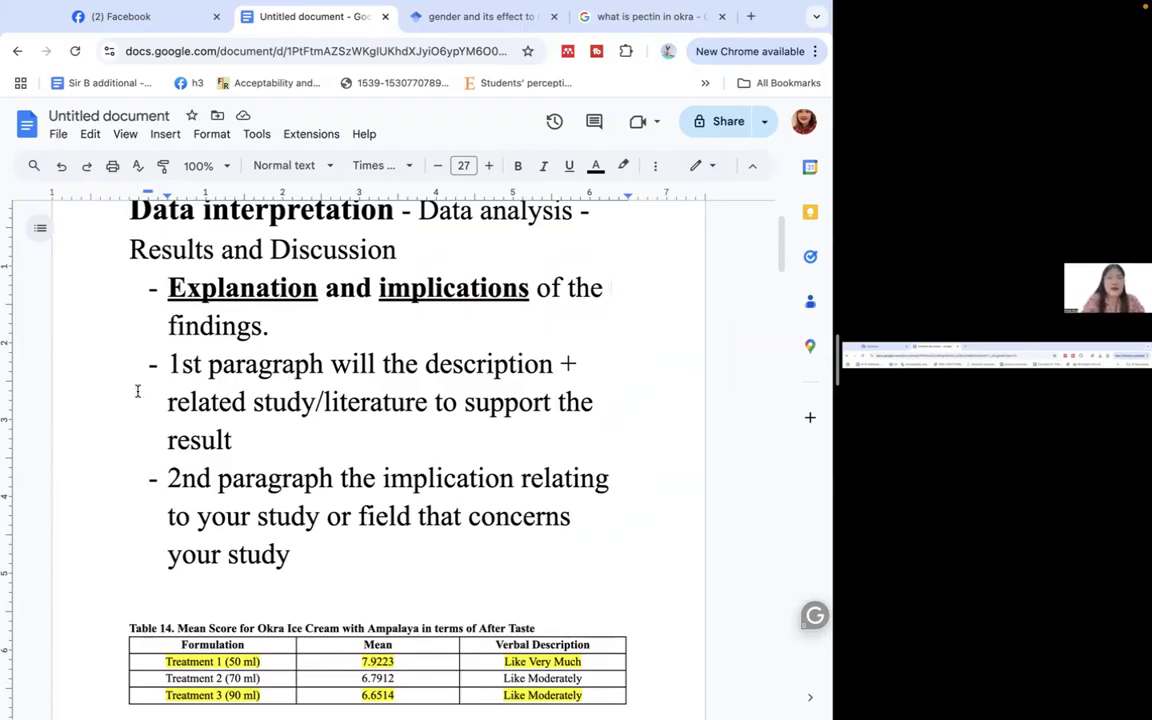
double_click(484, 364)
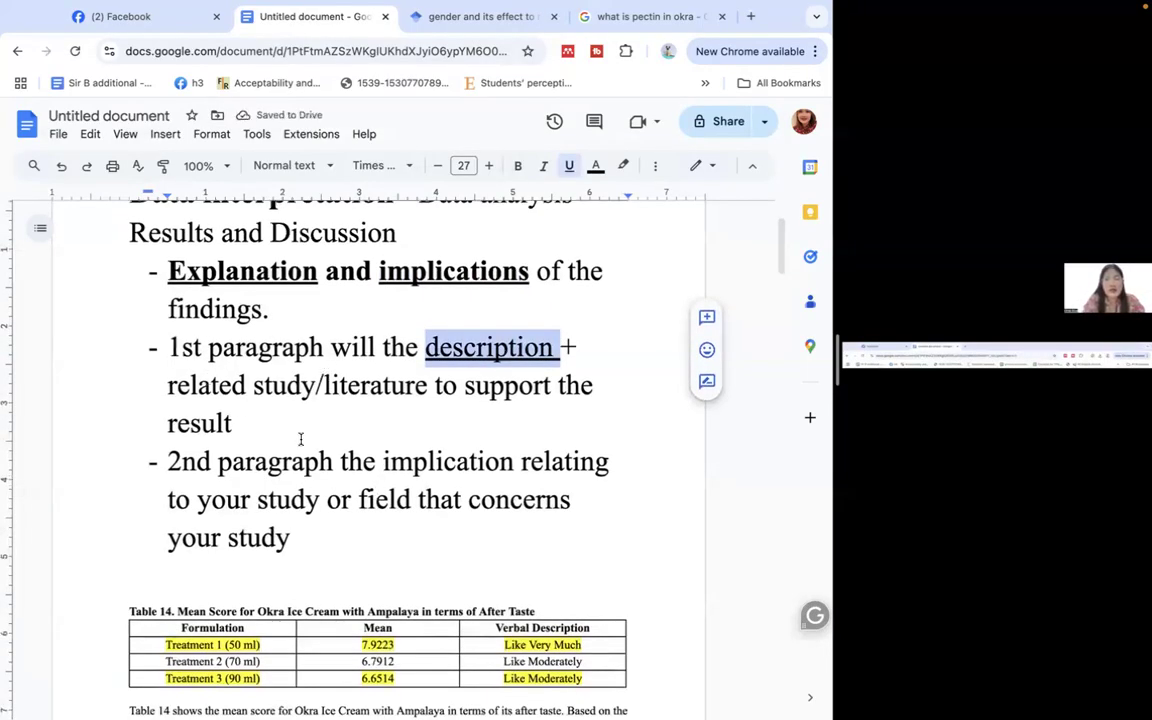
scroll("down", 3)
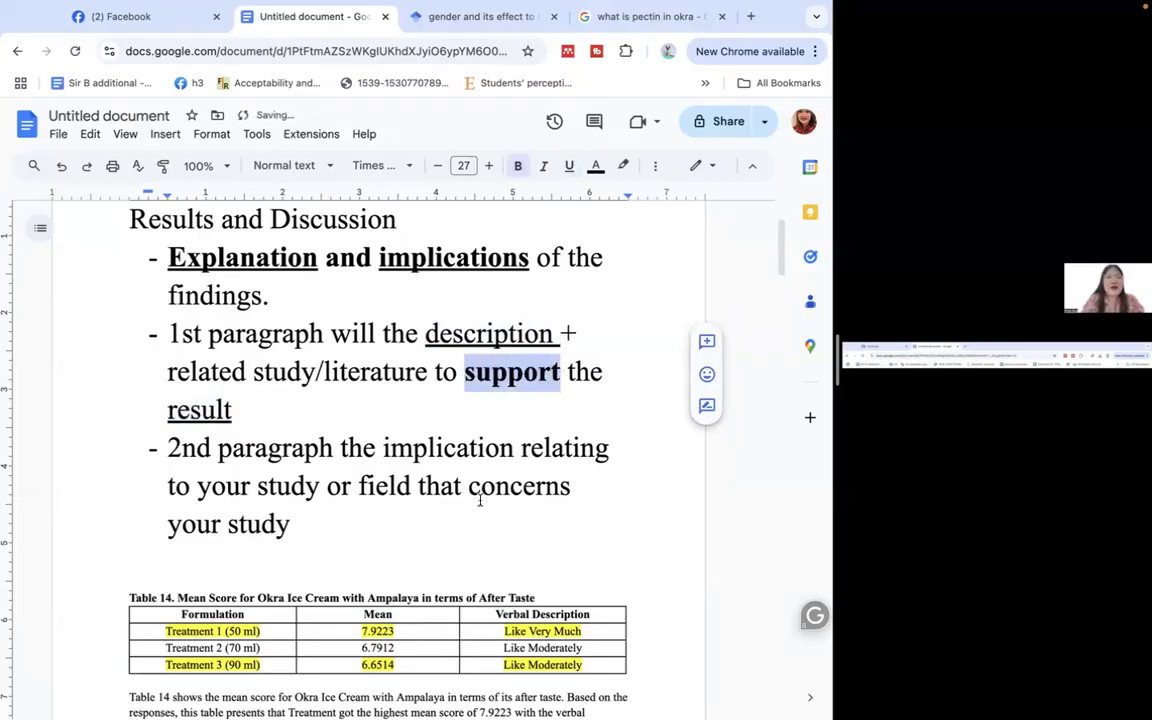
scroll("down", 3)
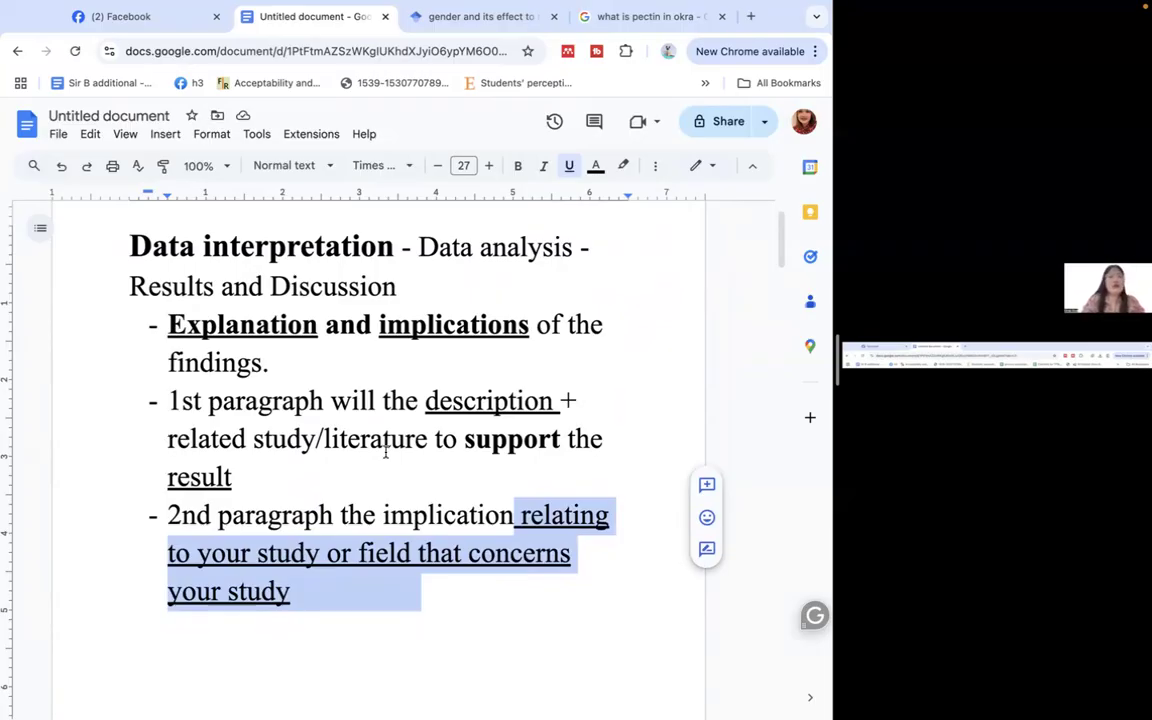
mouse_move(331, 500)
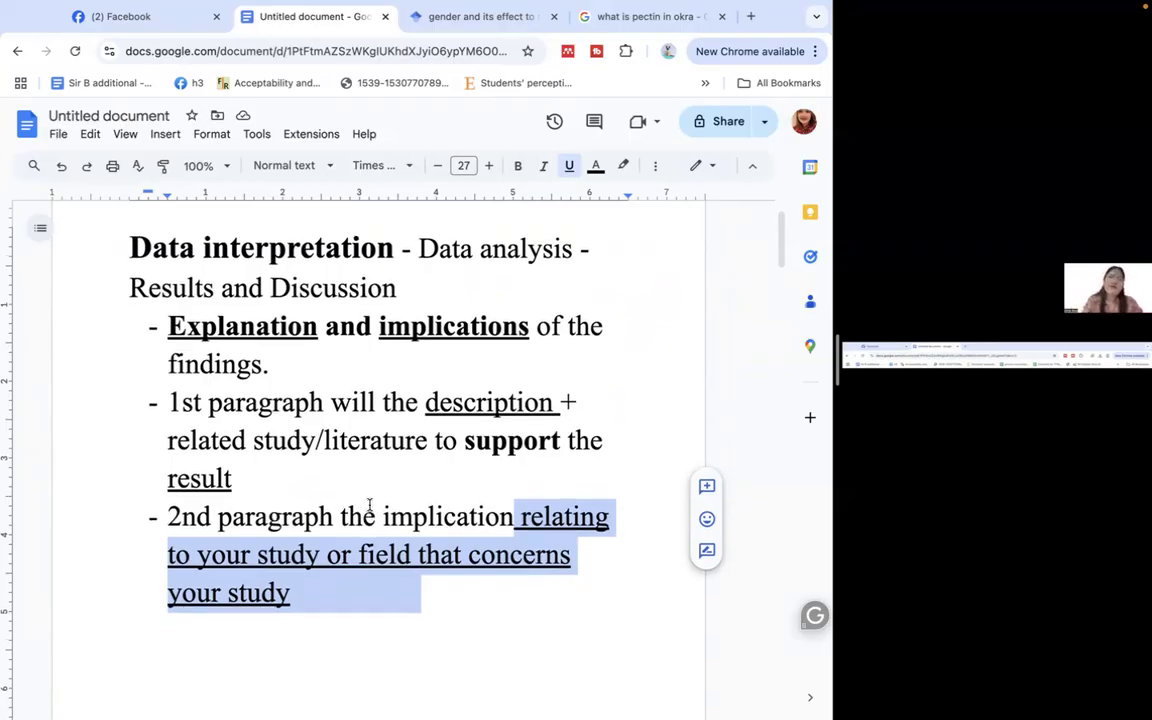
- Scroll down to Table 14's after-taste scores and its description and implications paragraphs
scroll("down", 3)
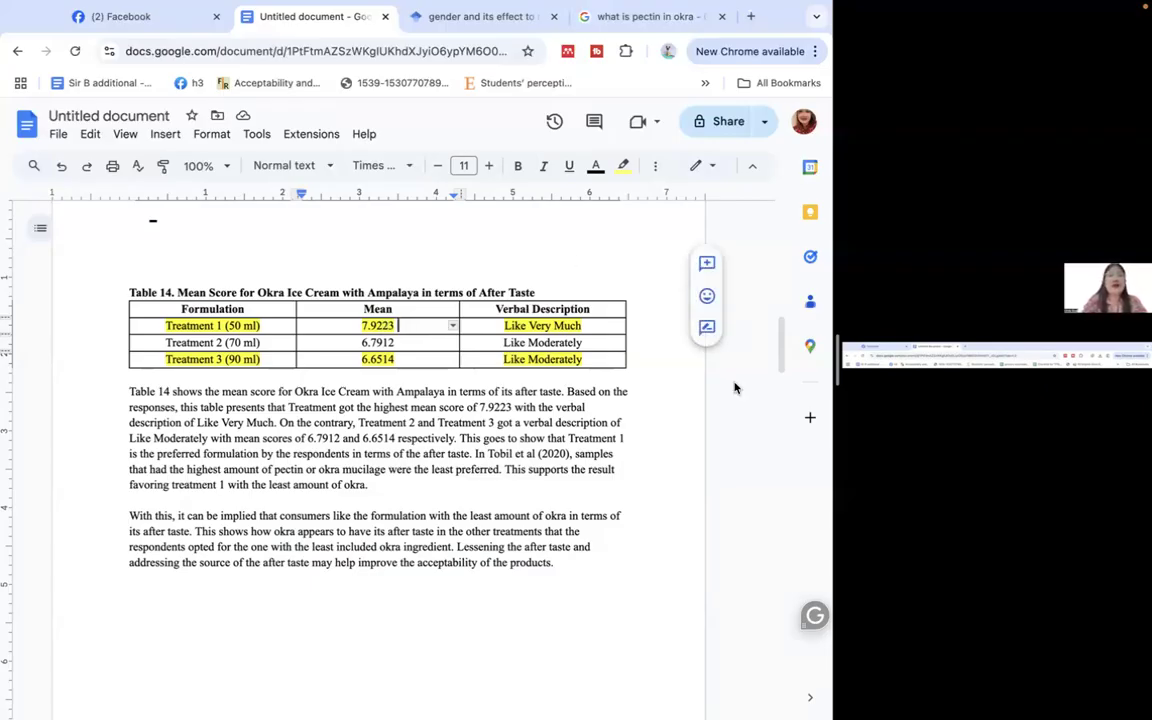
- Label 7.9223 '(highest)' and 6.6514 '(lowest)', then add note '*do not include (highest or lowest) remarks in your paper'
type("(highest")
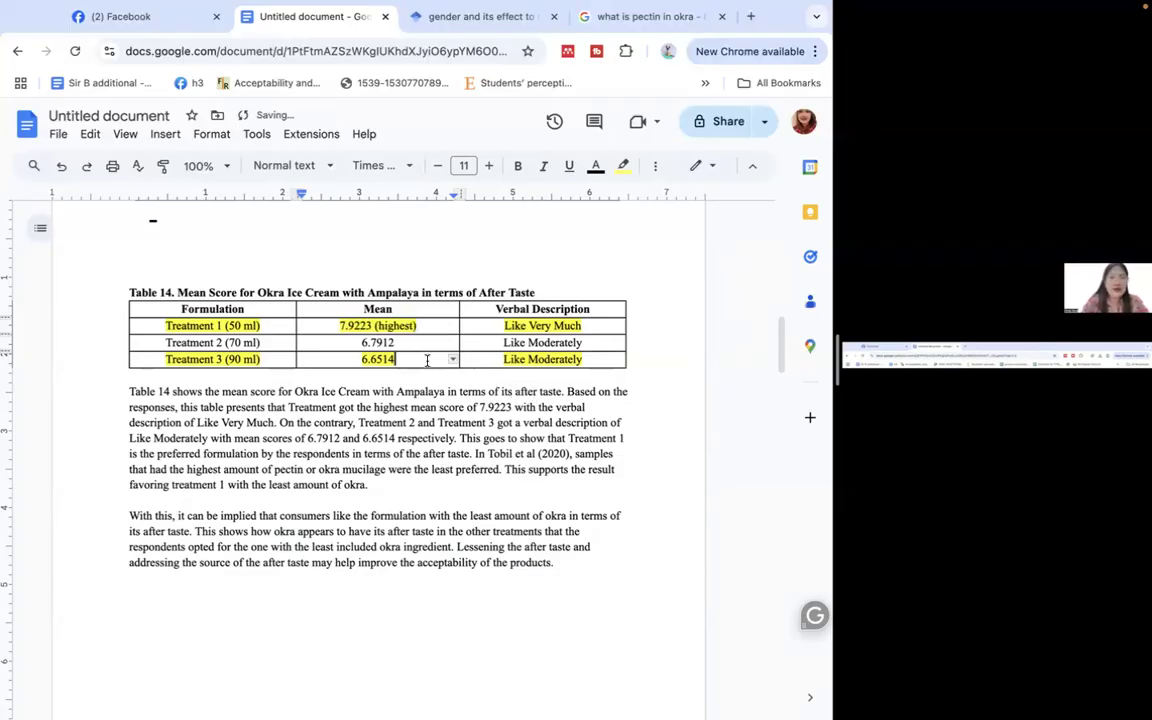
type("(lowest)")
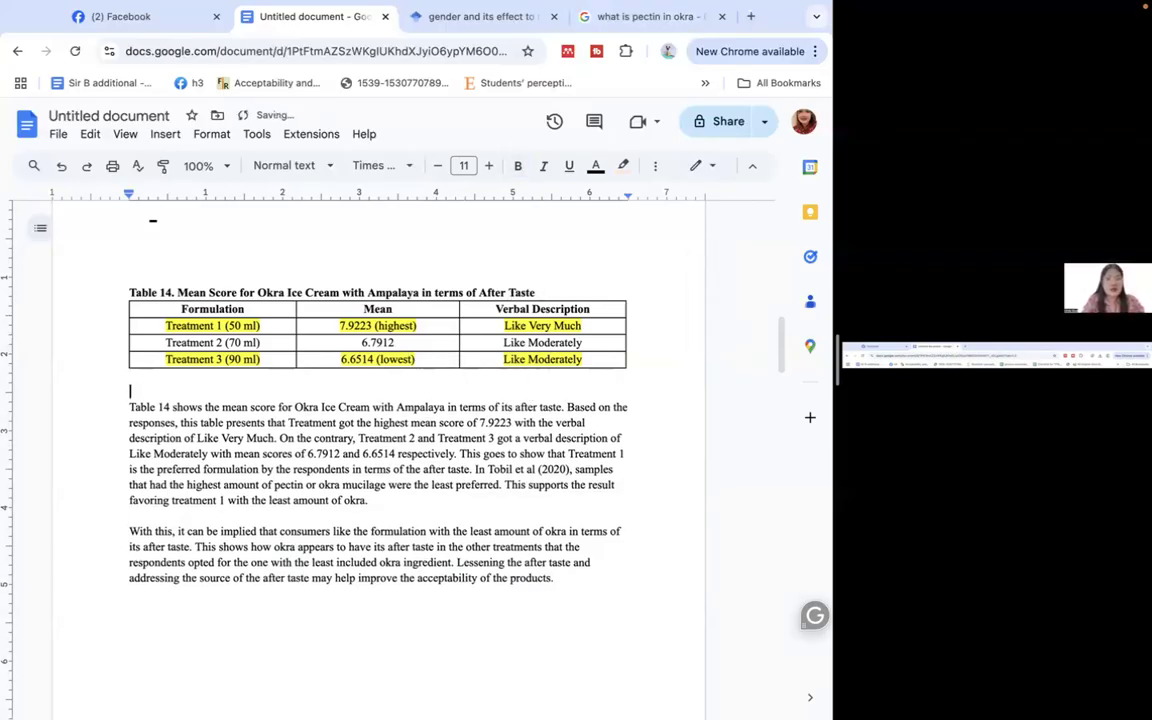
type("*do not include the")
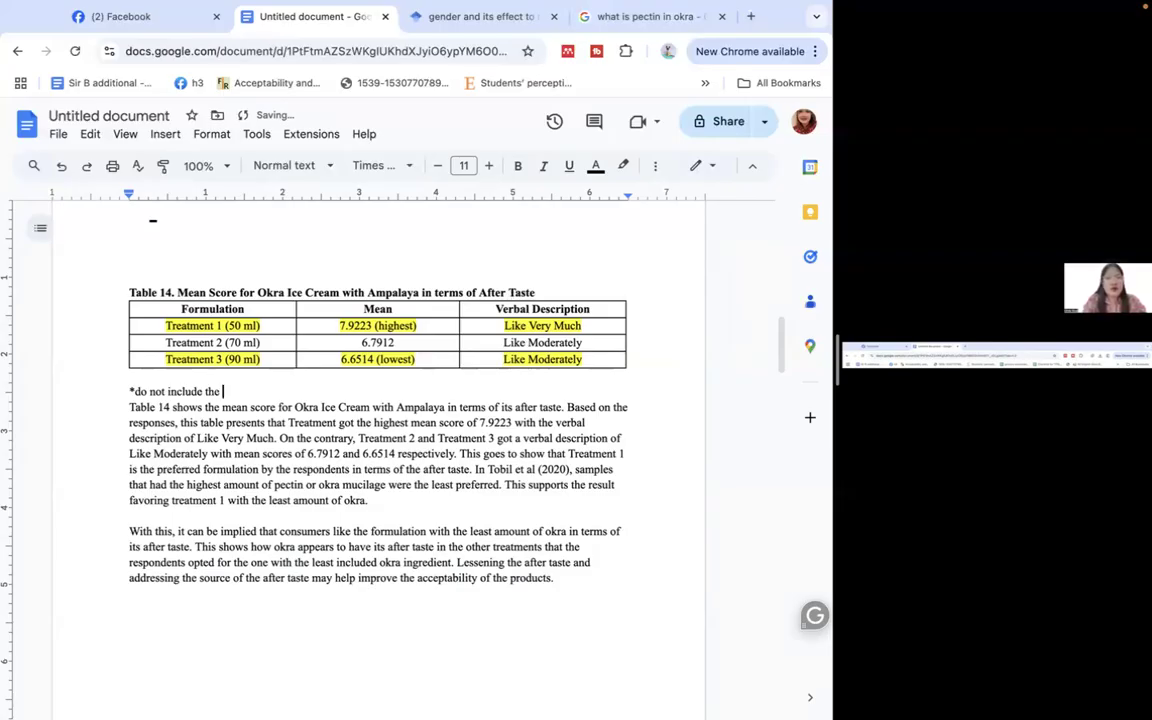
type("(highest or")
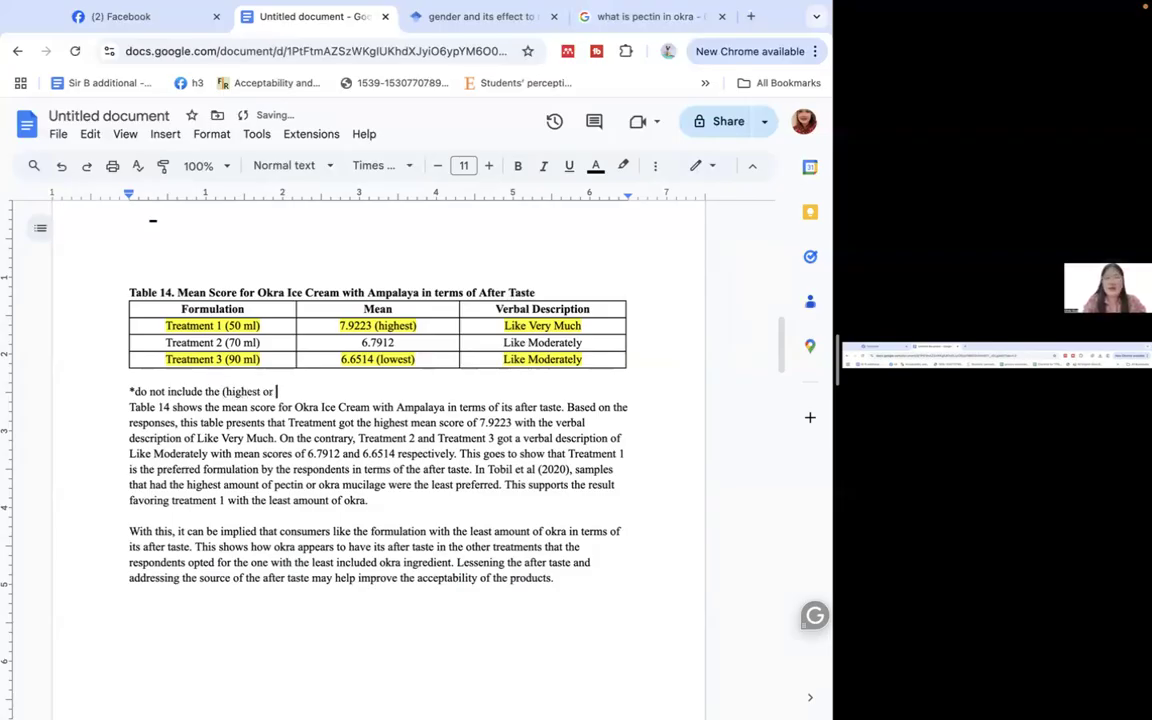
type("lowest")
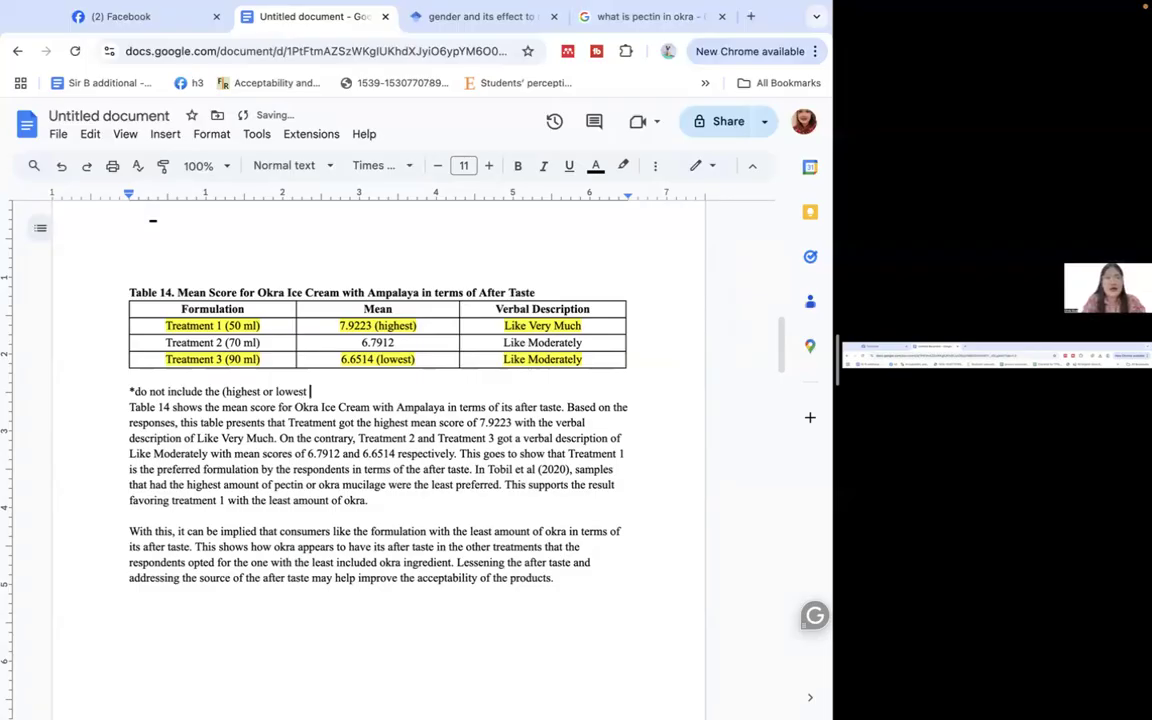
type("remarks in your paper")
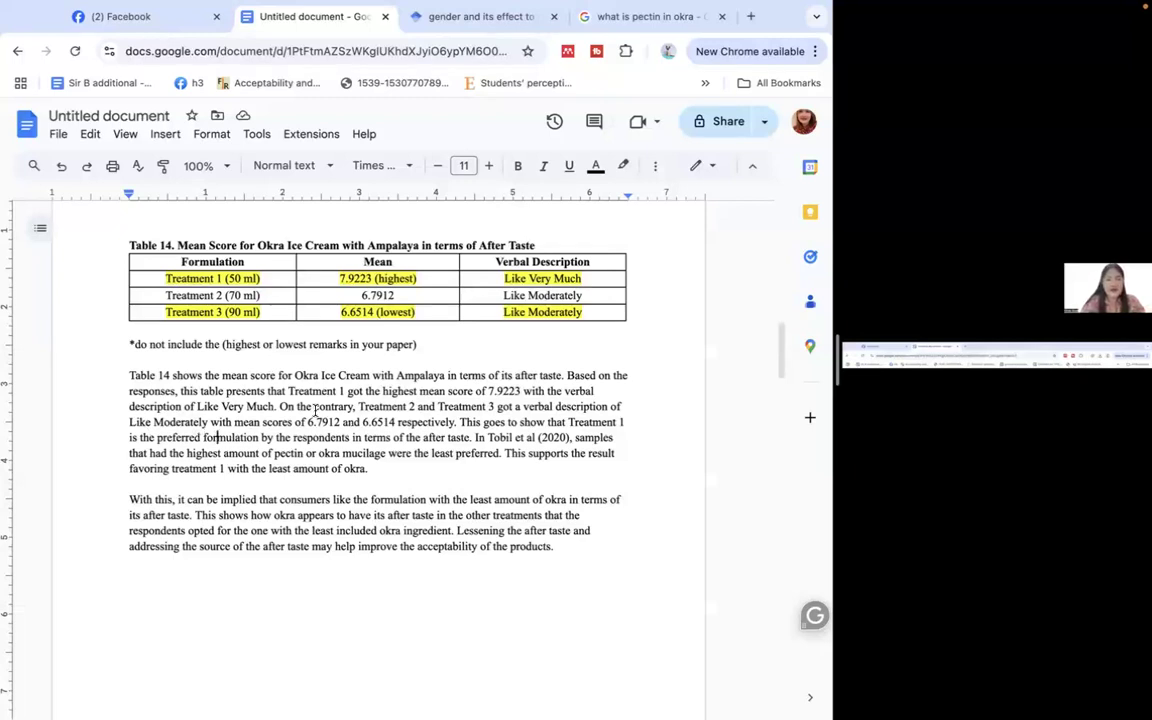
double_click(427, 422)
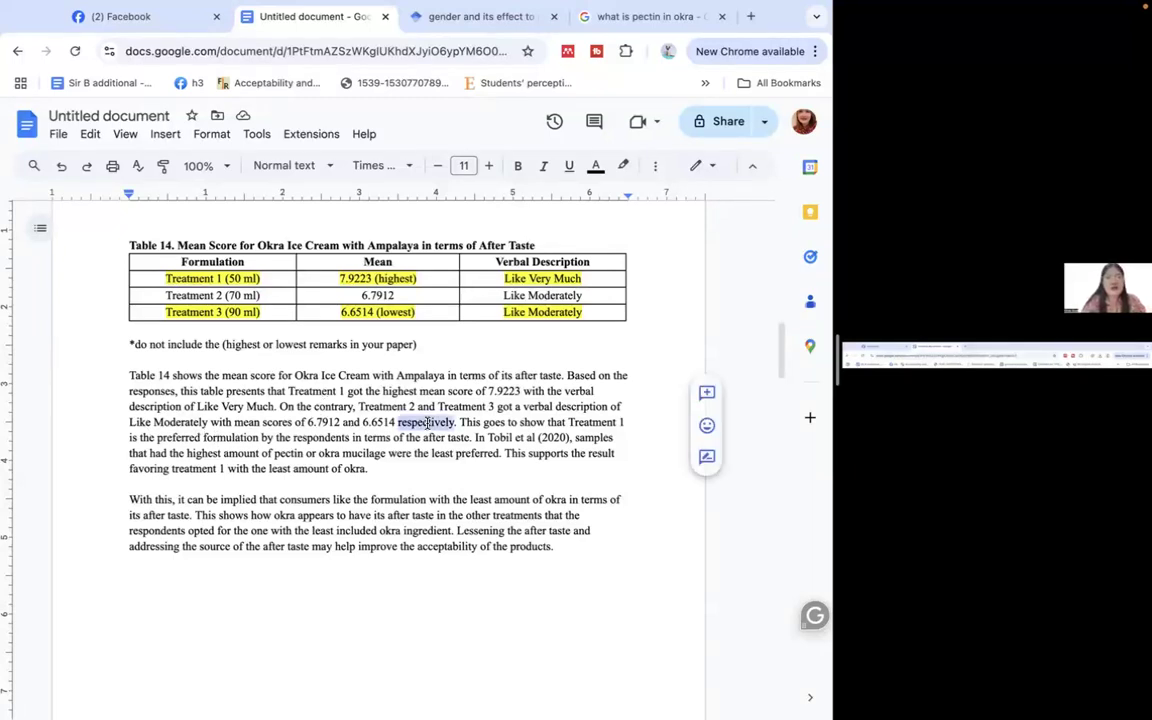
left_click(517, 165)
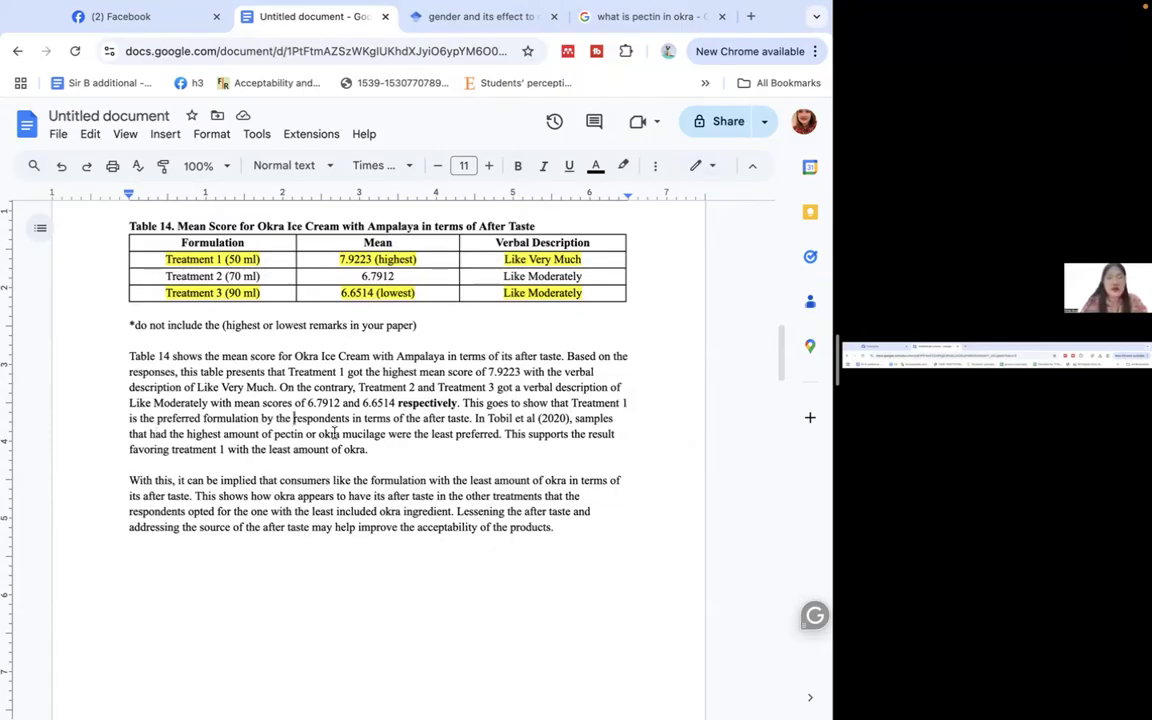
mouse_move(375, 496)
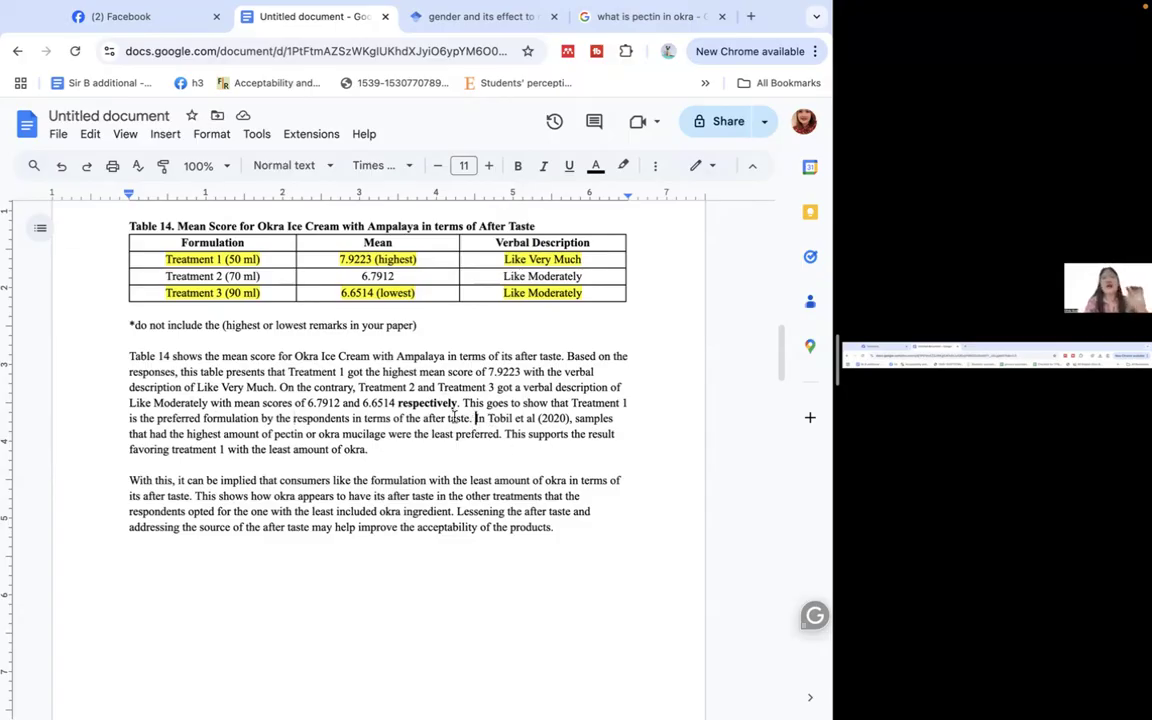
mouse_move(456, 446)
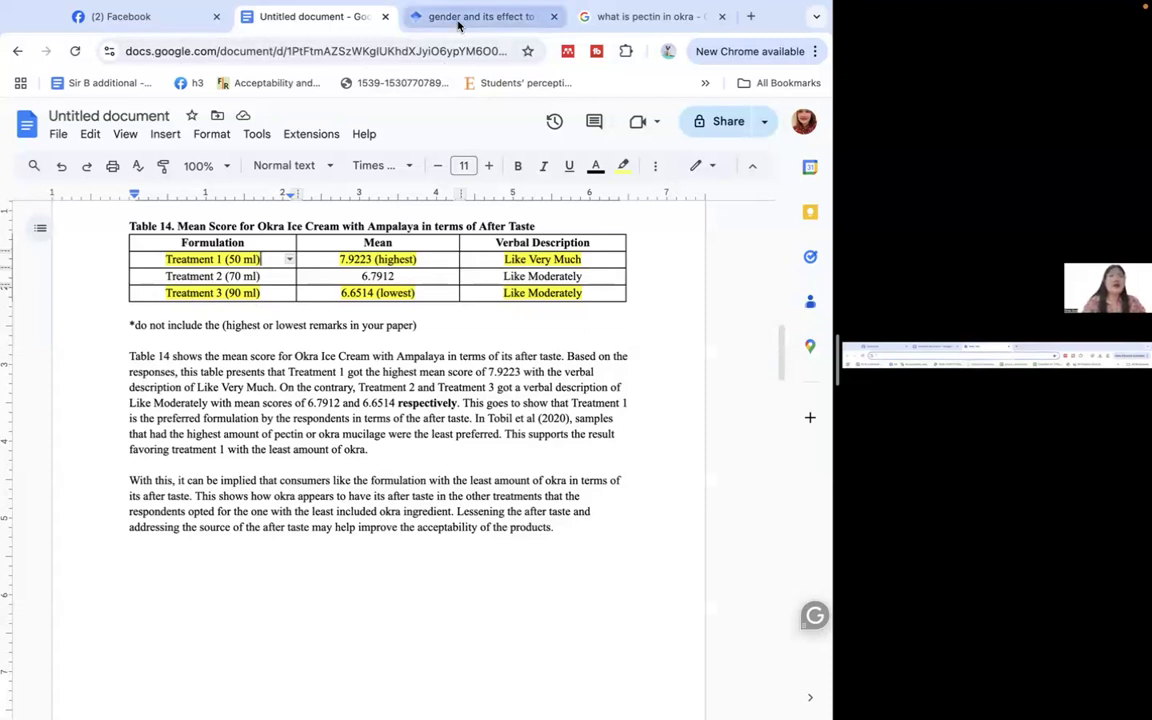
- Switch to the Google Scholar tab with 'using technology while reading improves sense of importance' entered
left_click(475, 17)
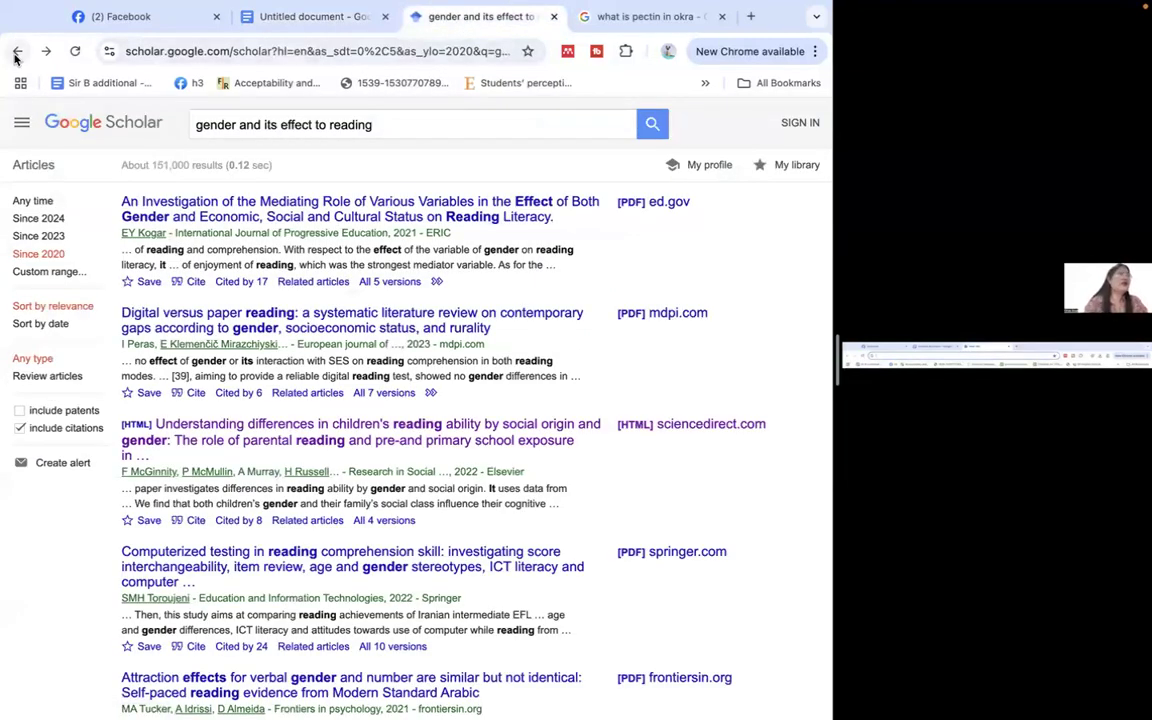
type("using technology while reading improves sense of importance")
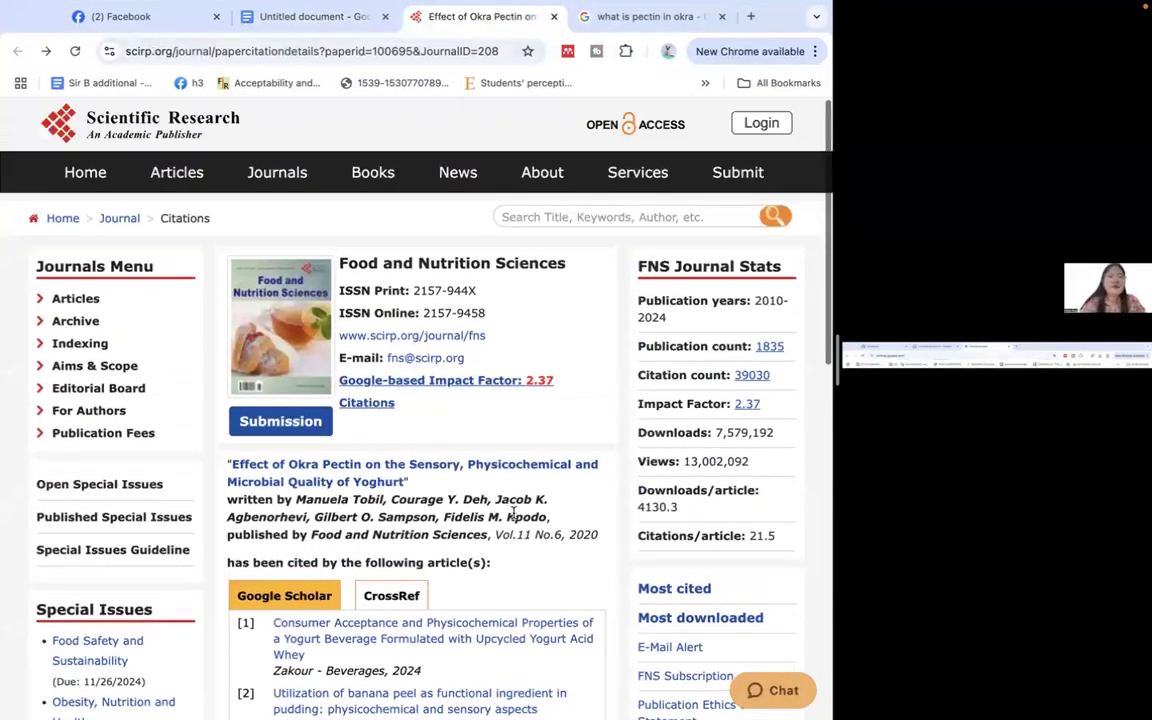
- Scroll the okra pectin article abstract and search the page for 'after taste'
scroll("down", 3)
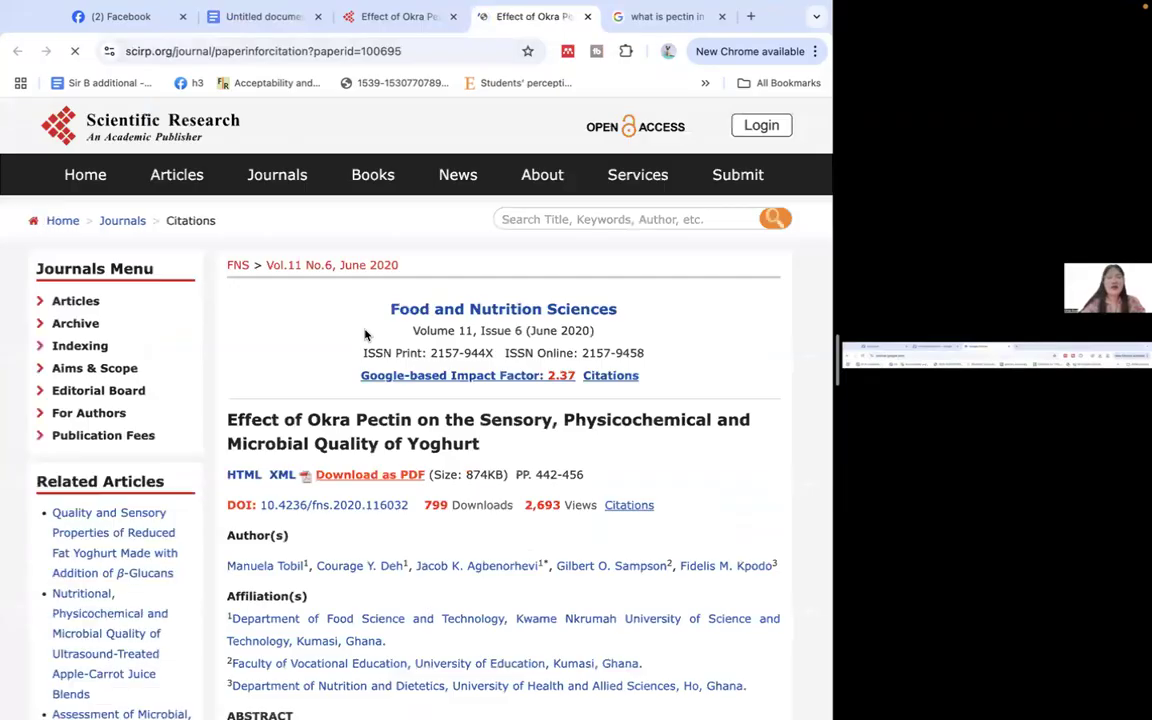
scroll("down", 3)
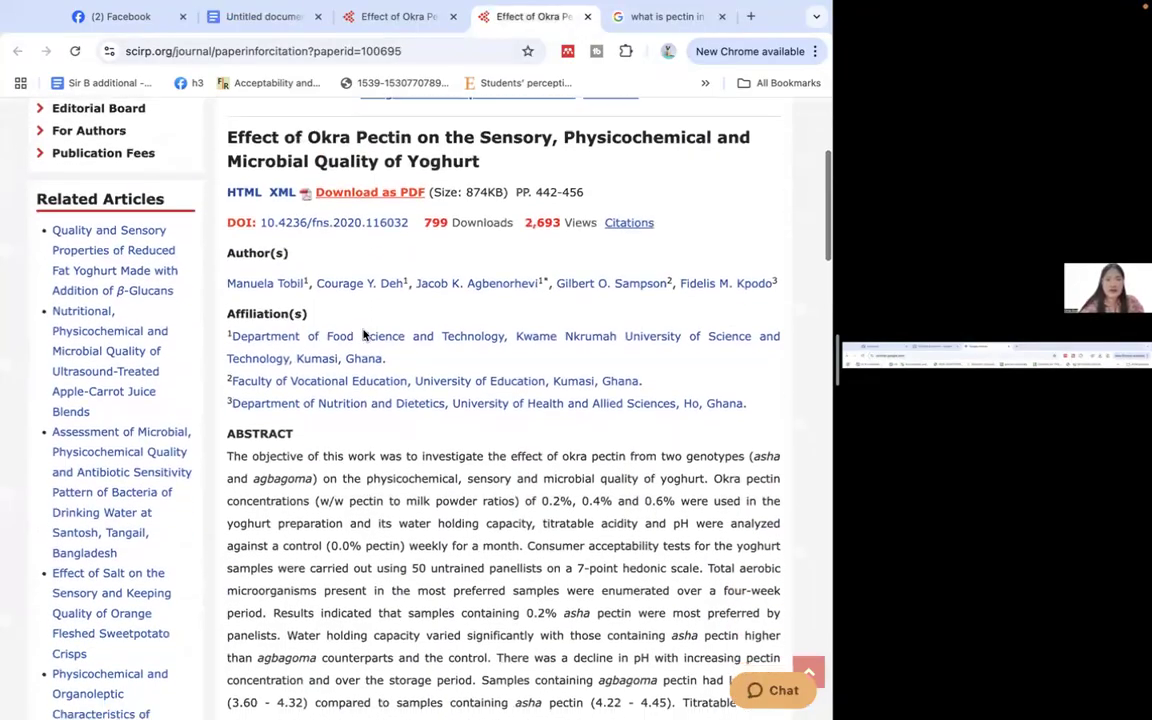
scroll("down", 3)
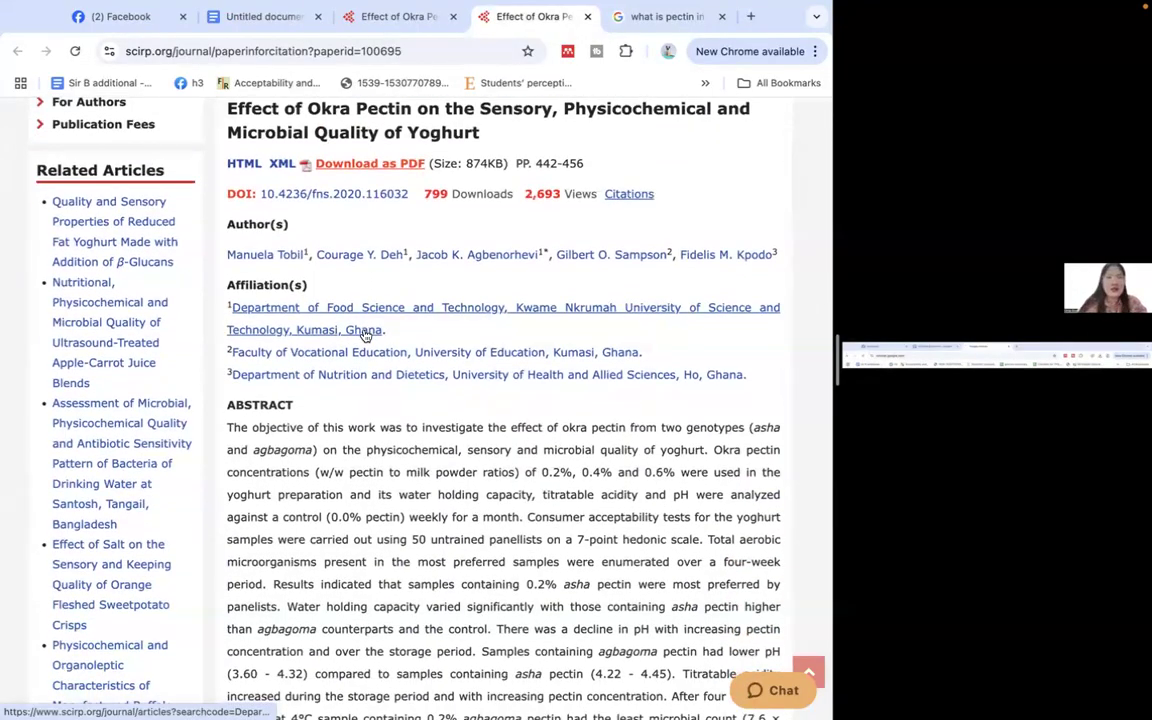
type("after taste")
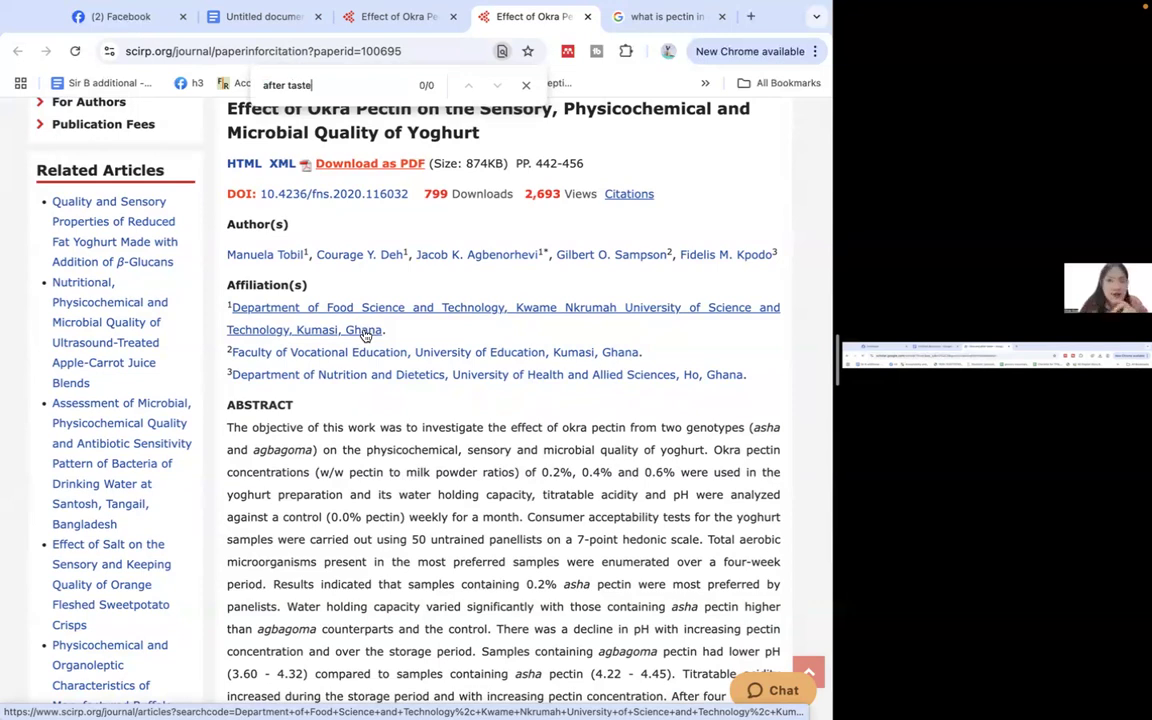
mouse_move(390, 315)
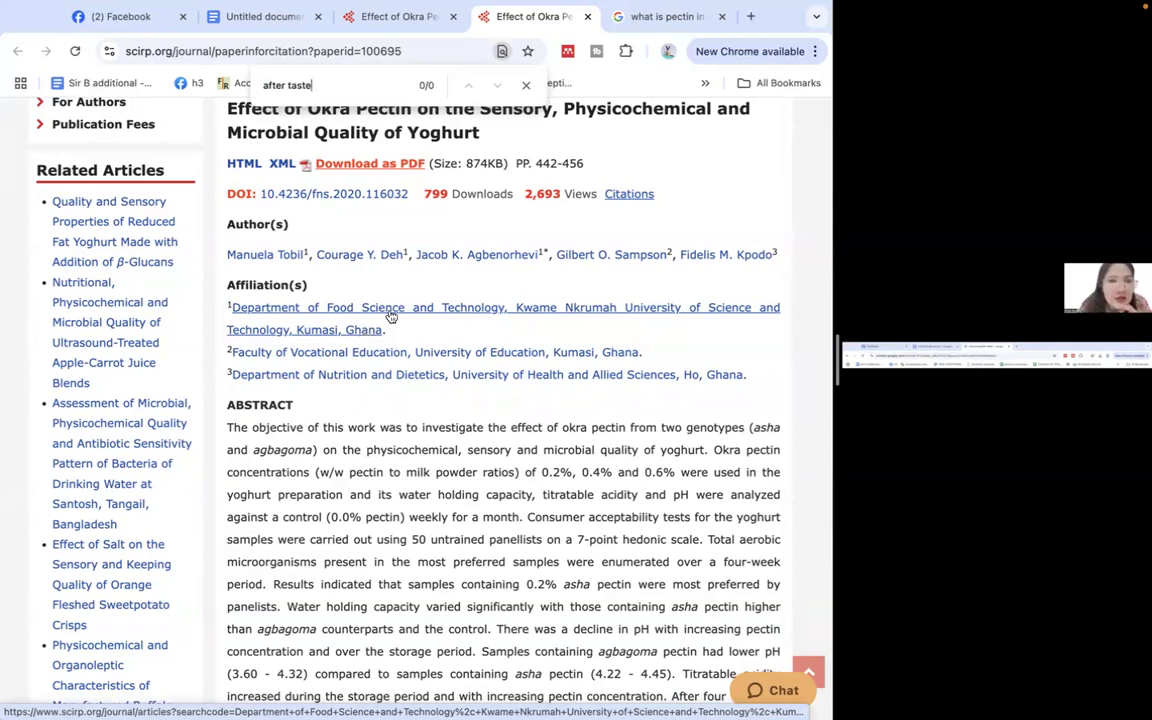
- Change the page search to 'taste' and scroll through the article
left_click(300, 84)
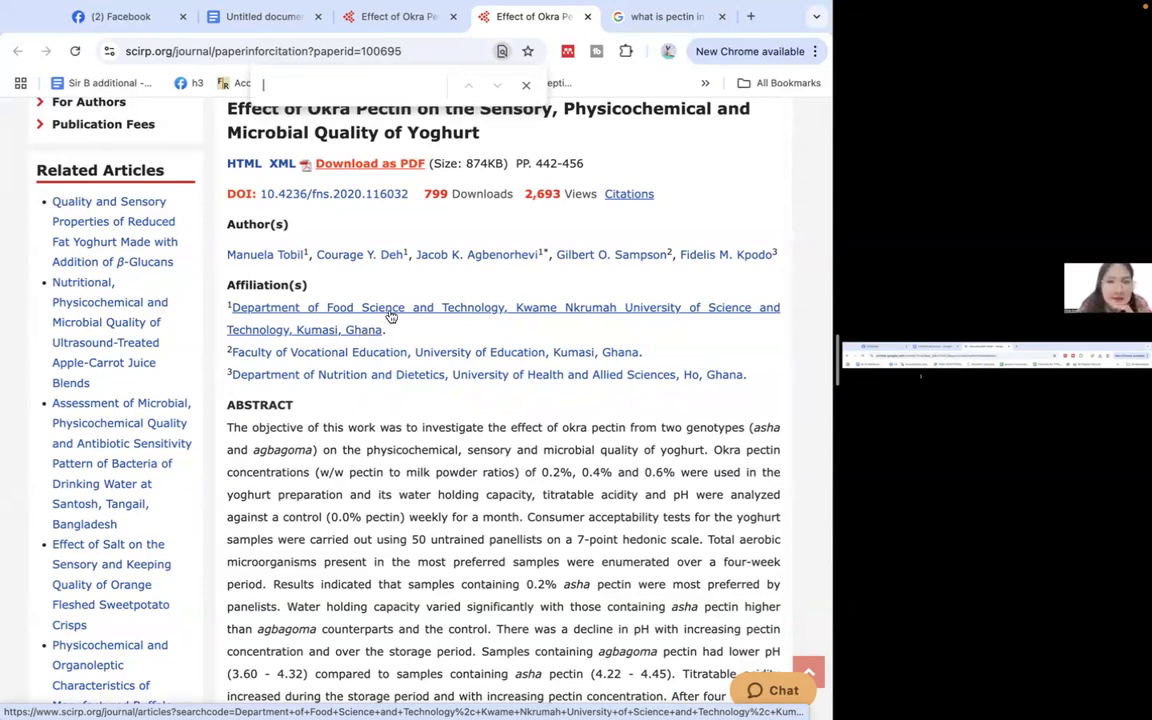
type("taste")
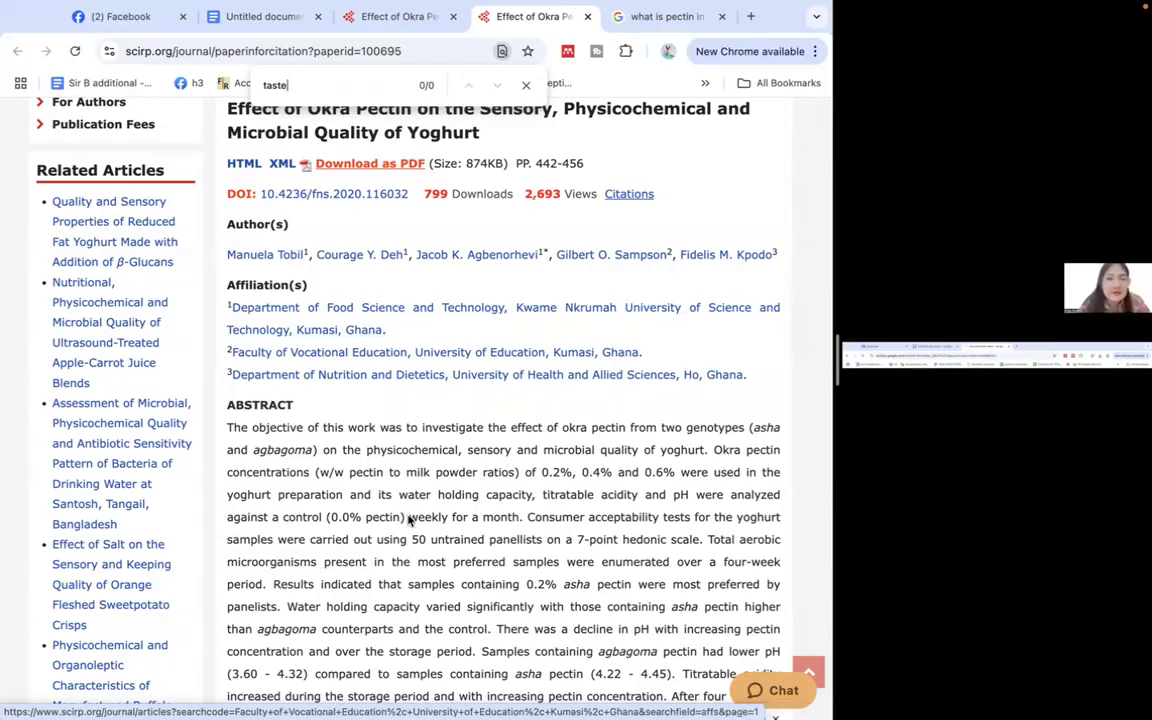
scroll("down", 3)
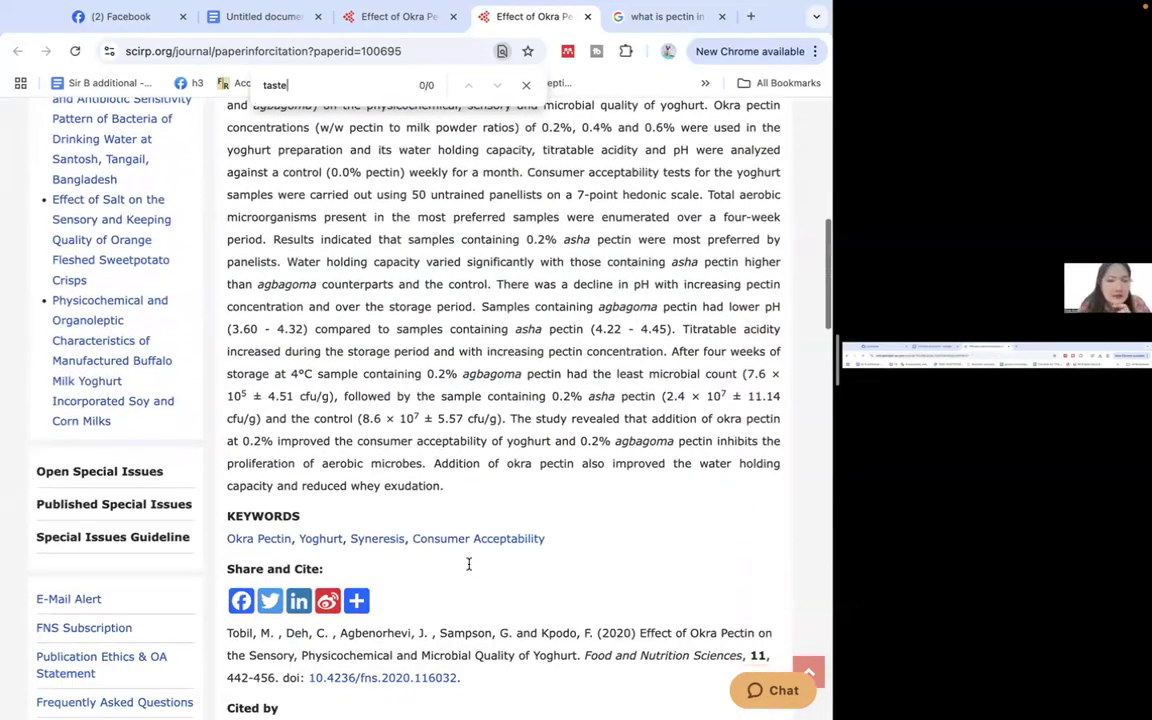
mouse_move(561, 418)
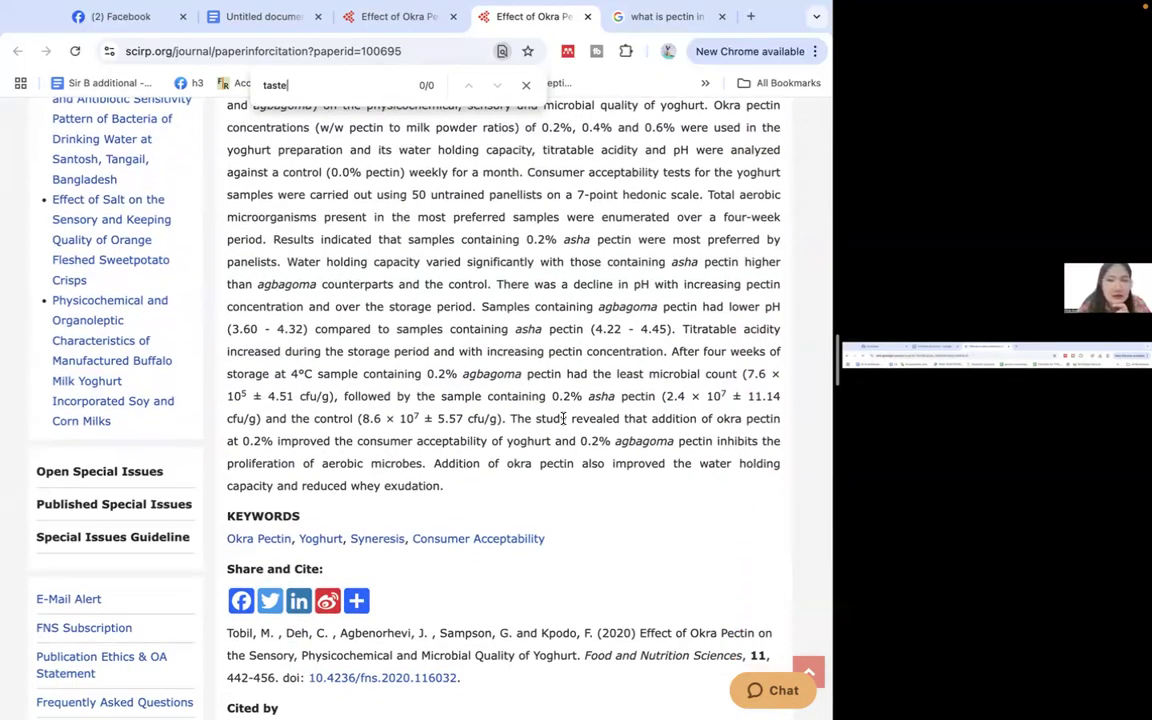
scroll("down", 3)
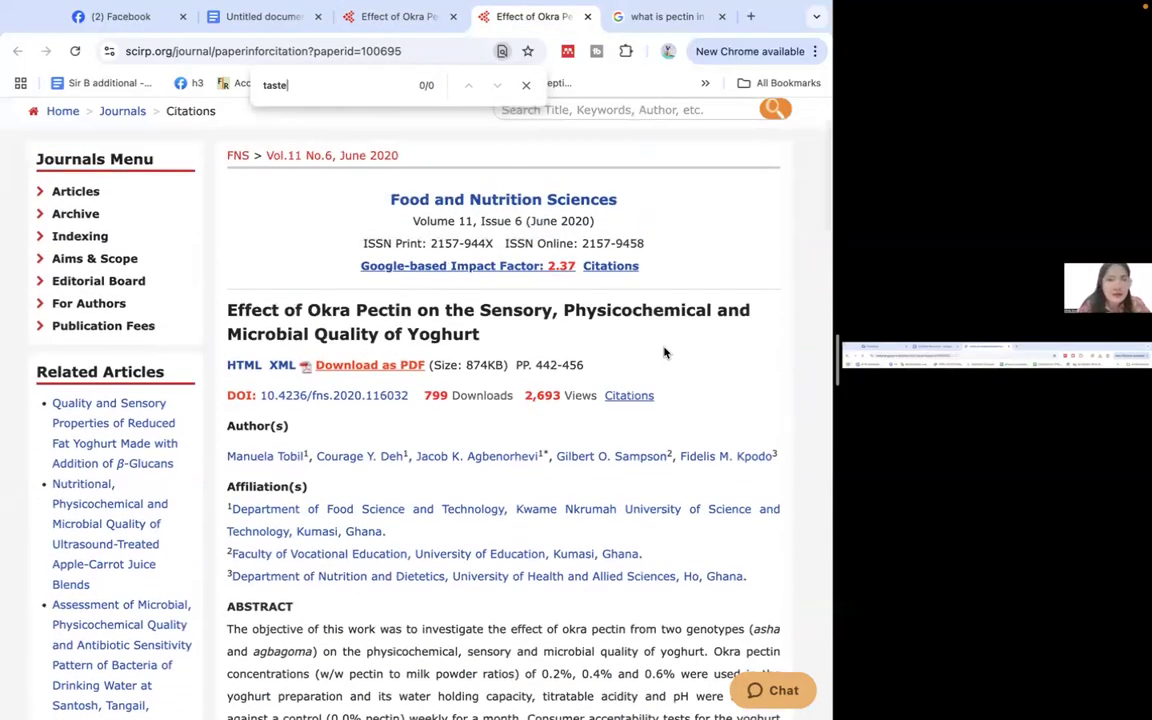
- Open the full article PDF and scroll past Table 1 on page 5
left_click(369, 365)
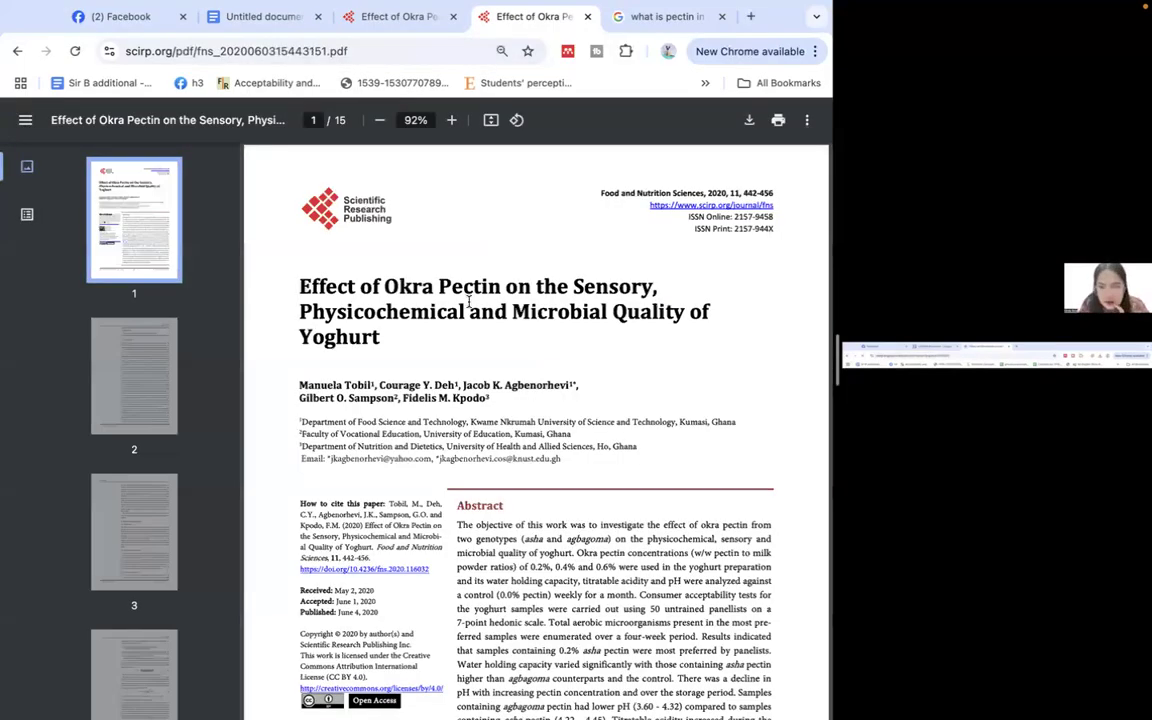
scroll("down", 3)
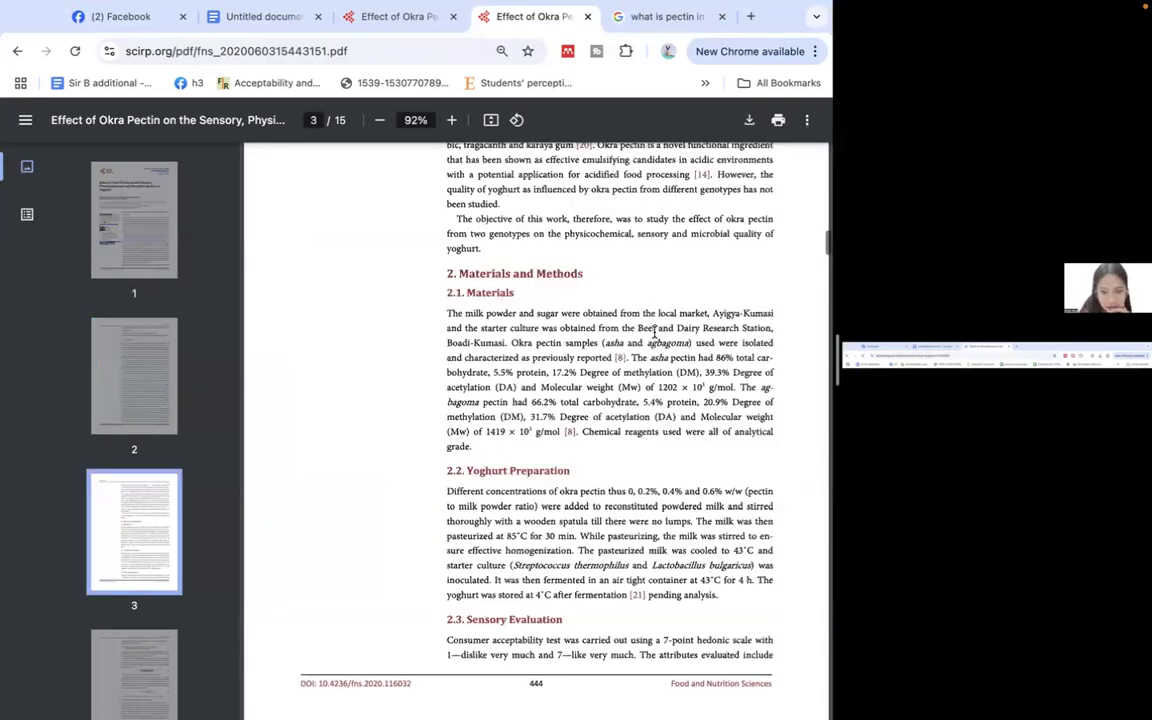
scroll("down", 3)
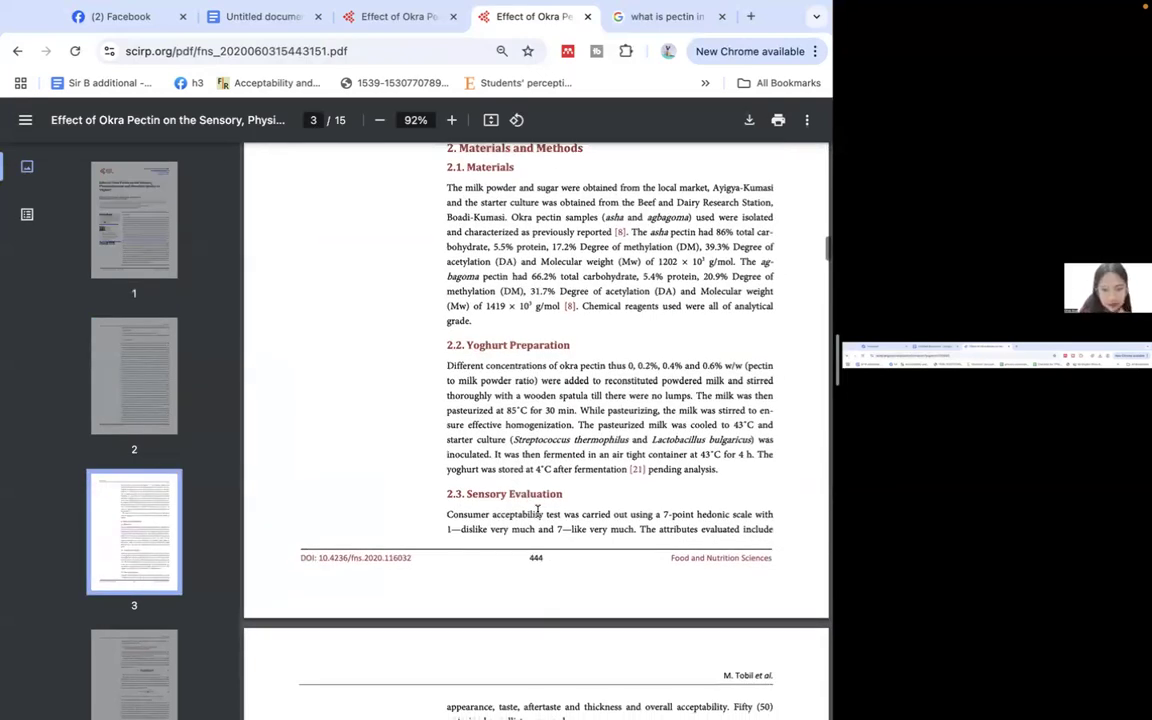
scroll("down", 3)
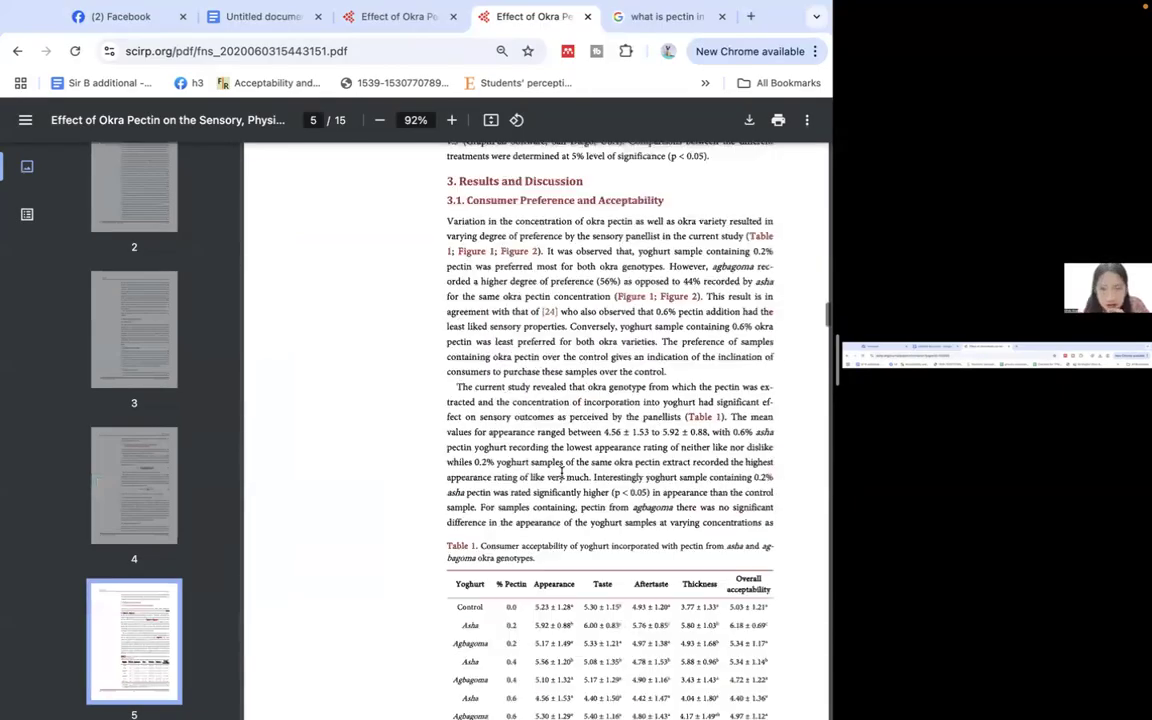
scroll("down", 3)
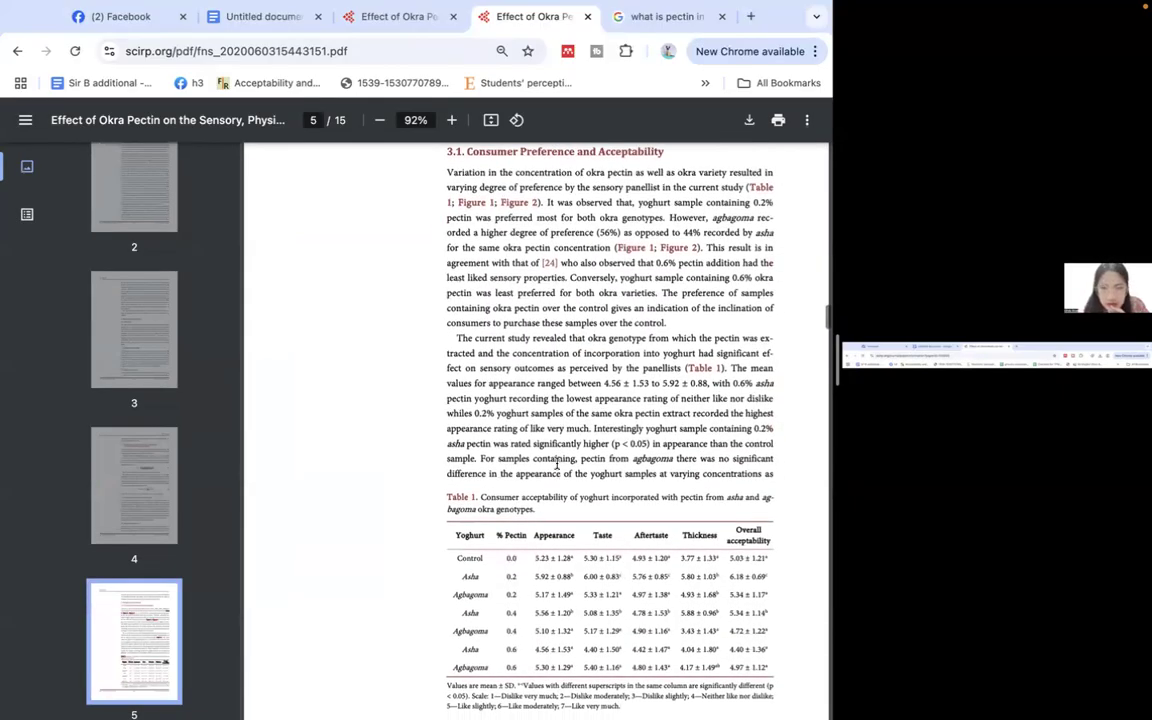
- Enlarge the zoom slightly and scroll to page 7's aftertaste discussion
left_click(451, 120)
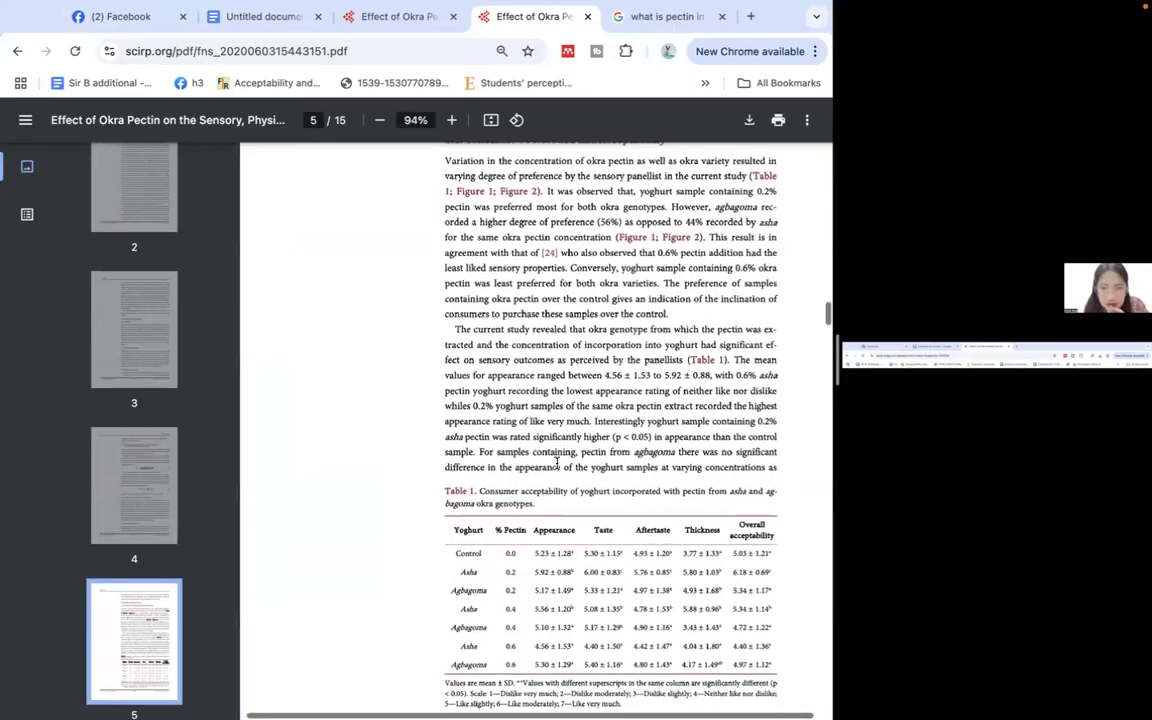
scroll("down", 3)
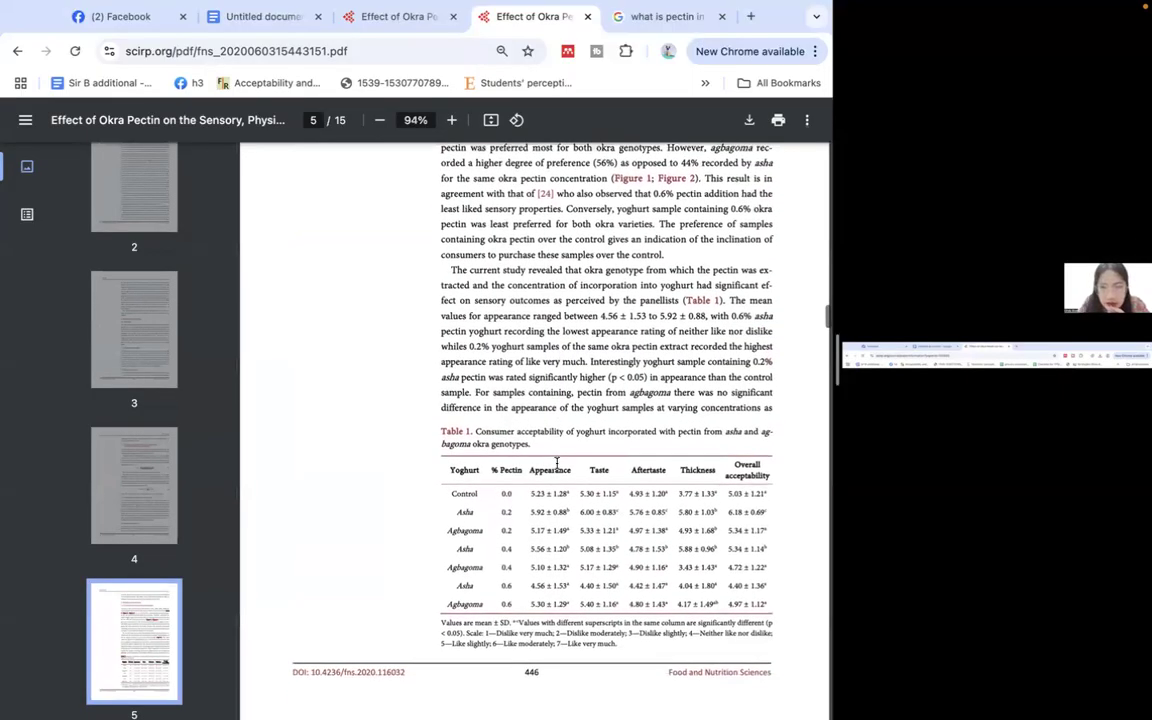
scroll("down", 3)
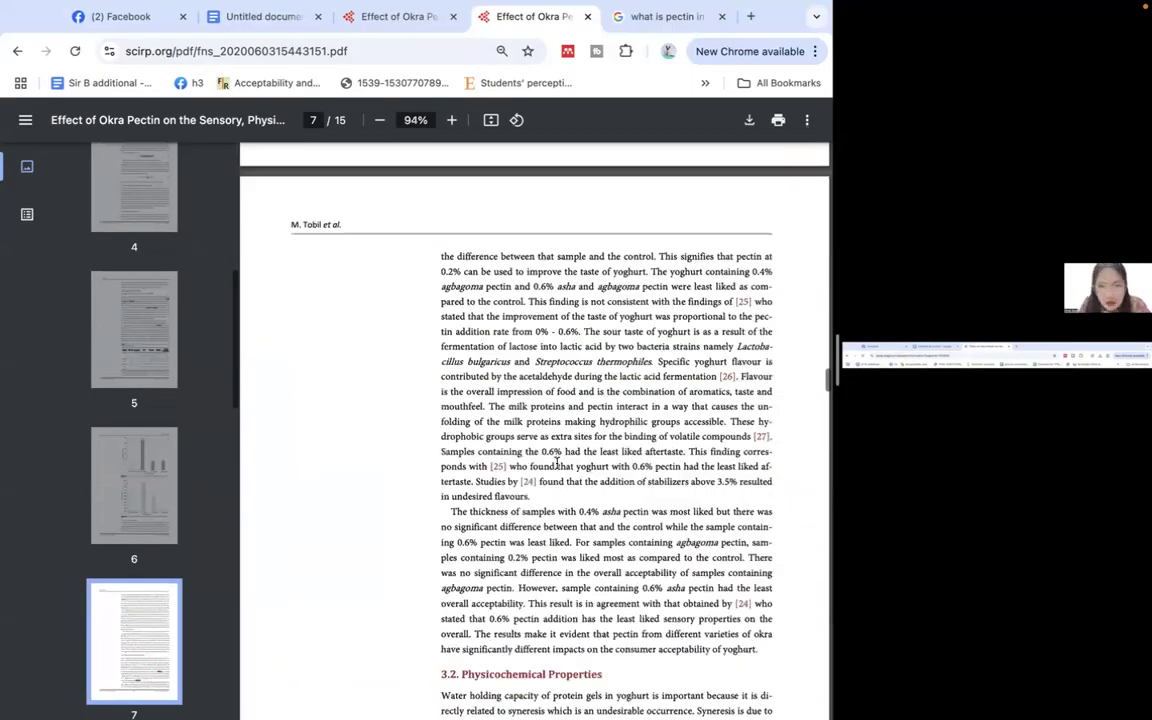
- Zoom to 108% and select the sentence on 0.6% samples having the least liked aftertaste
left_click(451, 120)
type("taste")
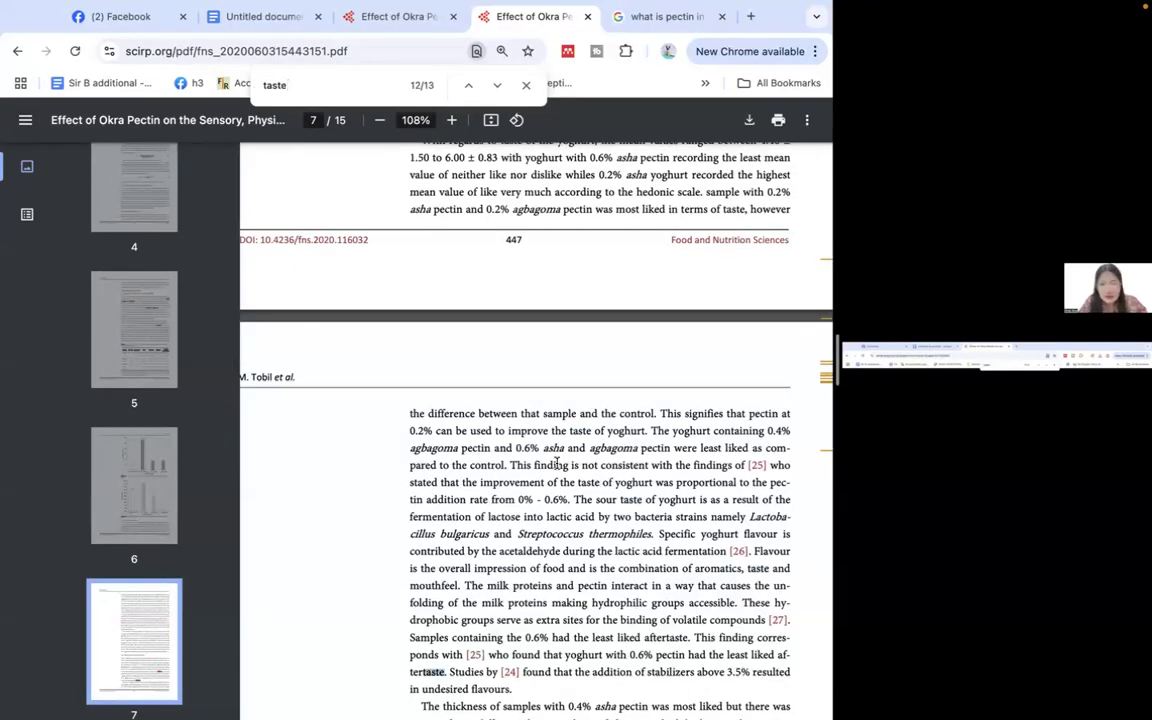
scroll("down", 3)
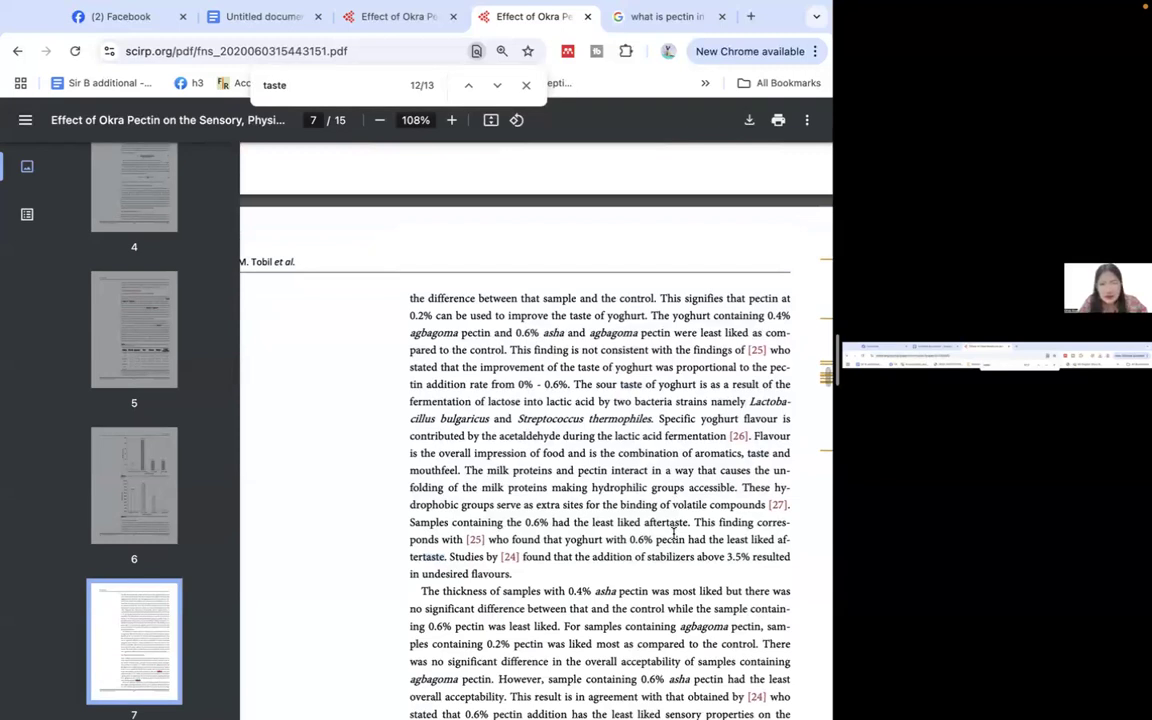
scroll("down", 3)
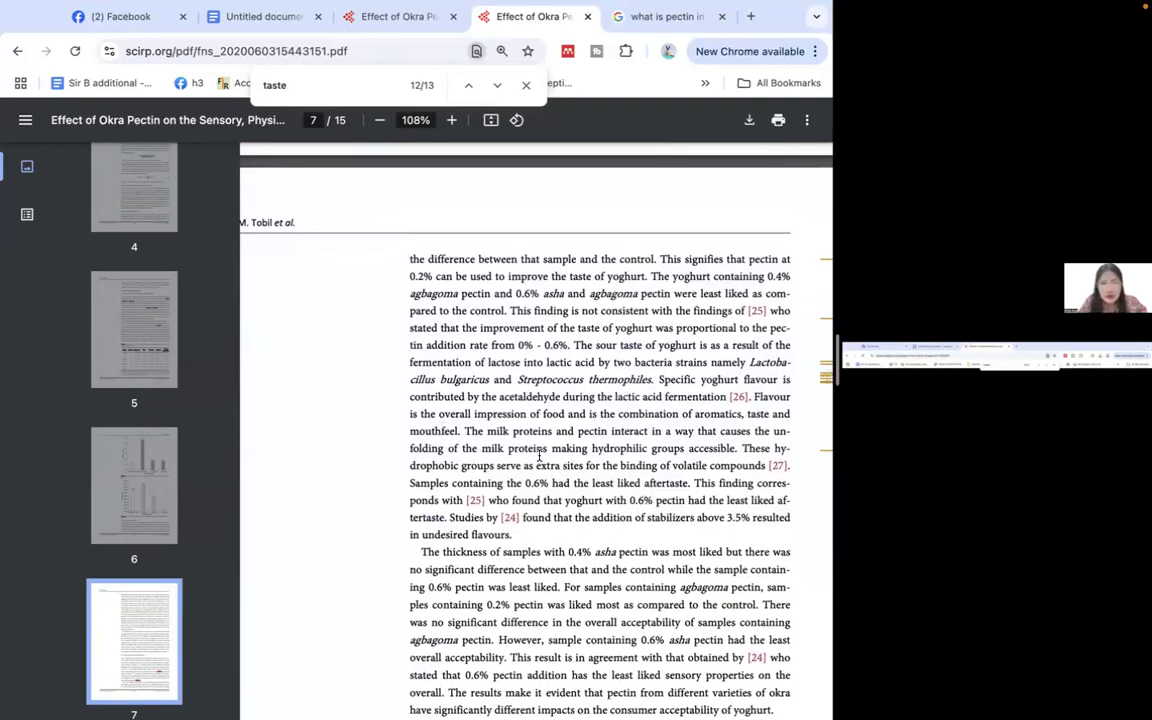
mouse_move(407, 466)
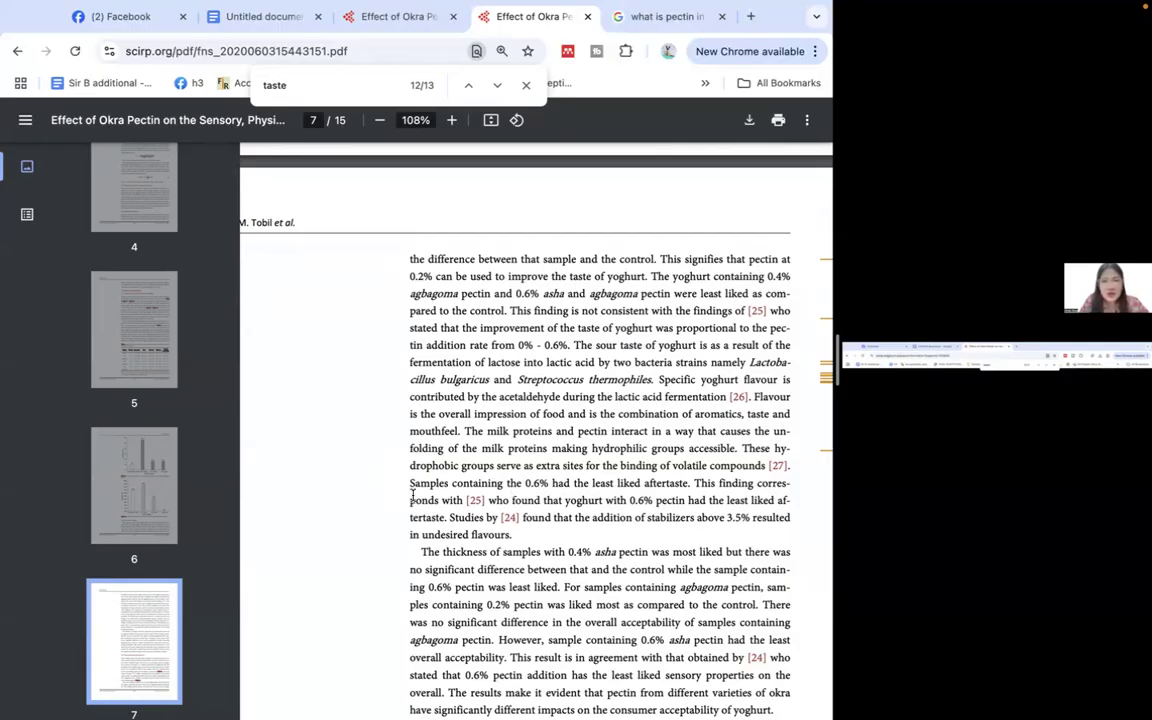
left_click_drag(409, 483, 700, 483)
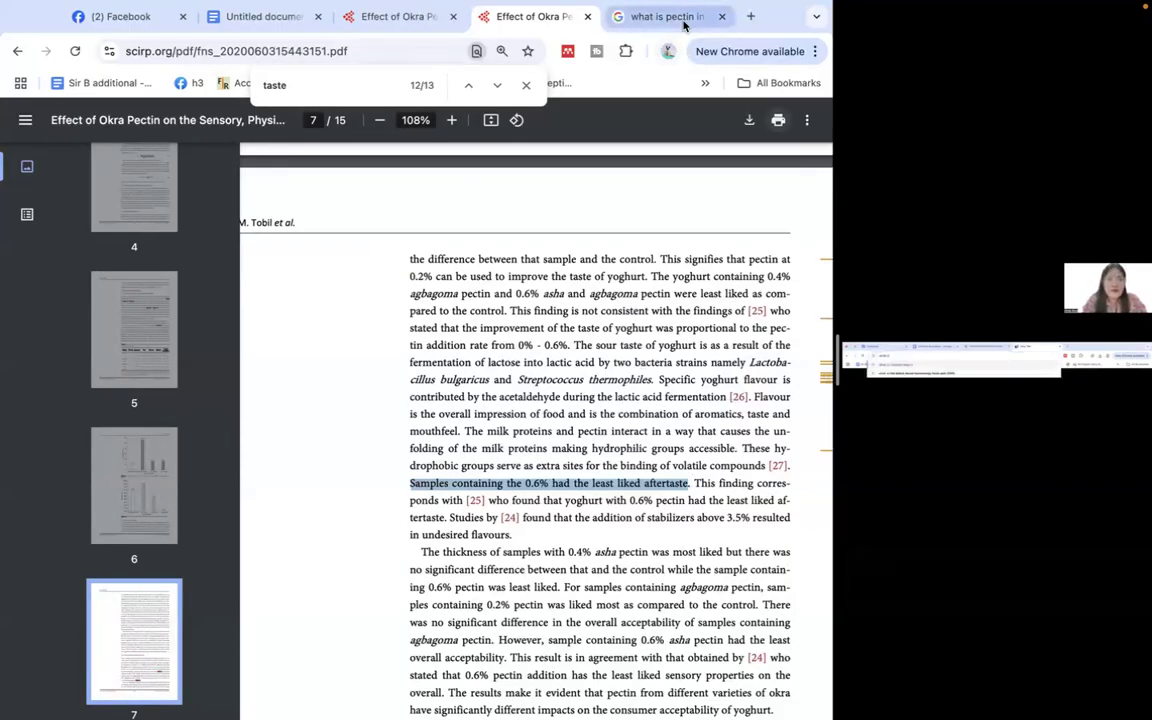
- View the 'what is pectin in okra' Google results, then return to the PDF's first page
left_click(670, 16)
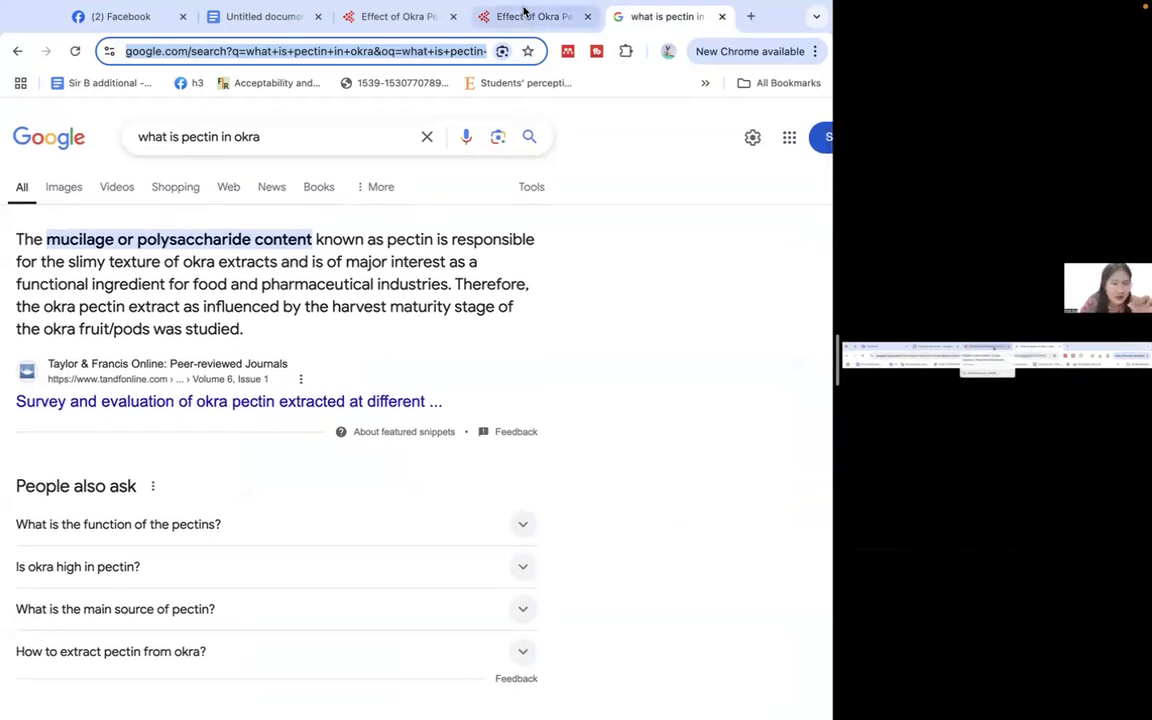
left_click(536, 17)
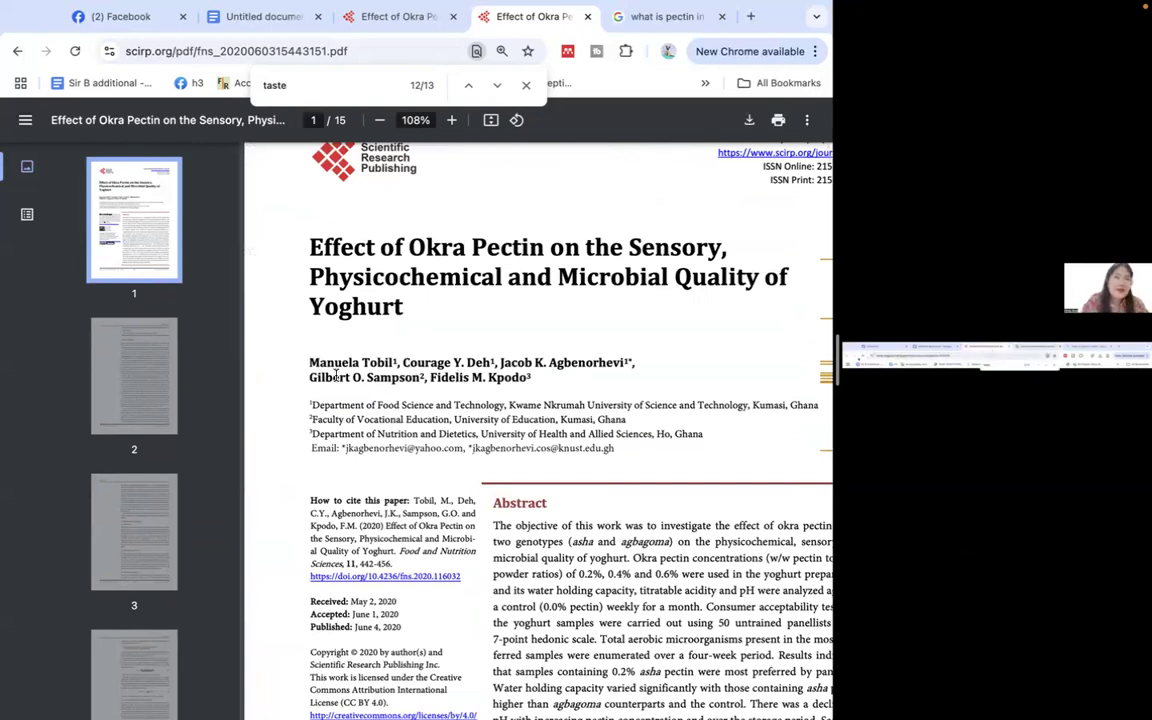
- Select the paper's author names and scroll to the 'How to cite this paper' reference
left_click_drag(309, 362, 530, 377)
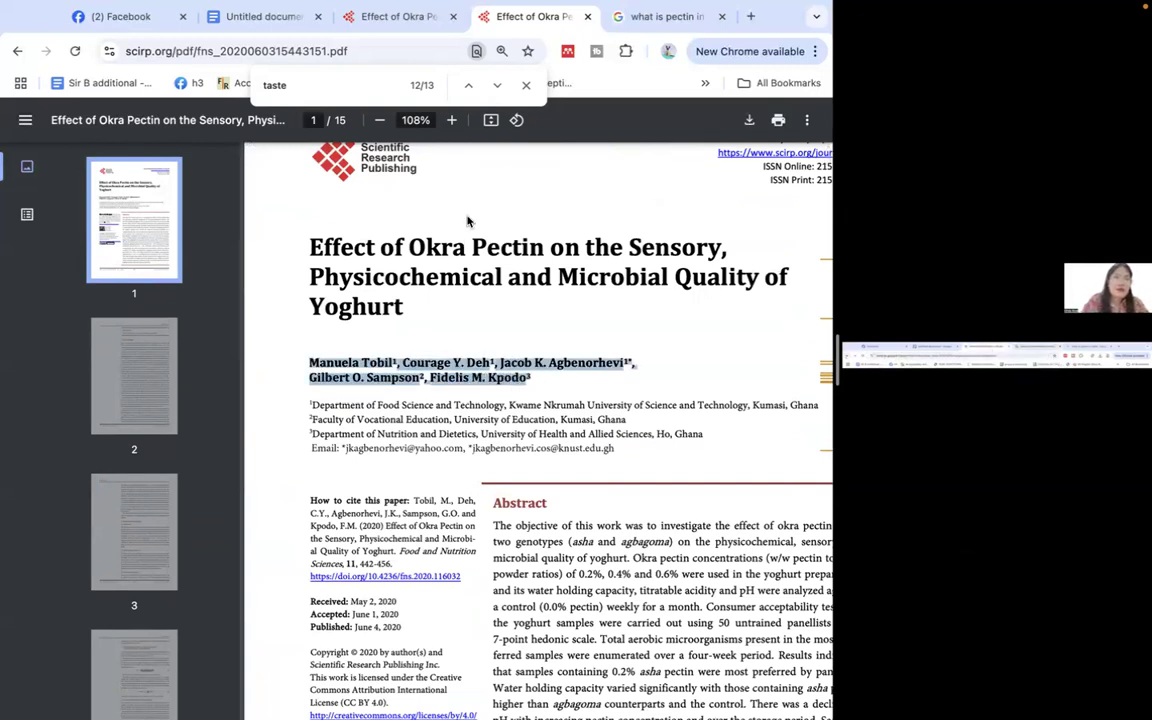
mouse_move(546, 458)
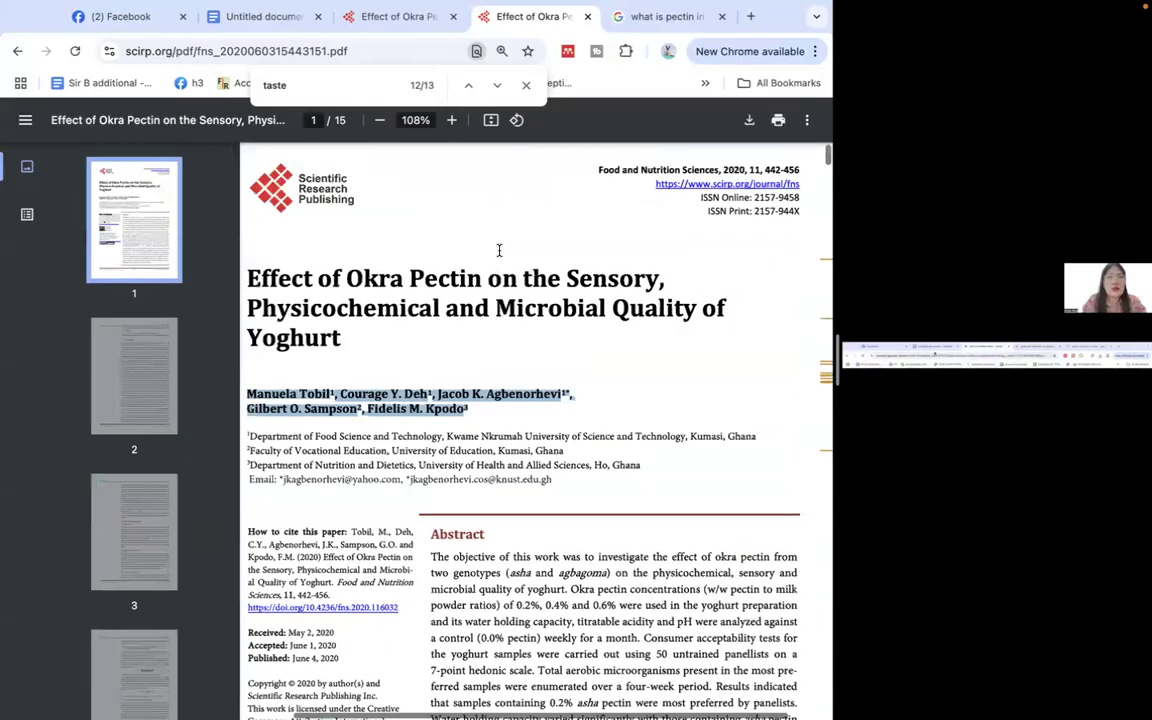
scroll("down", 3)
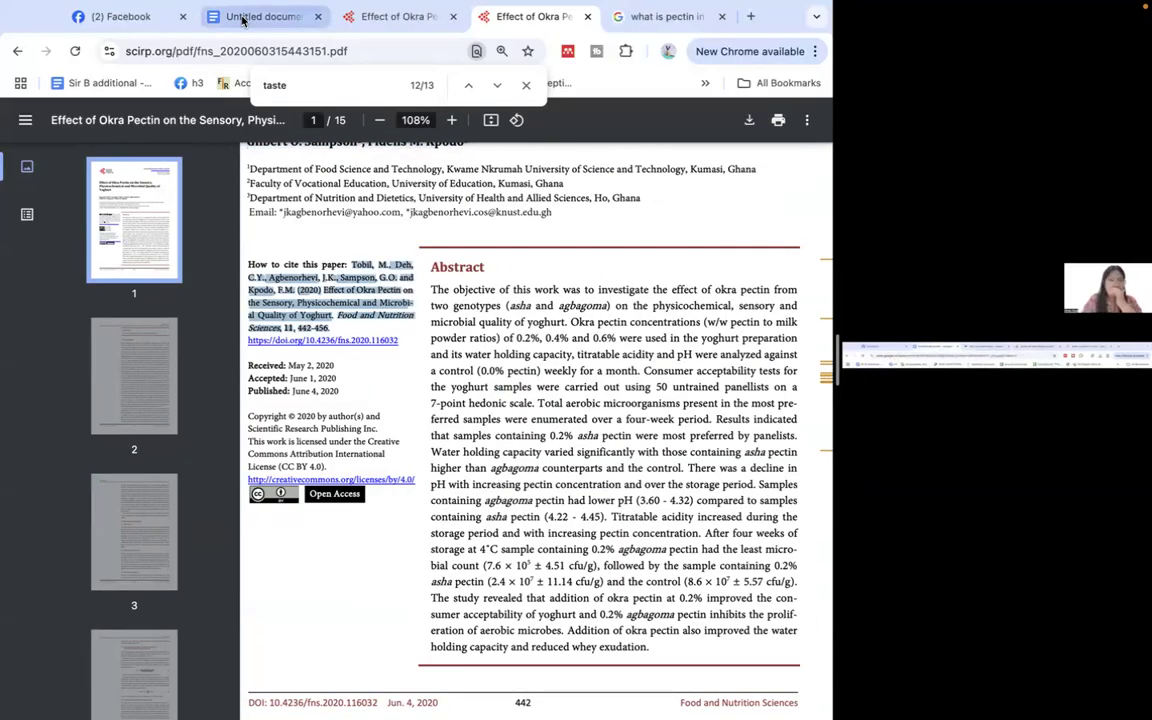
- Return to the thesis draft and select the Tobil et al. (2020) sentence under Table 14
left_click(255, 17)
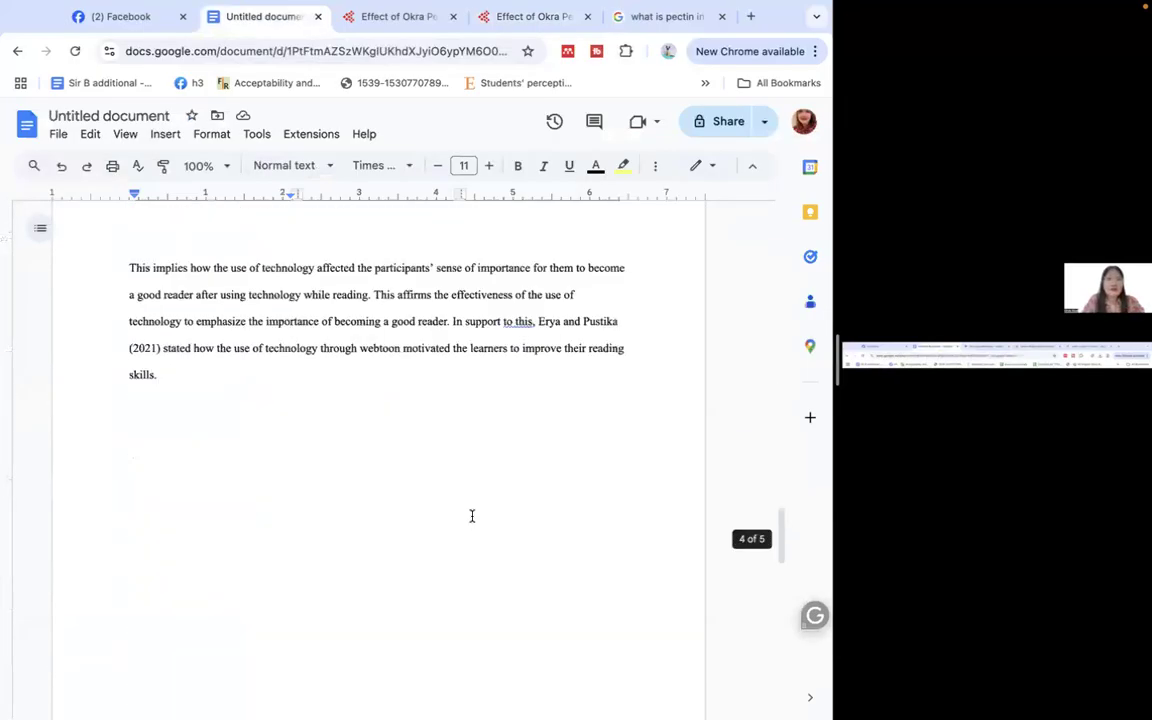
scroll("down", 3)
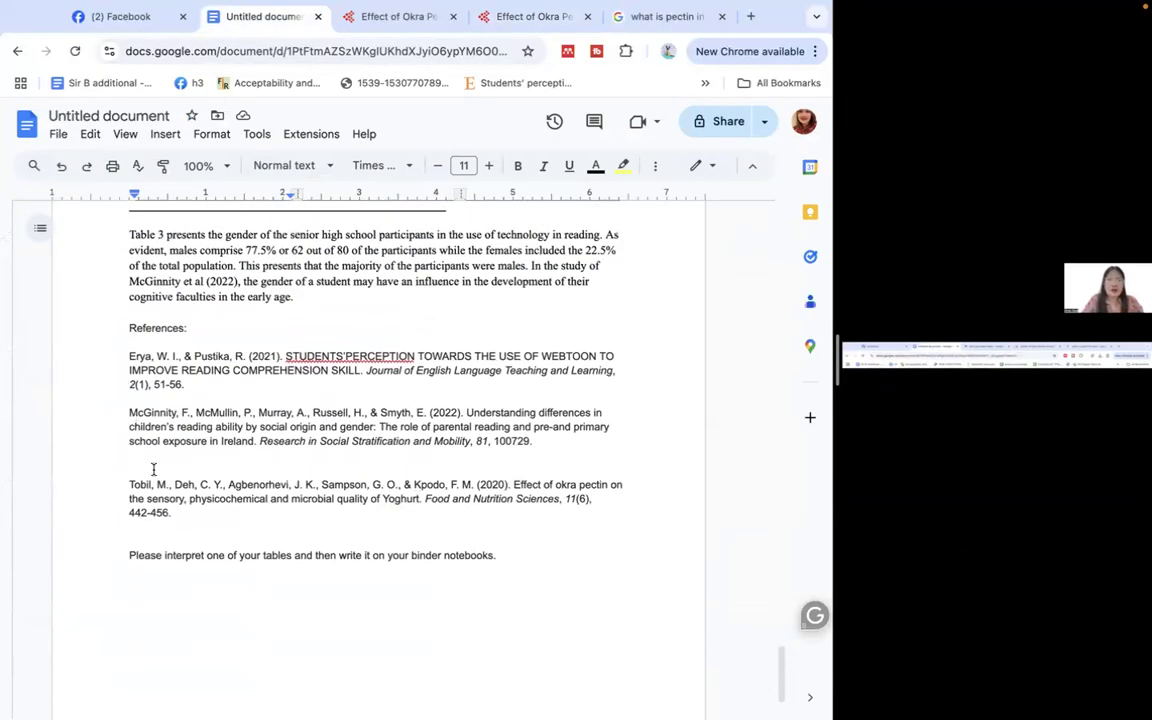
left_click_drag(129, 484, 170, 520)
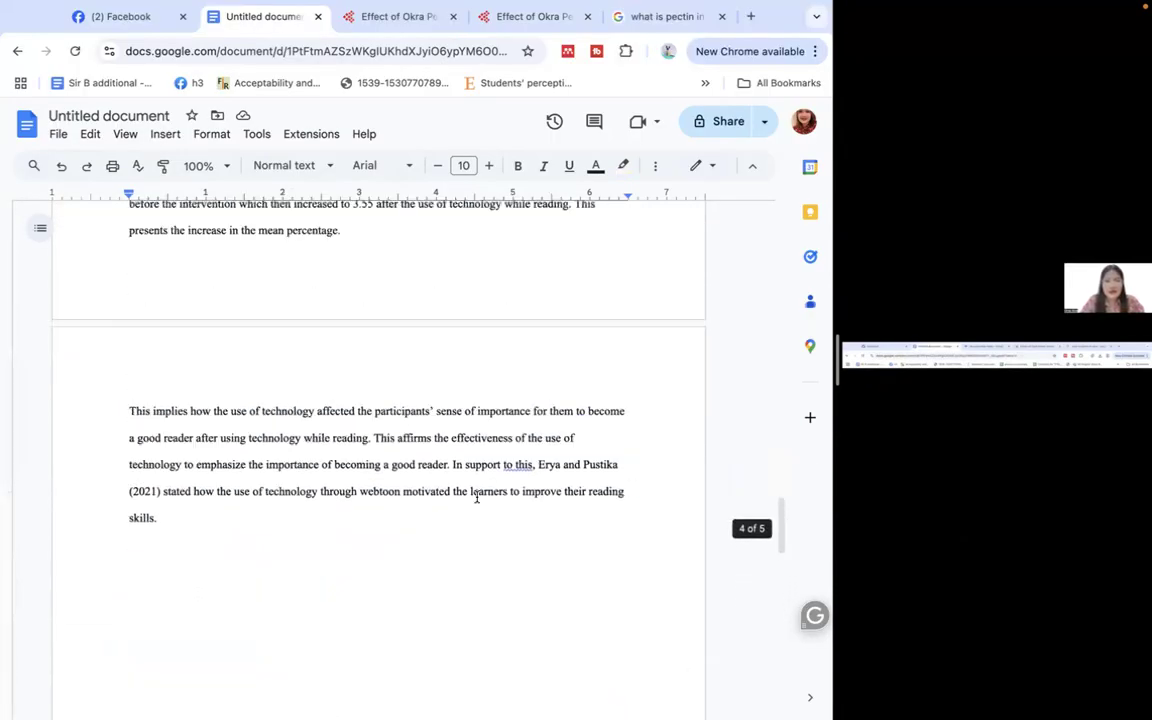
scroll("up", 3)
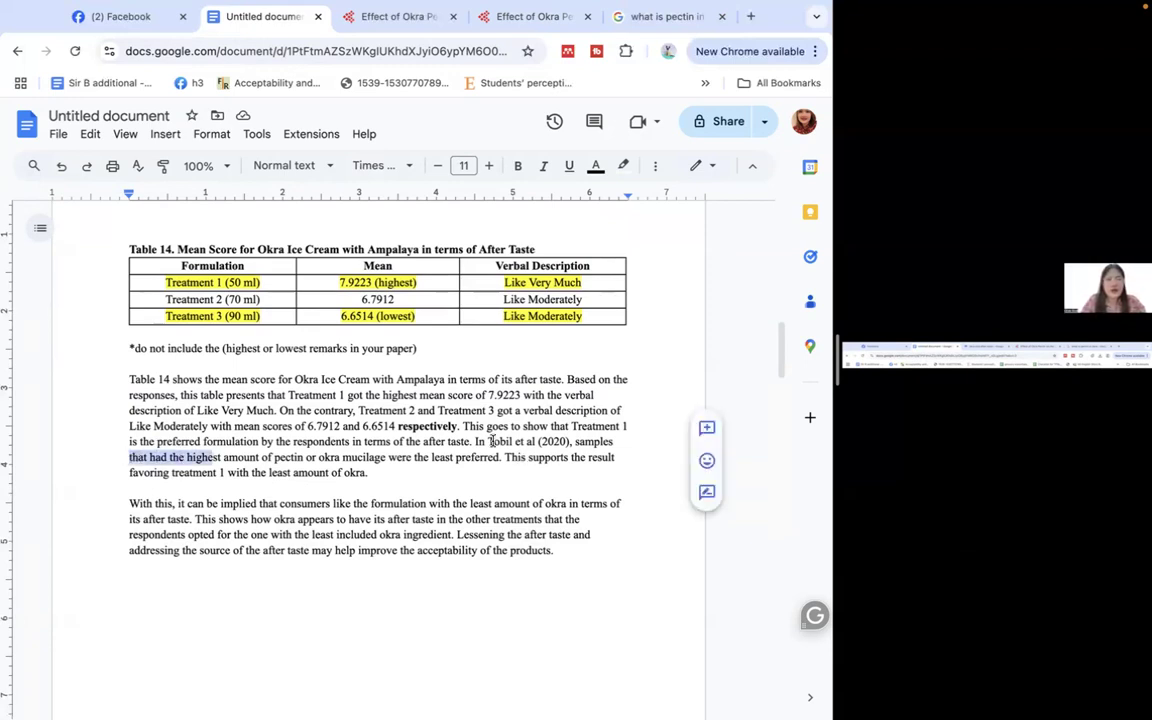
left_click_drag(476, 441, 503, 457)
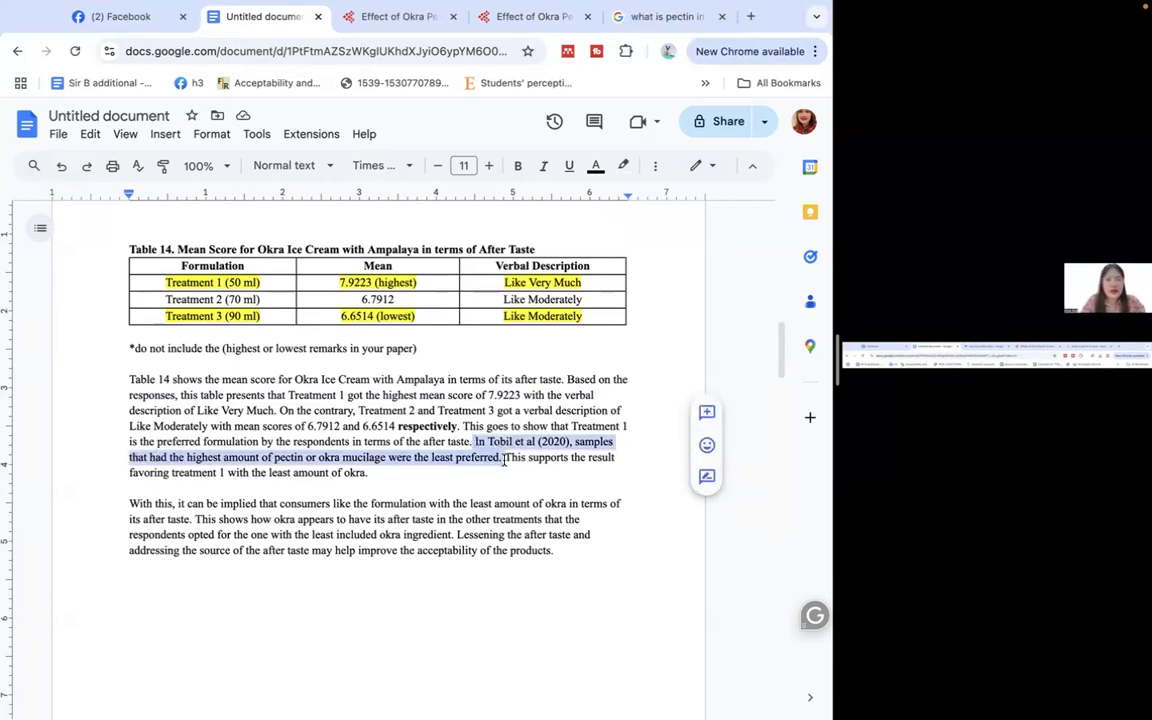
left_click_drag(505, 457, 367, 472)
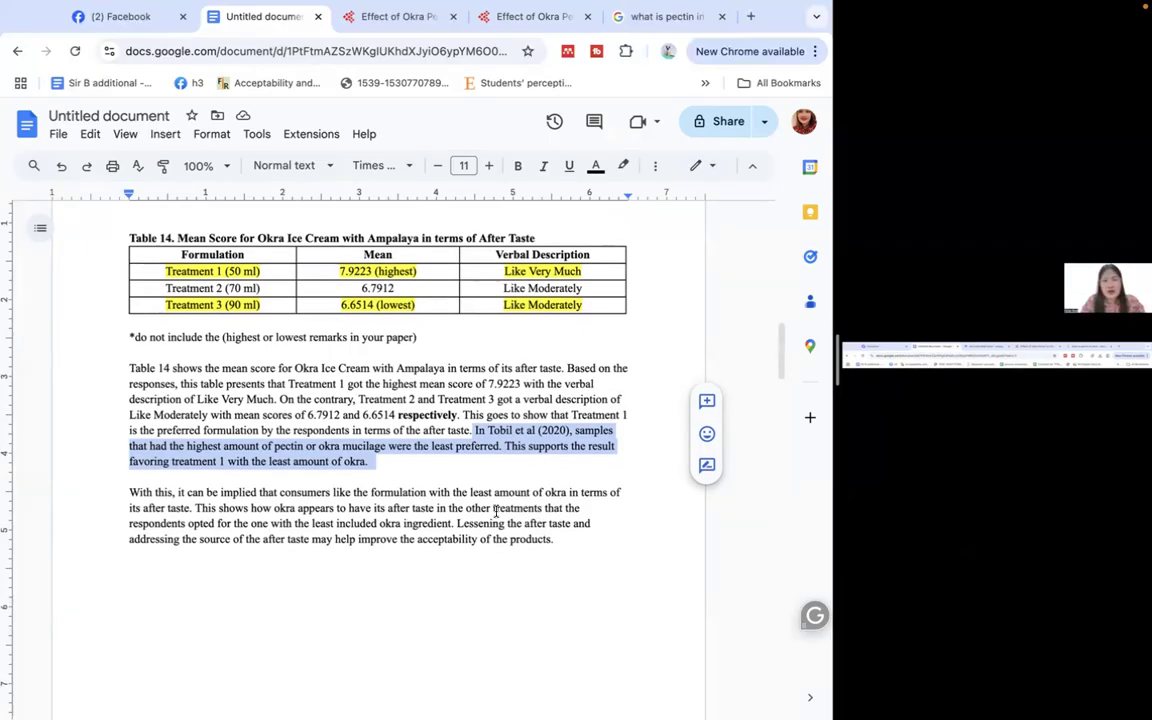
mouse_move(487, 582)
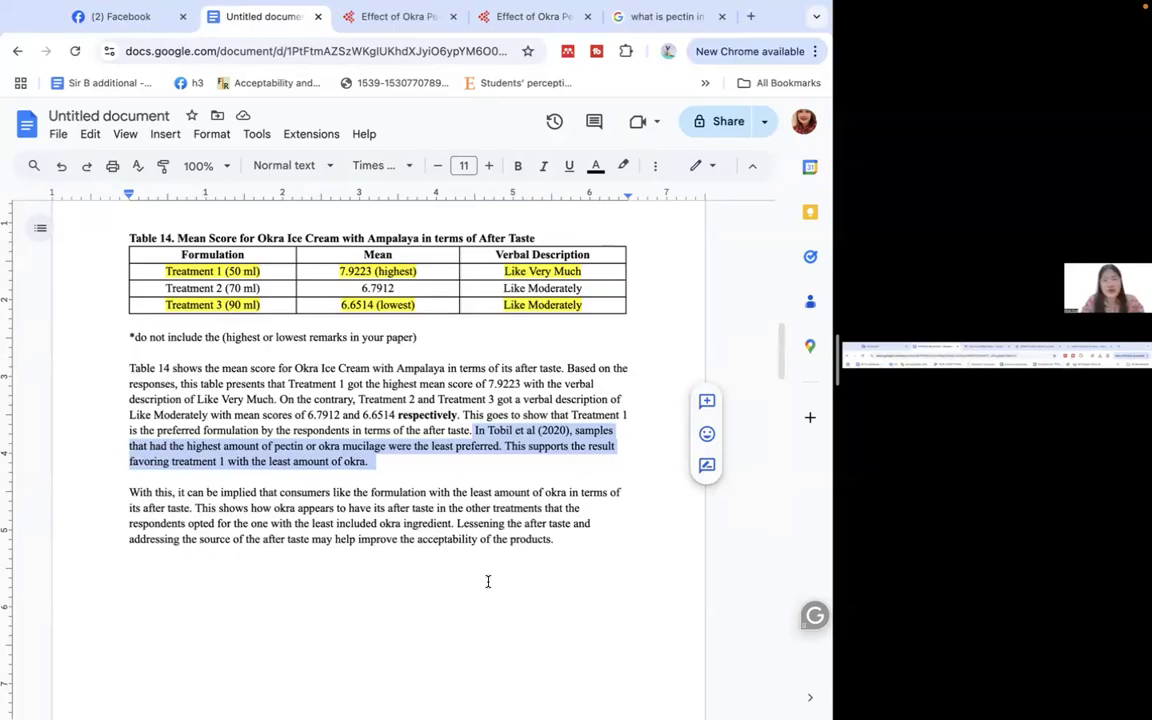
scroll("down", 3)
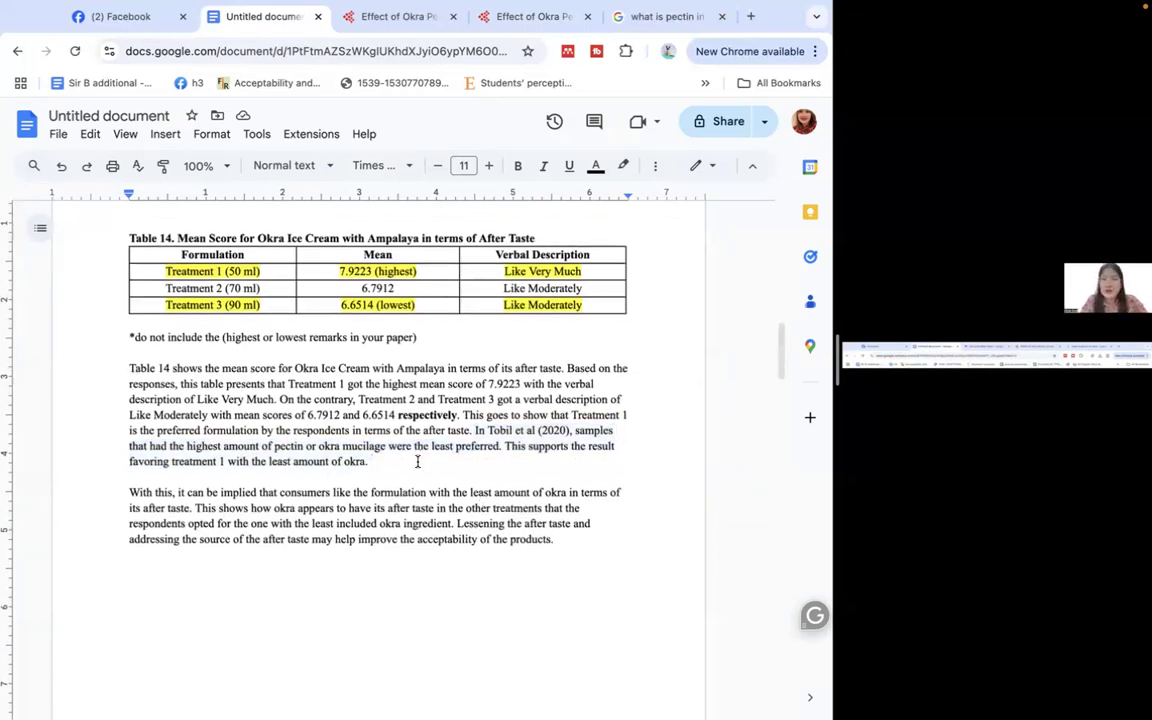
scroll("down", 3)
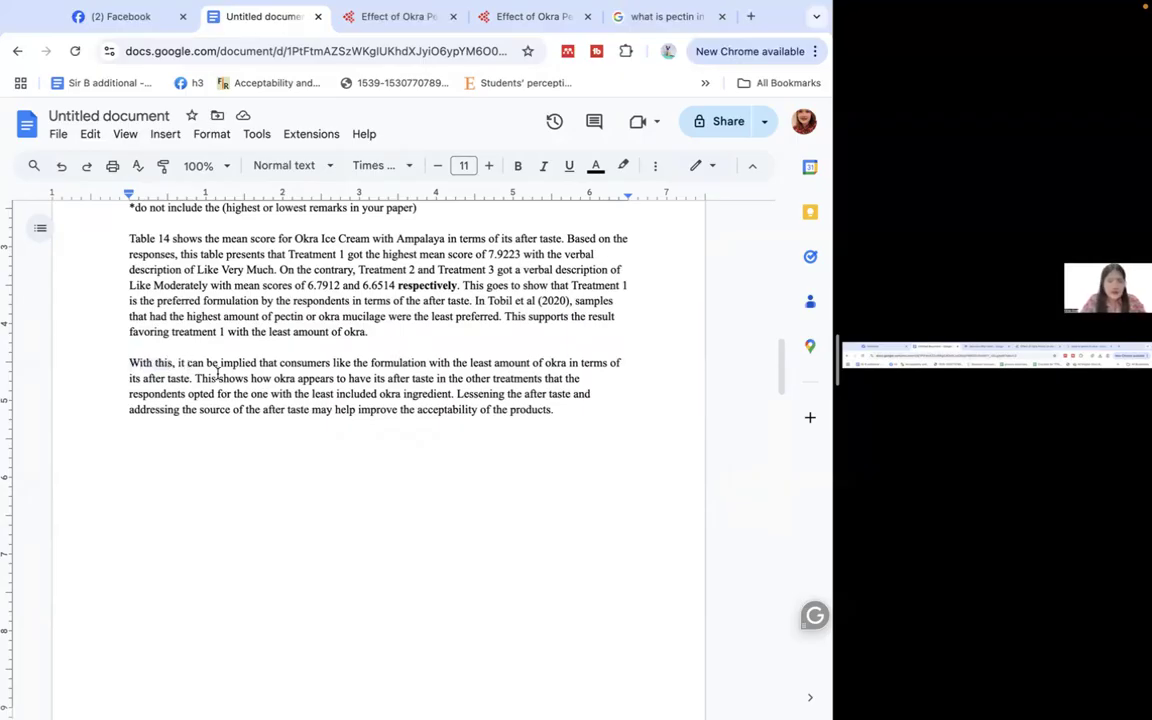
mouse_move(494, 614)
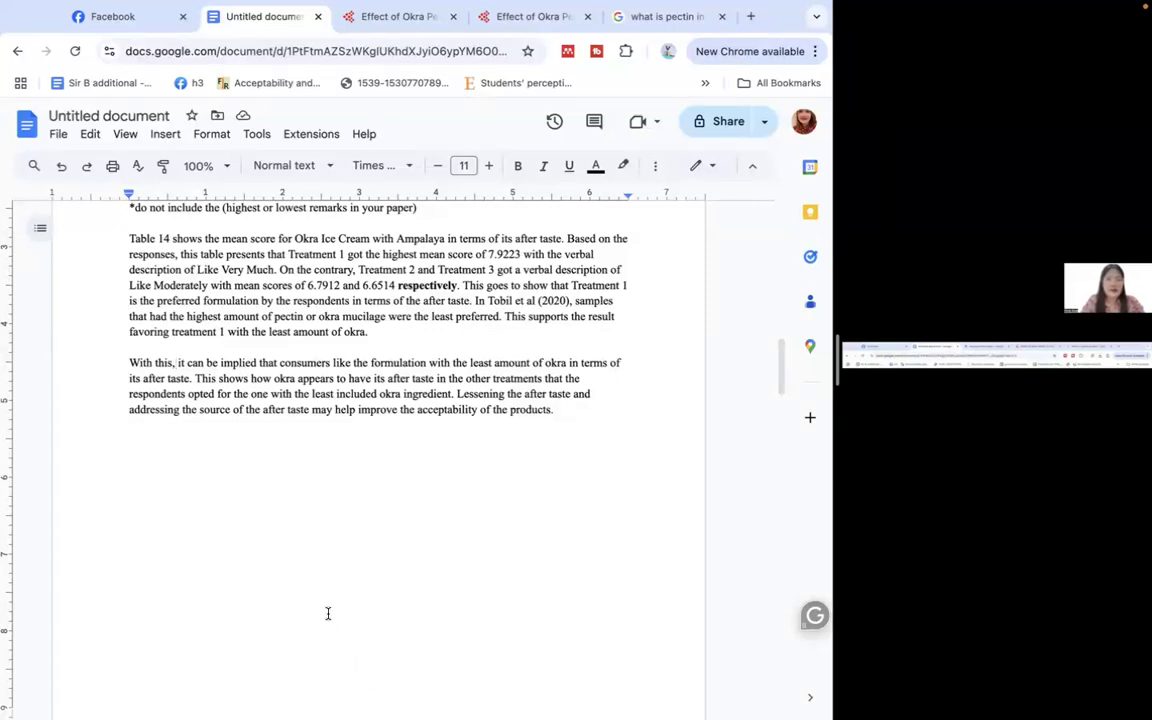
mouse_move(407, 410)
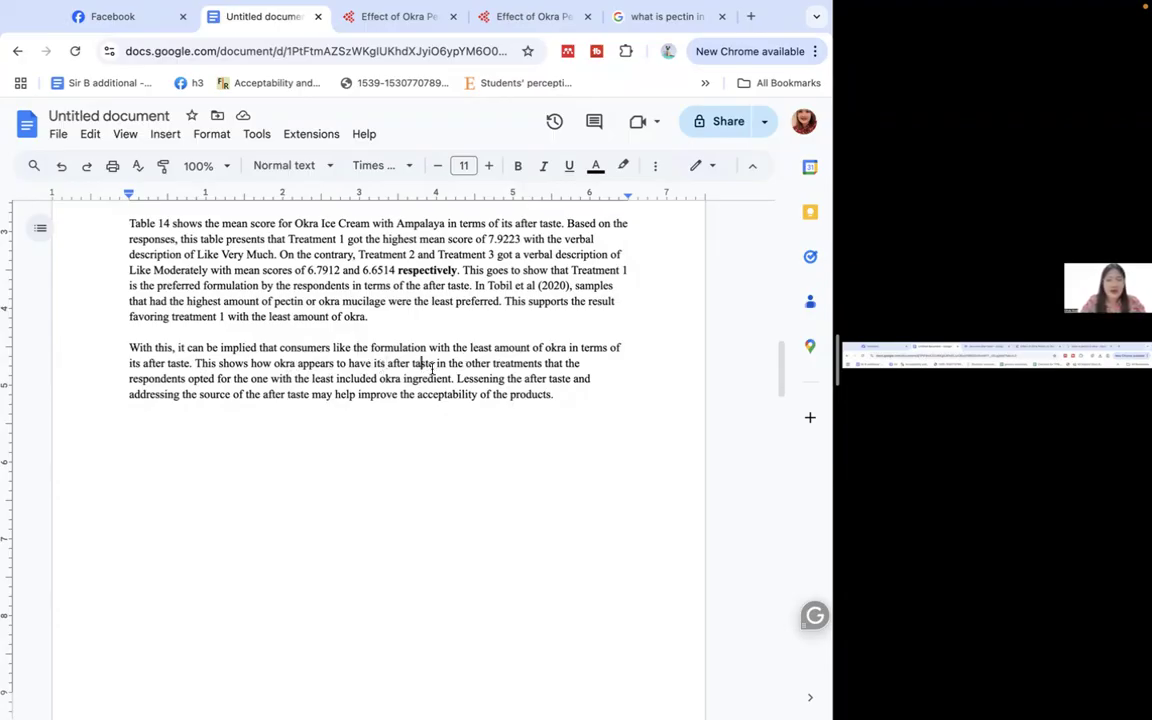
left_click_drag(437, 363, 552, 363)
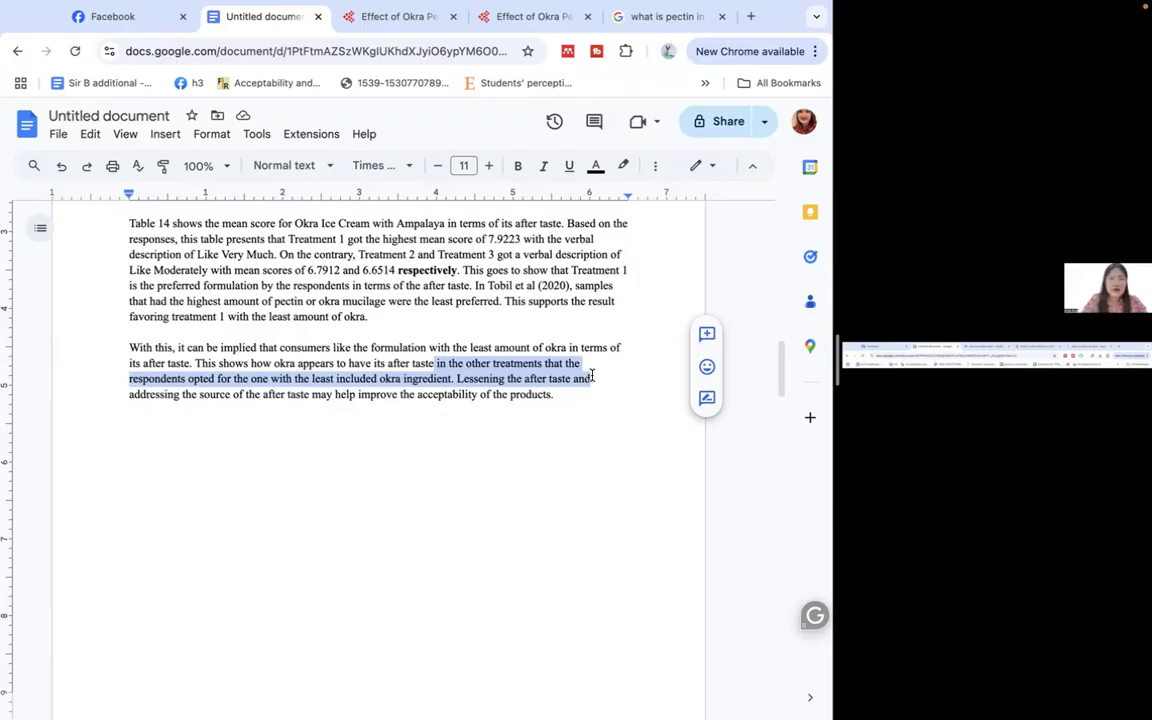
mouse_move(599, 385)
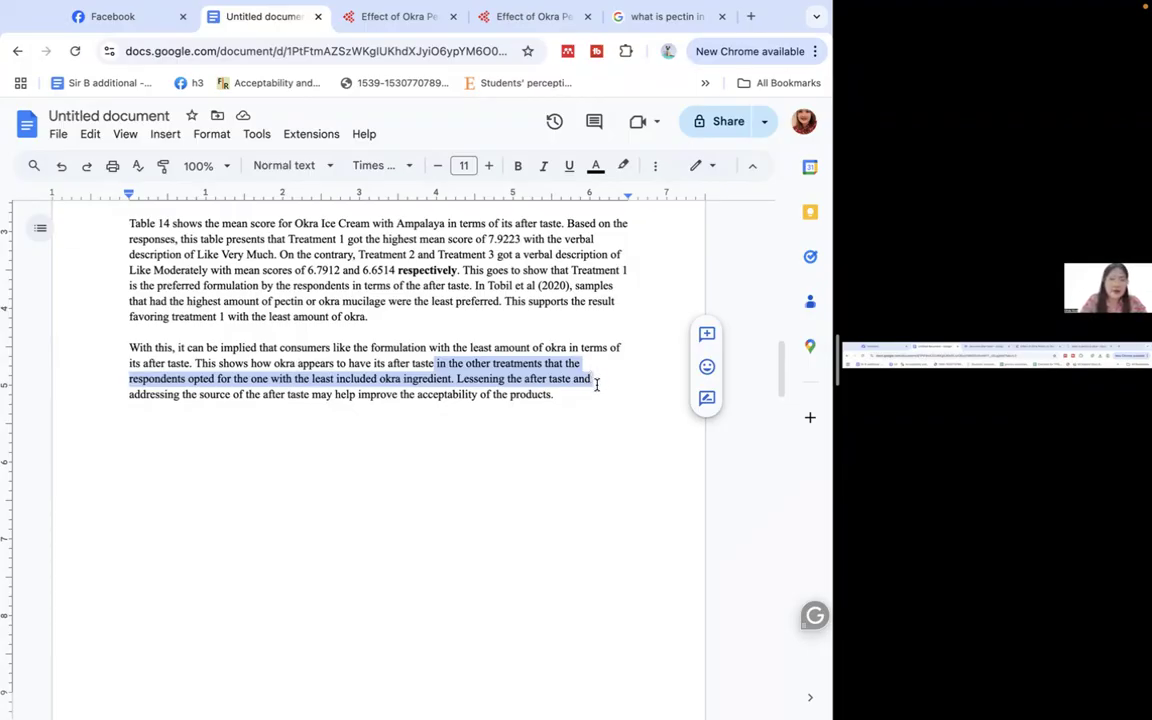
left_click_drag(596, 378, 585, 393)
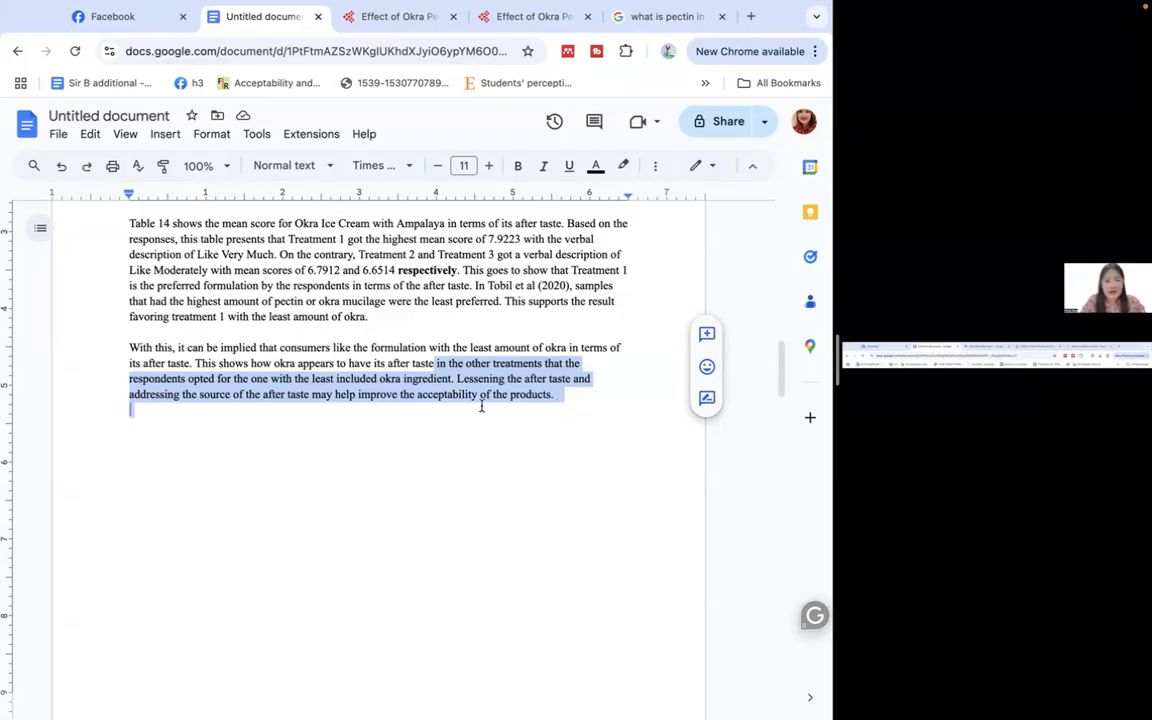
left_click(453, 378)
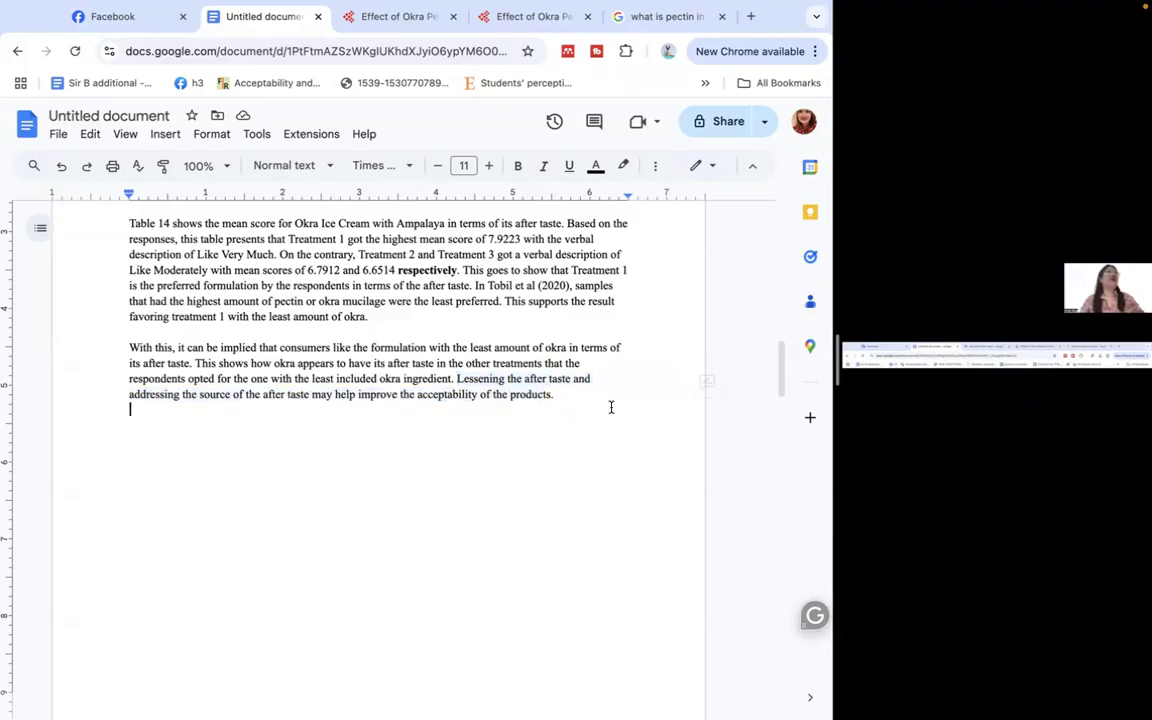
mouse_move(587, 401)
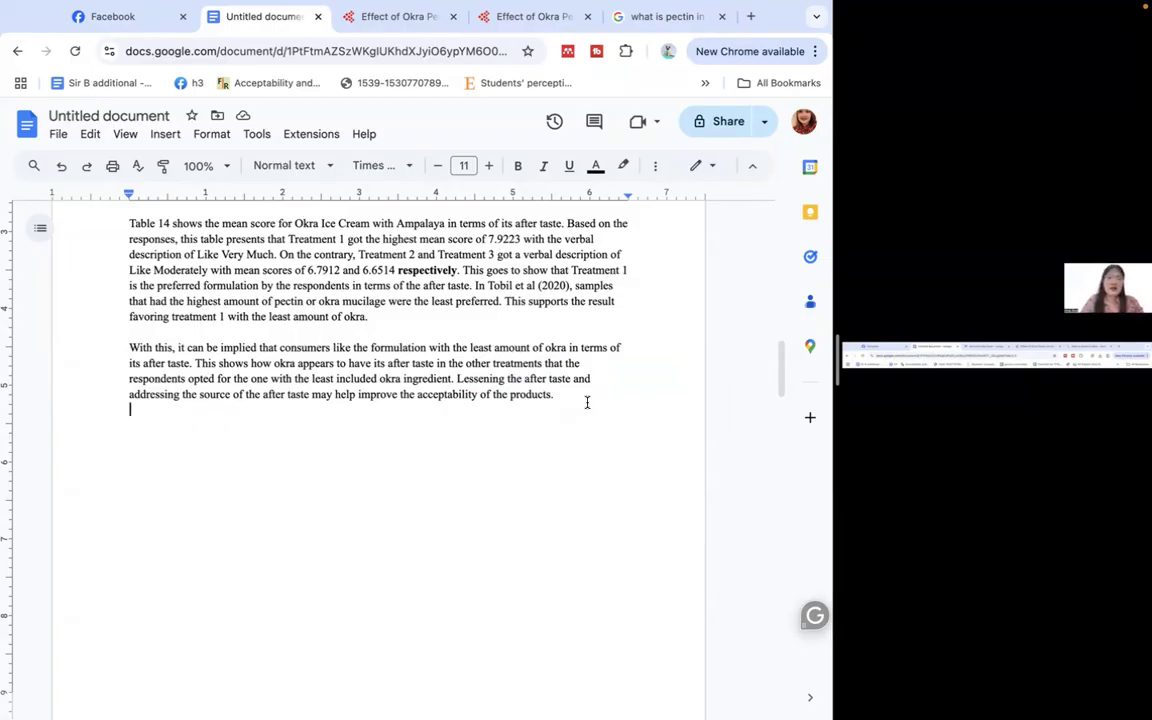
mouse_move(580, 409)
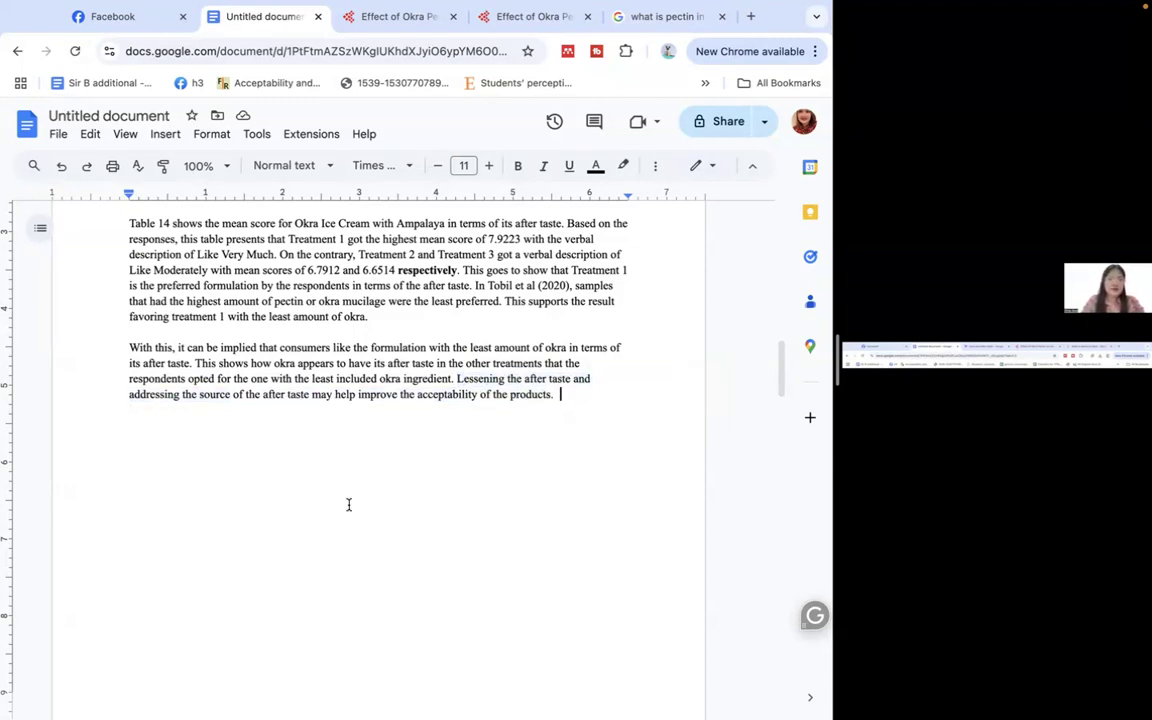
scroll("down", 3)
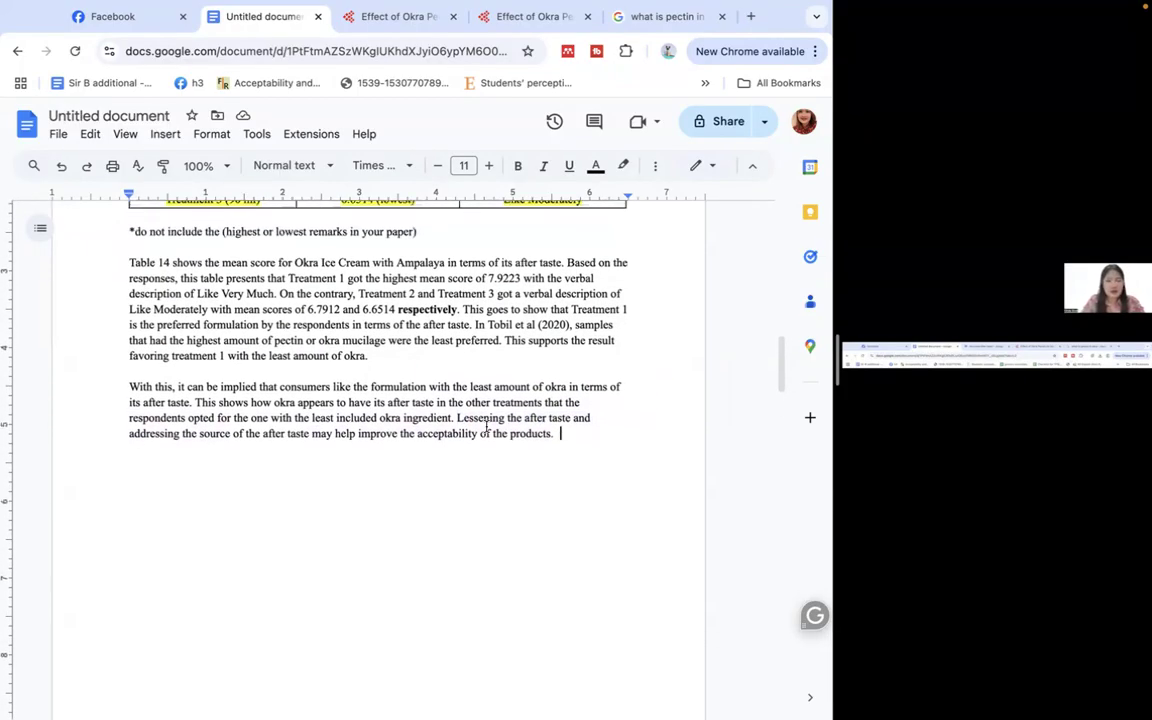
left_click_drag(420, 433, 553, 433)
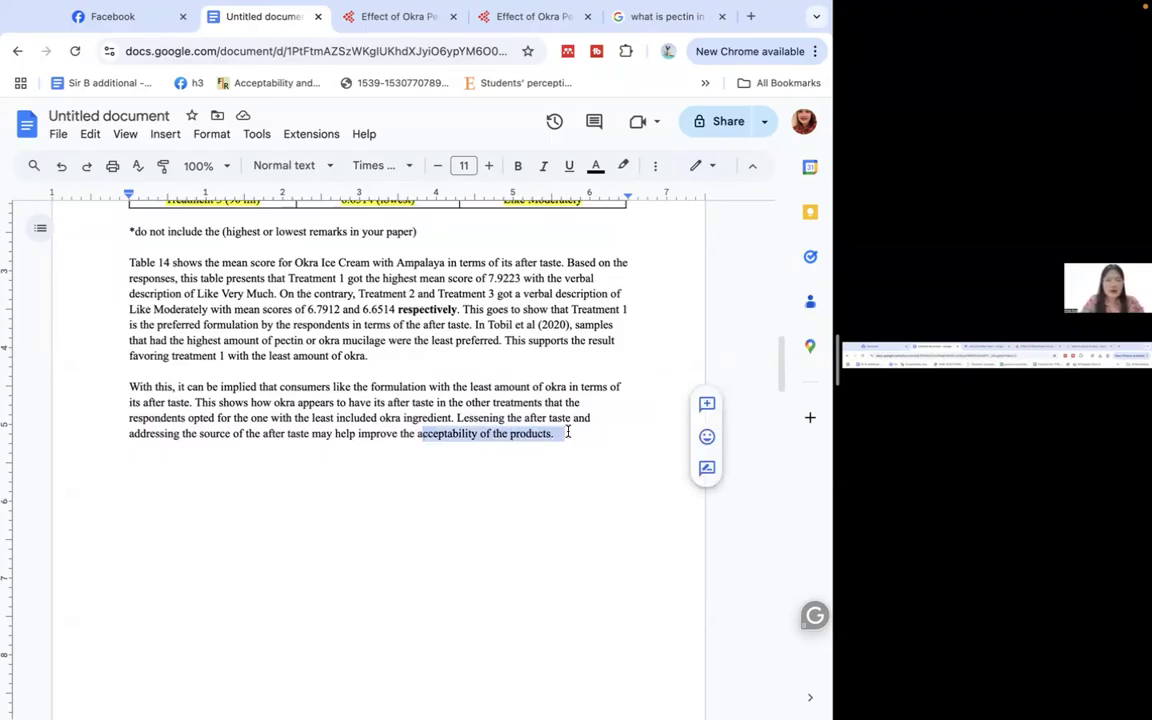
right_click(483, 433)
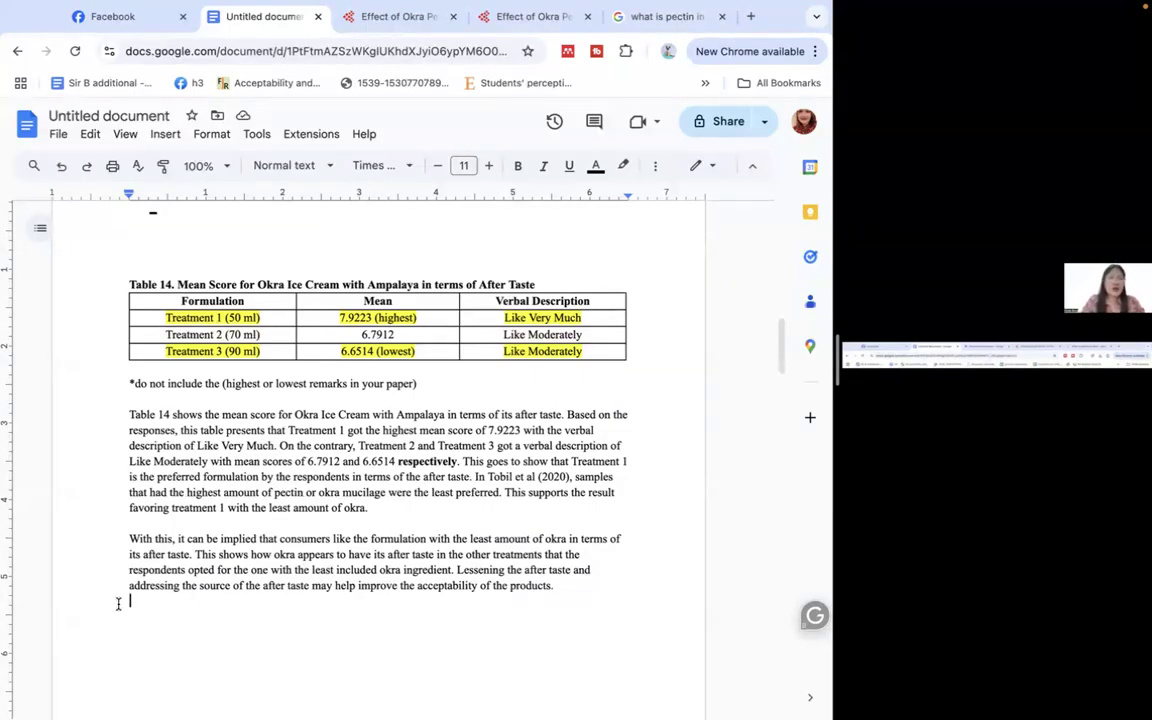
left_click_drag(128, 585, 308, 585)
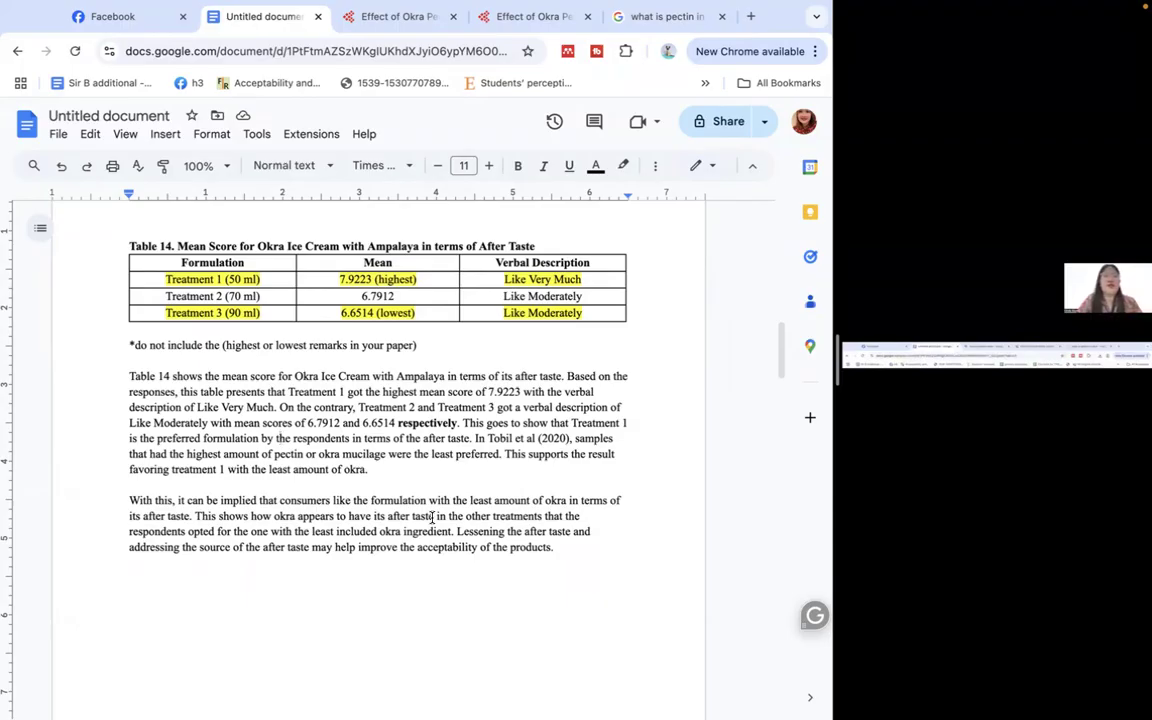
- Adjust Table 15's last column and select 3.55 and Very High for the first statement
scroll("down", 3)
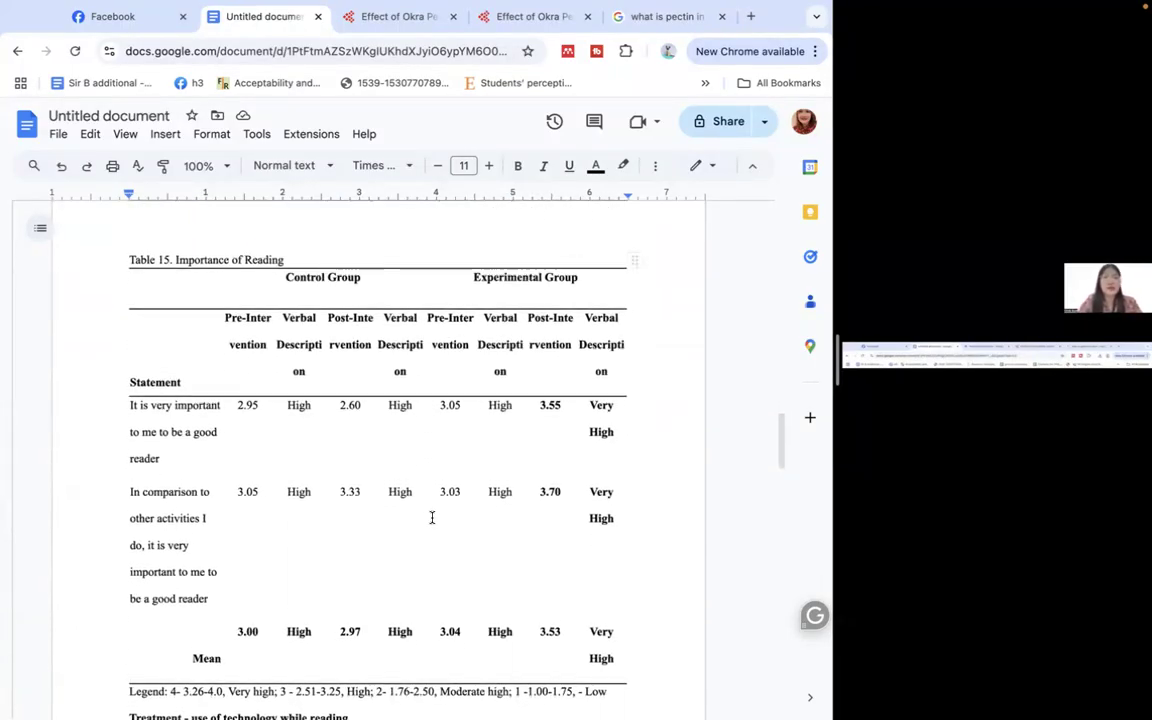
scroll("down", 3)
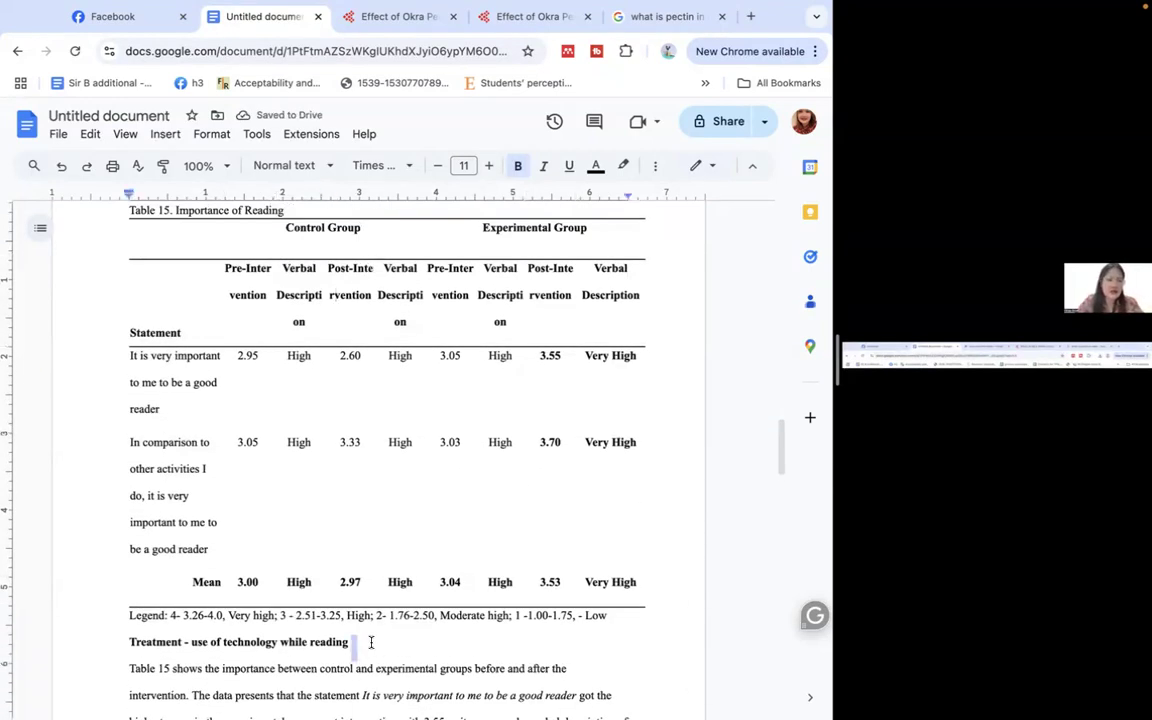
right_click(356, 642)
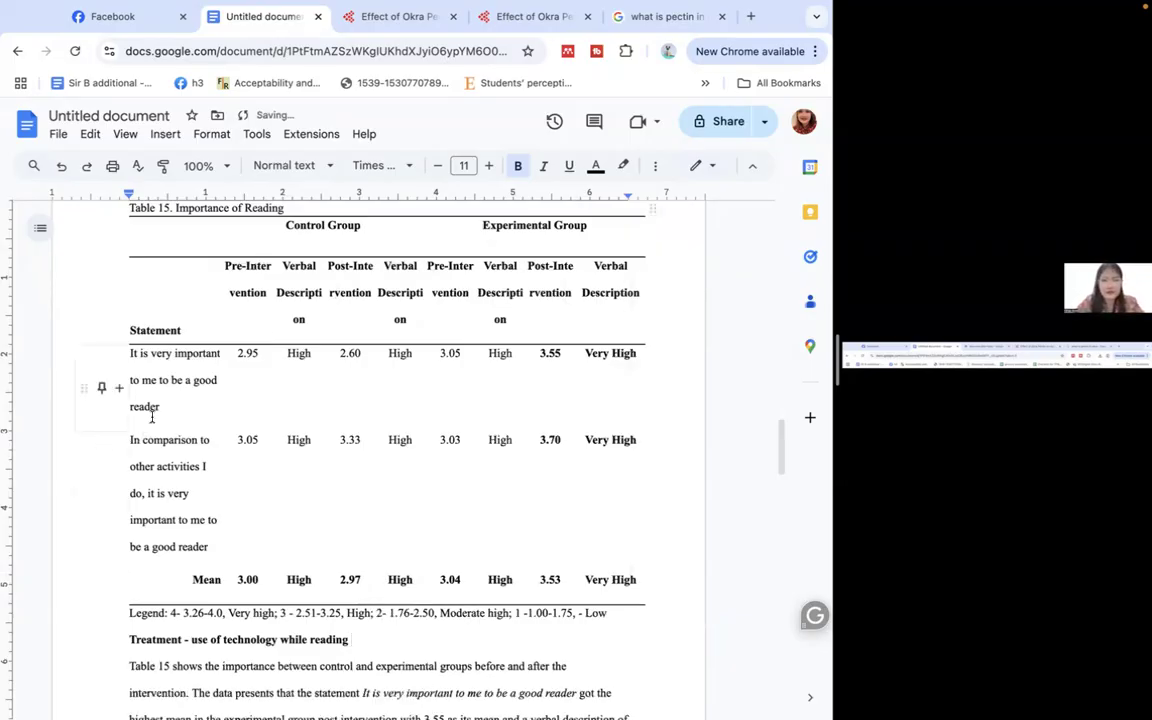
left_click_drag(129, 353, 159, 407)
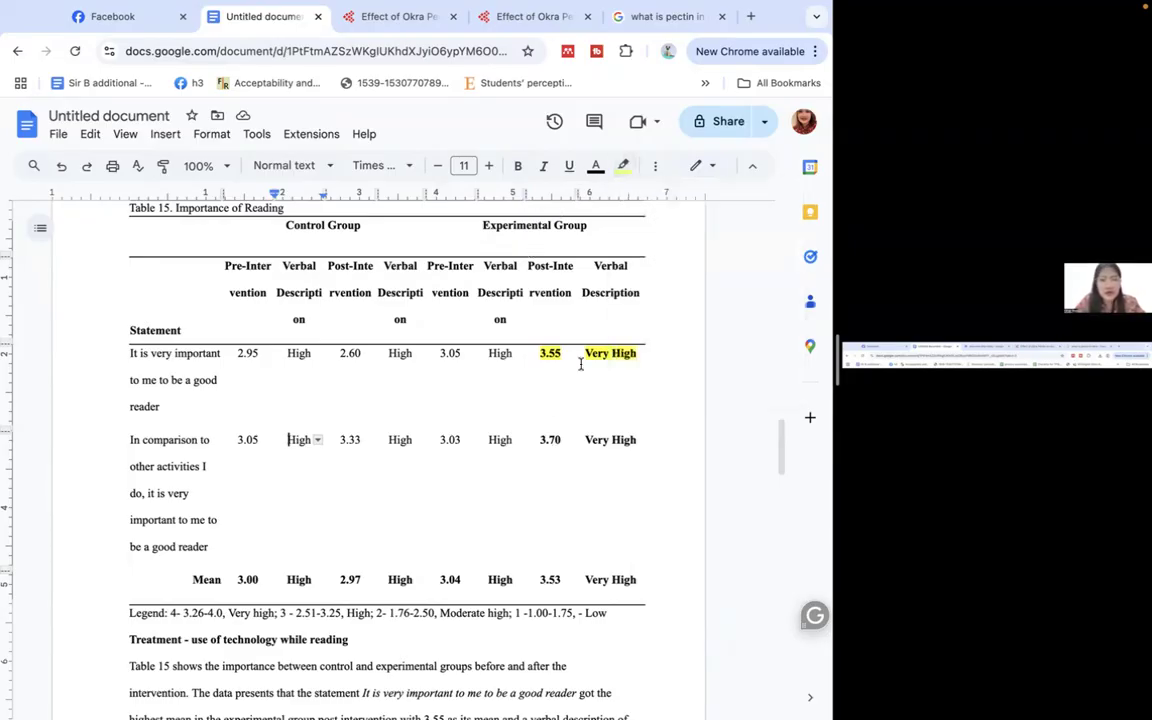
- Highlight 3.70 and 3.53 with their Very High ratings yellow, and select the legend line
left_click_drag(535, 439, 640, 439)
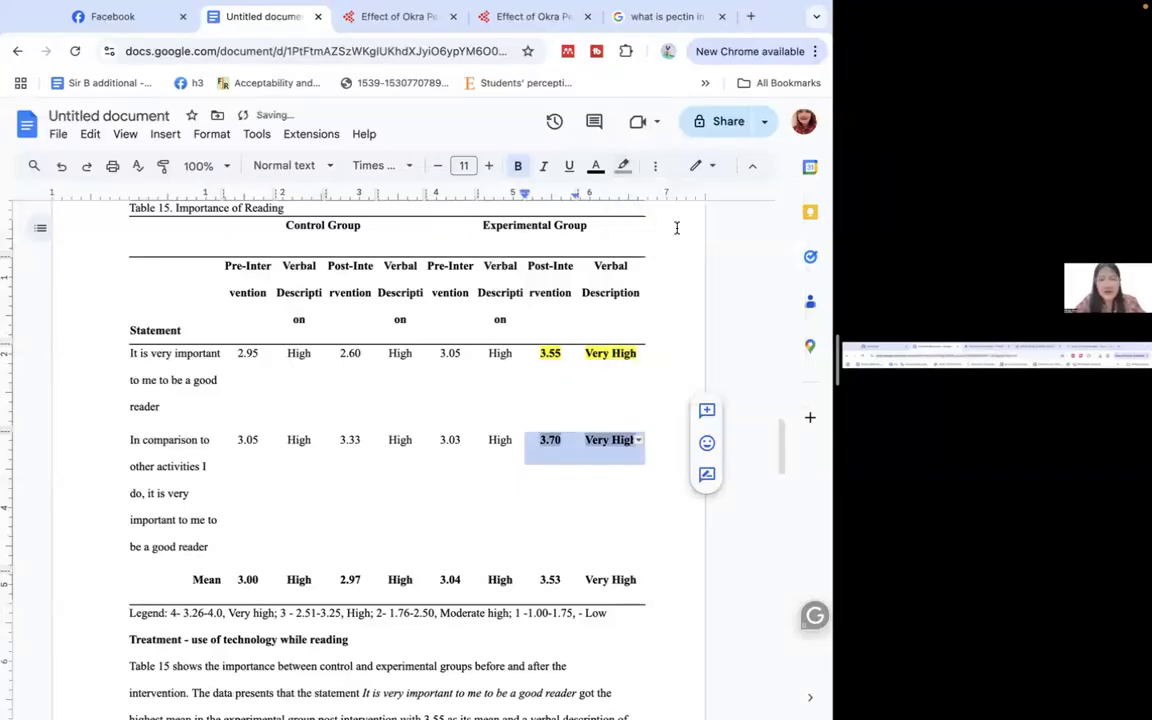
left_click(623, 165)
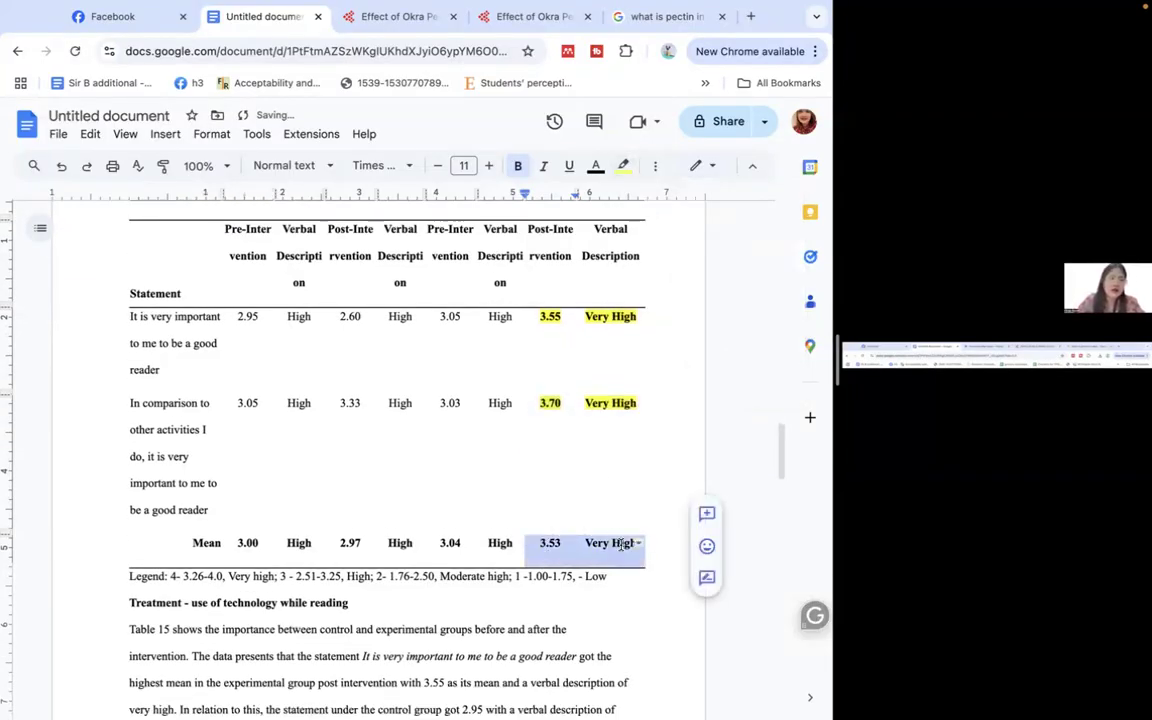
left_click(624, 165)
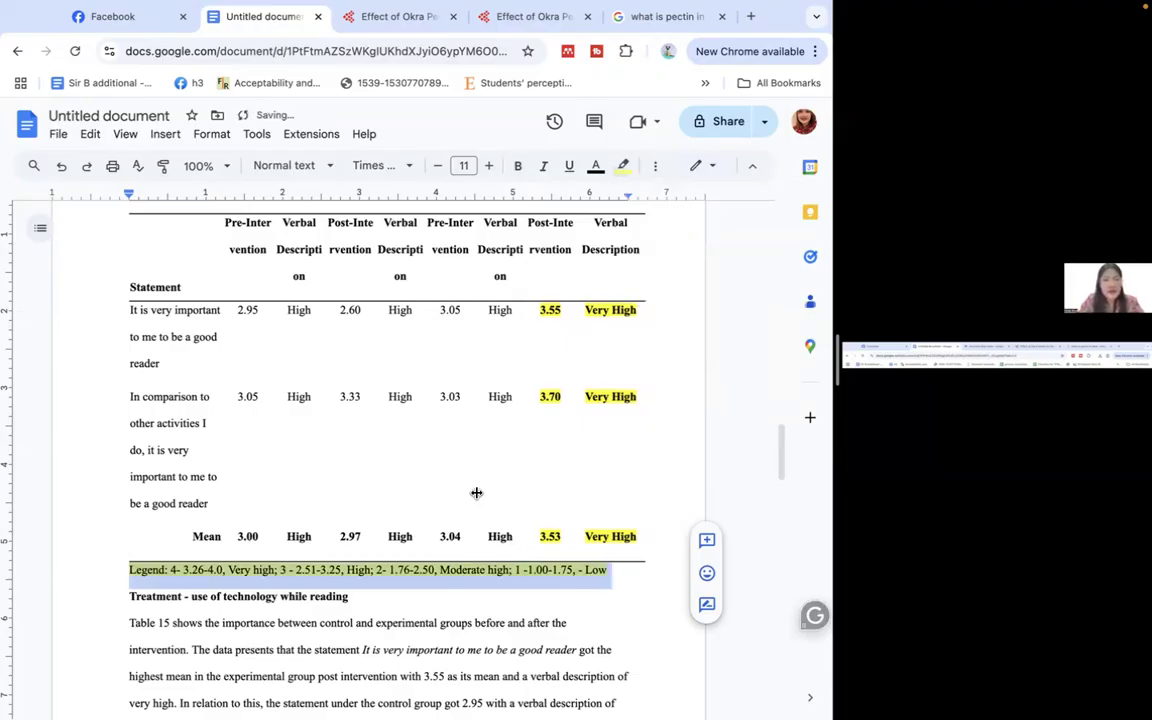
- Place the cursor after 'importance' in the sentence below Table 15 to add 'of reading'
scroll("down", 3)
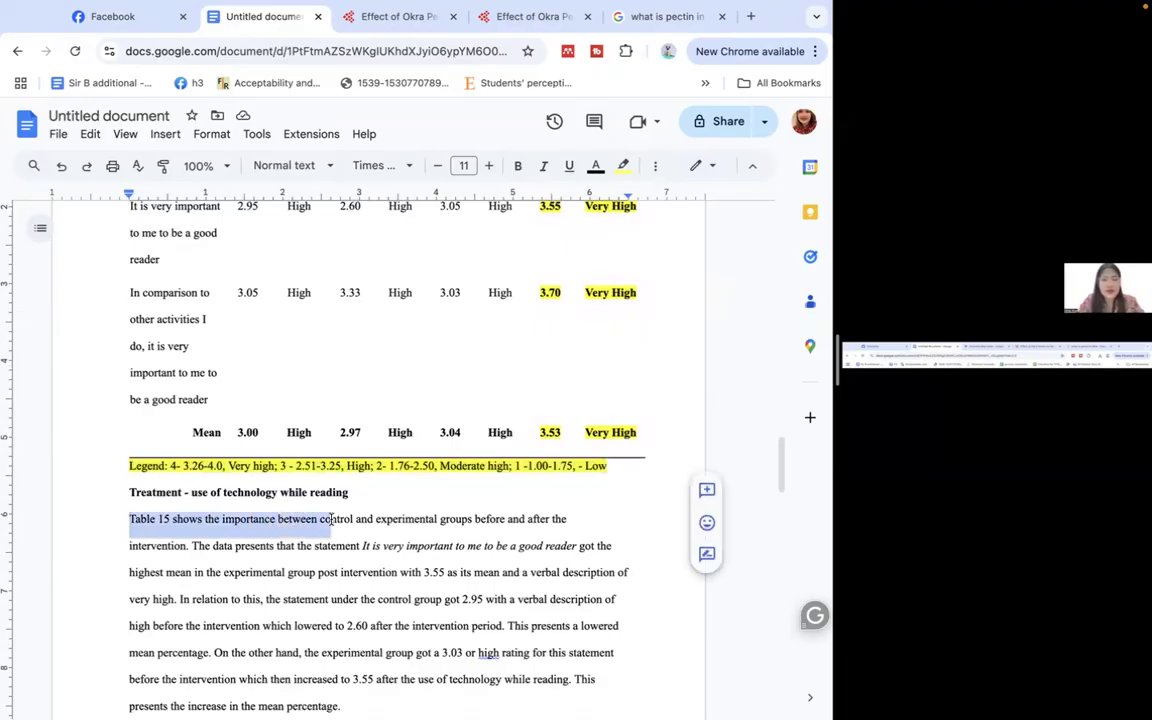
left_click(268, 519)
type(" of reading")
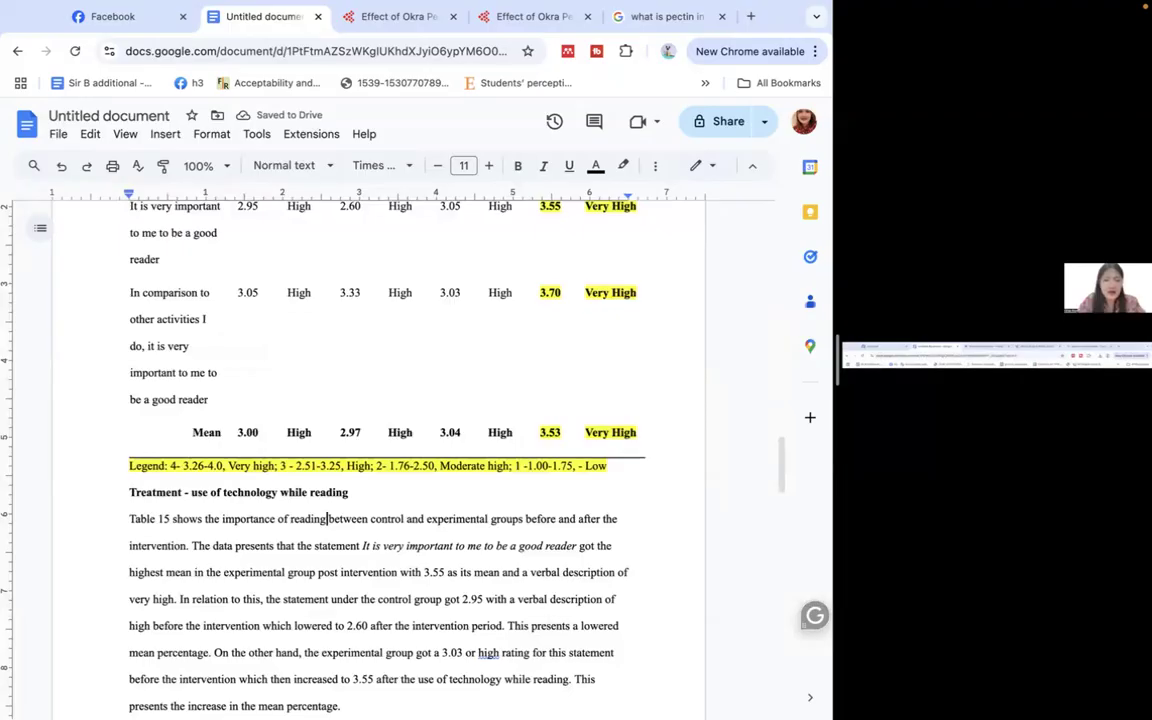
scroll("down", 3)
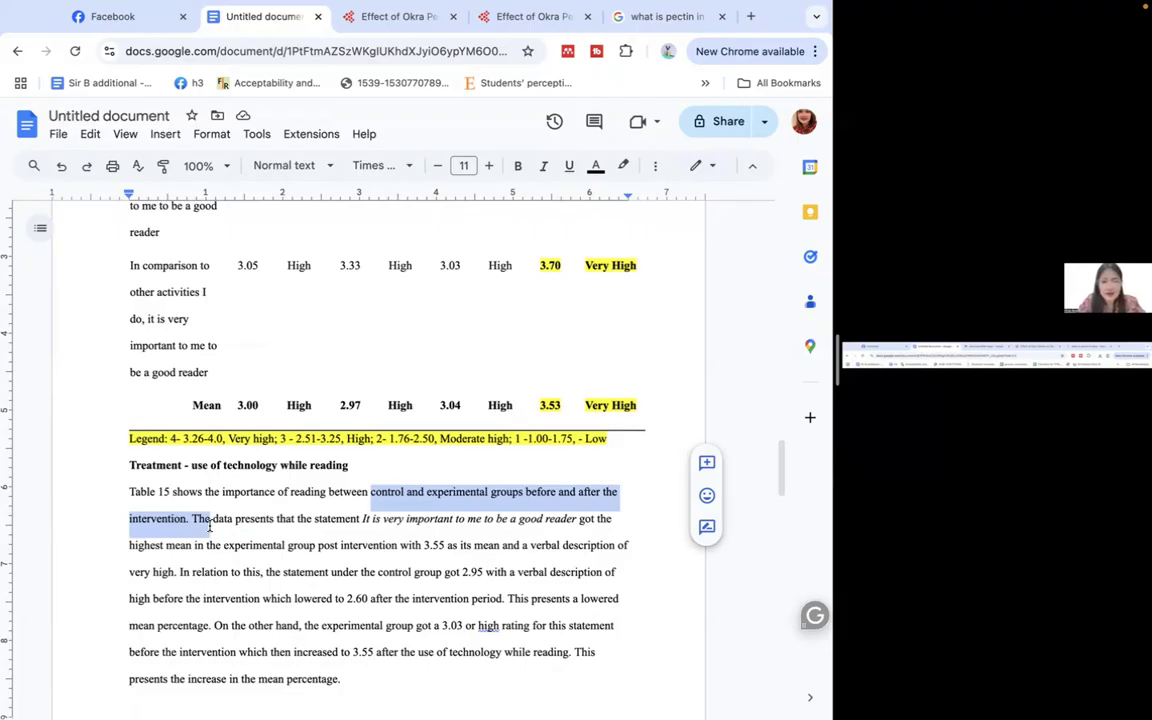
mouse_move(215, 531)
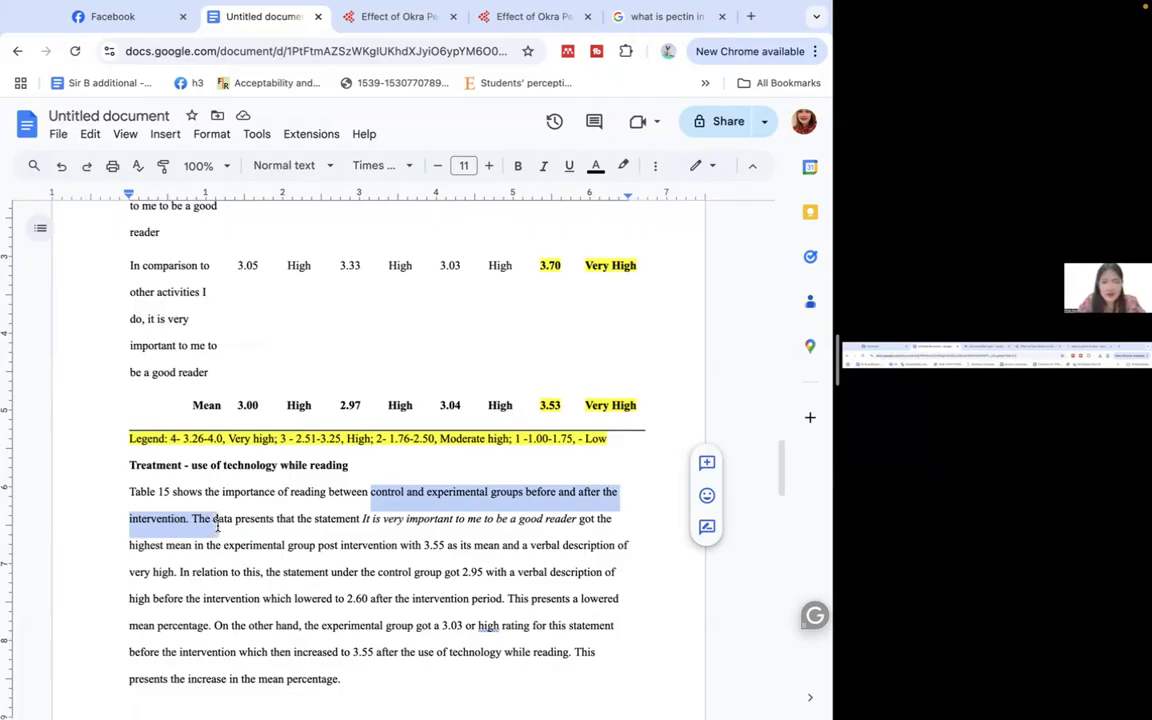
mouse_move(229, 525)
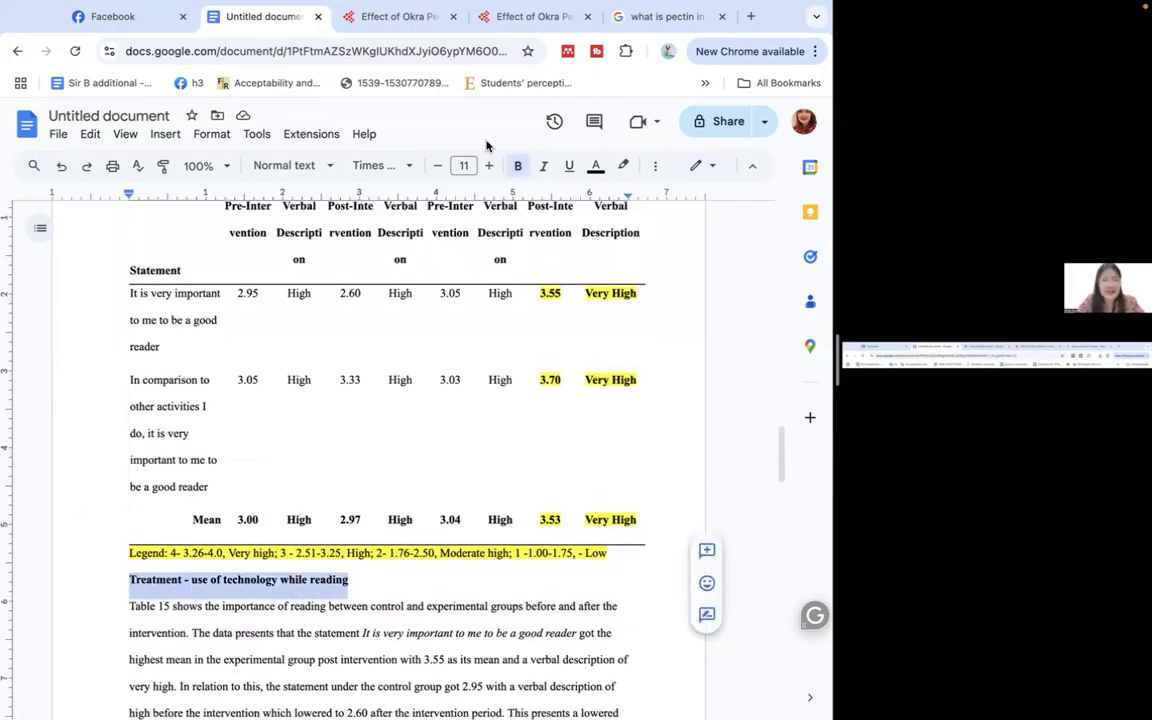
- Highlight the Treatment heading yellow and select 'technology' and the italic survey statement
left_click(623, 165)
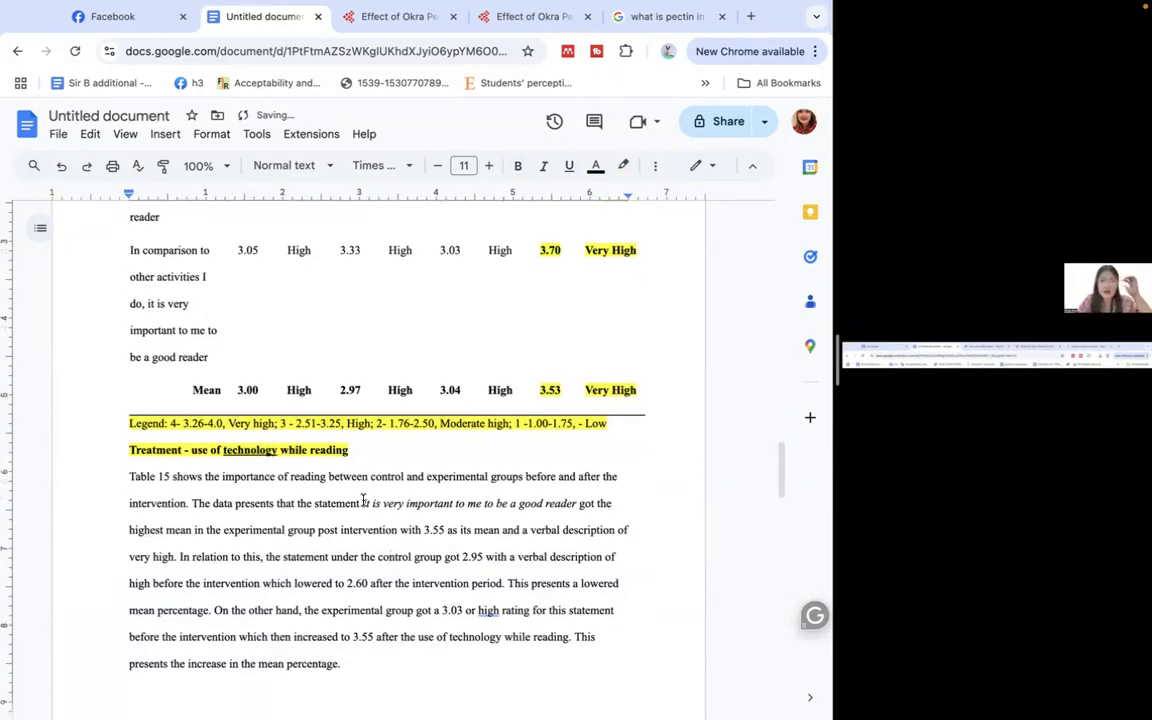
scroll("down", 3)
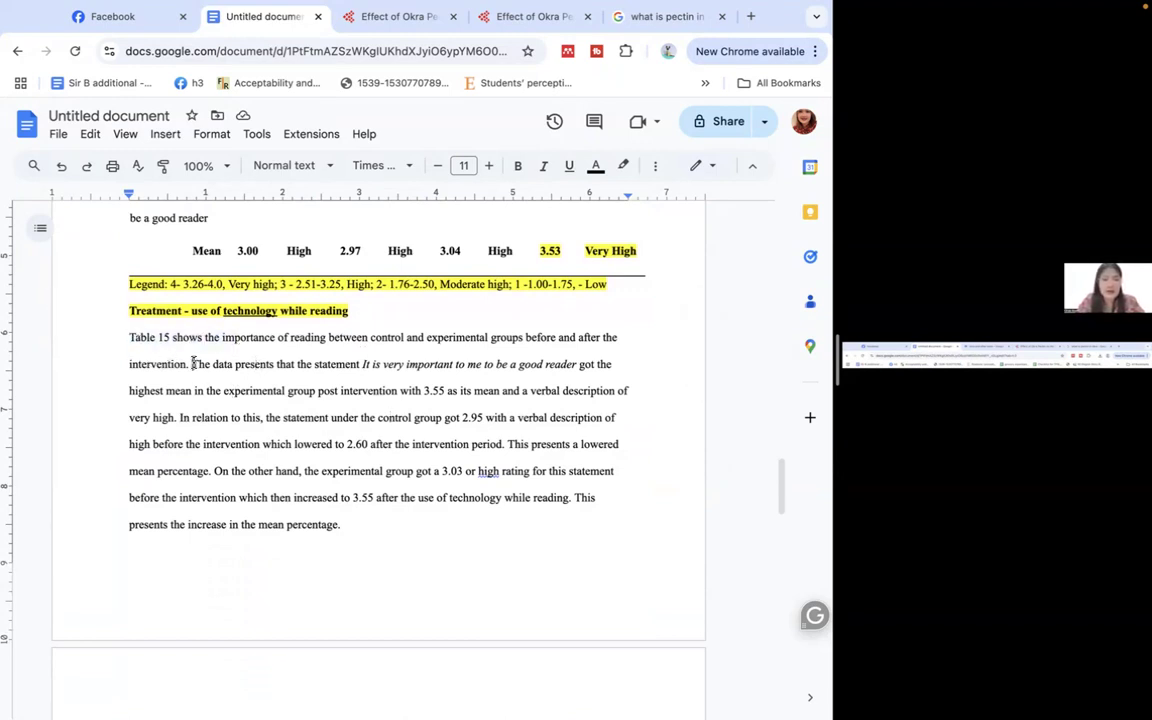
double_click(253, 364)
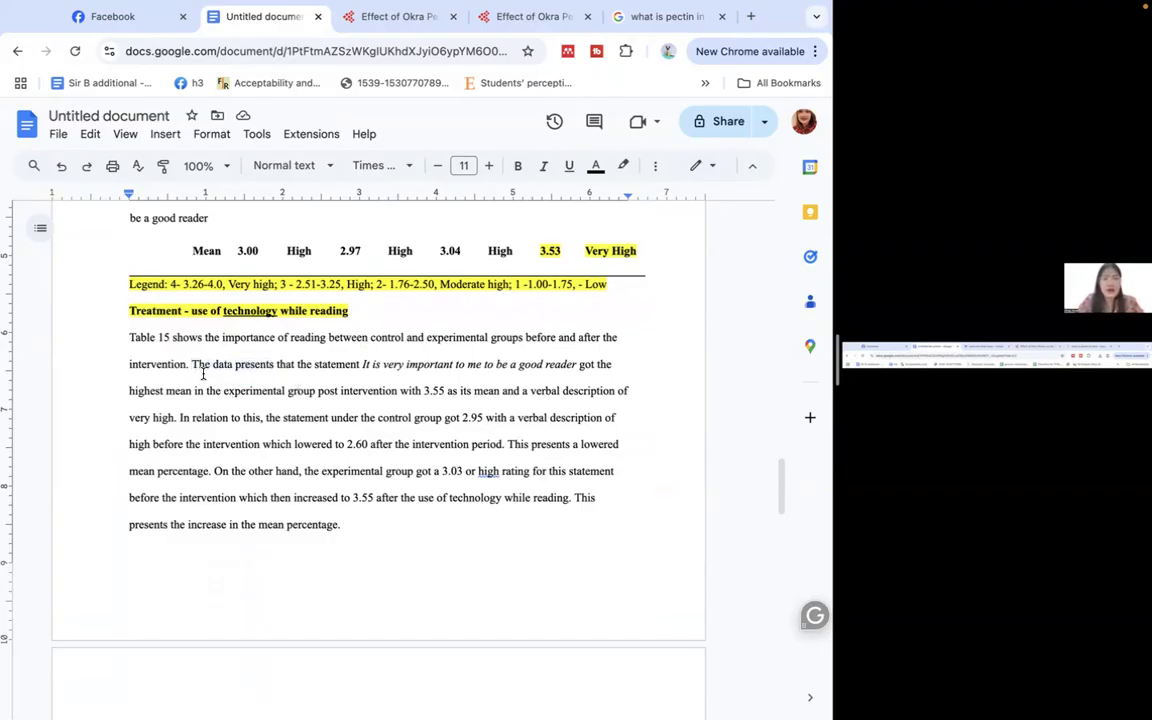
left_click_drag(277, 364, 375, 364)
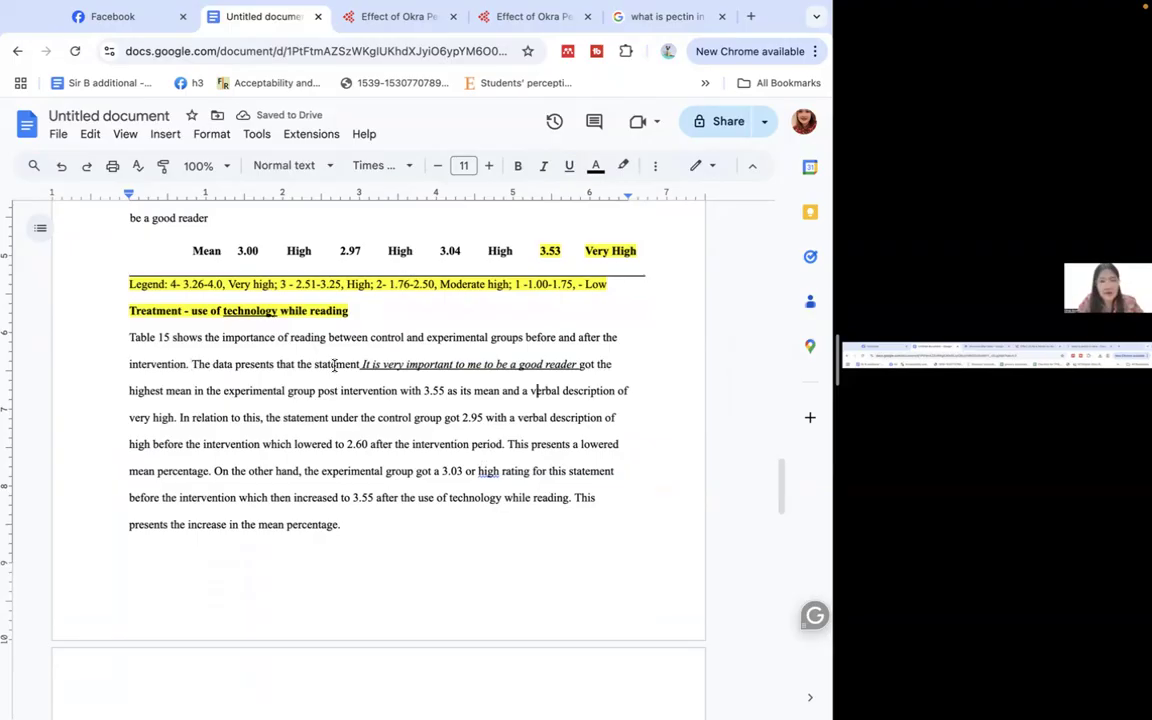
- Reselect the italic survey statement to remove its underline, then deselect it
left_click_drag(361, 364, 577, 364)
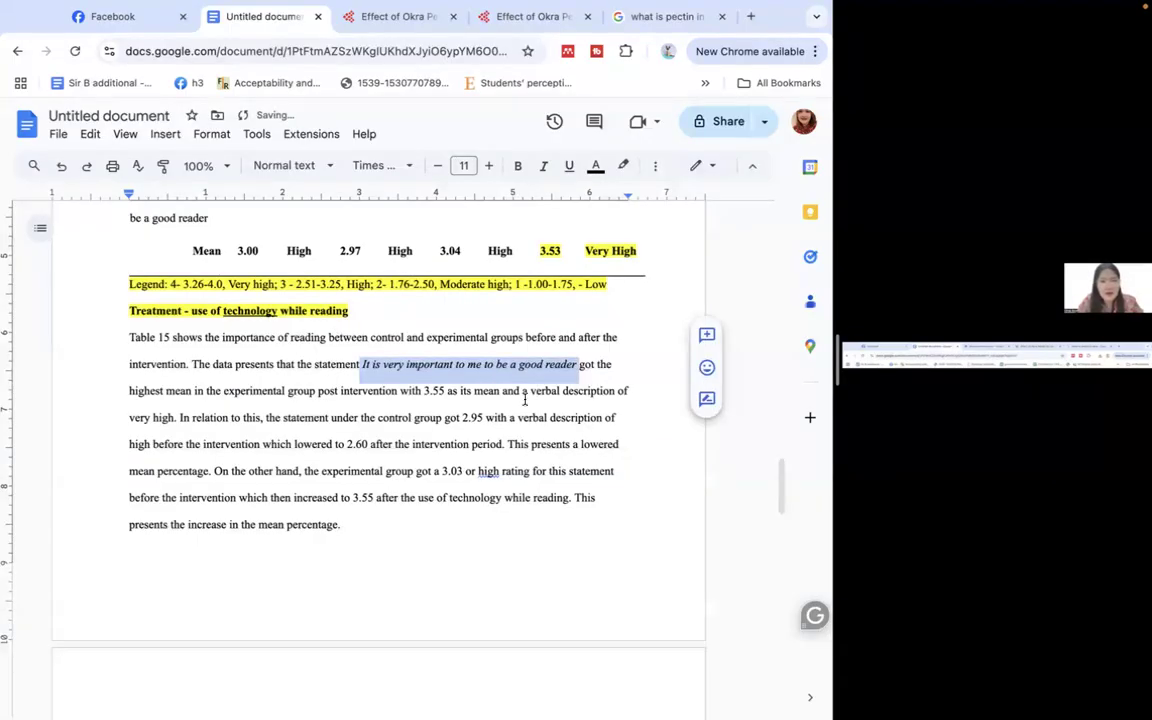
scroll("down", 3)
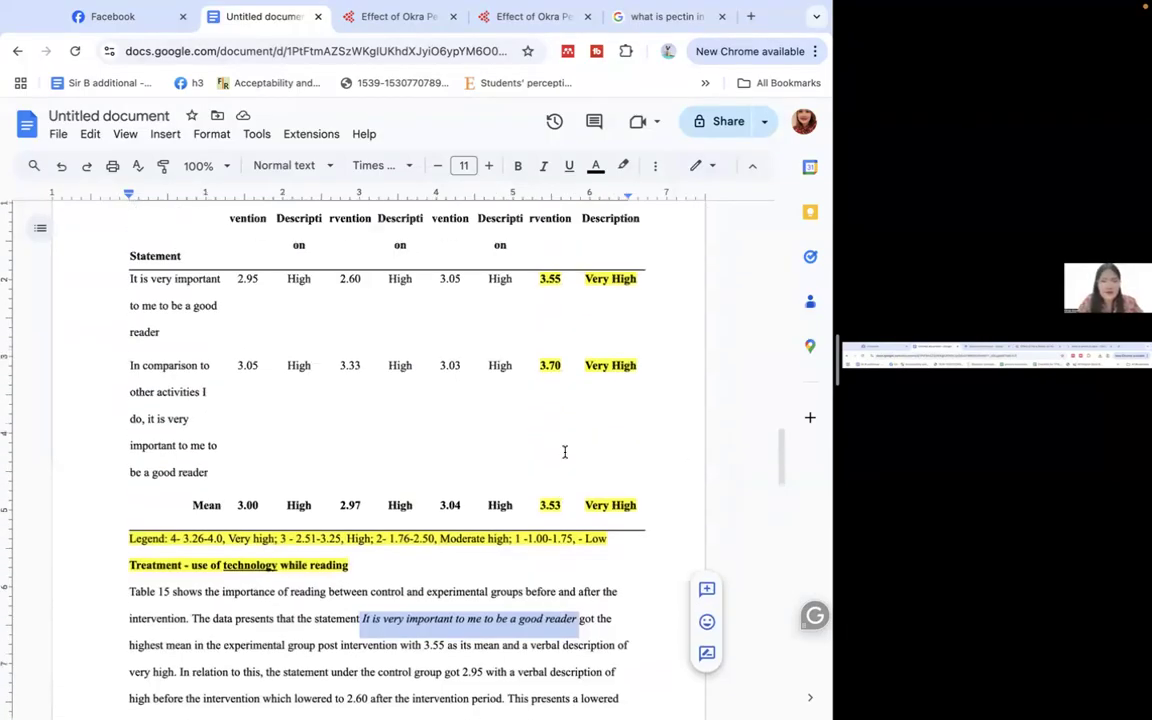
scroll("down", 3)
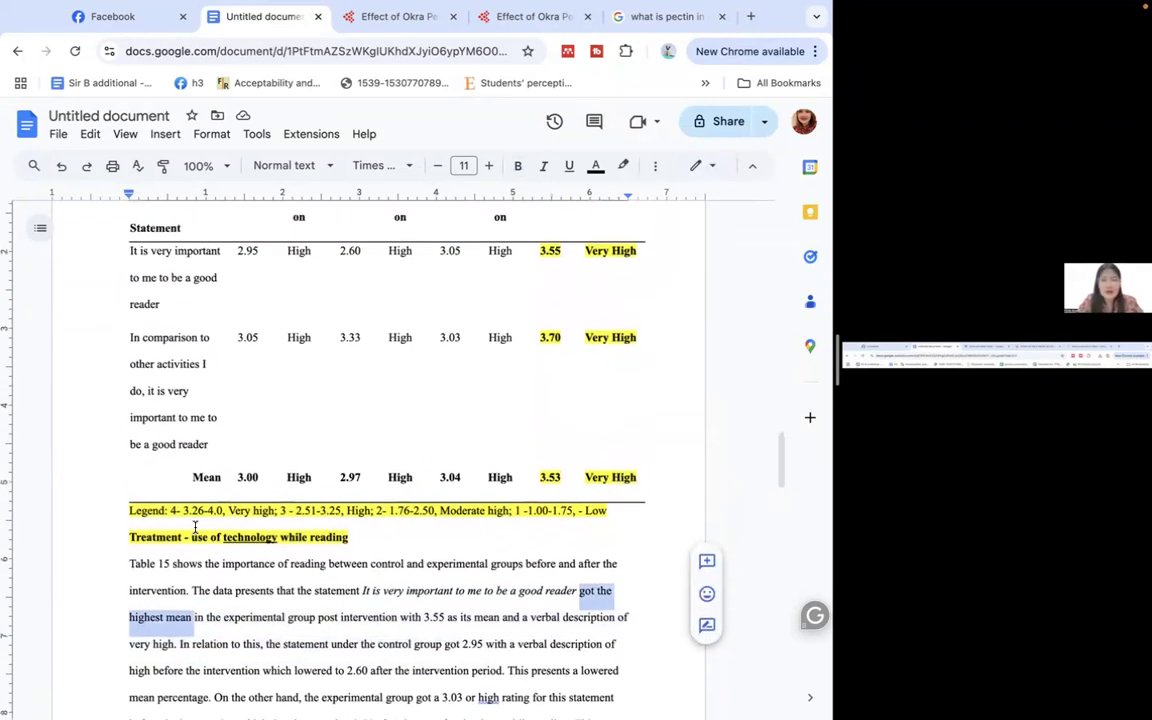
scroll("down", 3)
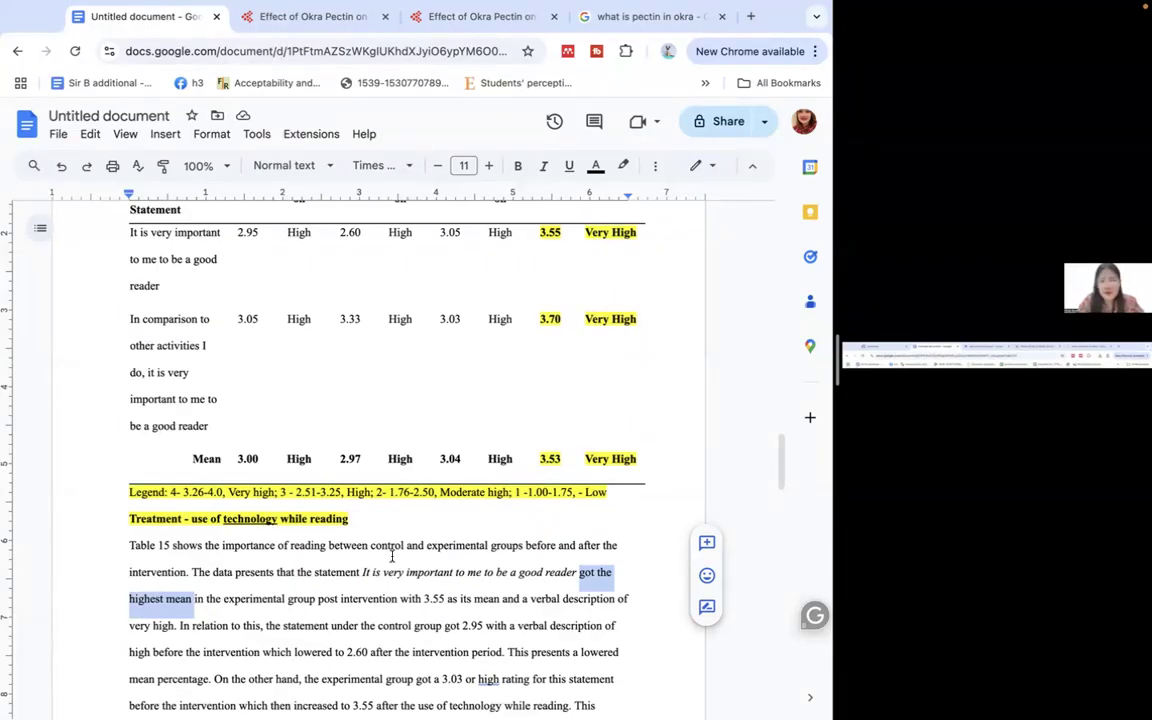
scroll("down", 3)
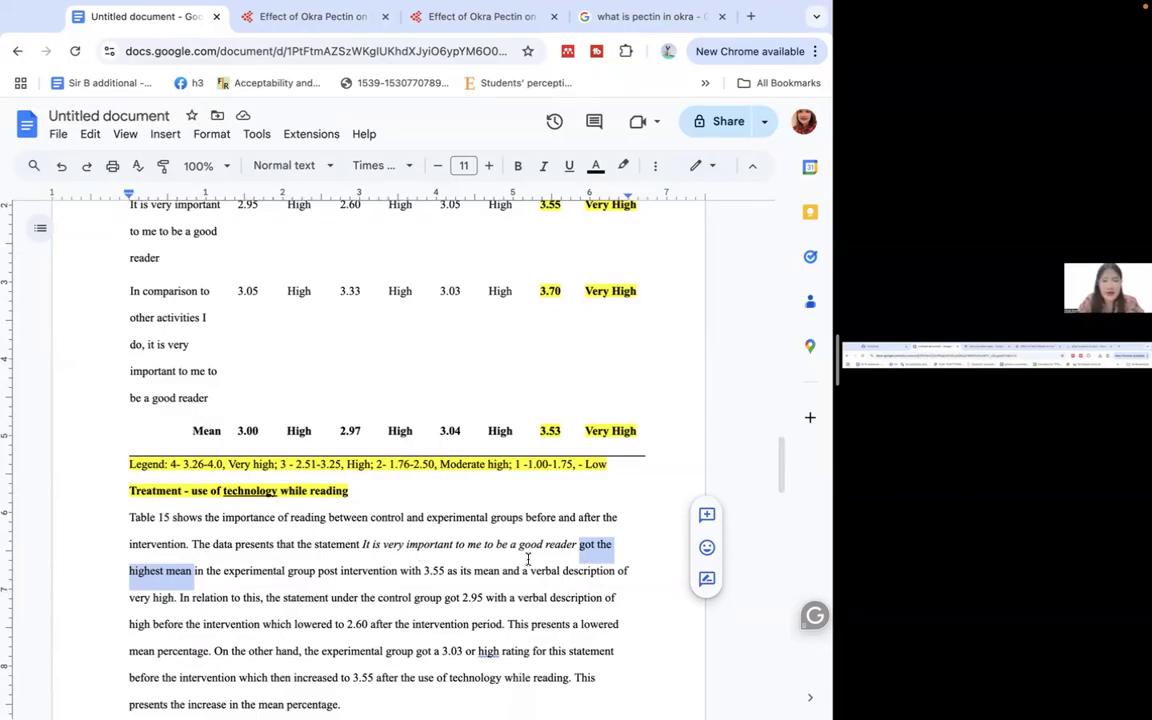
left_click(196, 596)
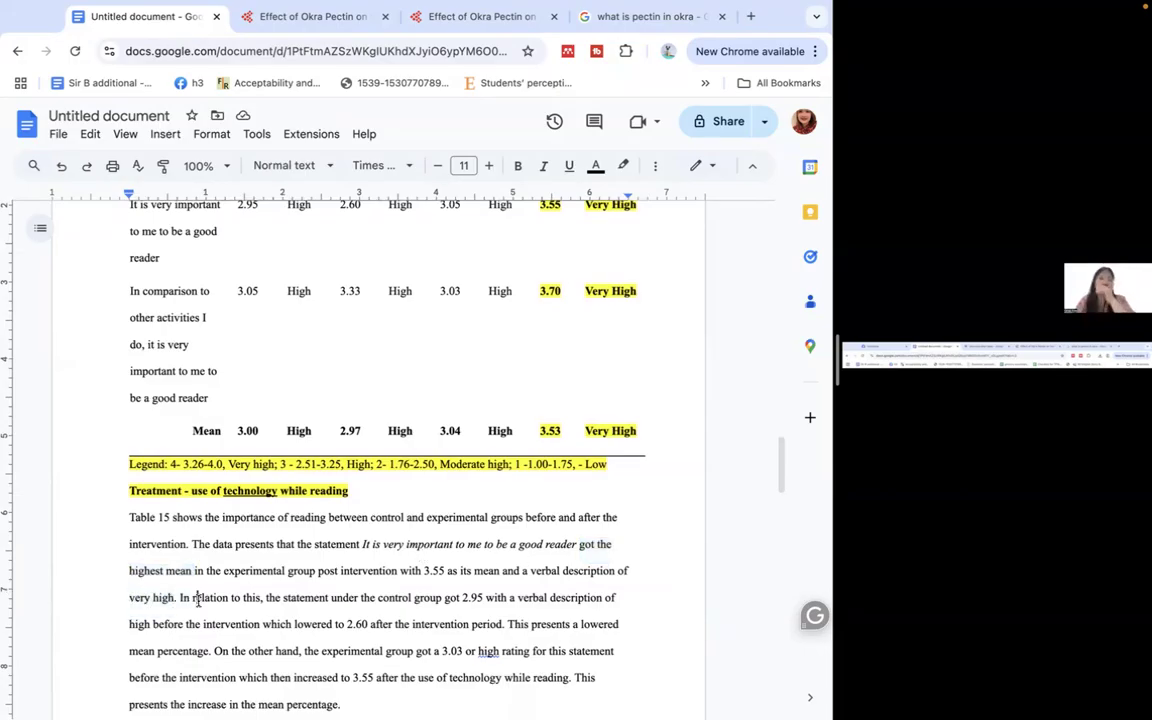
- Scroll through the document to bring all of Table 15 back into view
scroll("down", 3)
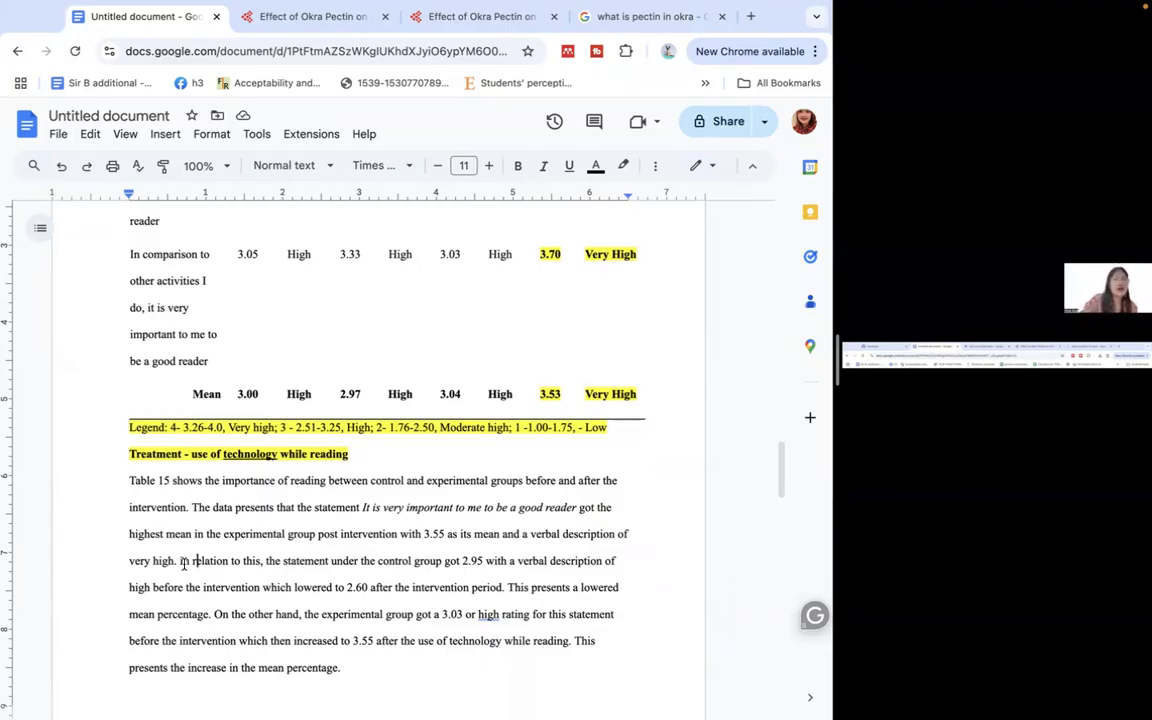
scroll("down", 3)
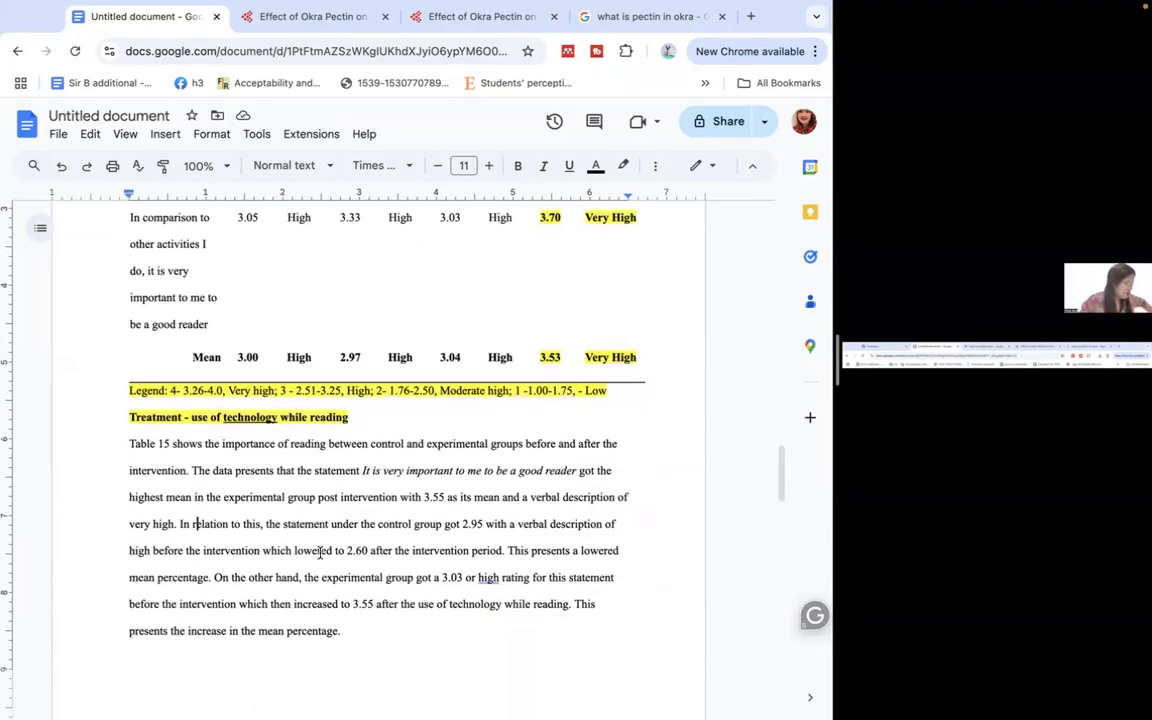
scroll("down", 3)
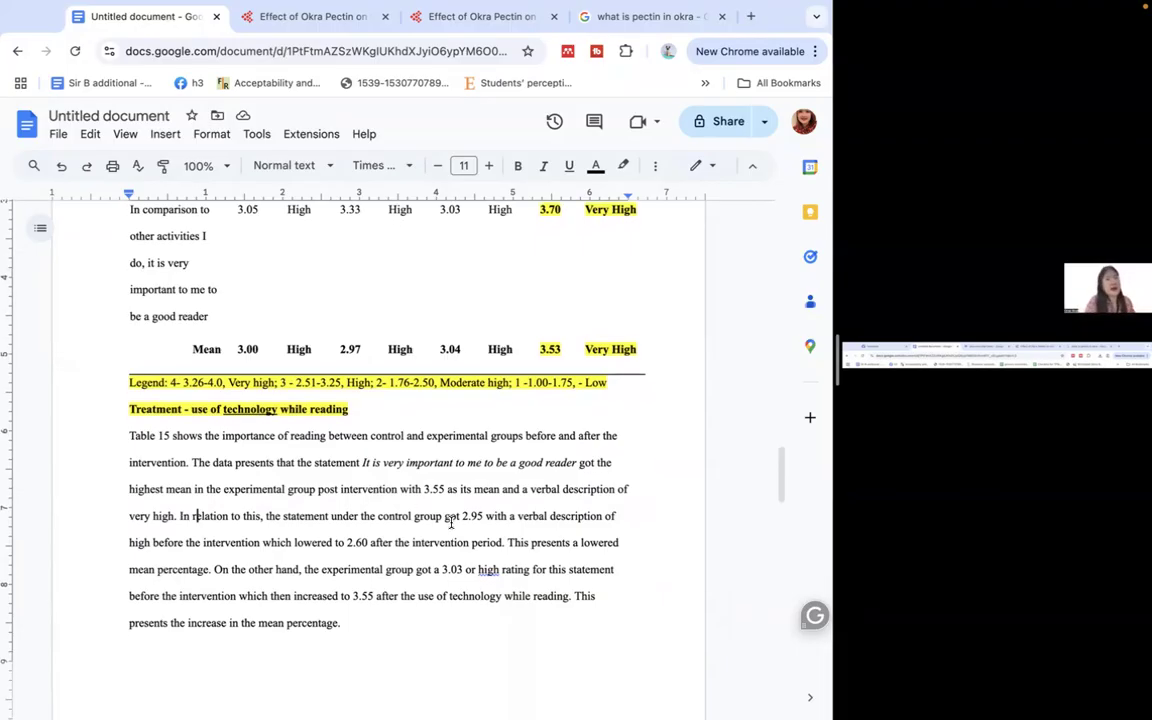
scroll("down", 3)
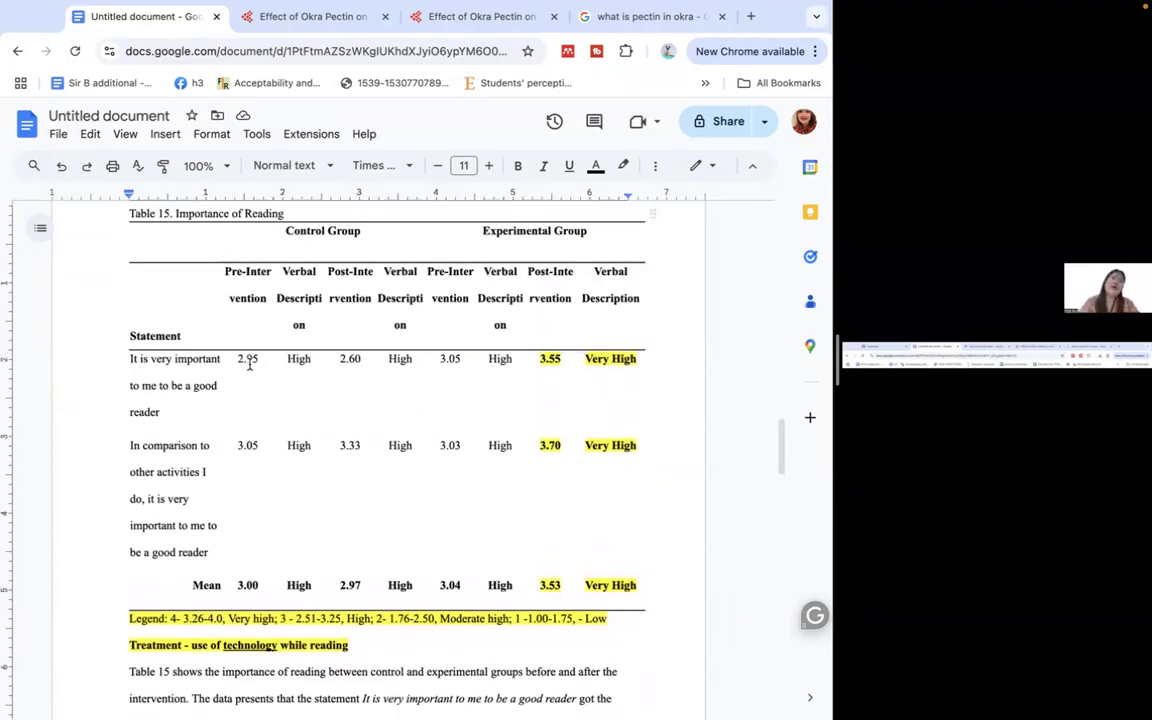
left_click(352, 358)
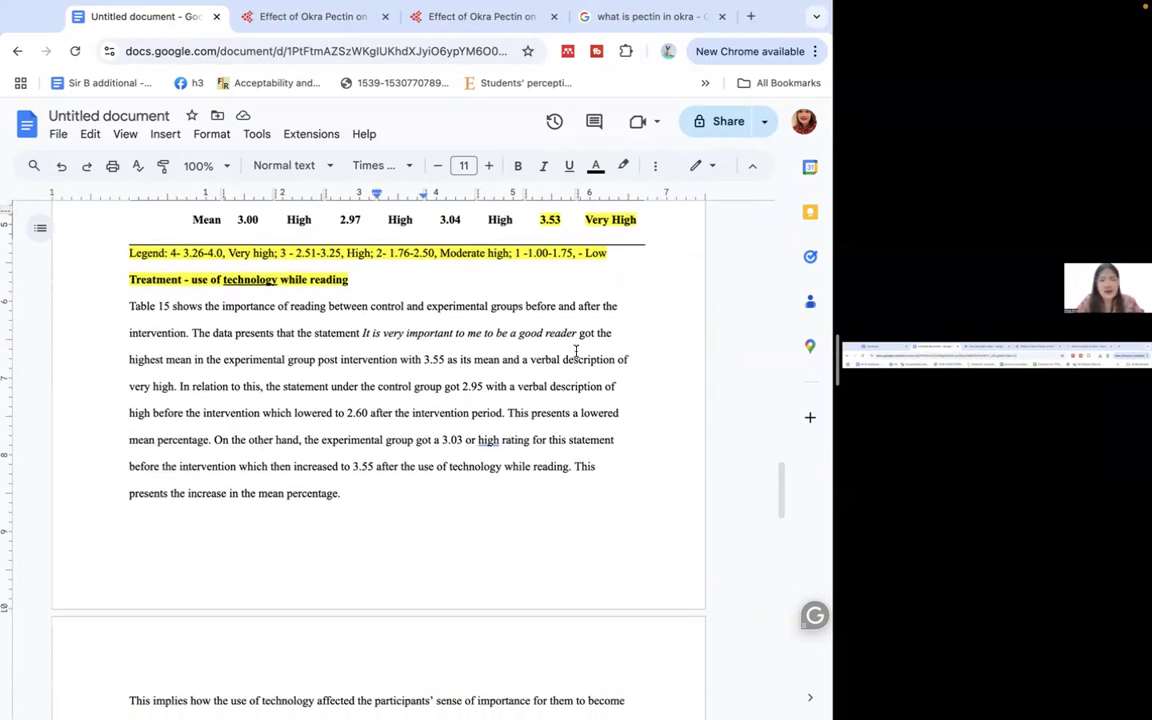
mouse_move(357, 373)
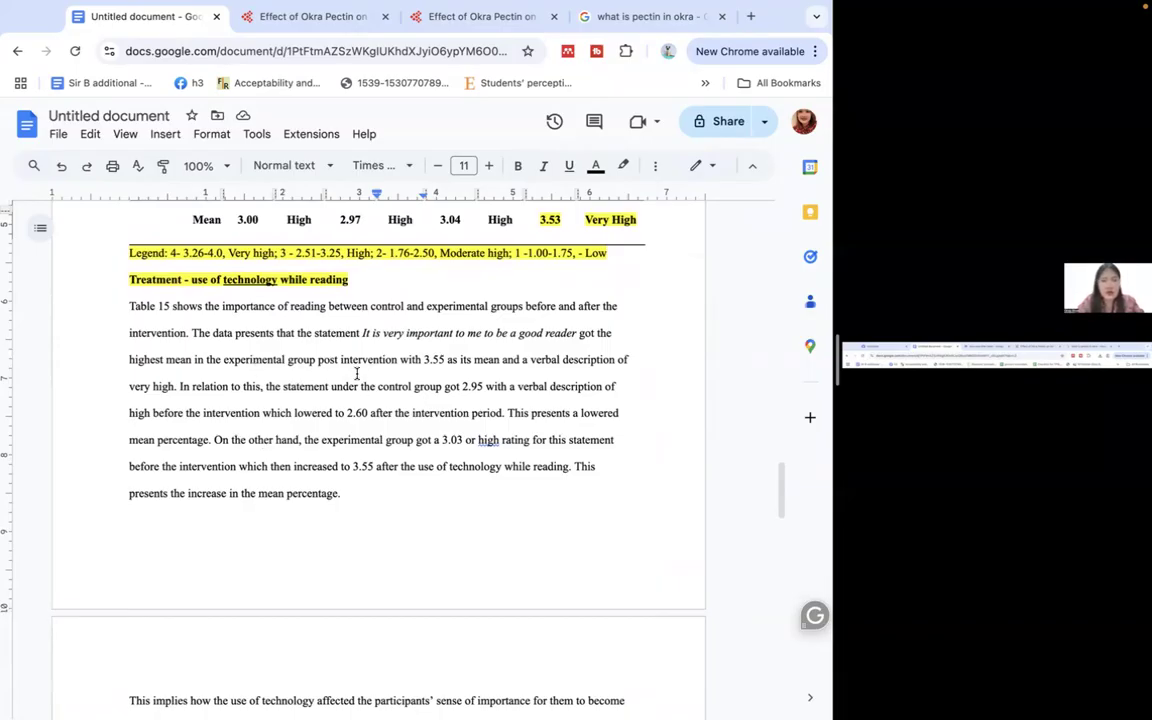
right_click(357, 375)
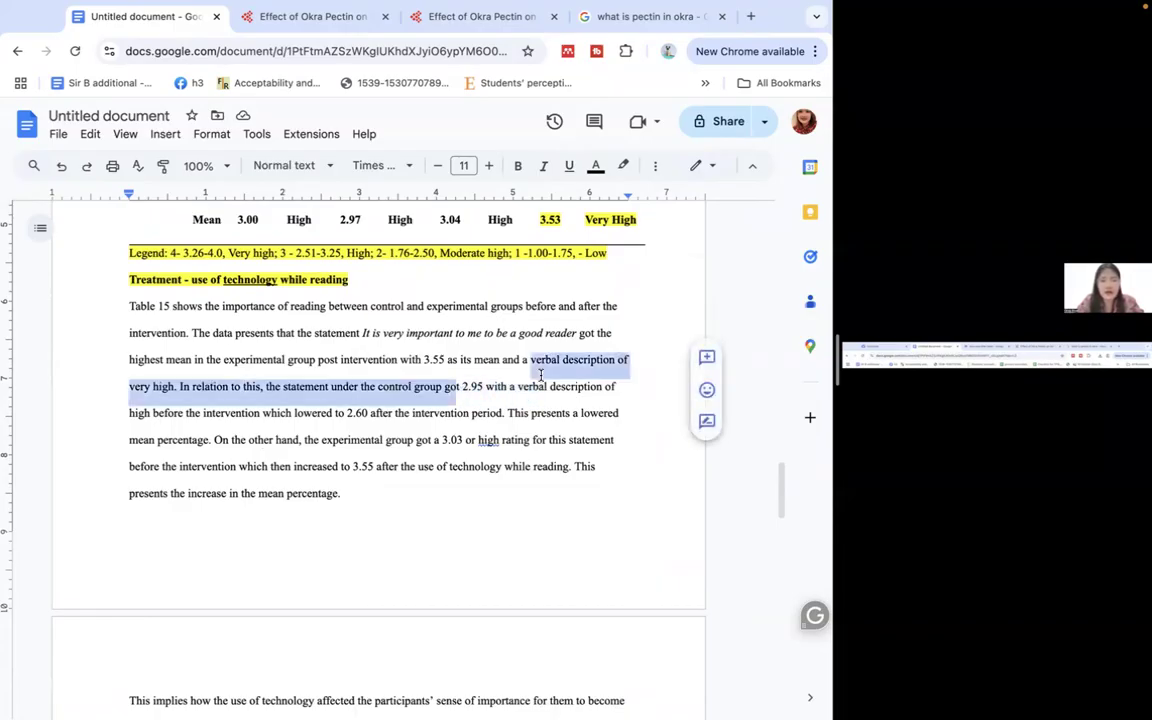
left_click(200, 413)
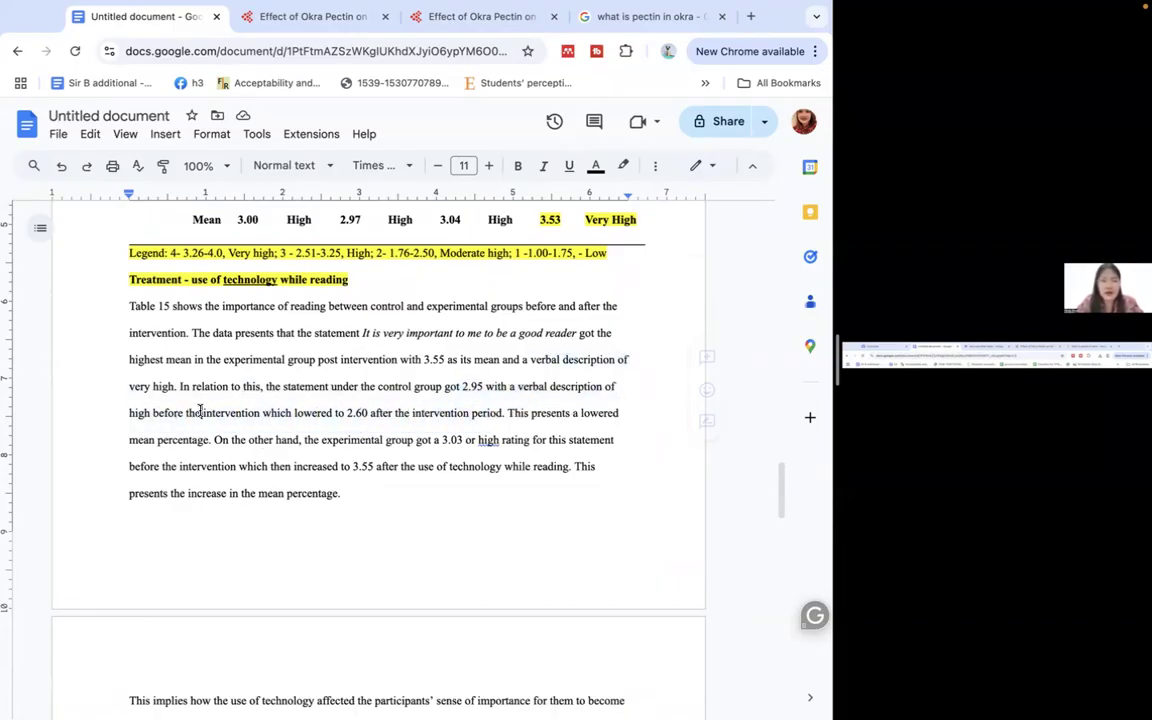
left_click_drag(152, 412, 248, 412)
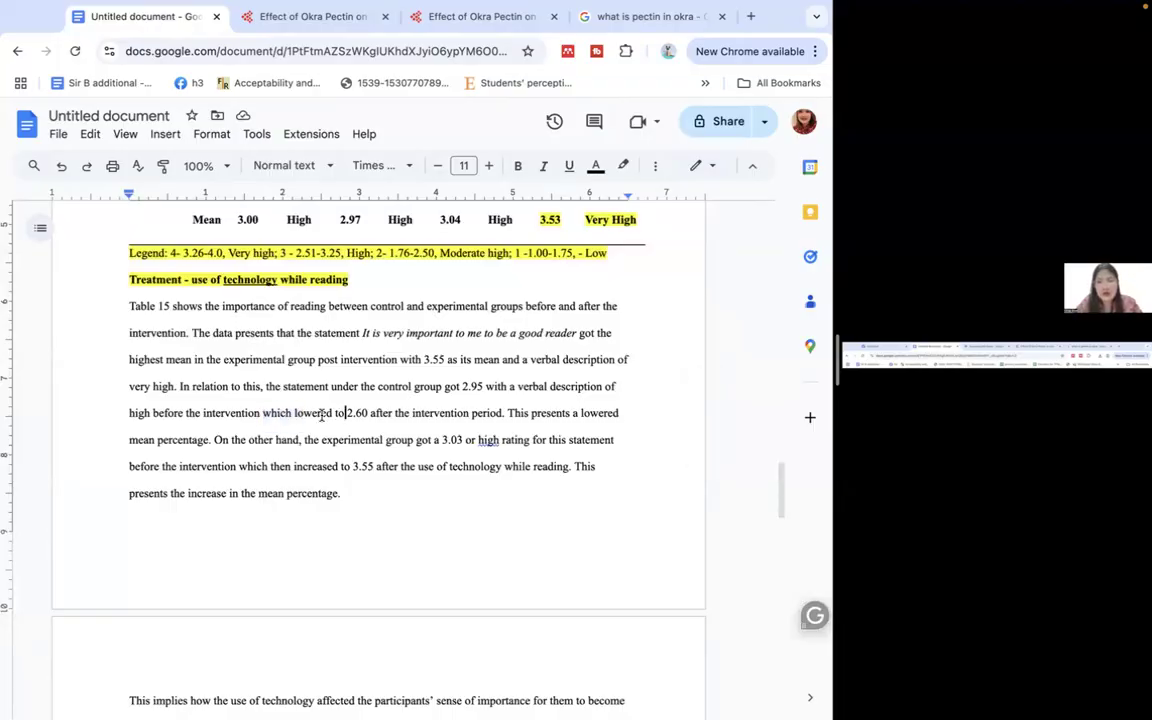
double_click(276, 412)
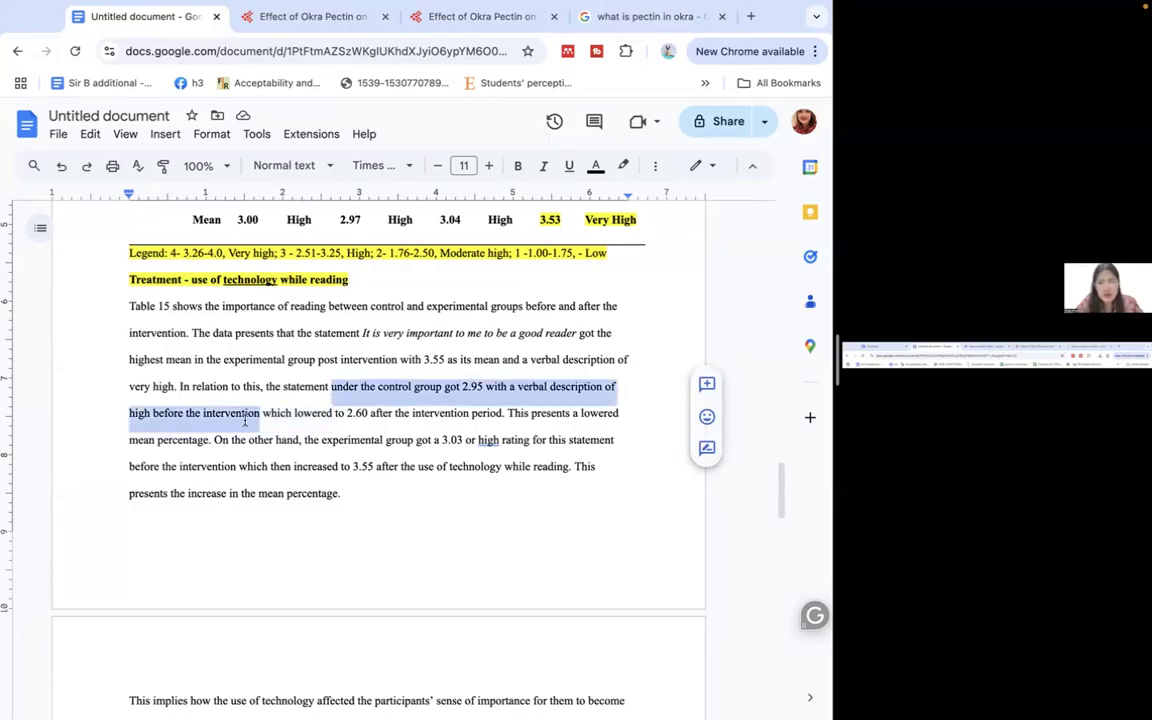
left_click(263, 413)
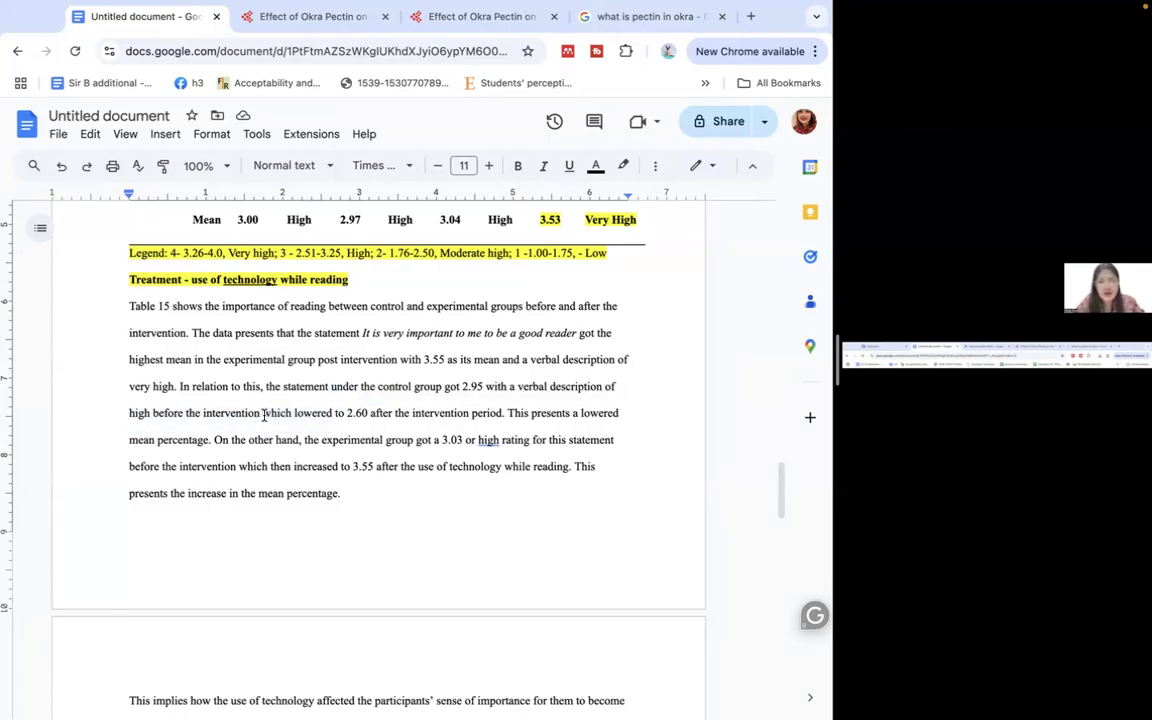
left_click_drag(261, 412, 345, 412)
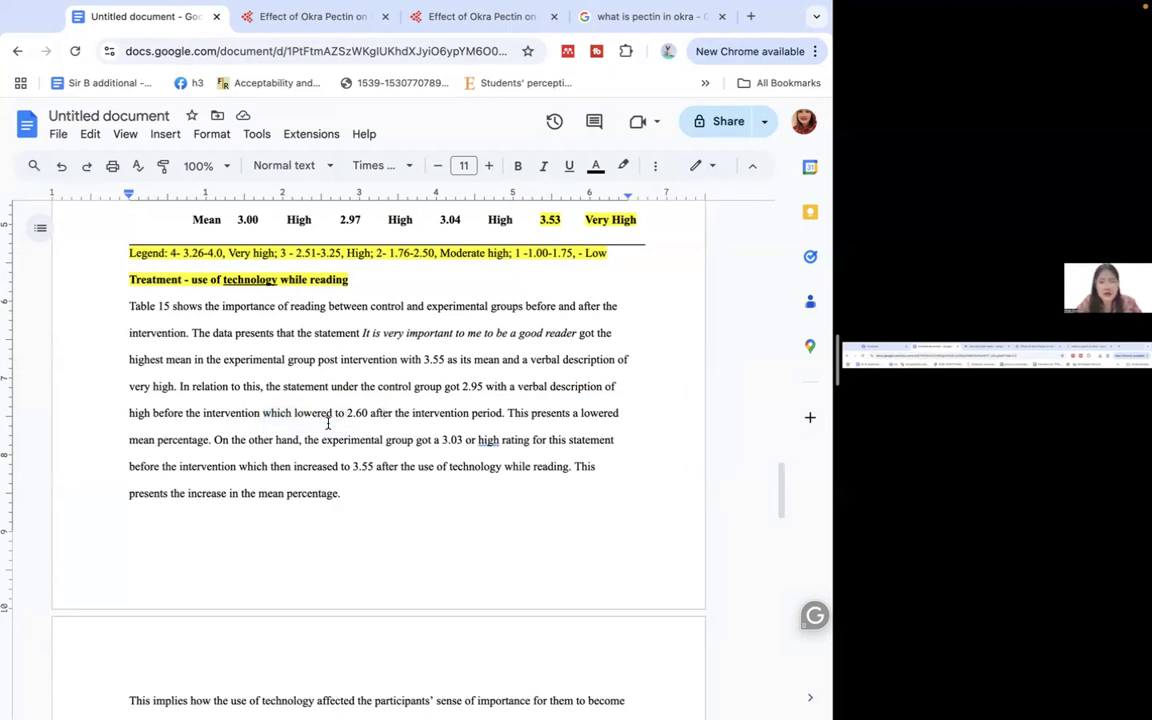
left_click_drag(262, 412, 497, 412)
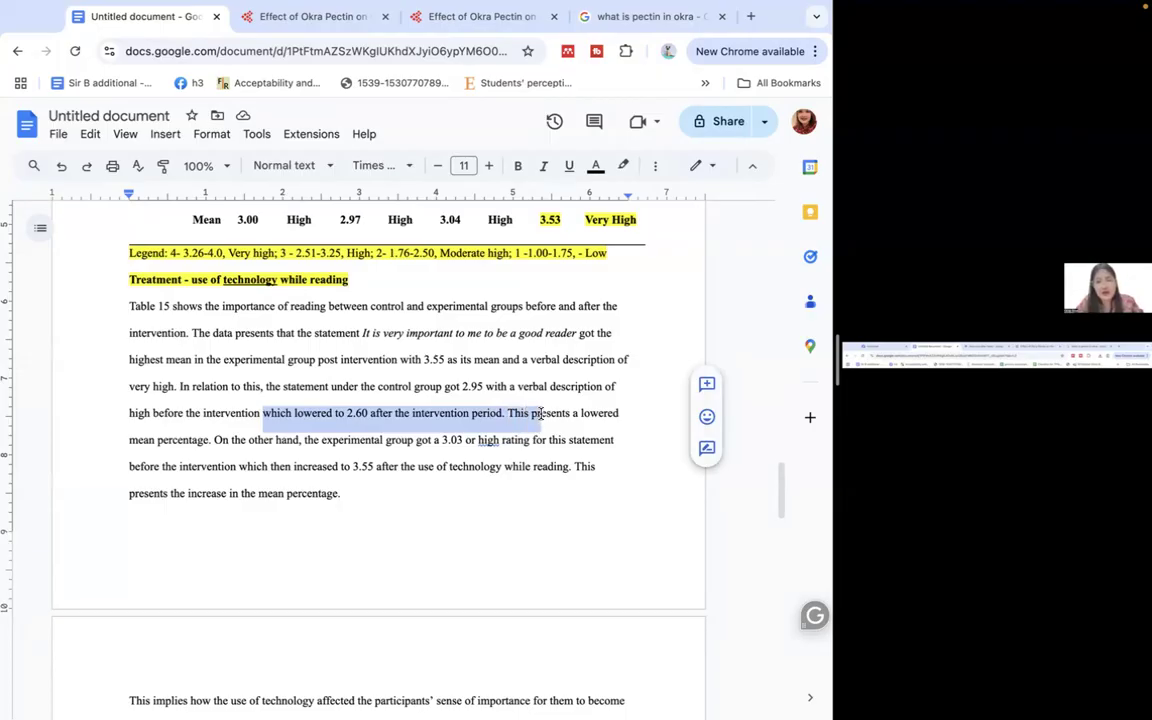
left_click(446, 386)
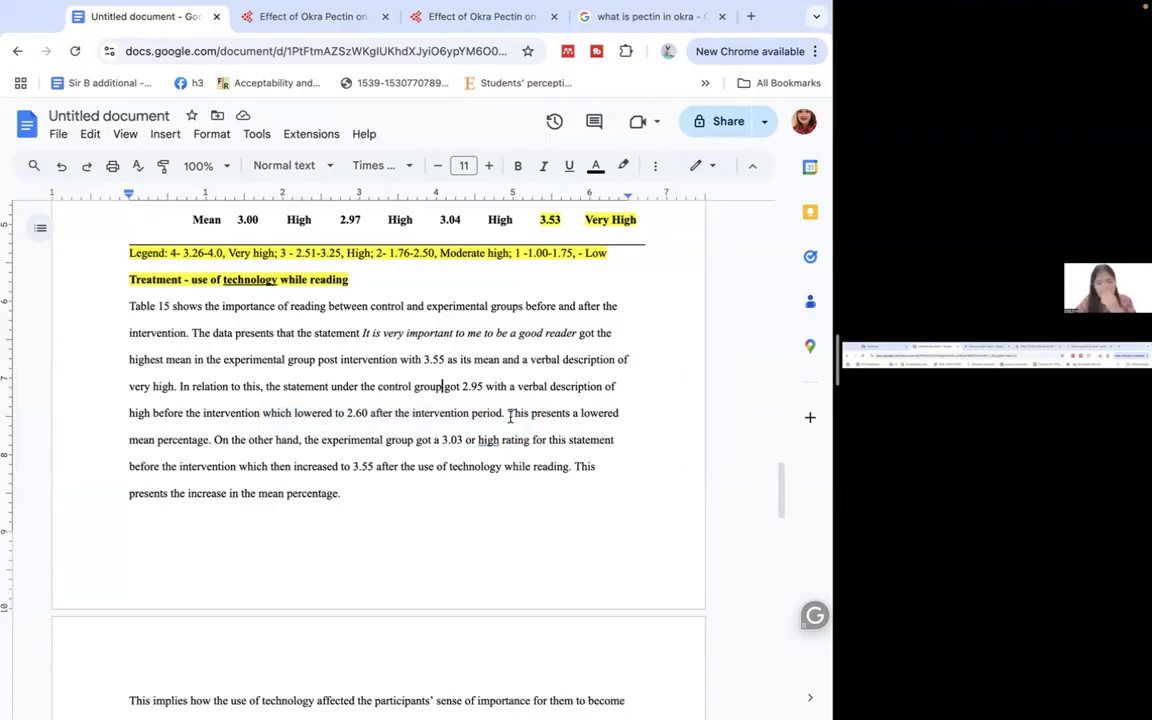
mouse_move(429, 413)
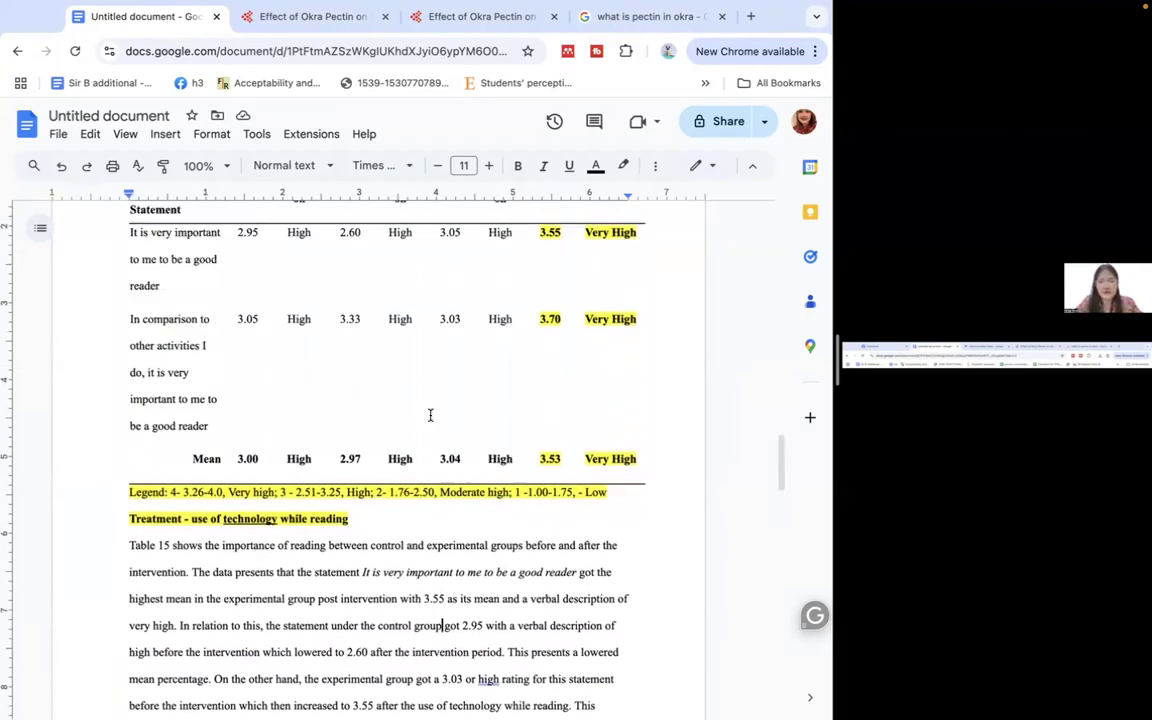
scroll("down", 3)
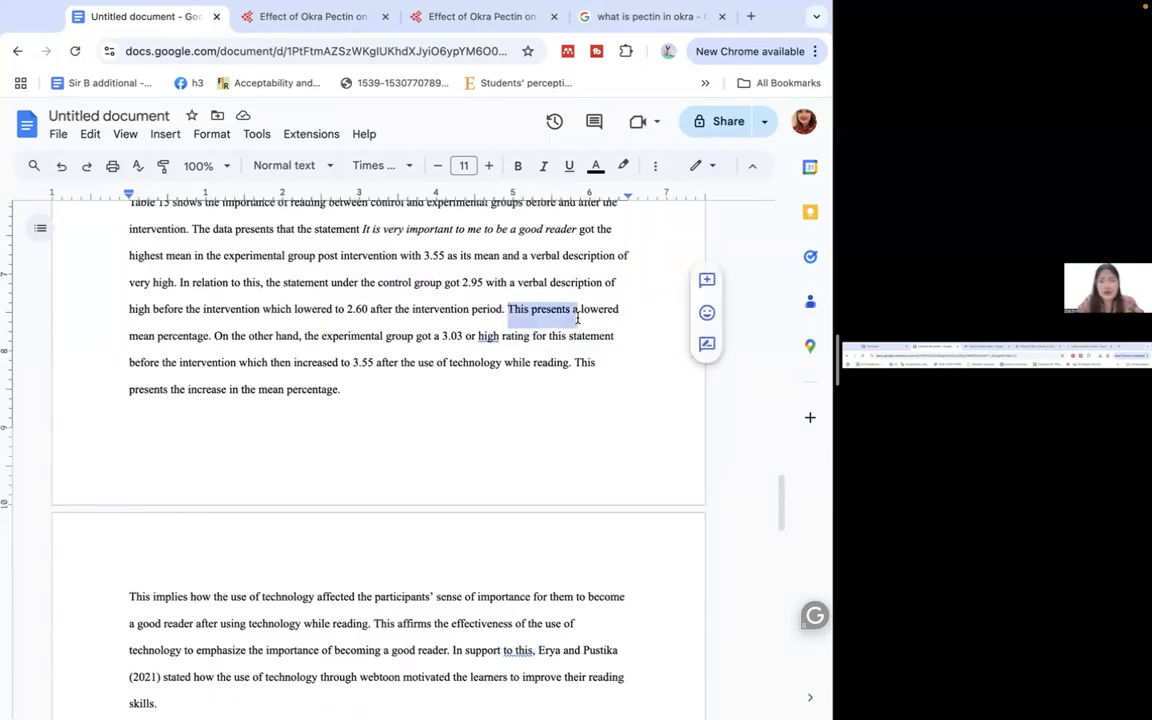
left_click_drag(576, 322, 604, 335)
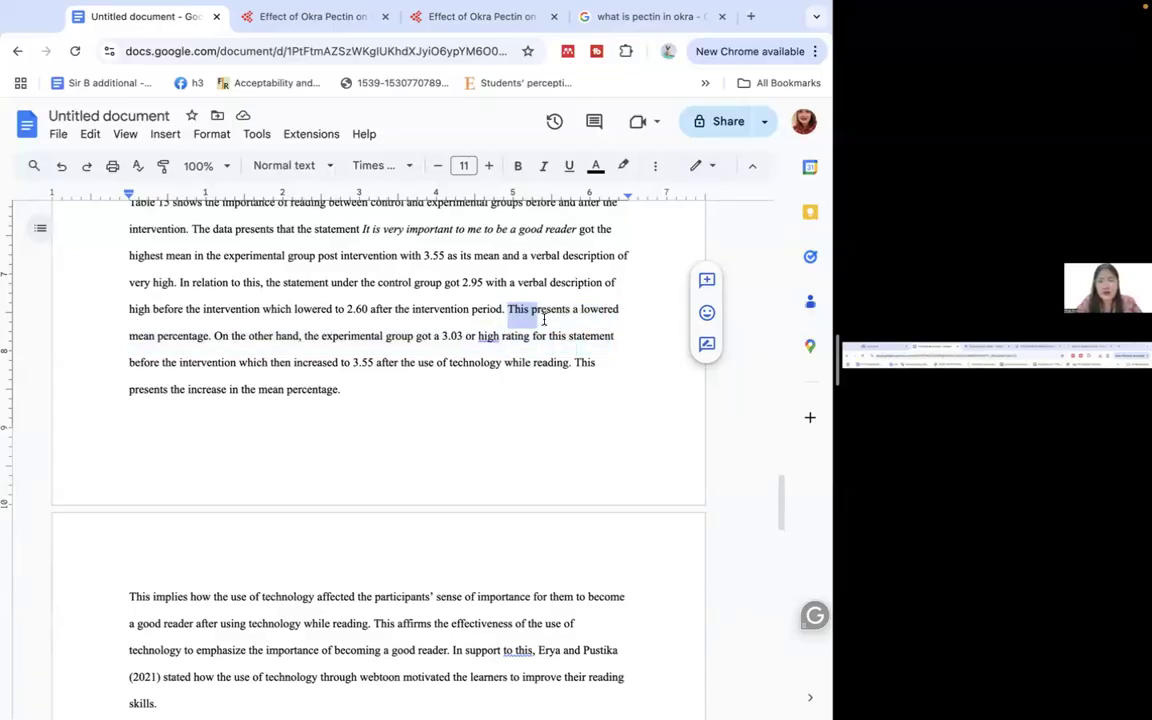
left_click_drag(505, 308, 210, 336)
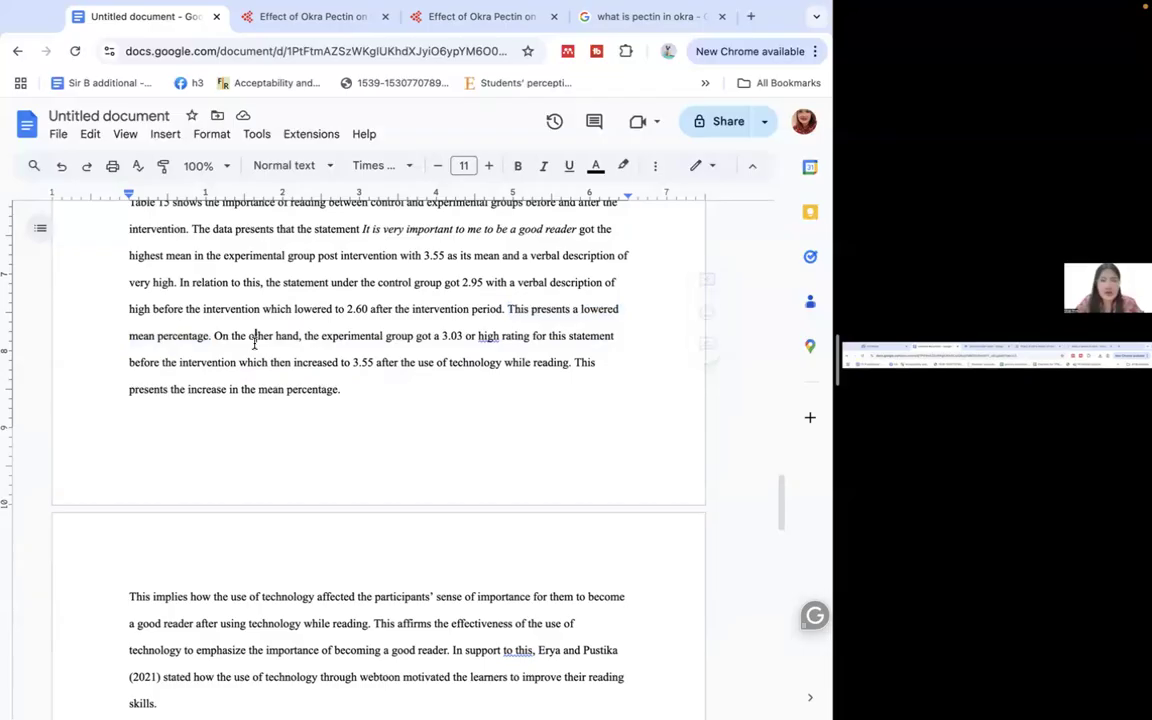
left_click_drag(213, 335, 320, 335)
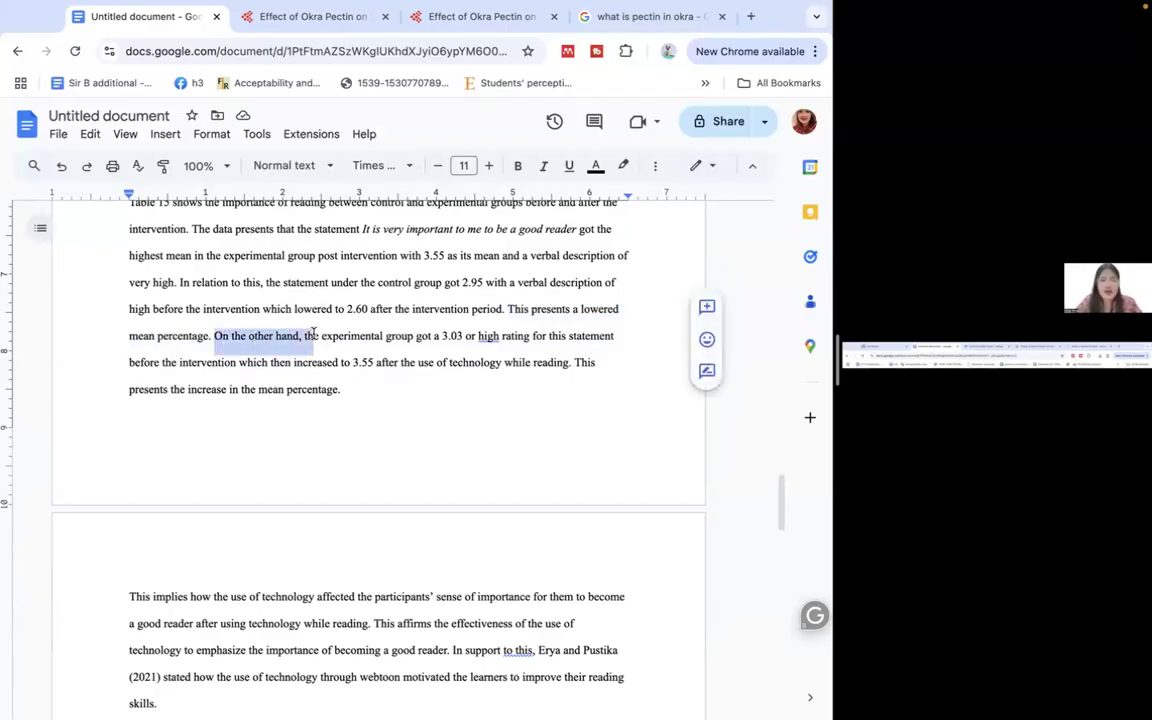
left_click(233, 335)
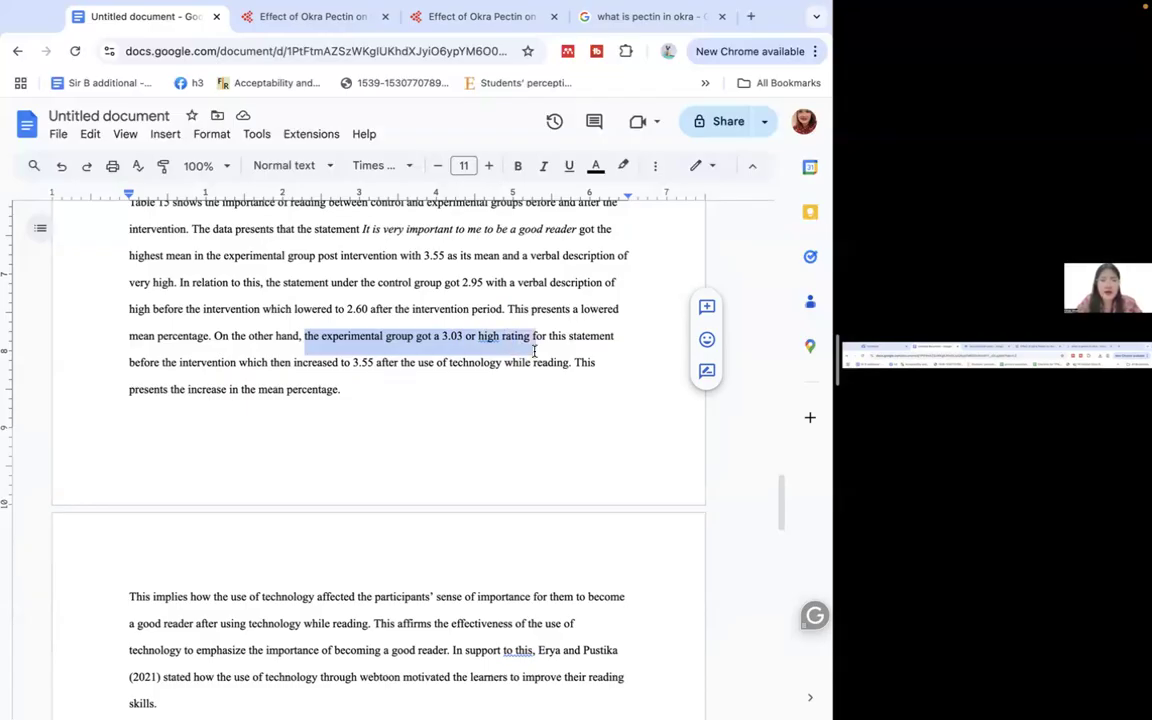
left_click_drag(530, 336, 505, 362)
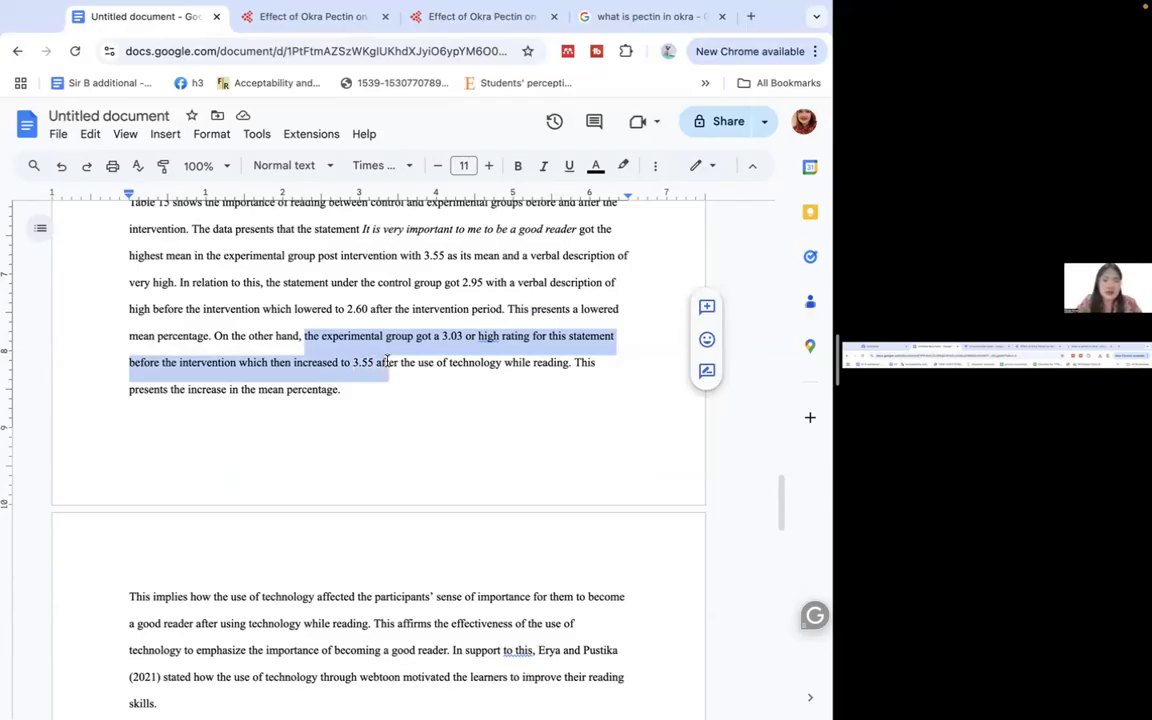
mouse_move(402, 363)
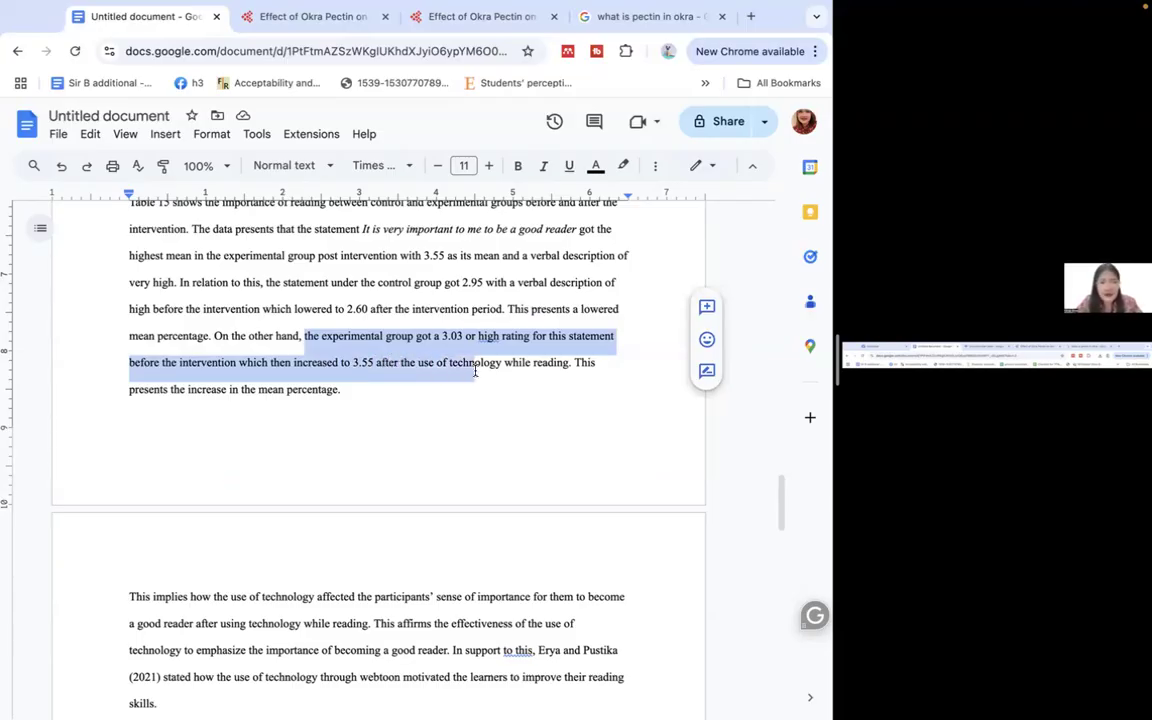
left_click(542, 352)
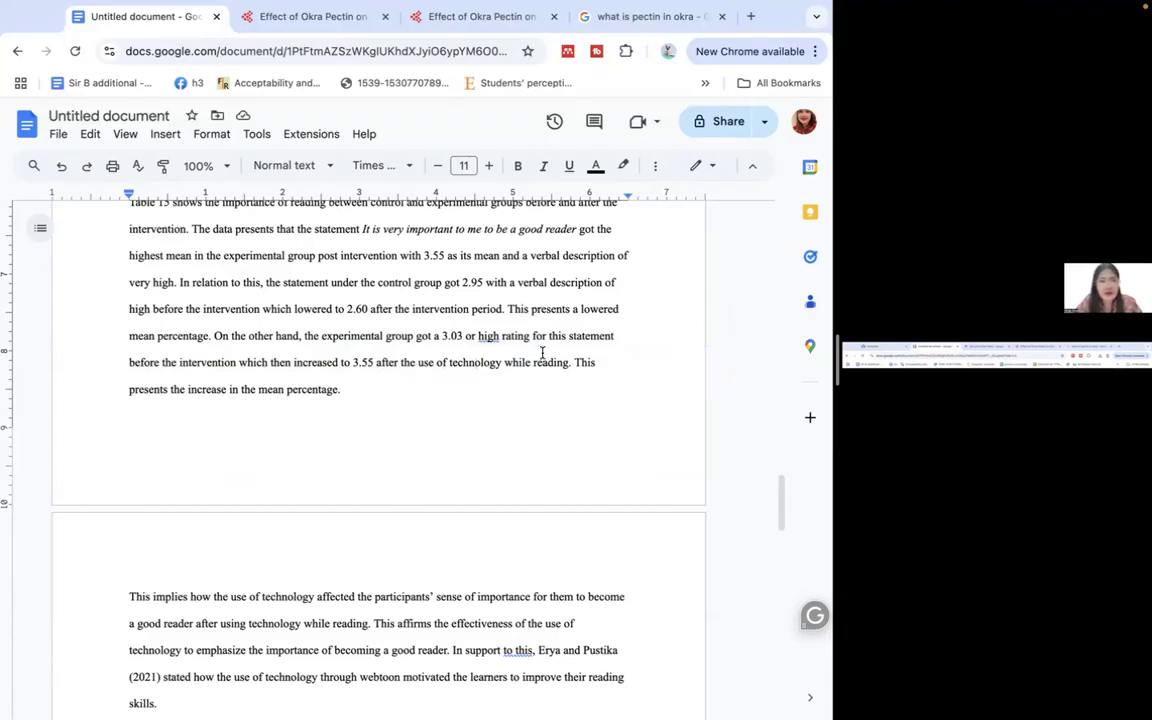
left_click_drag(377, 362, 547, 362)
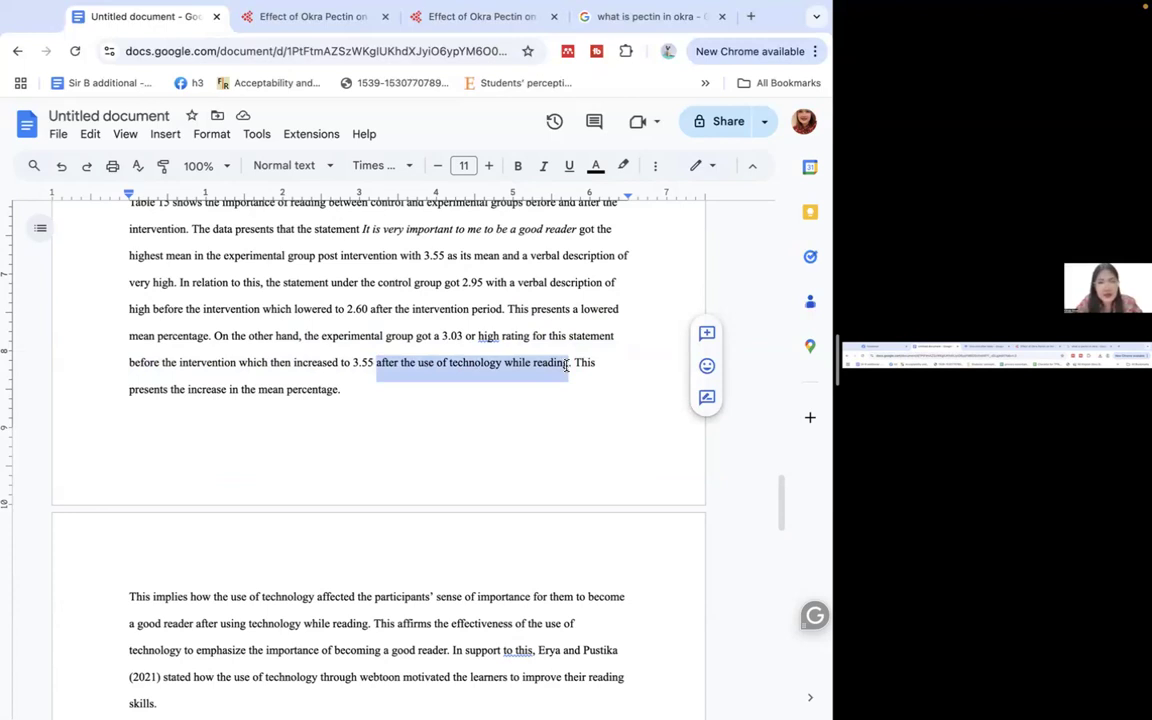
left_click(557, 377)
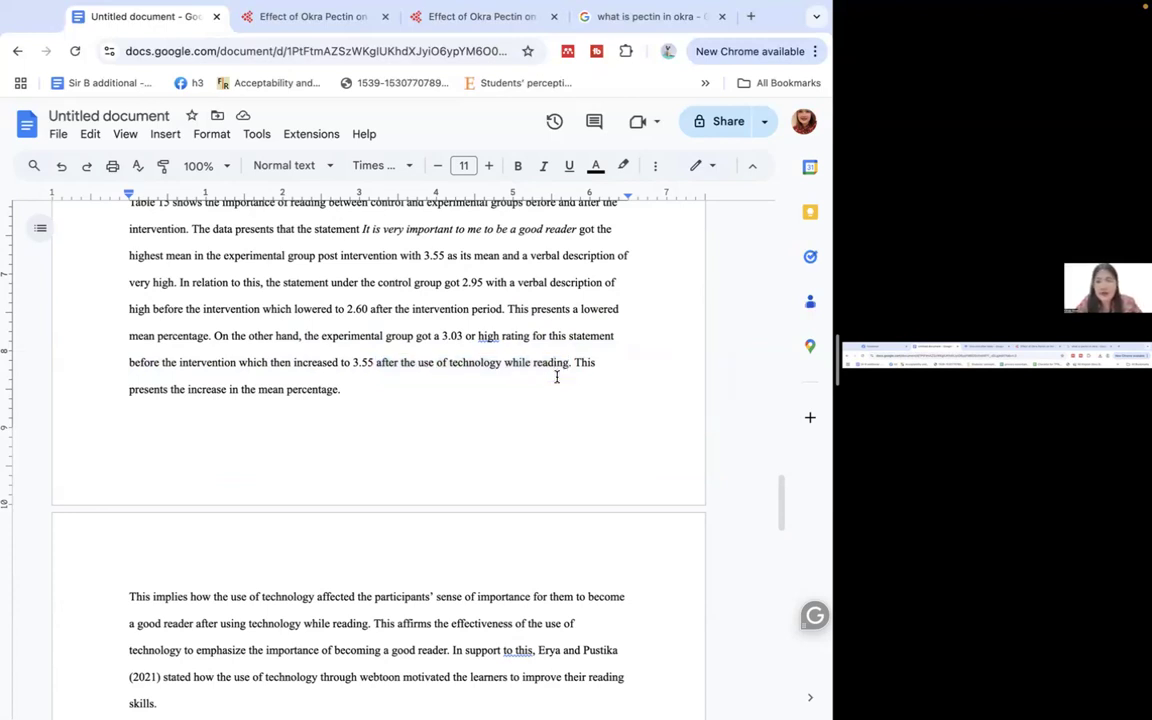
left_click_drag(575, 362, 340, 389)
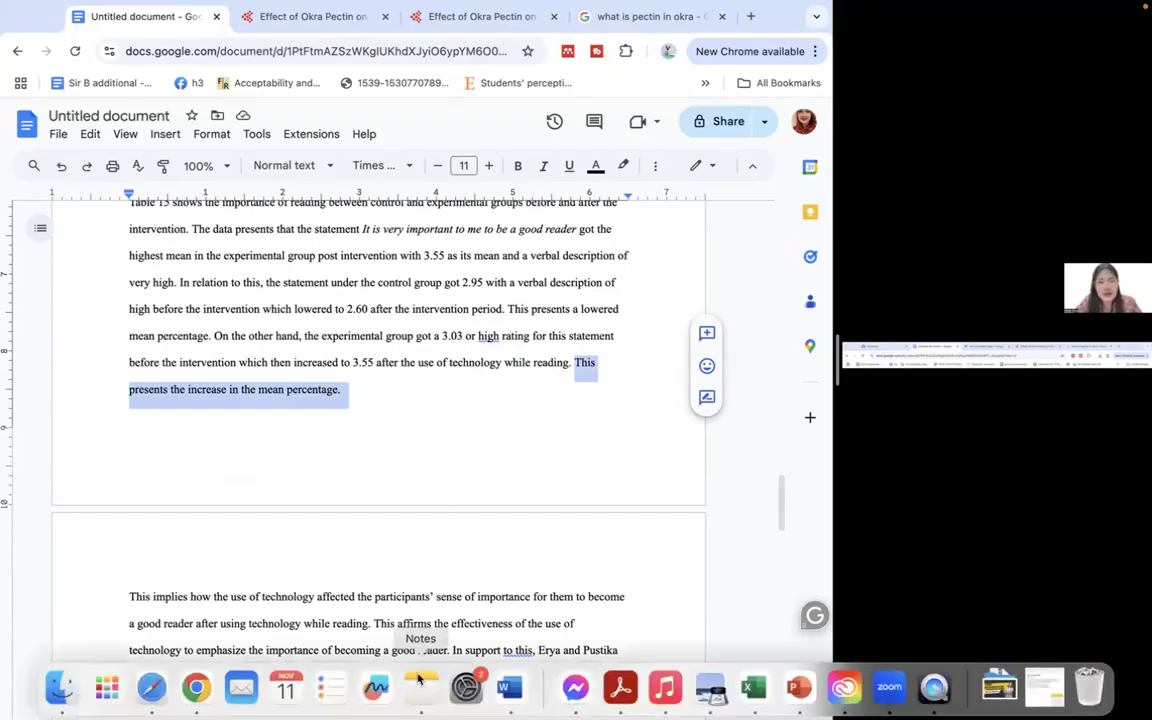
mouse_move(494, 425)
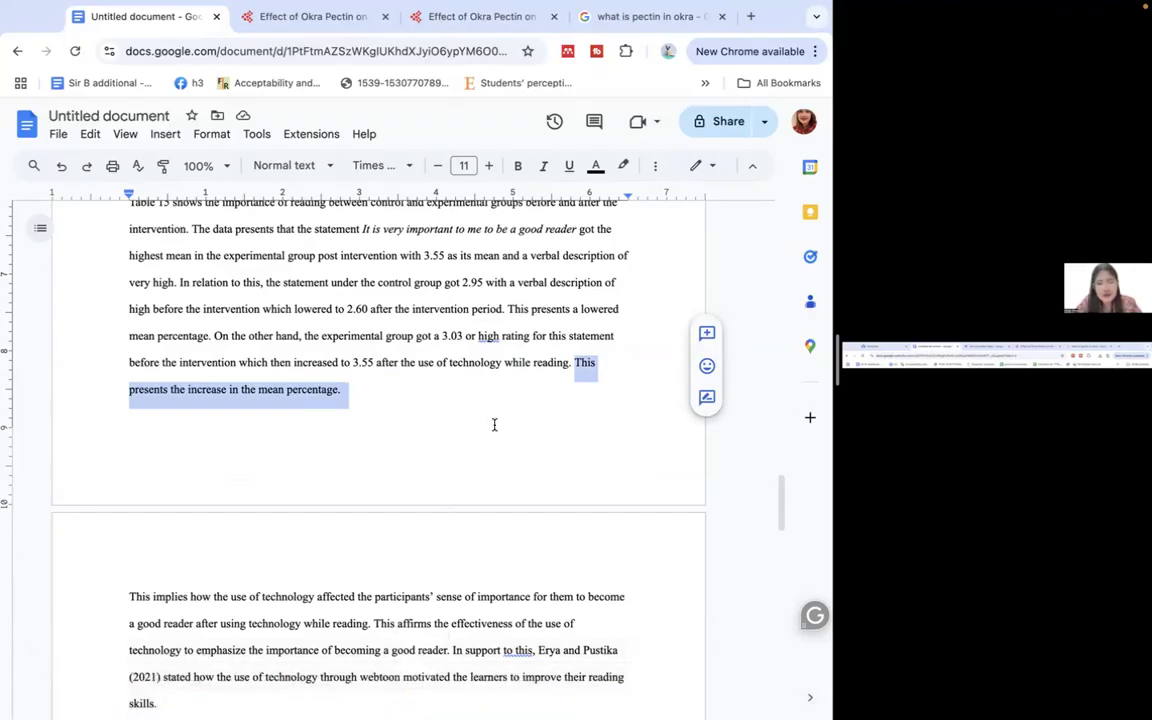
- Scroll to the Erya and Pustika (2021) paragraph and change 'In support to this' to 'In support of this'
scroll("down", 3)
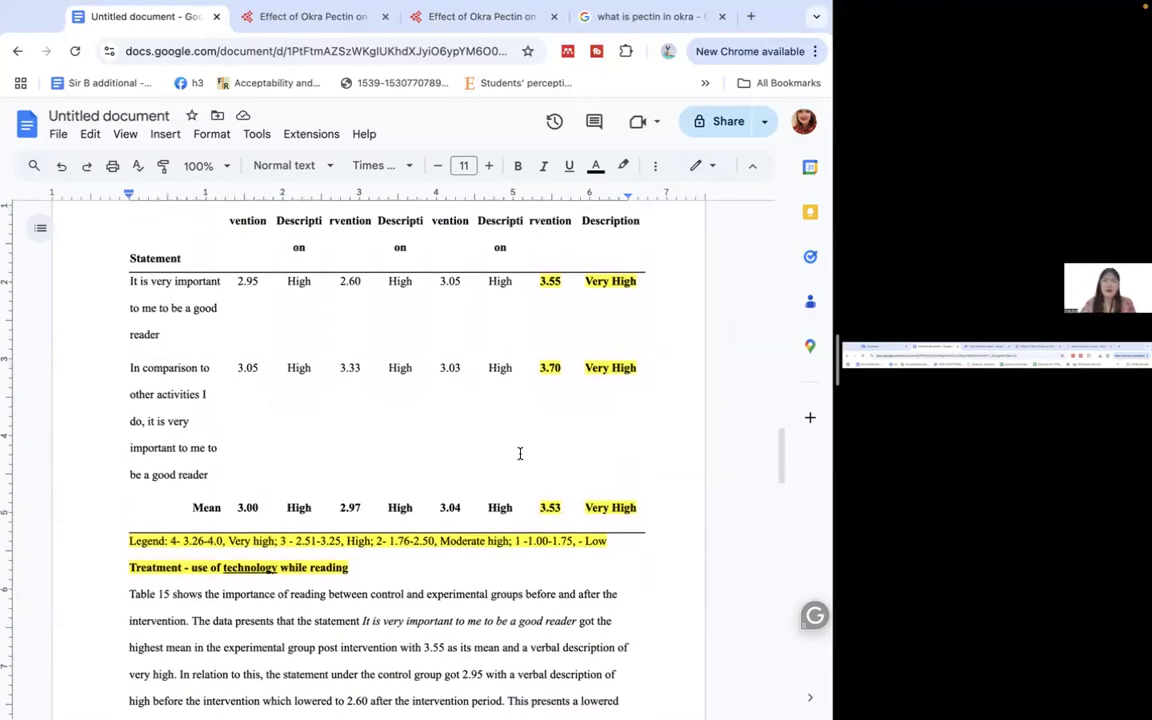
scroll("down", 3)
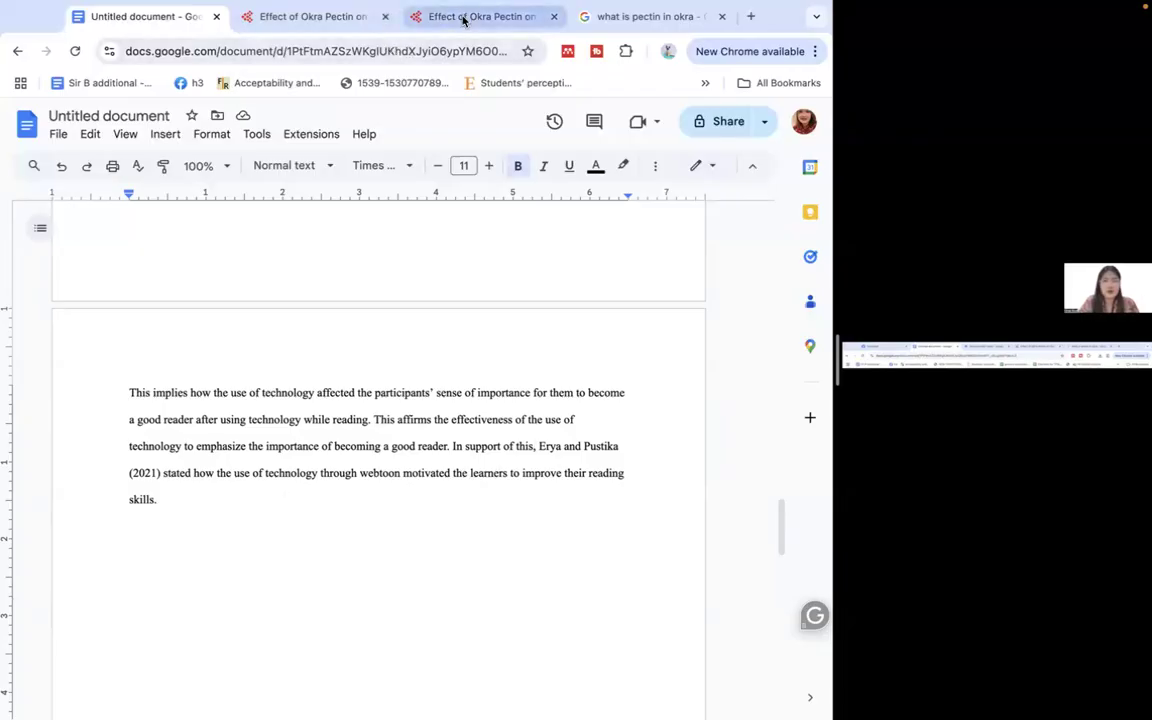
mouse_move(462, 17)
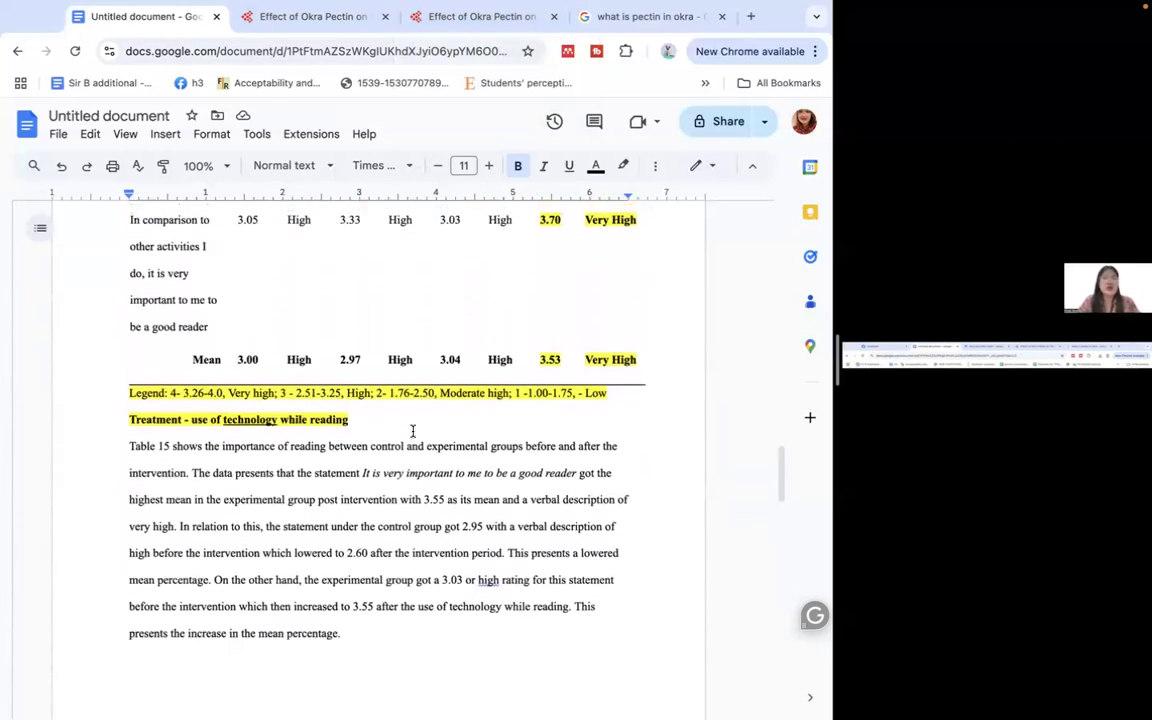
scroll("down", 3)
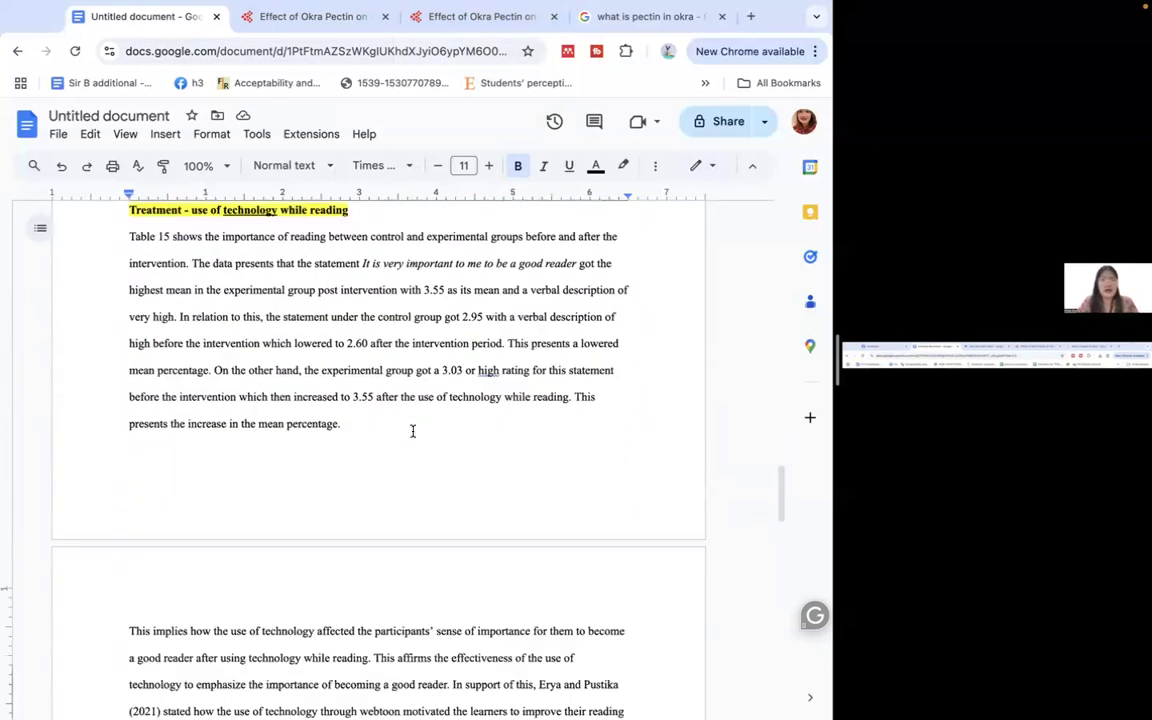
scroll("down", 3)
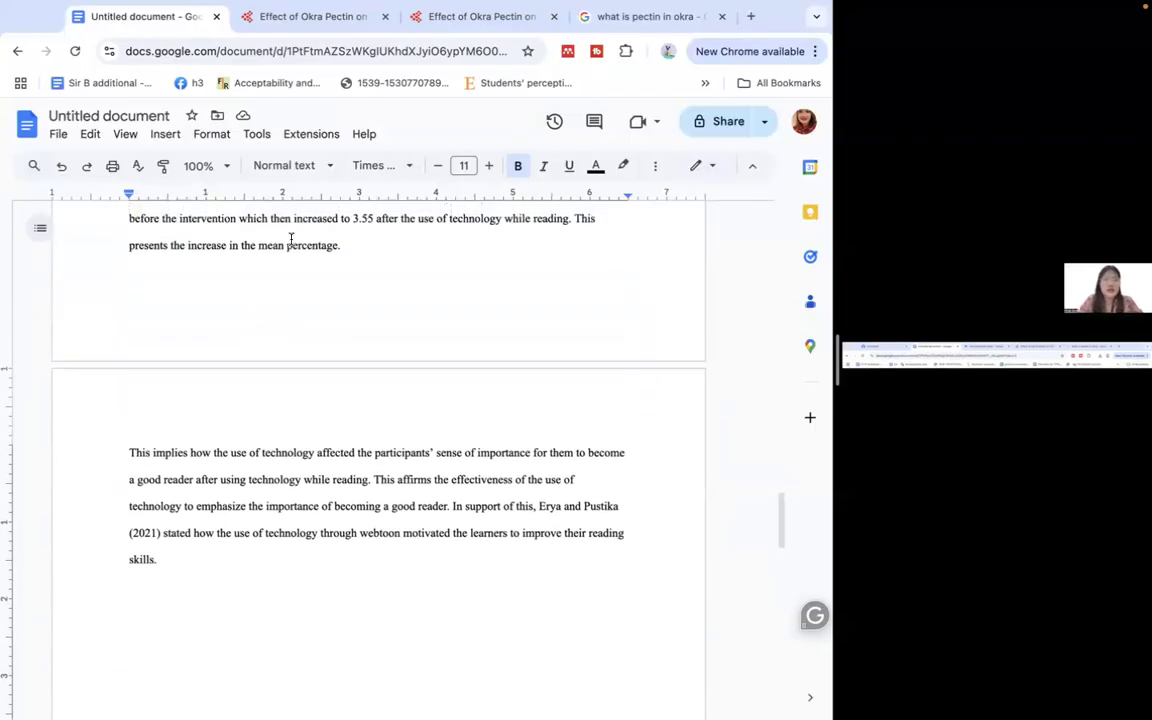
scroll("down", 3)
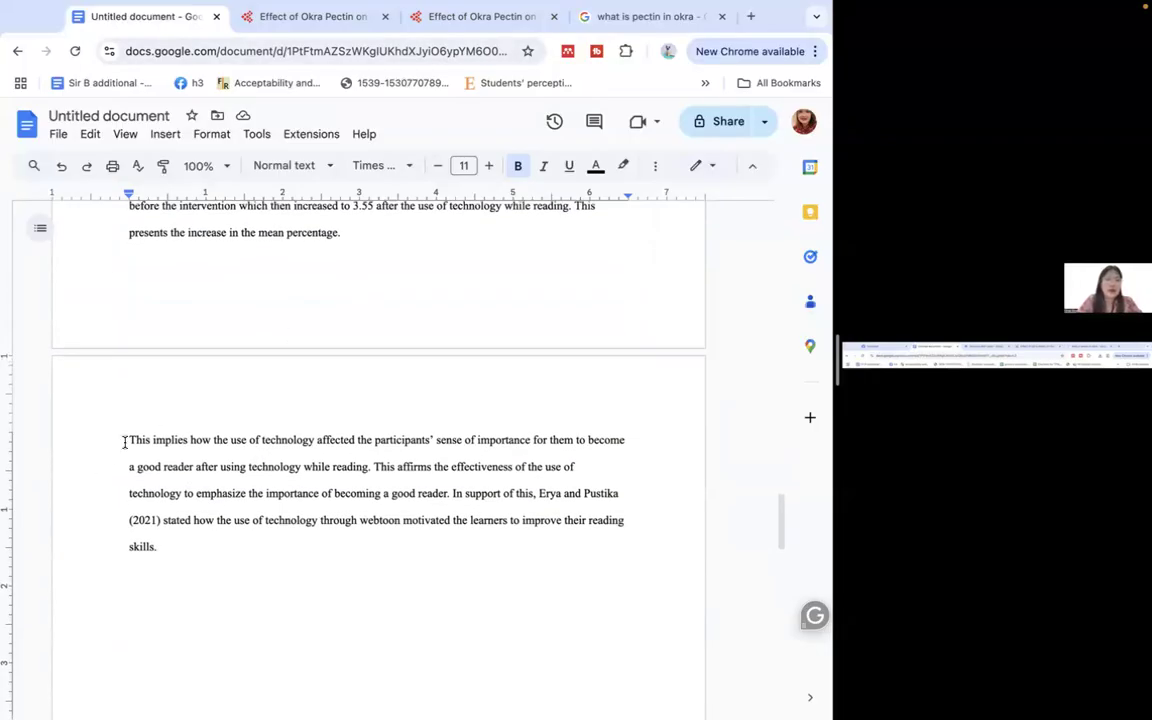
left_click_drag(129, 439, 356, 439)
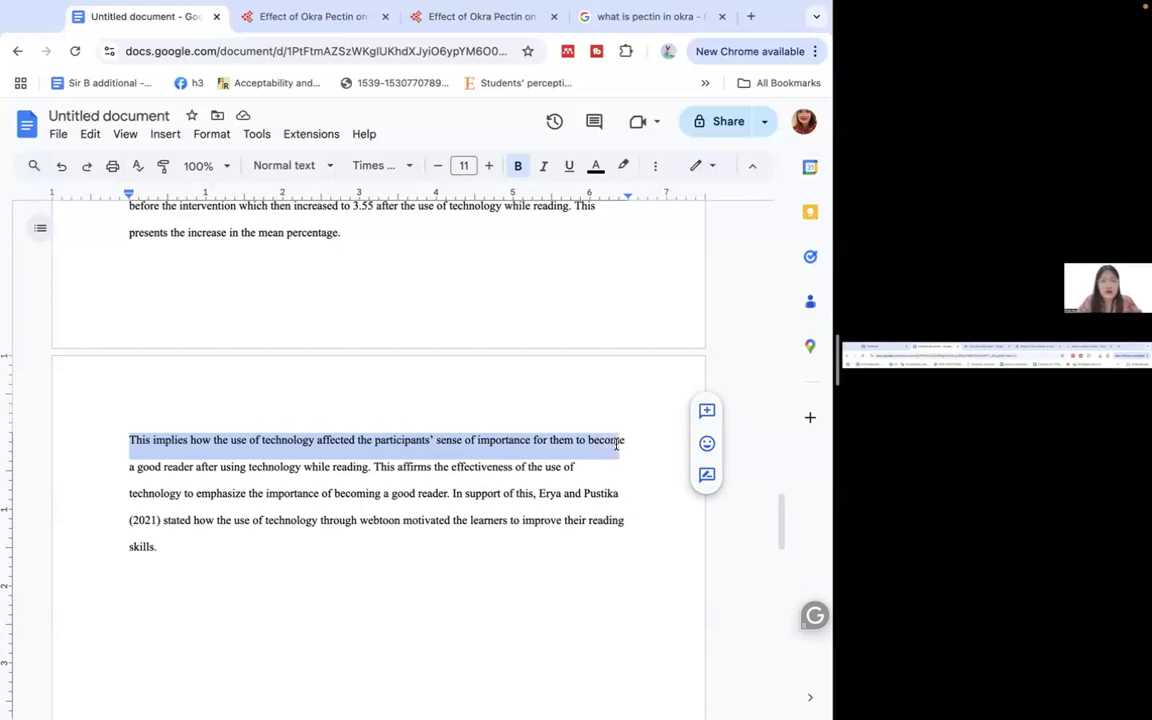
left_click_drag(620, 439, 578, 493)
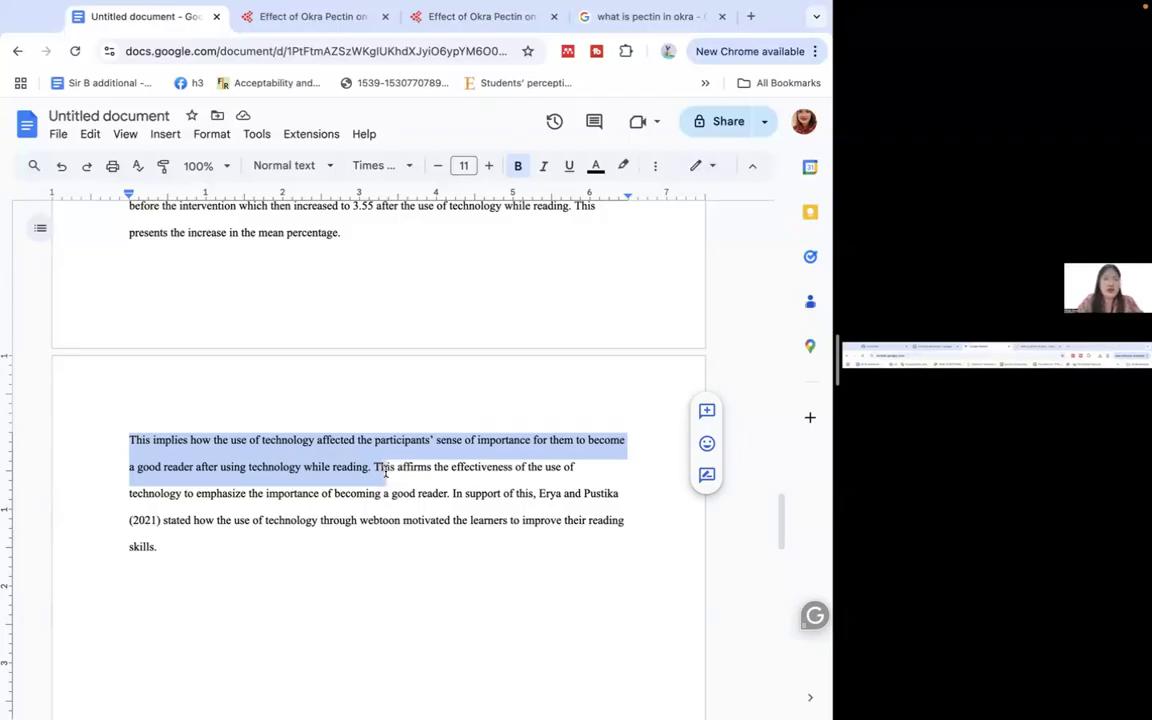
left_click(420, 505)
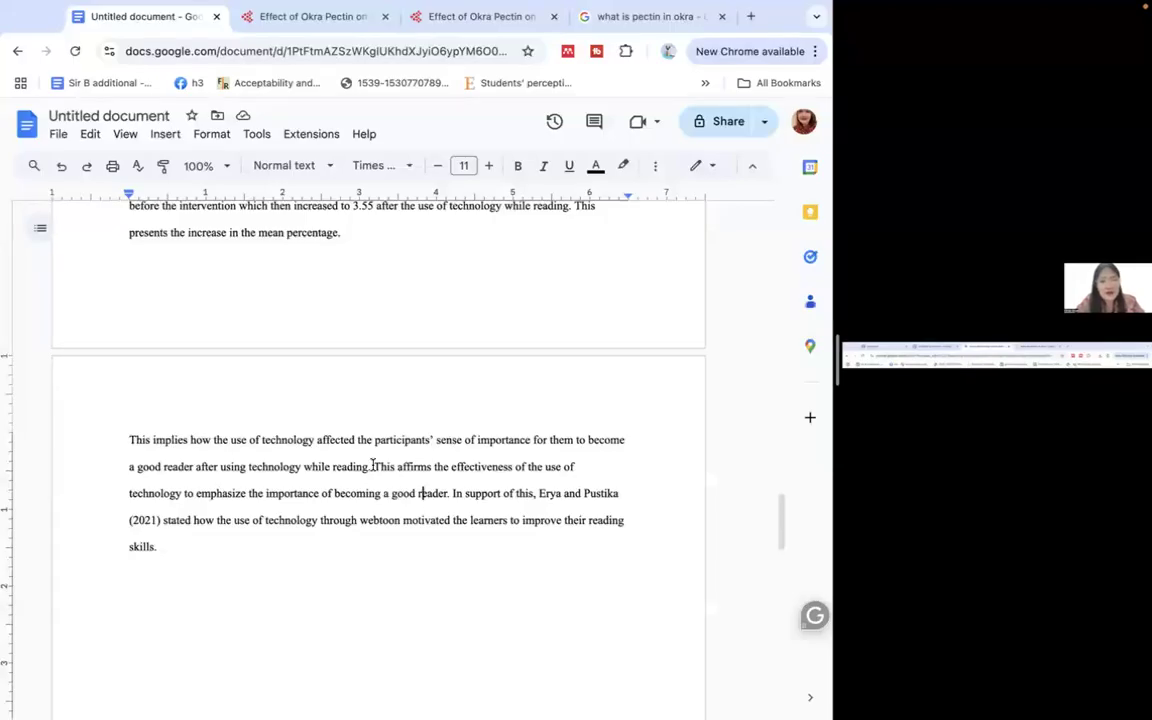
mouse_move(259, 385)
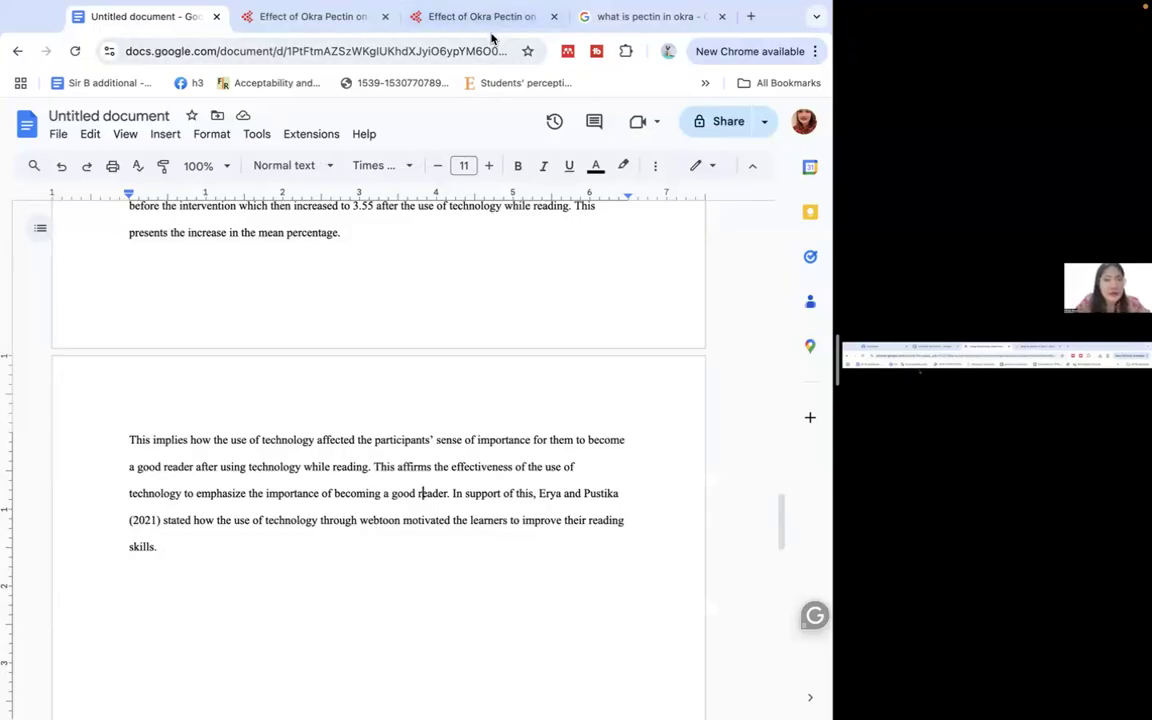
- Search Google Scholar for 'sense of importance in reading' and review the results
left_click(482, 17)
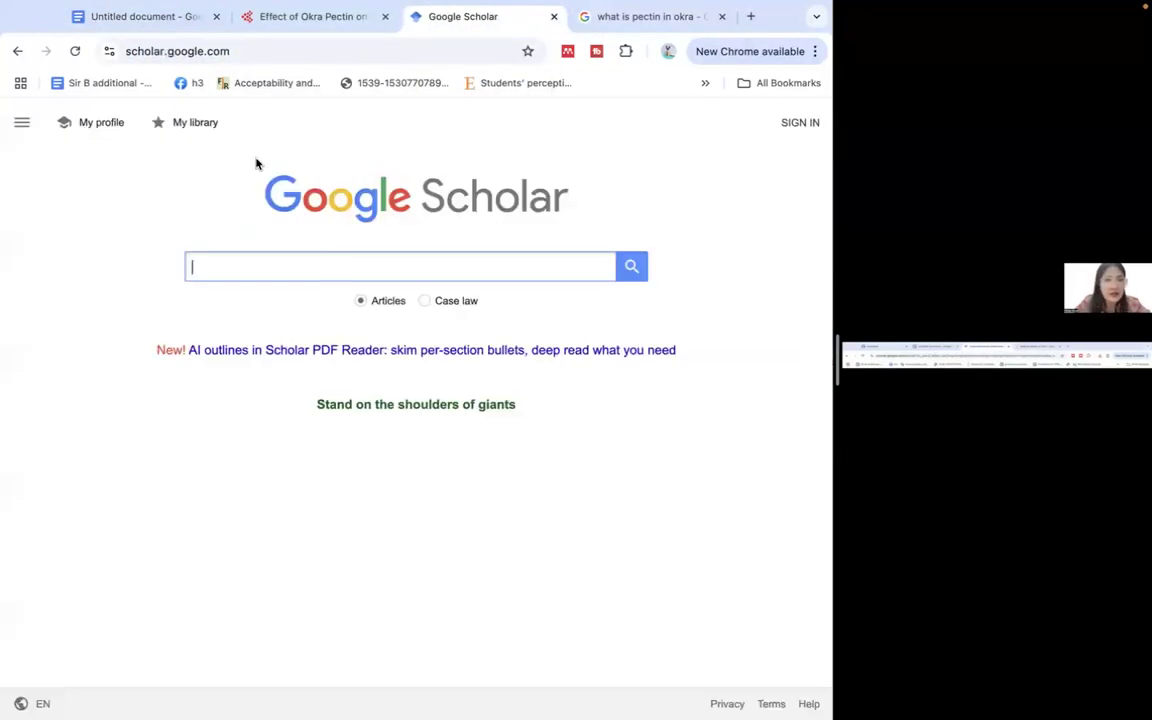
type("sense")
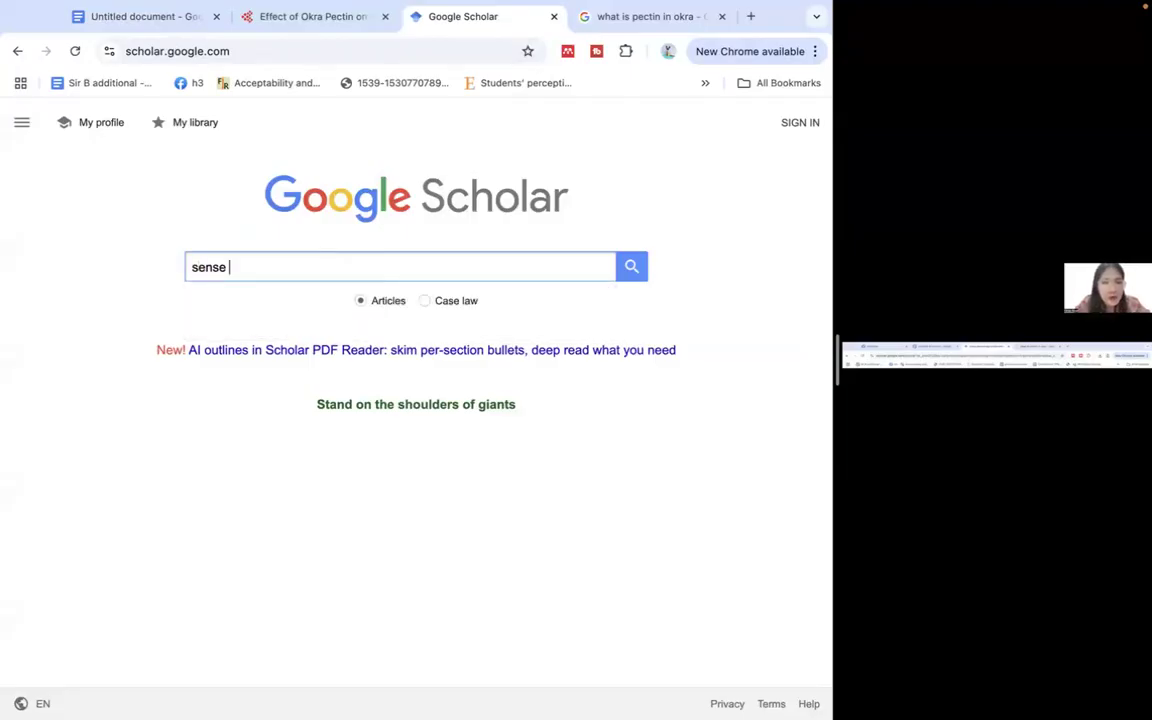
type("of importance in readi")
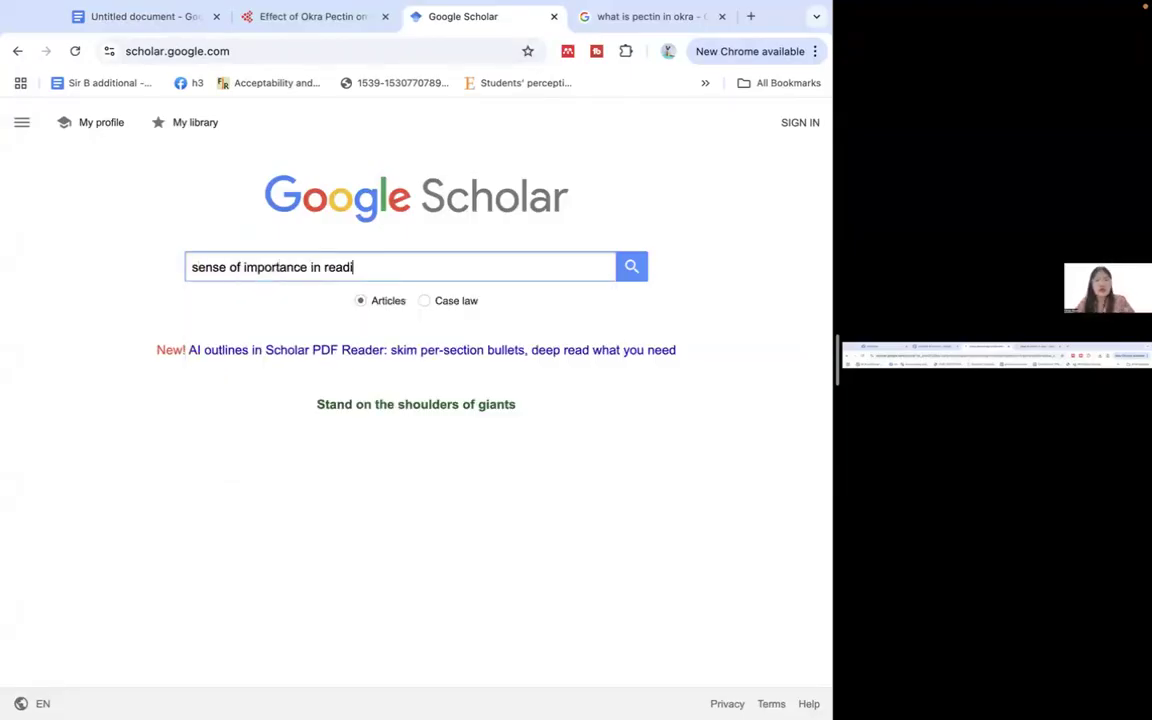
type("ng")
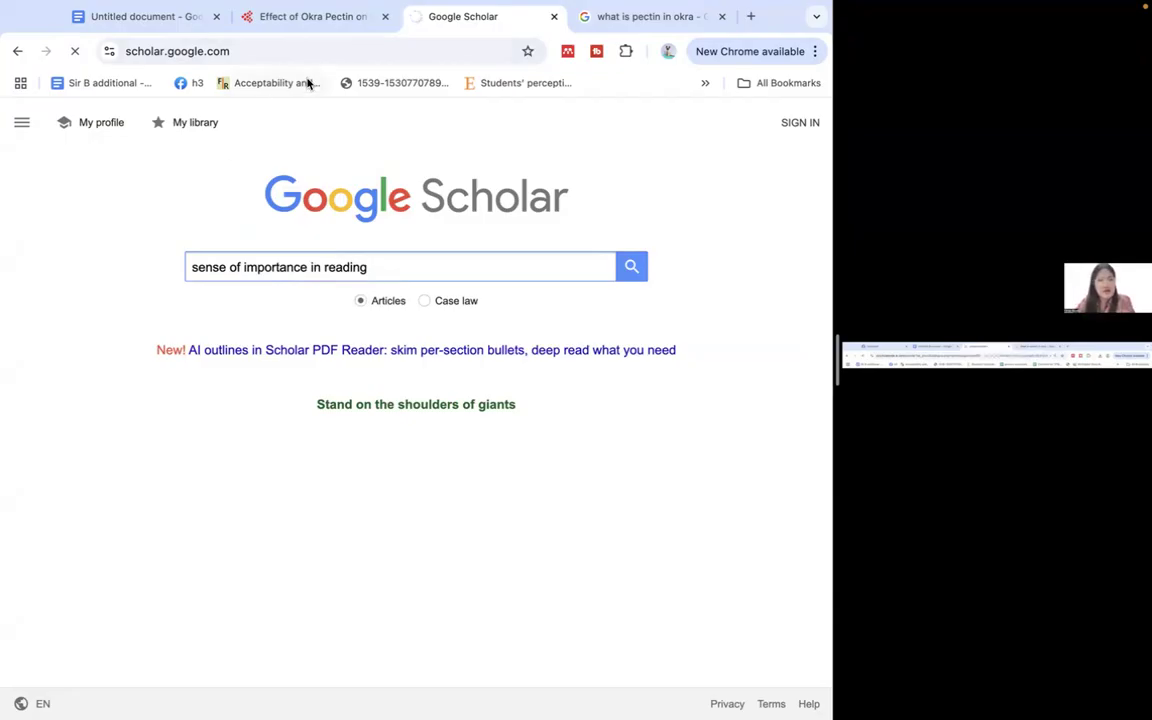
left_click(630, 266)
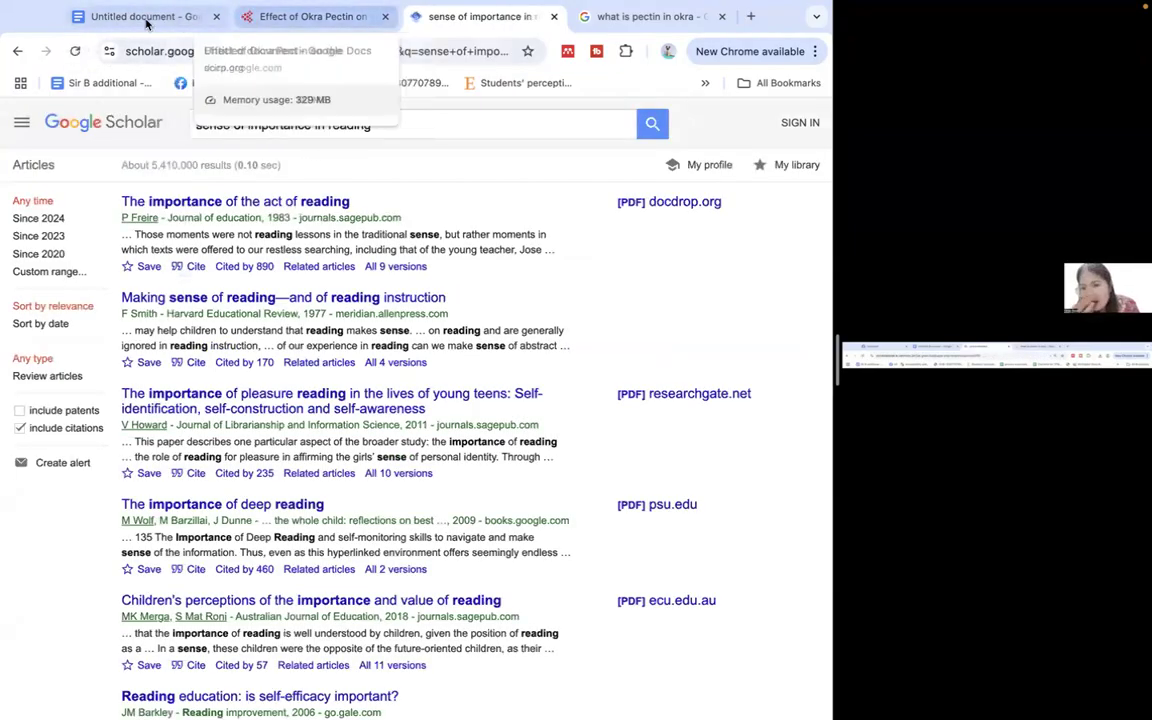
left_click(140, 16)
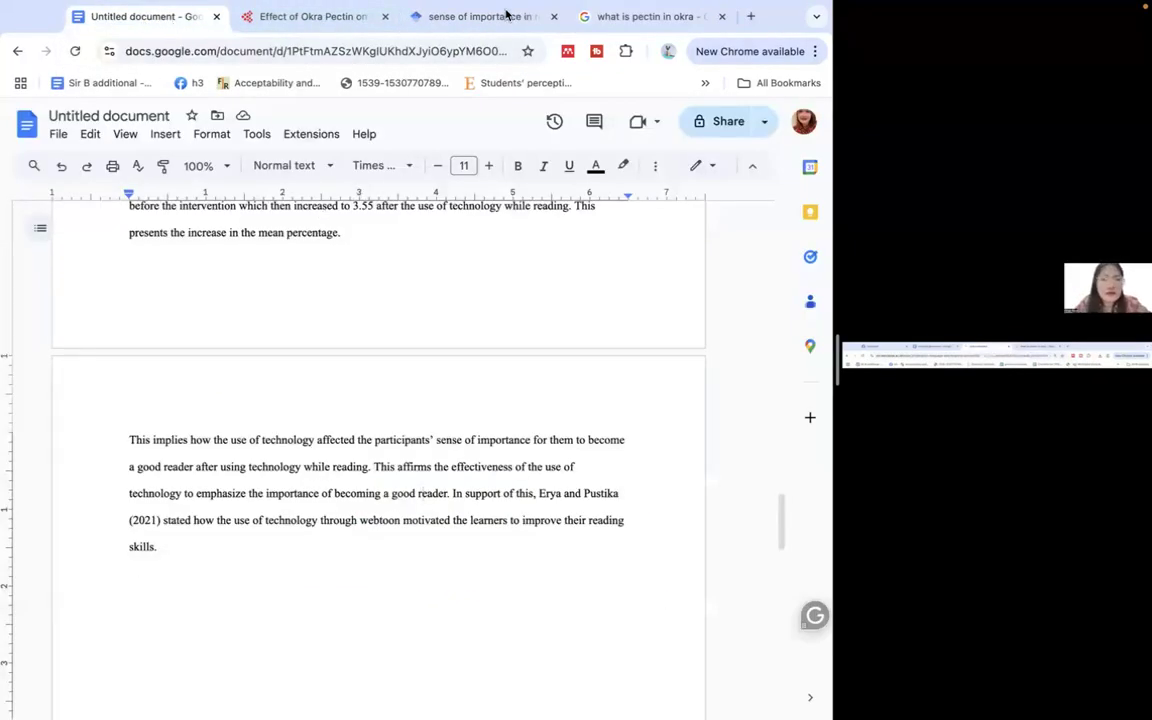
left_click(480, 17)
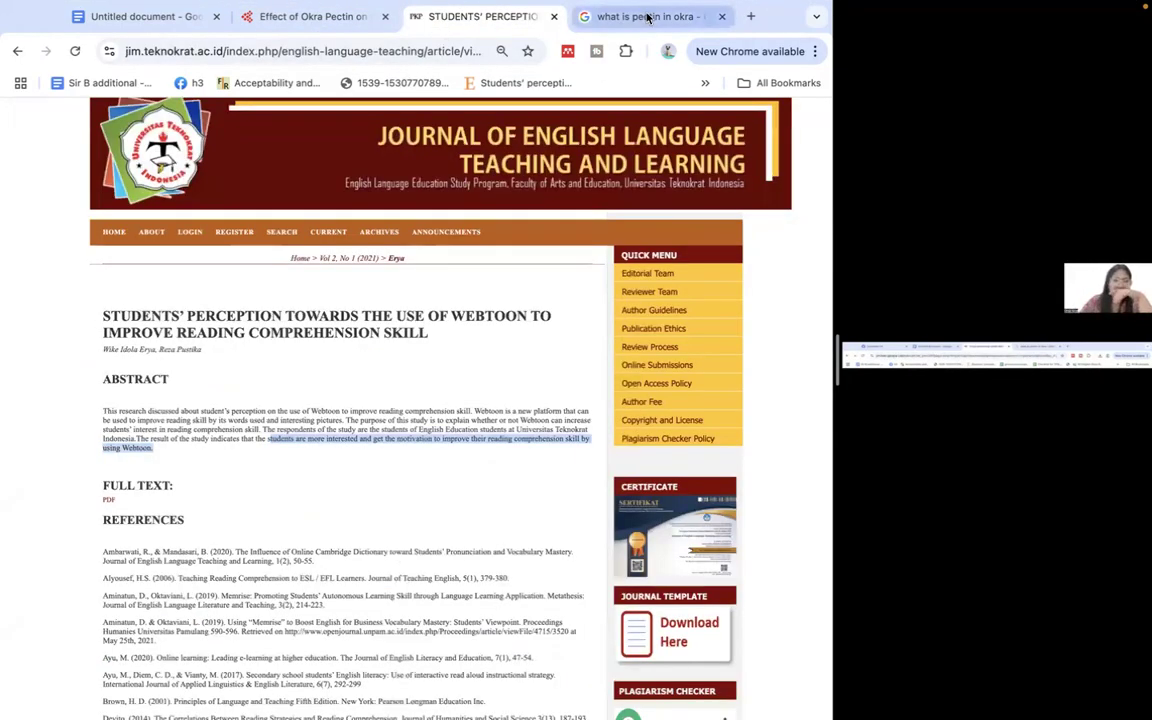
- Run the 'sense of importance in reading' search again in the other Scholar tab
left_click(662, 17)
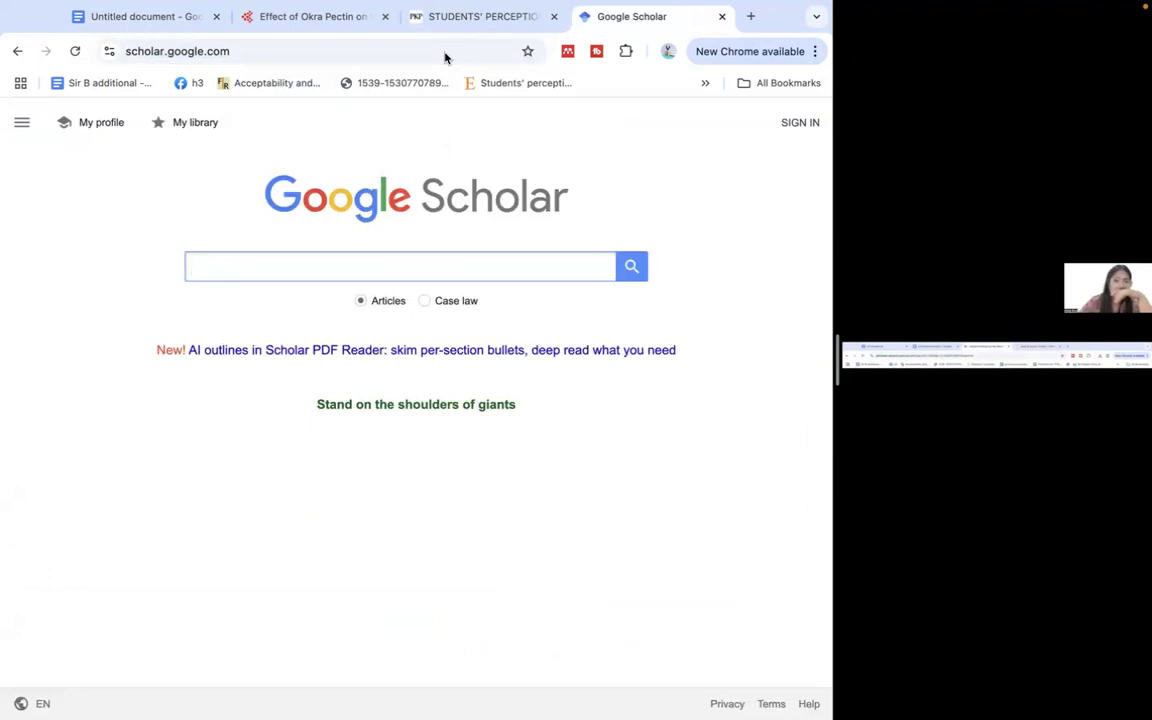
type("sense of importance in reading")
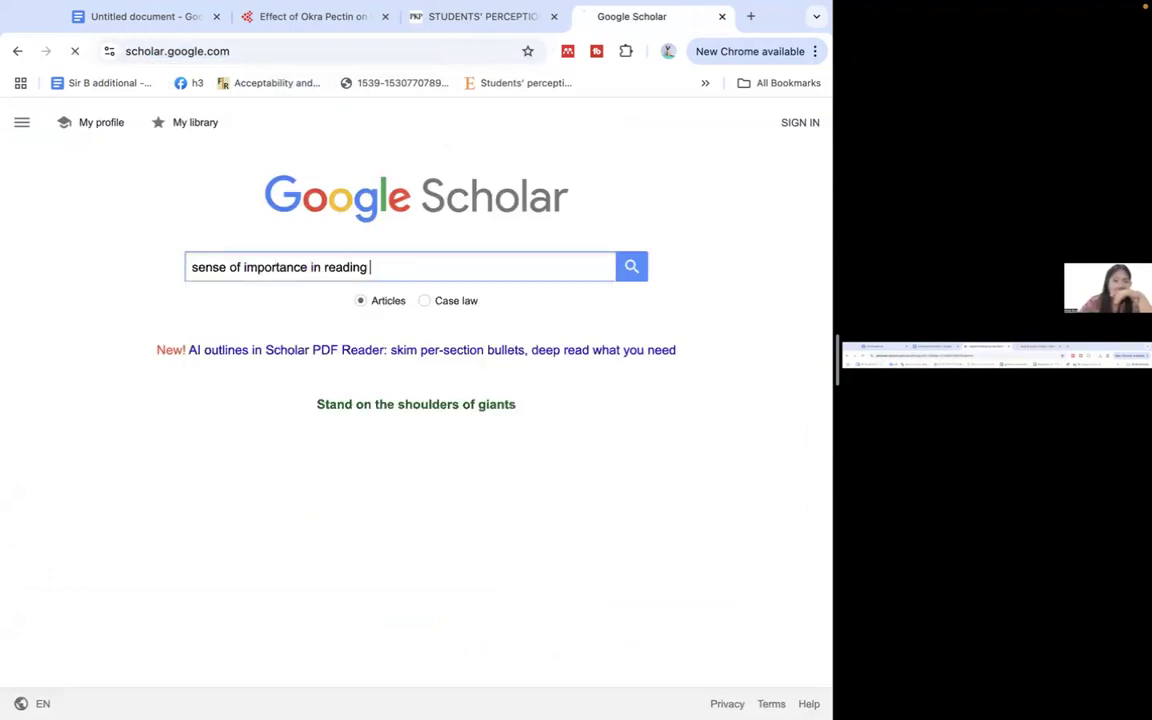
left_click(631, 266)
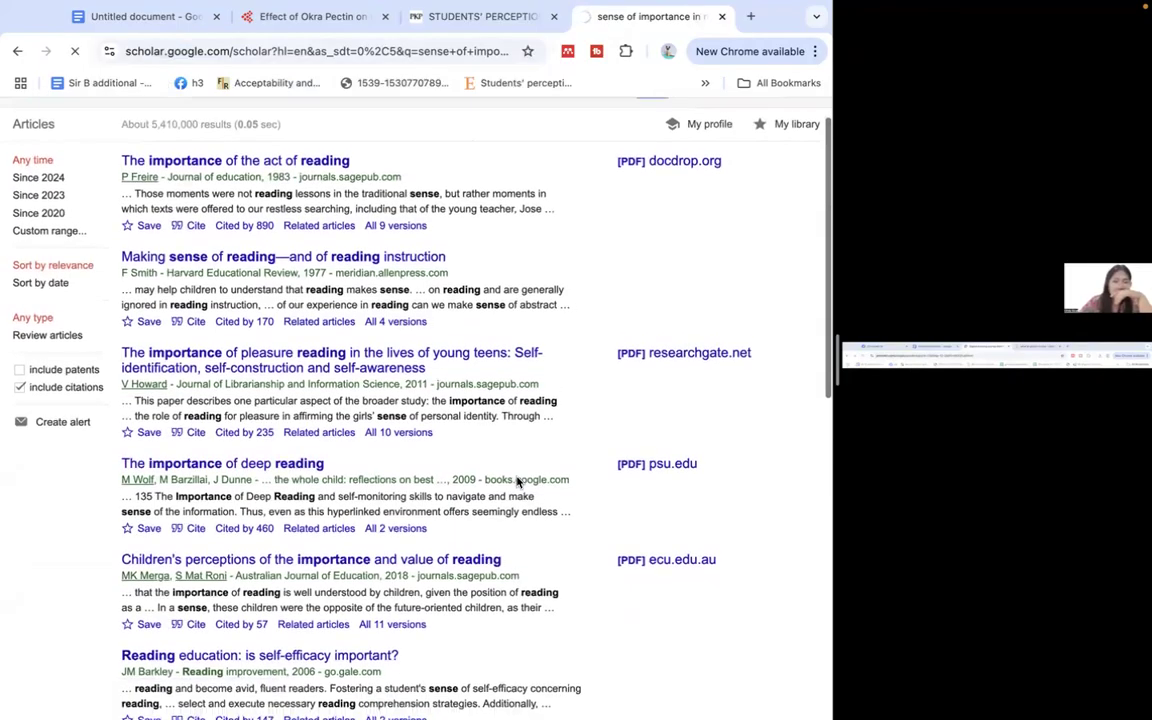
left_click(222, 464)
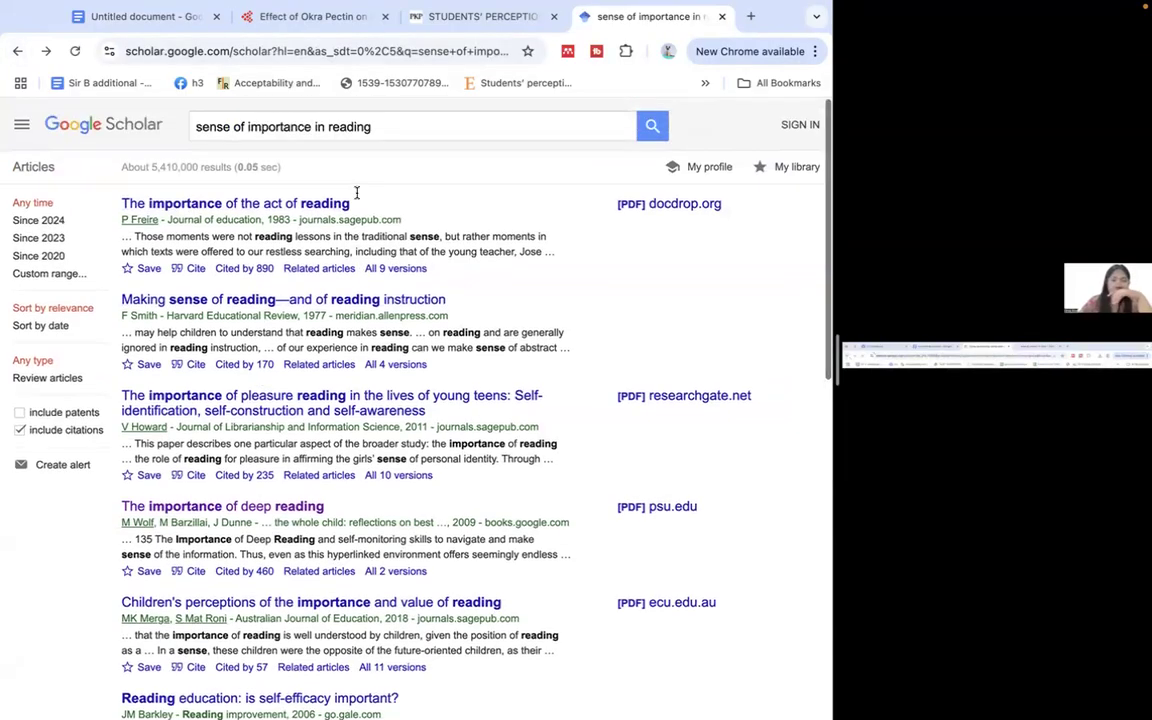
- Copy the APA citation for Erya and Pustika's 2021 webtoon article and return to the draft
left_click(490, 16)
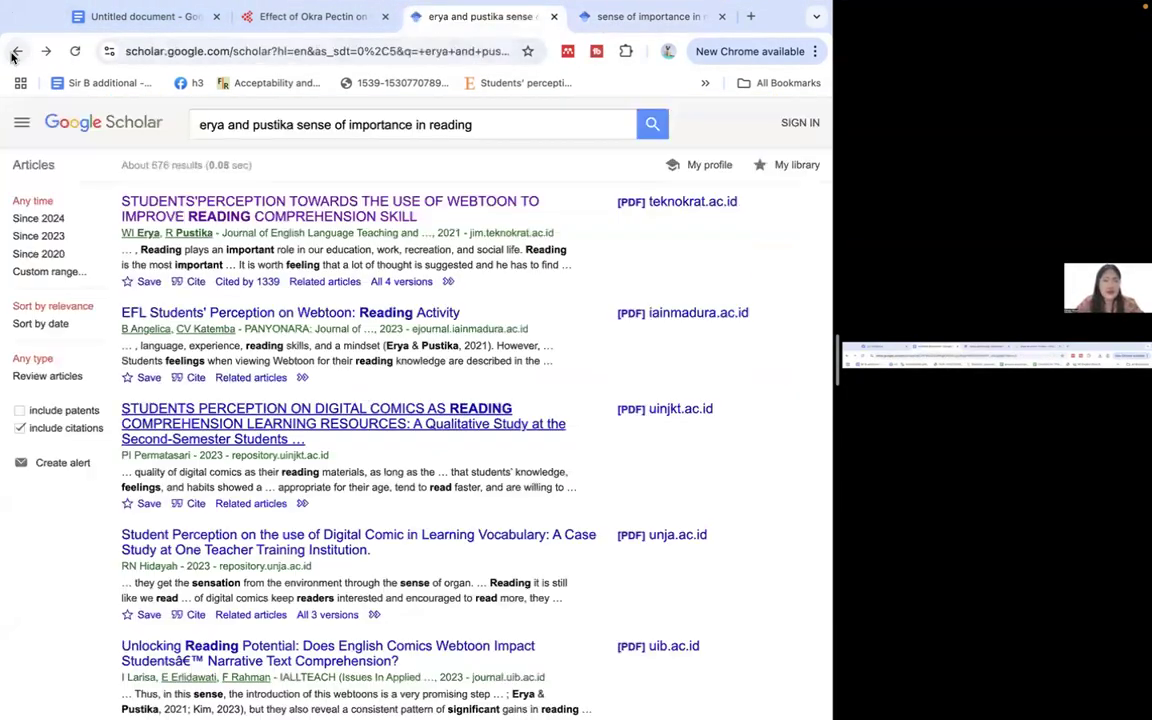
left_click(196, 281)
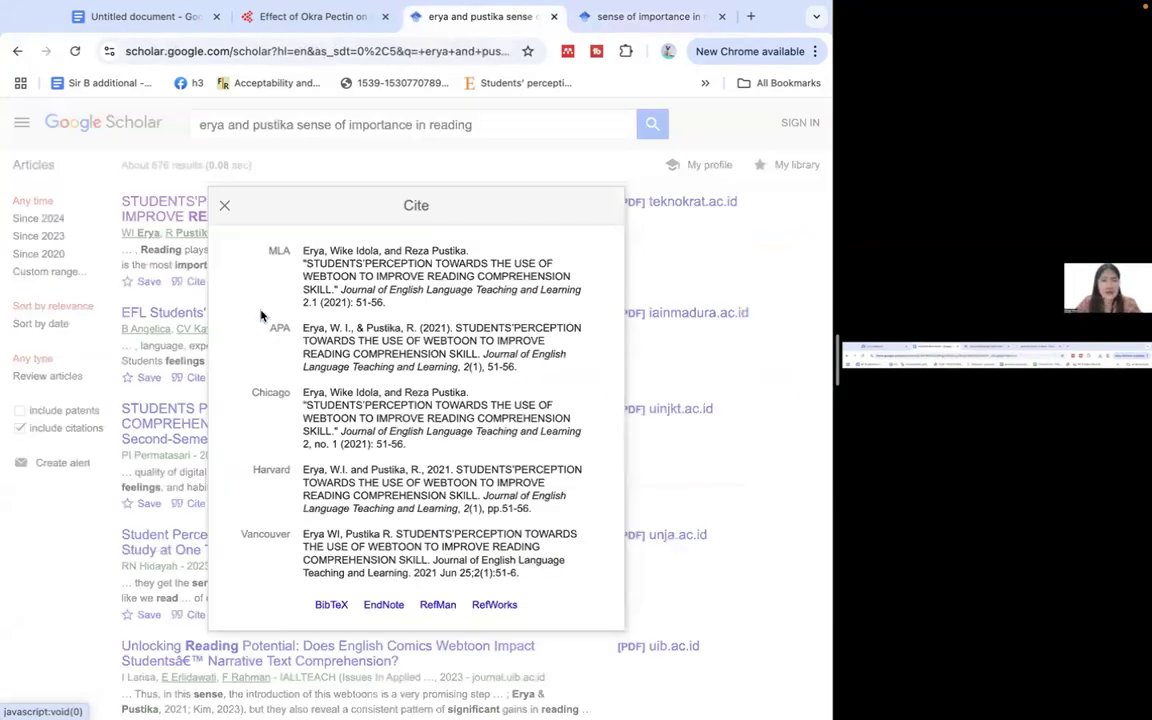
triple_click(440, 340)
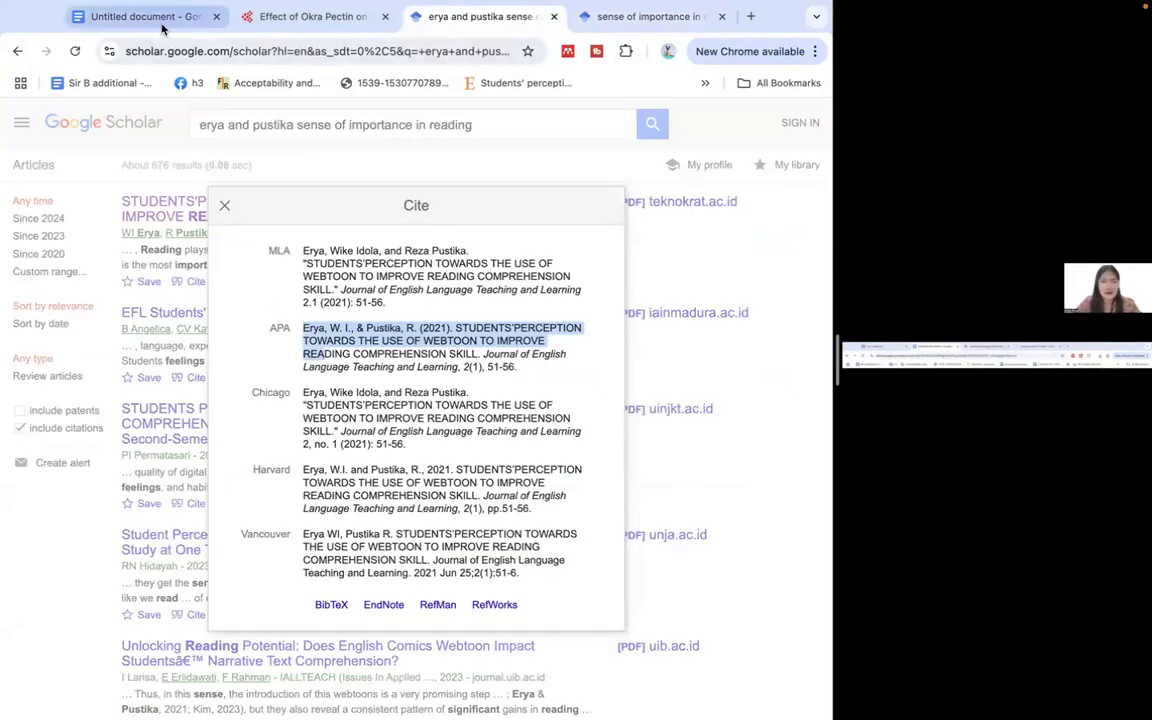
left_click(140, 17)
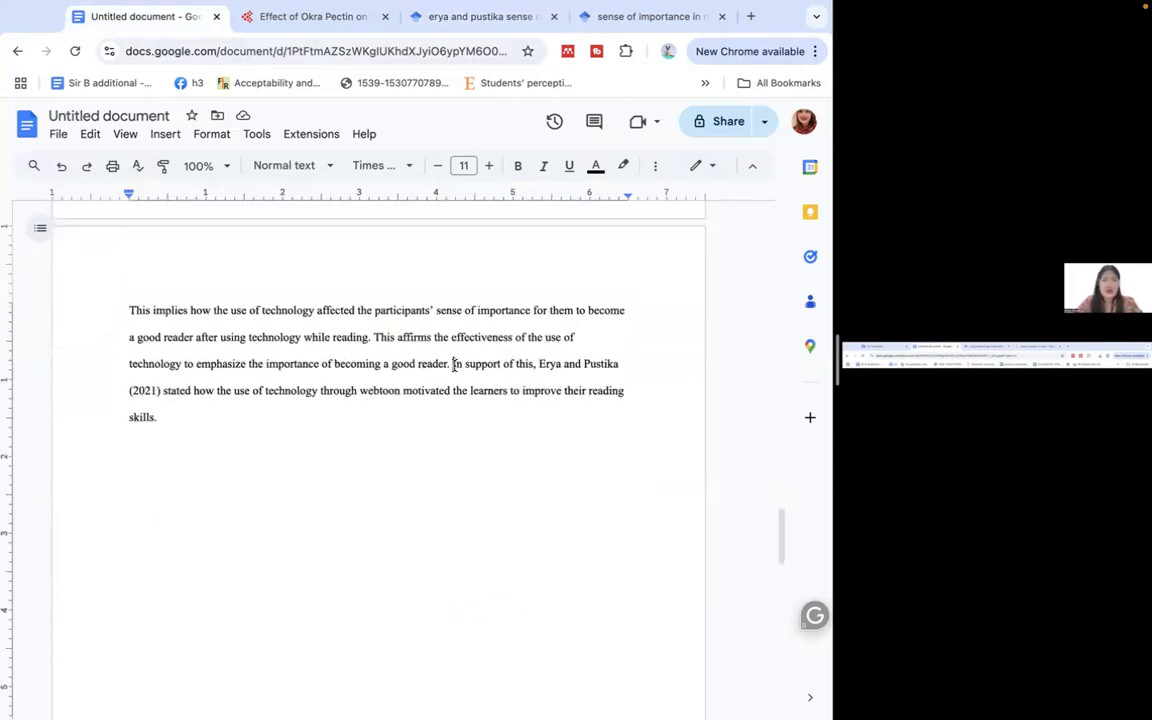
- Insert 'like for this case' after 'use of technology' in the Erya and Pustika sentence
left_click_drag(452, 363, 157, 417)
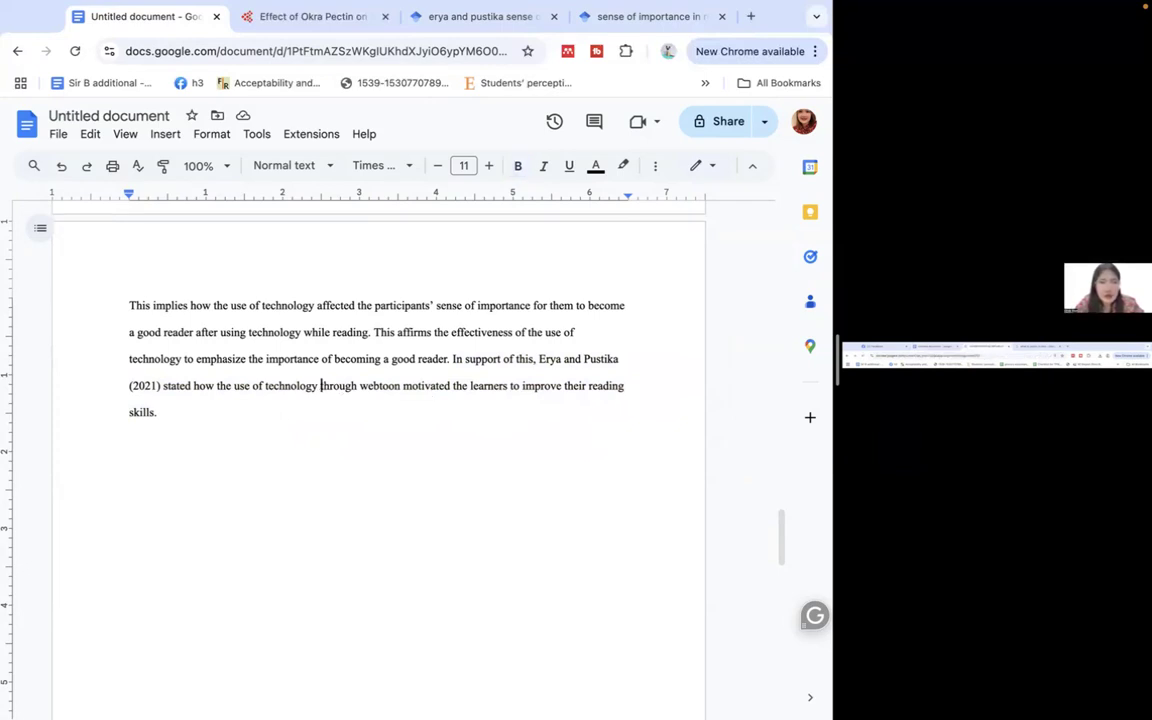
type("like for this case")
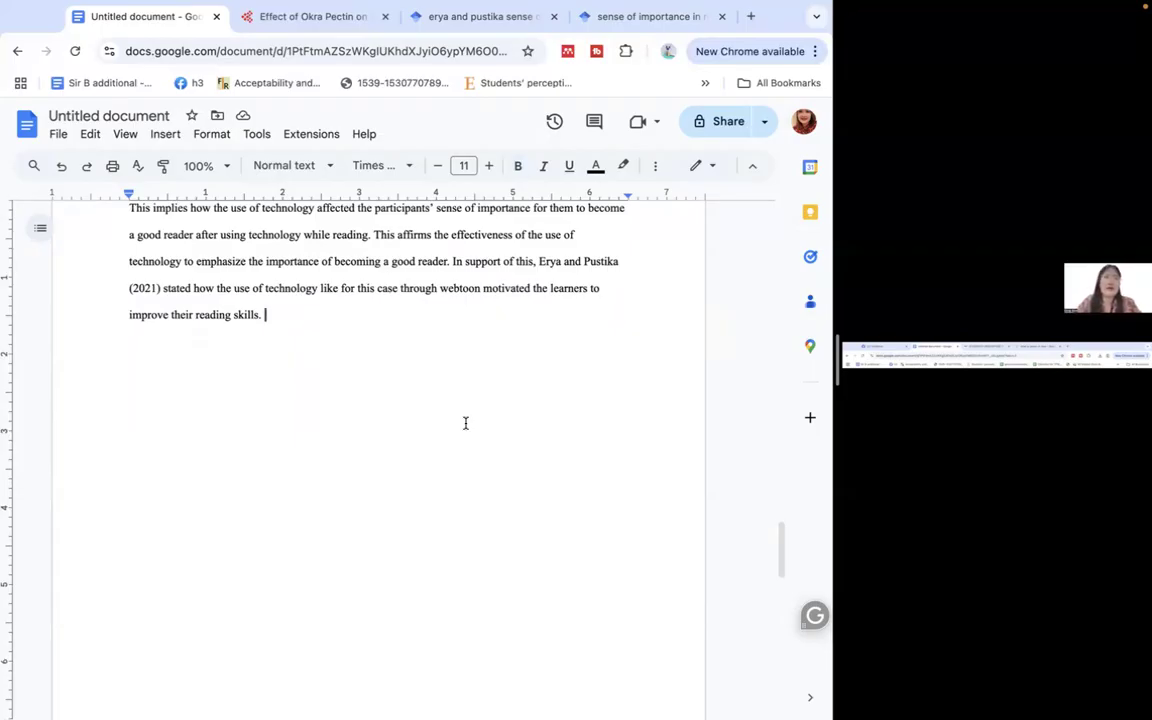
- Type a bold note below the paragraph saying the live typing was not captured
type("I recorded this live while typing kaso it was not c")
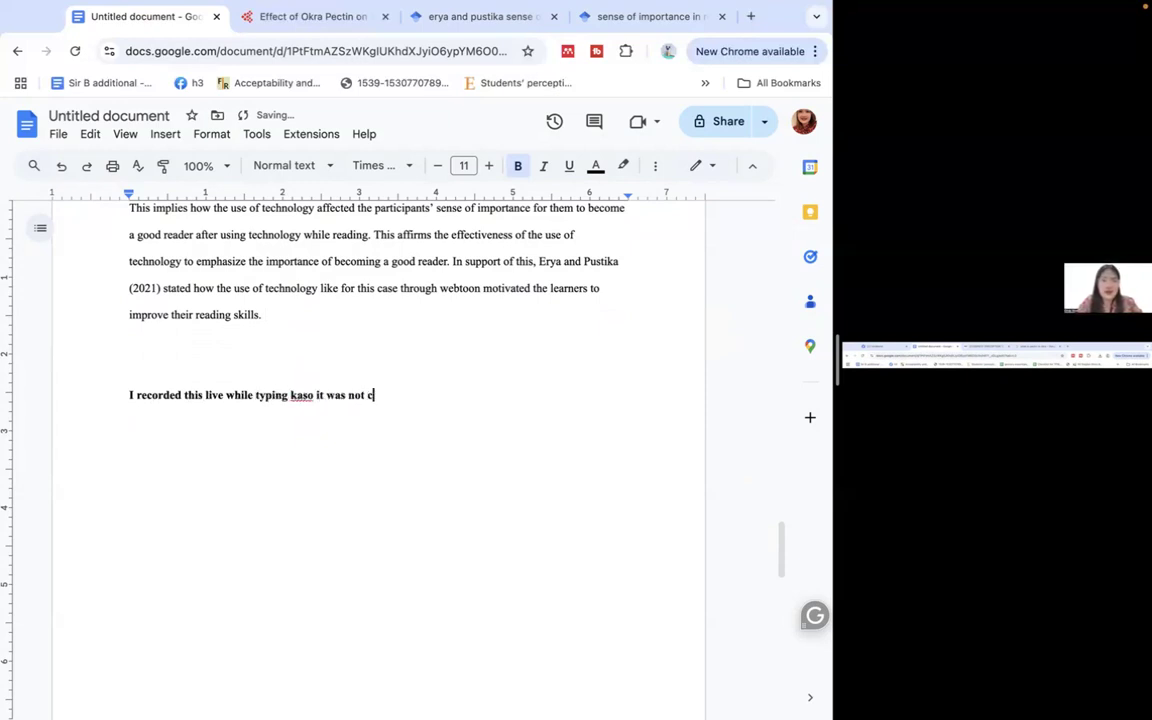
type("aptured")
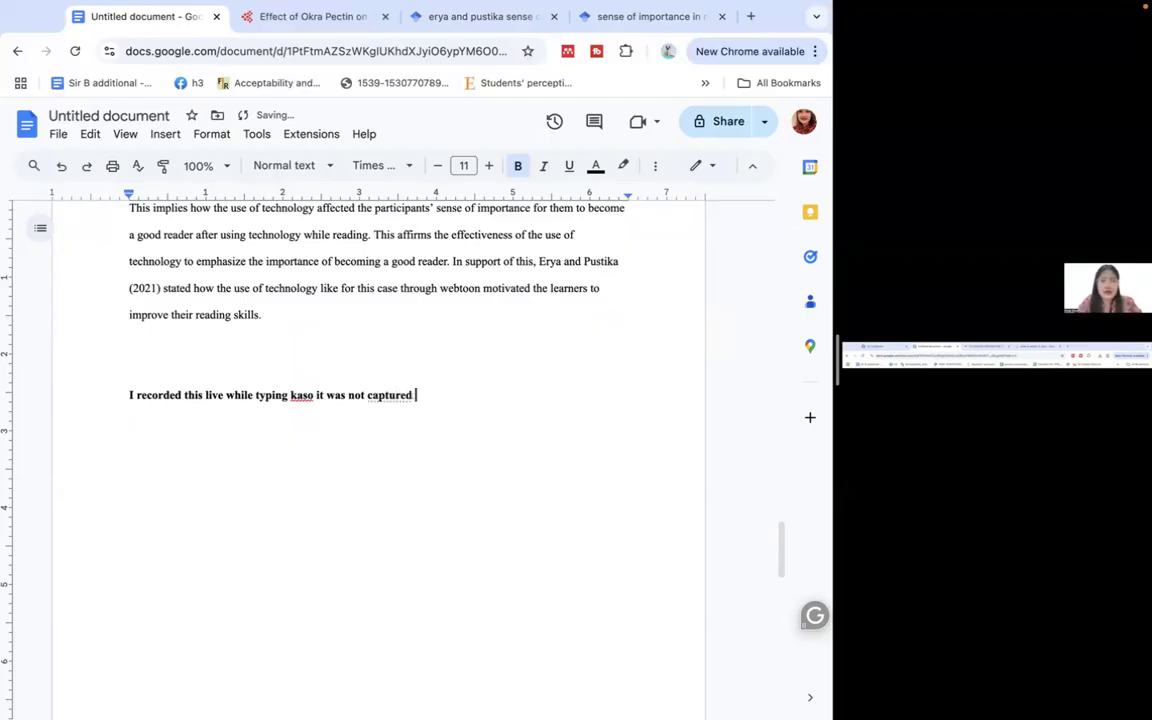
type("pala sooo")
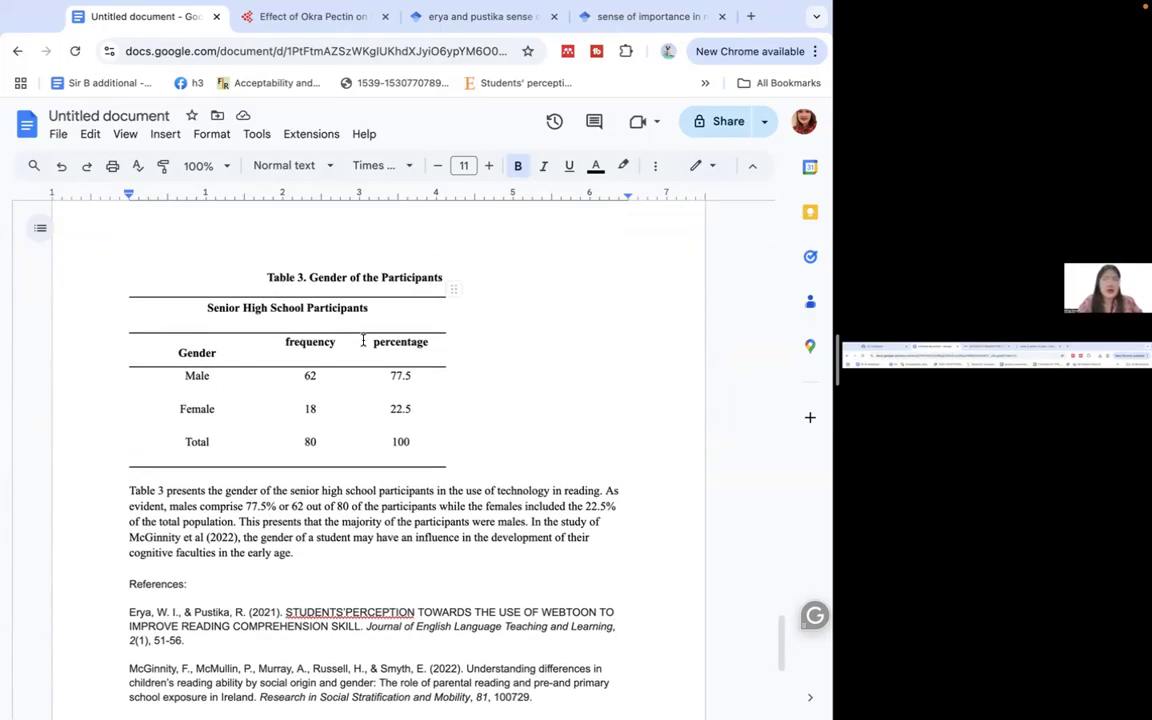
scroll("down", 3)
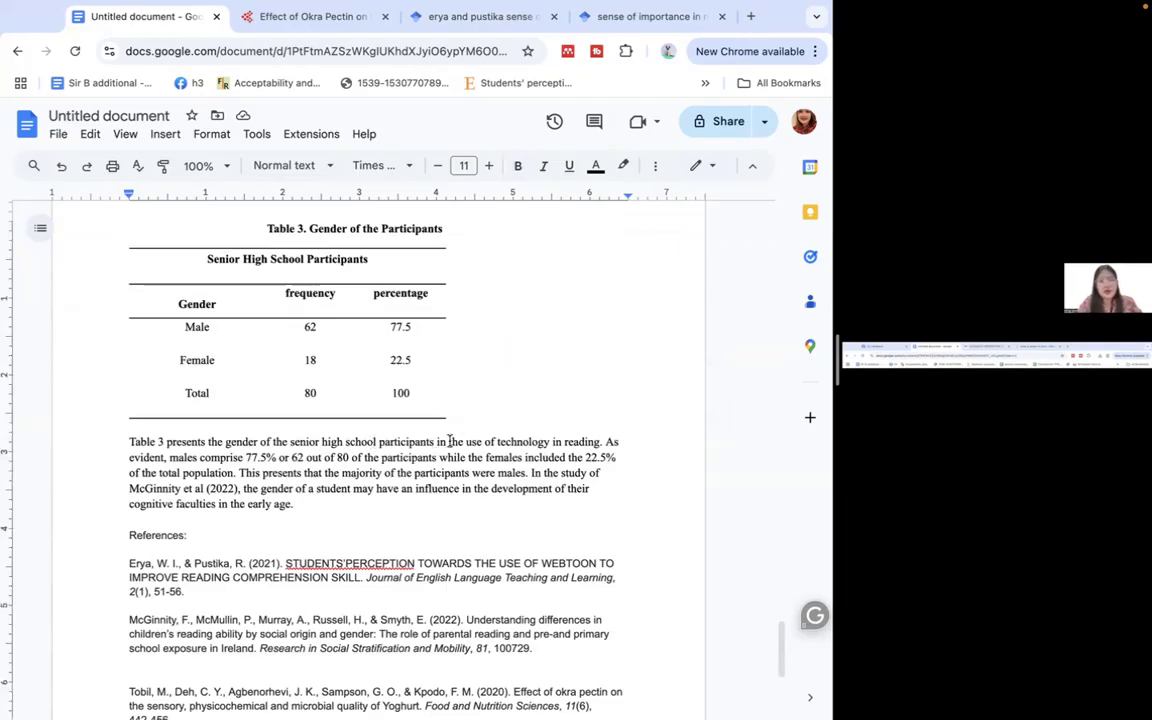
double_click(405, 442)
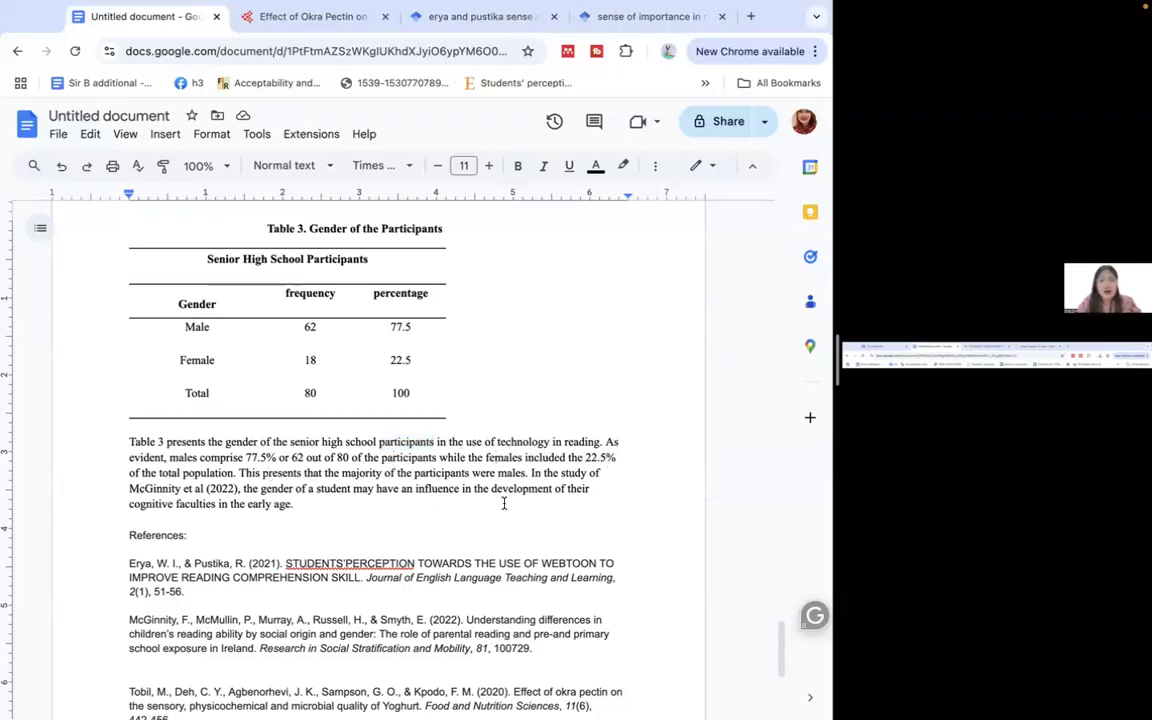
mouse_move(436, 457)
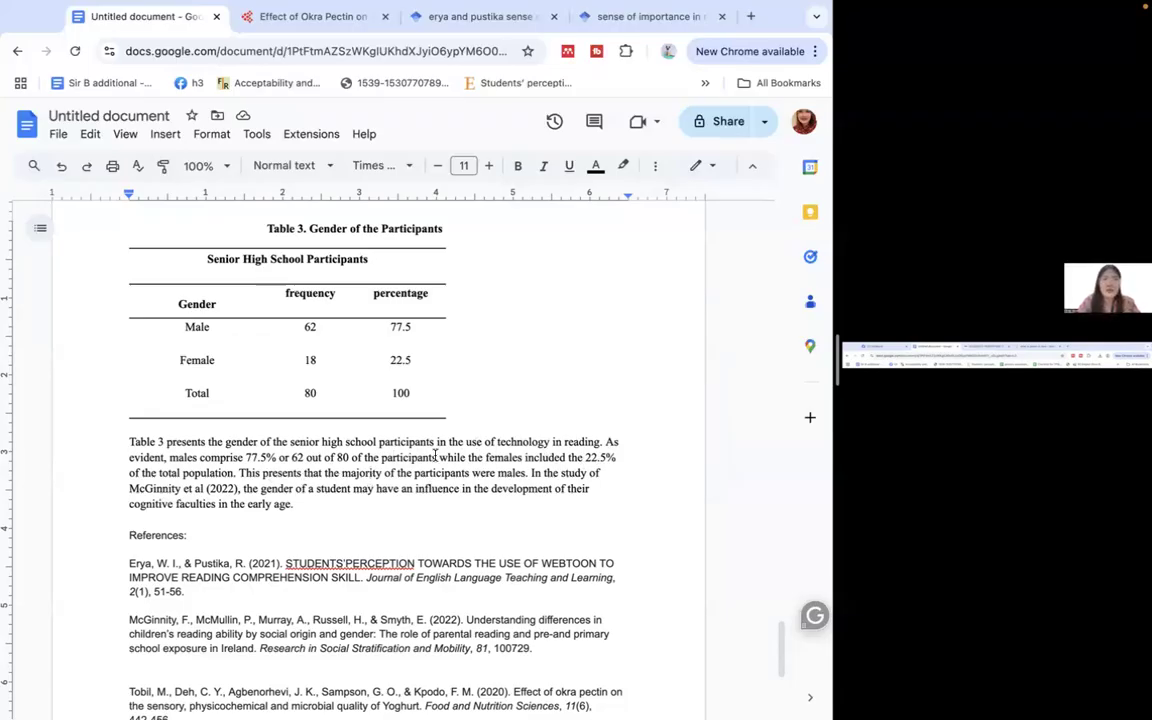
double_click(411, 457)
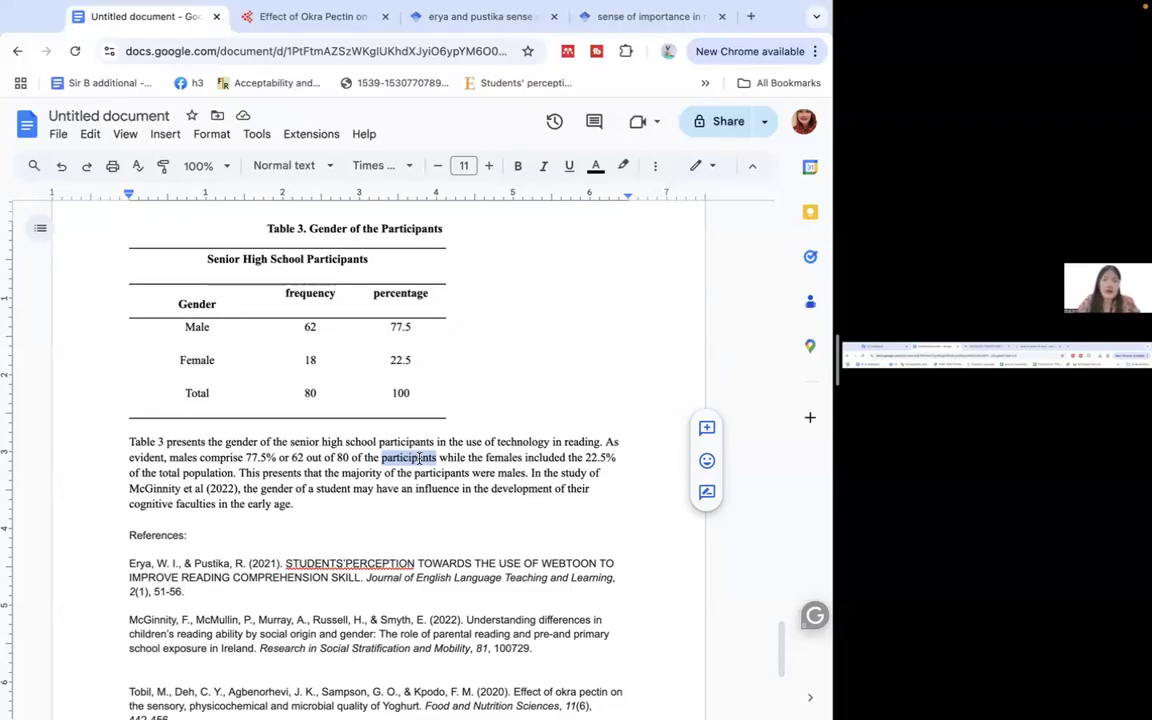
mouse_move(465, 460)
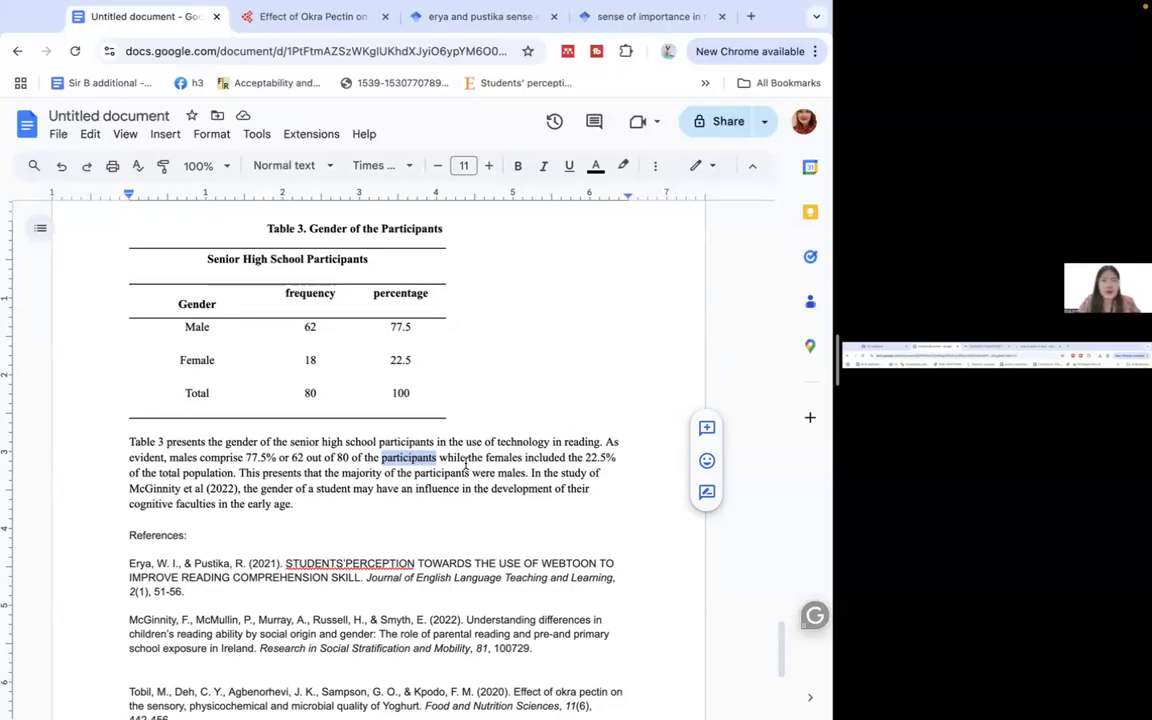
mouse_move(552, 468)
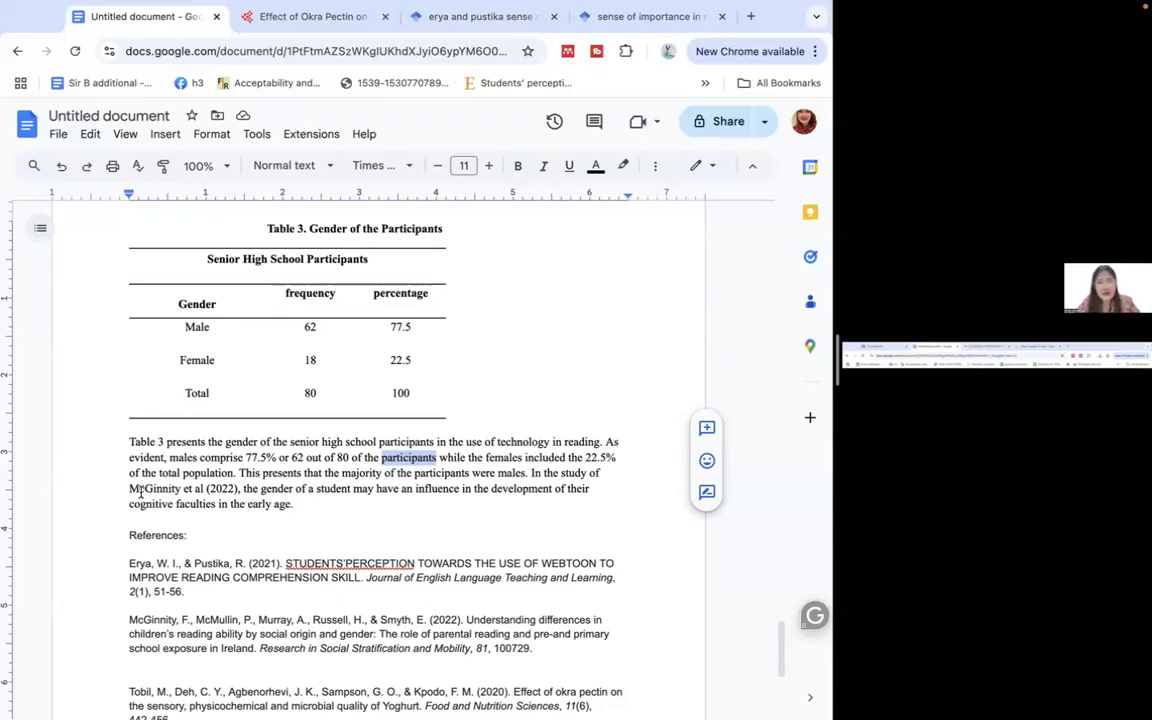
mouse_move(107, 473)
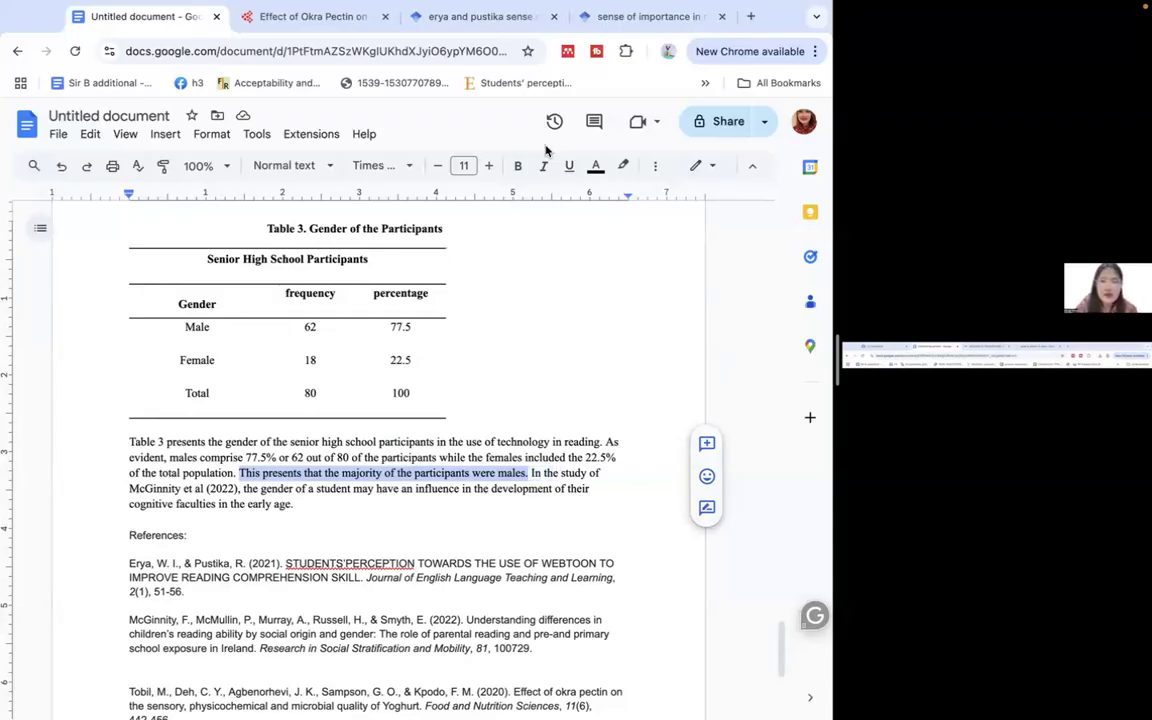
- Check the McGinnity citation in the draft, then start the Scholar query with 'gender'
left_click(477, 16)
type("mcginity")
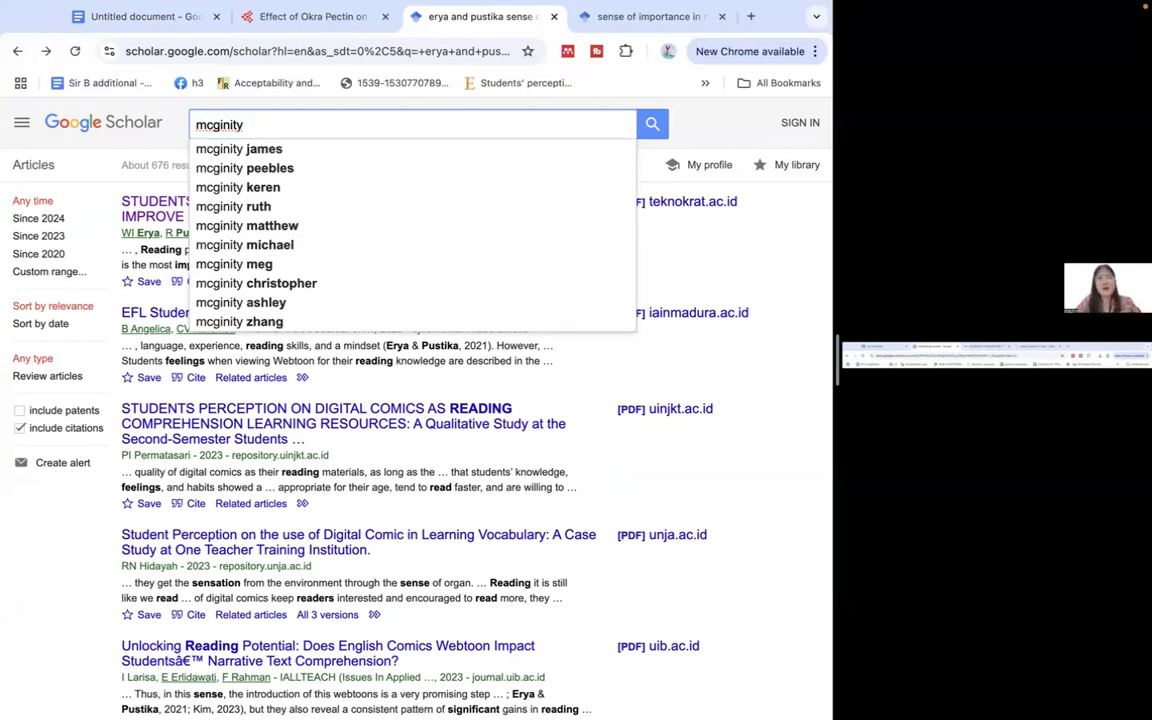
left_click(140, 17)
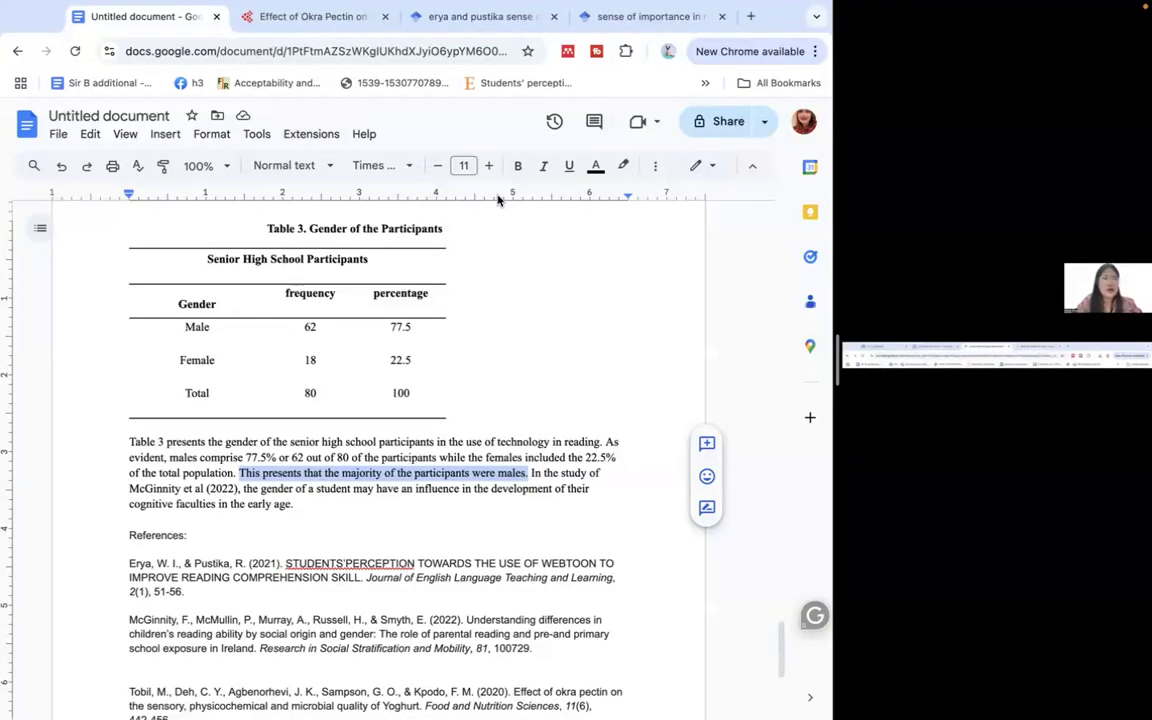
left_click(489, 16)
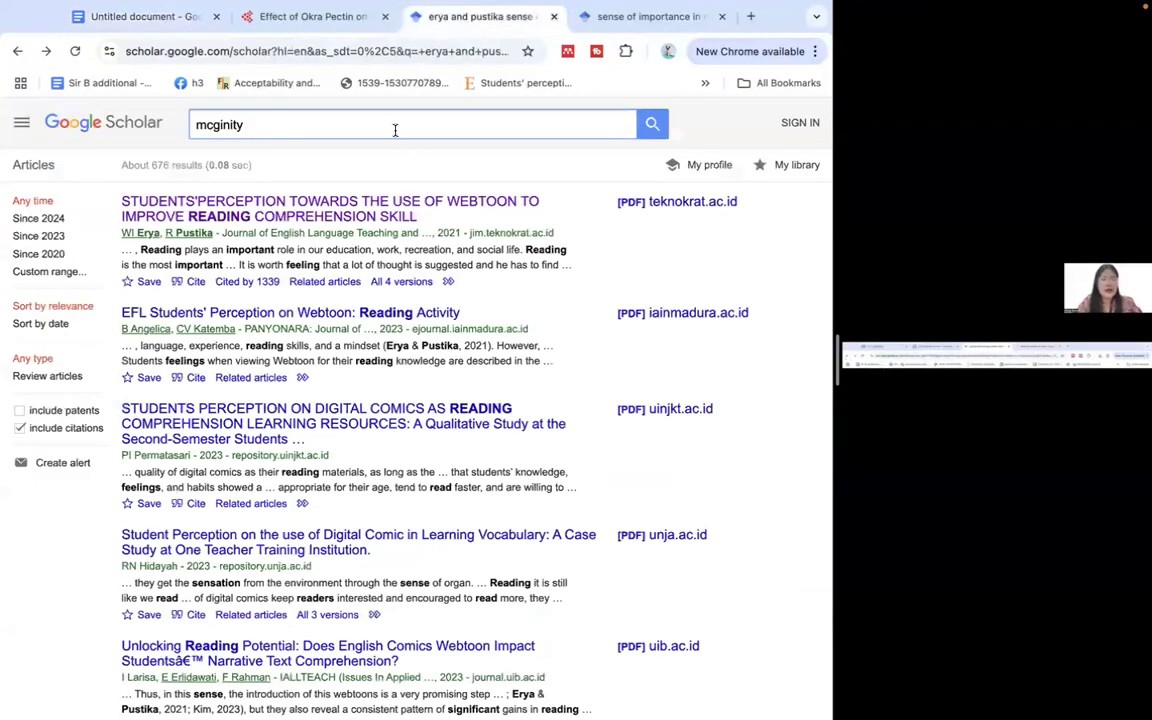
type("gender")
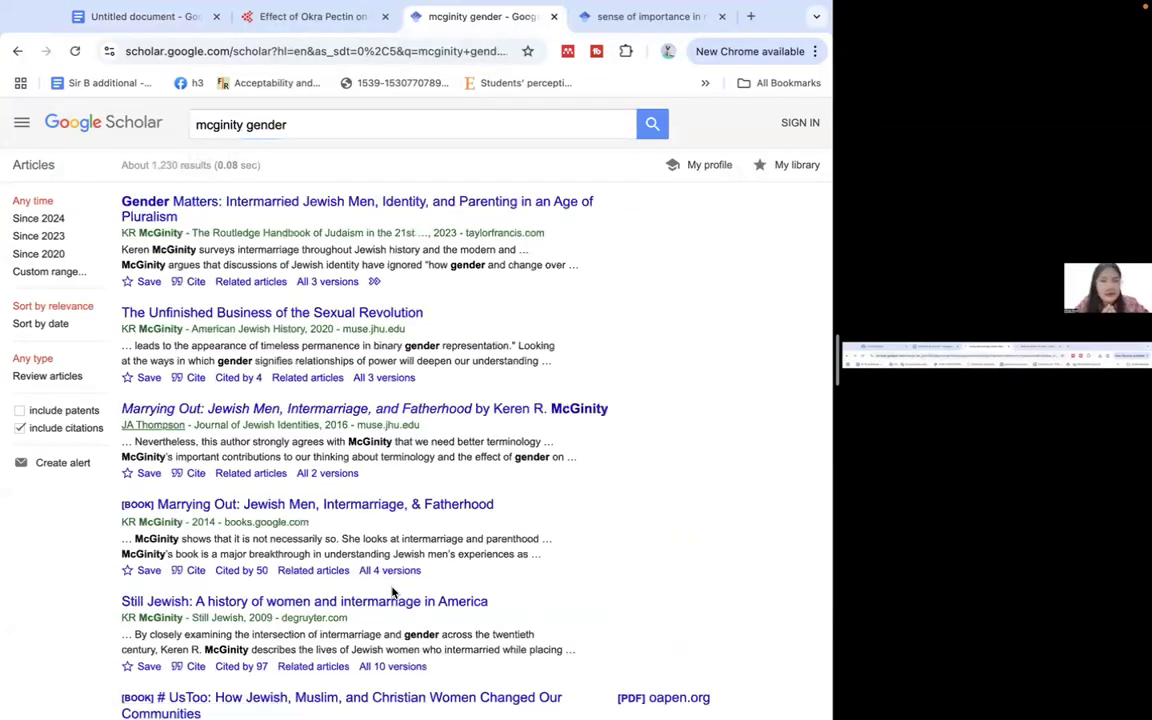
left_click(389, 124)
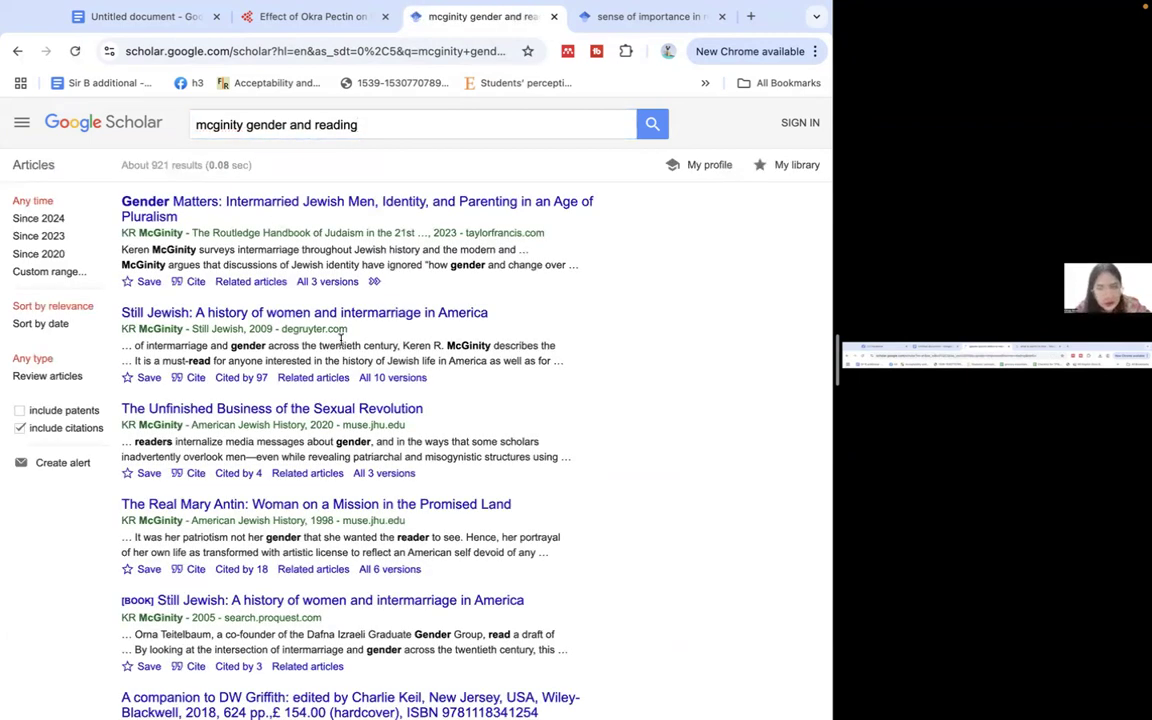
- Search 'gender and reading skills mcginity' since 2020 and browse the results
scroll("down", 3)
type("r")
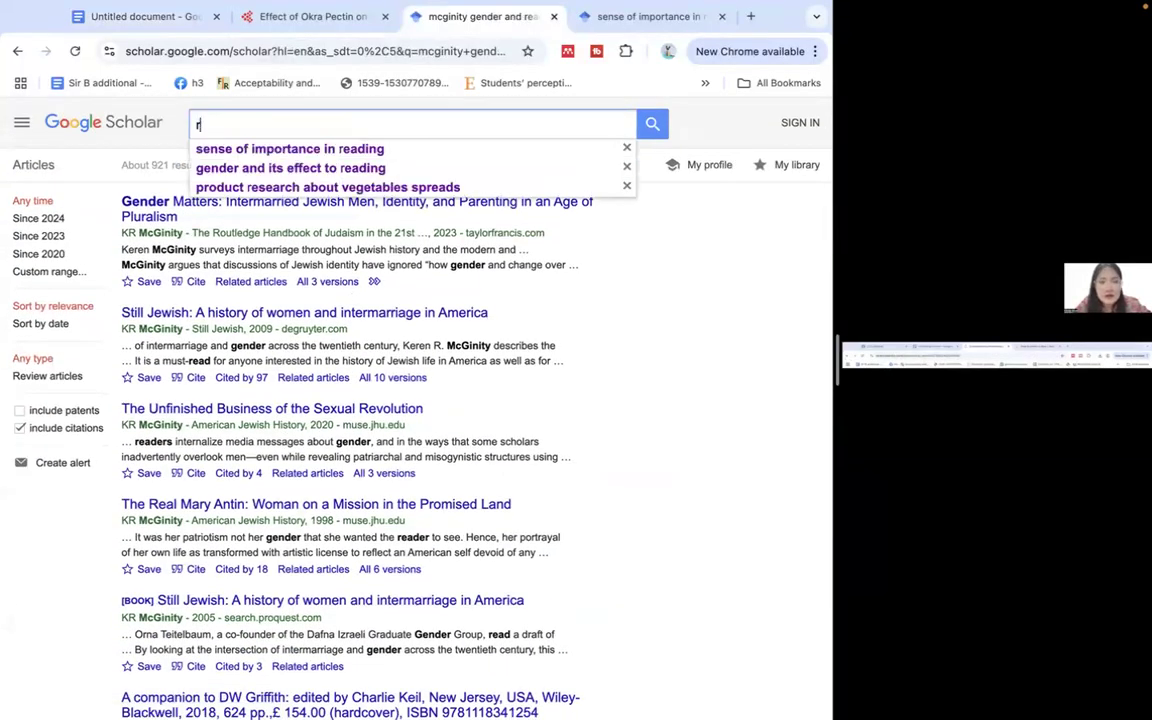
type("eading a")
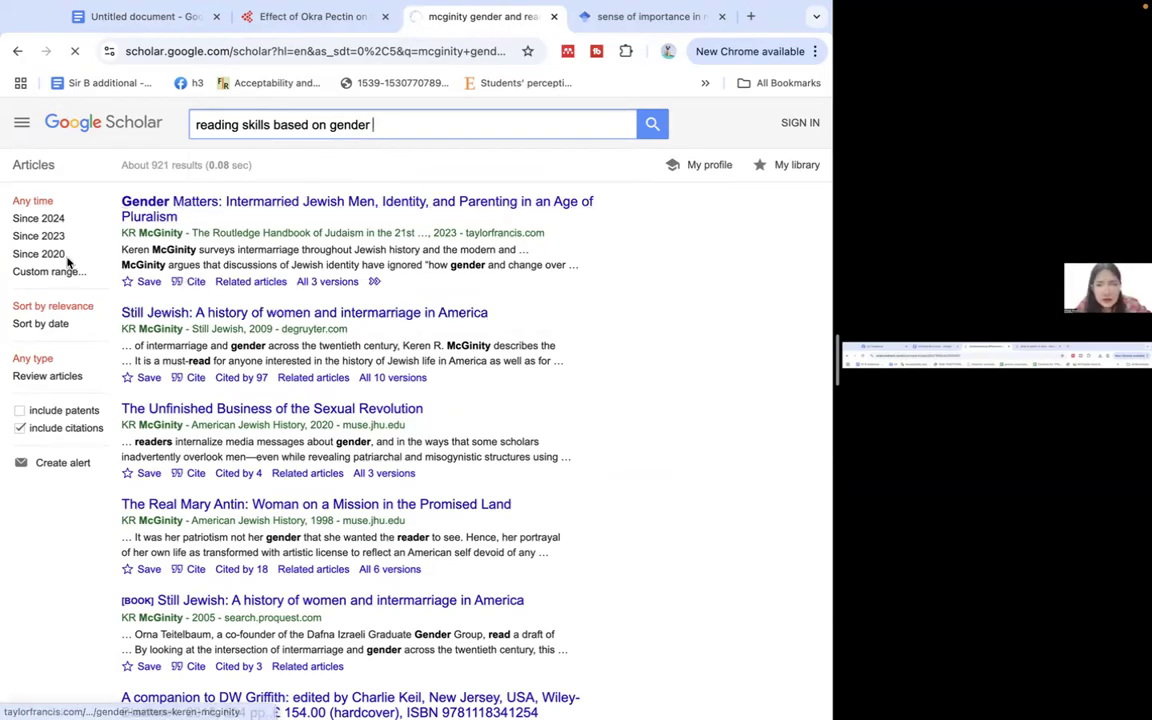
left_click(38, 253)
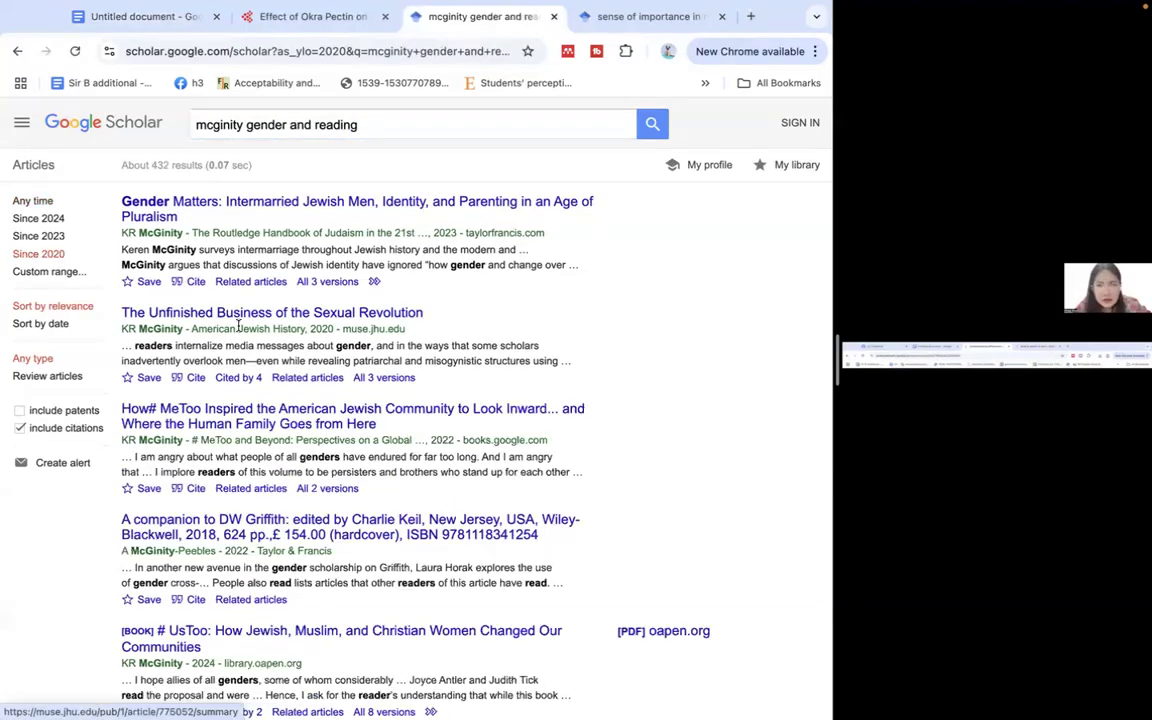
scroll("down", 3)
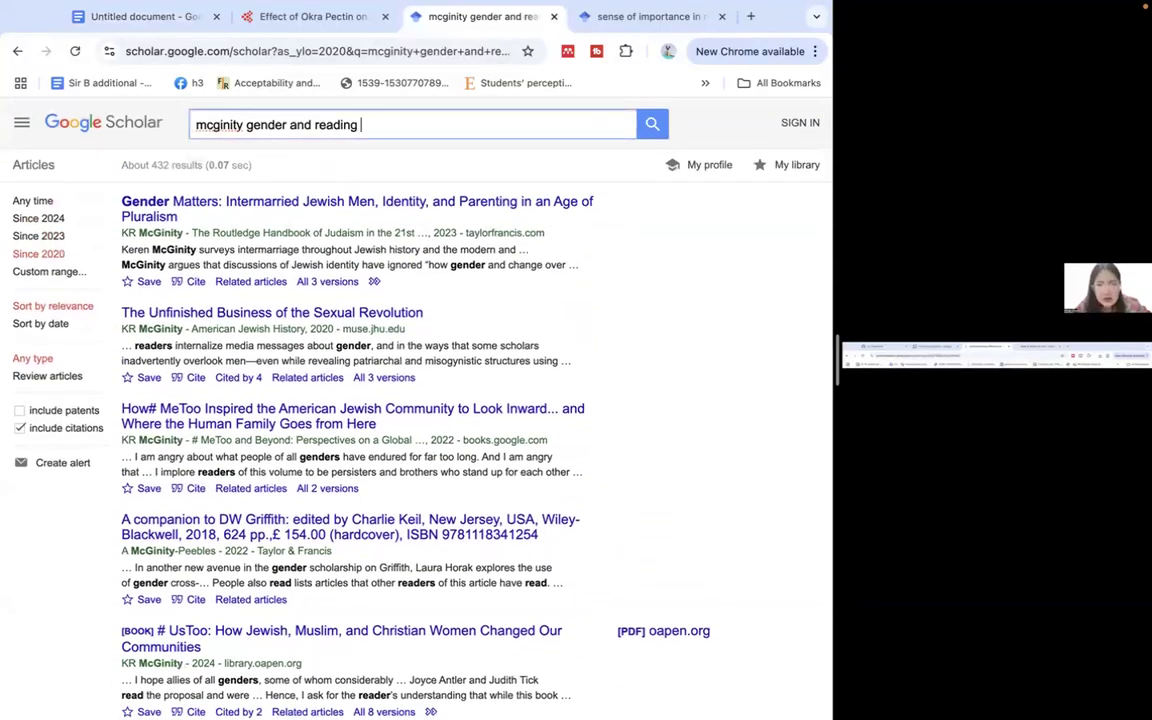
type("skills")
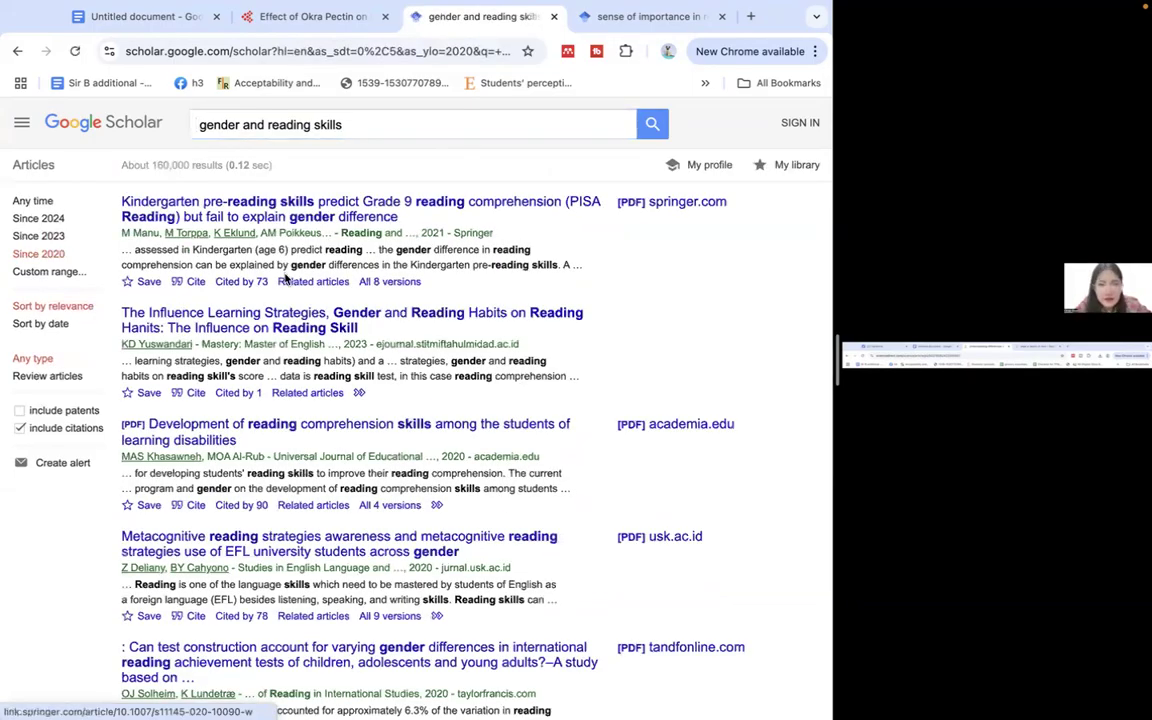
scroll("down", 3)
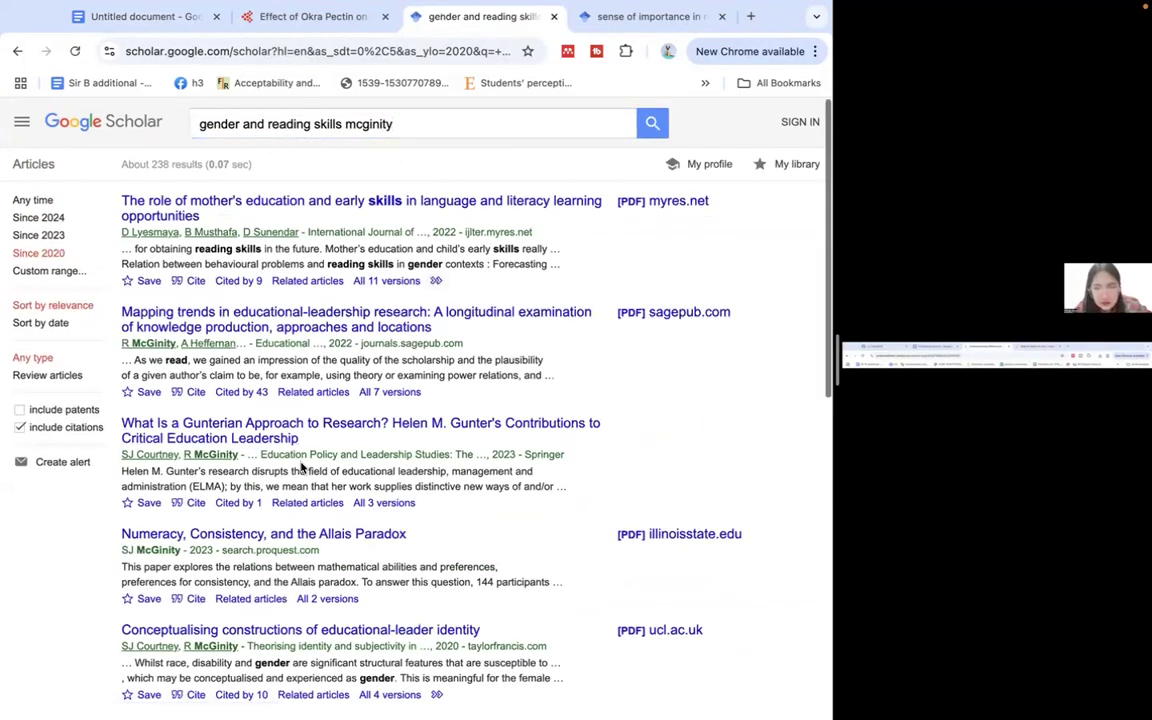
left_click(370, 319)
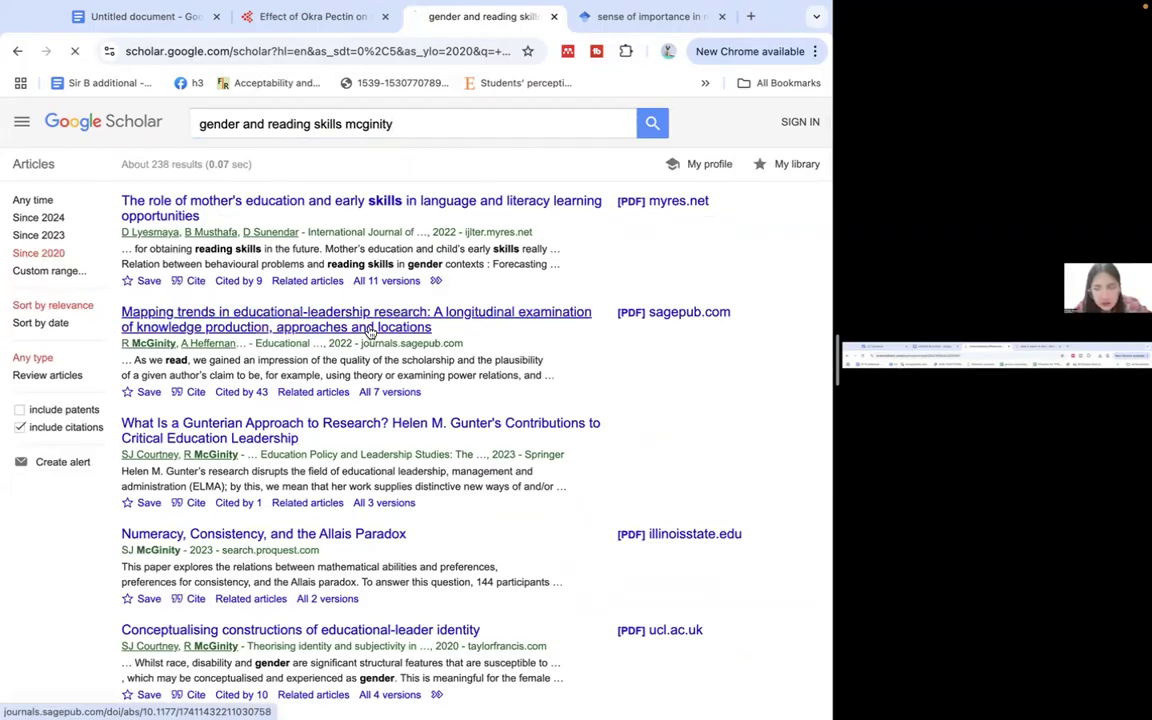
left_click(360, 311)
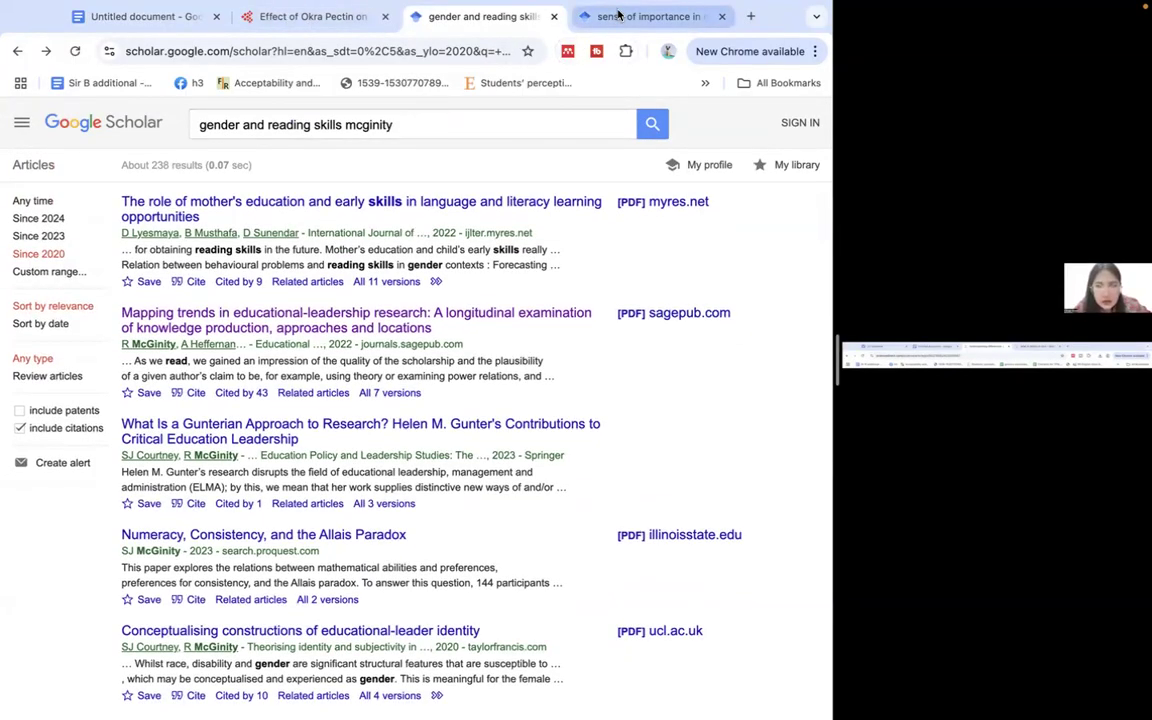
- Select the McGinnity et al. (2022) article title in the References list
left_click(140, 16)
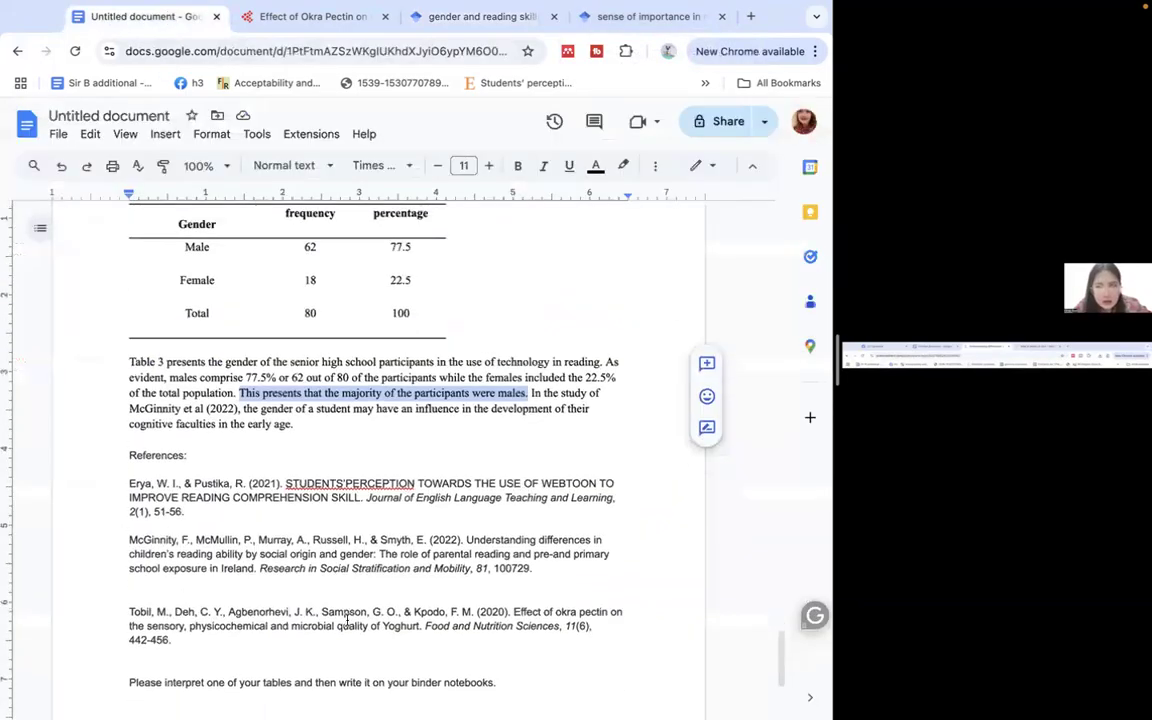
scroll("down", 3)
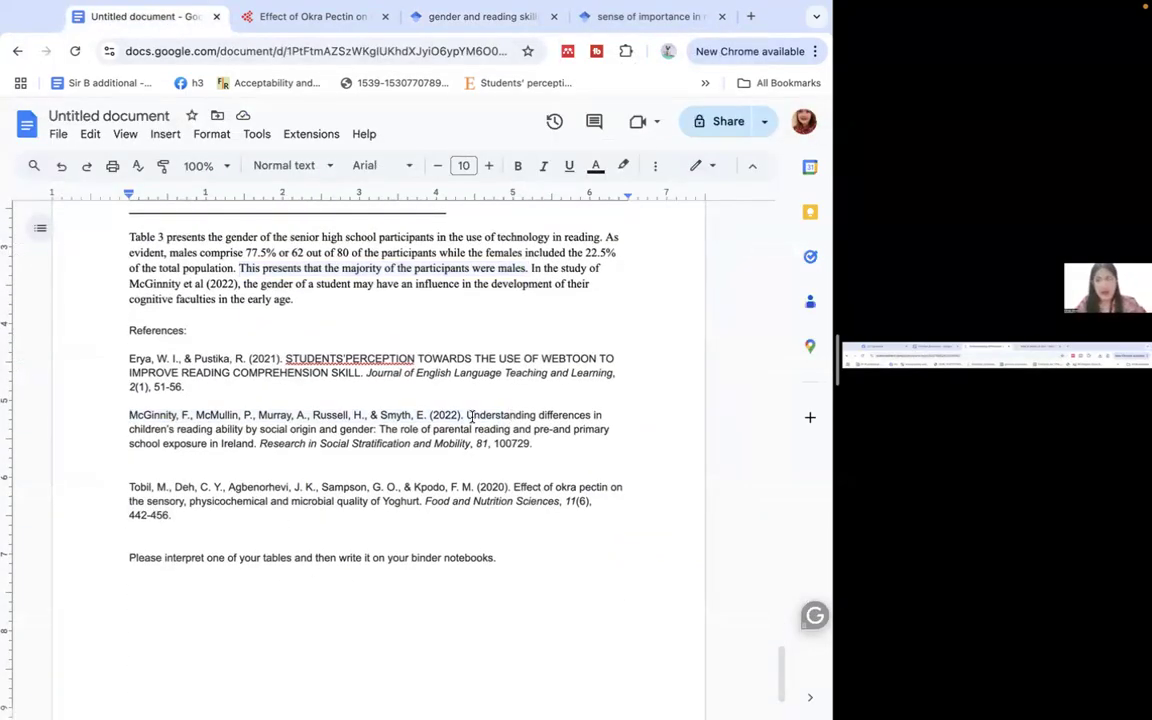
left_click_drag(465, 414, 258, 443)
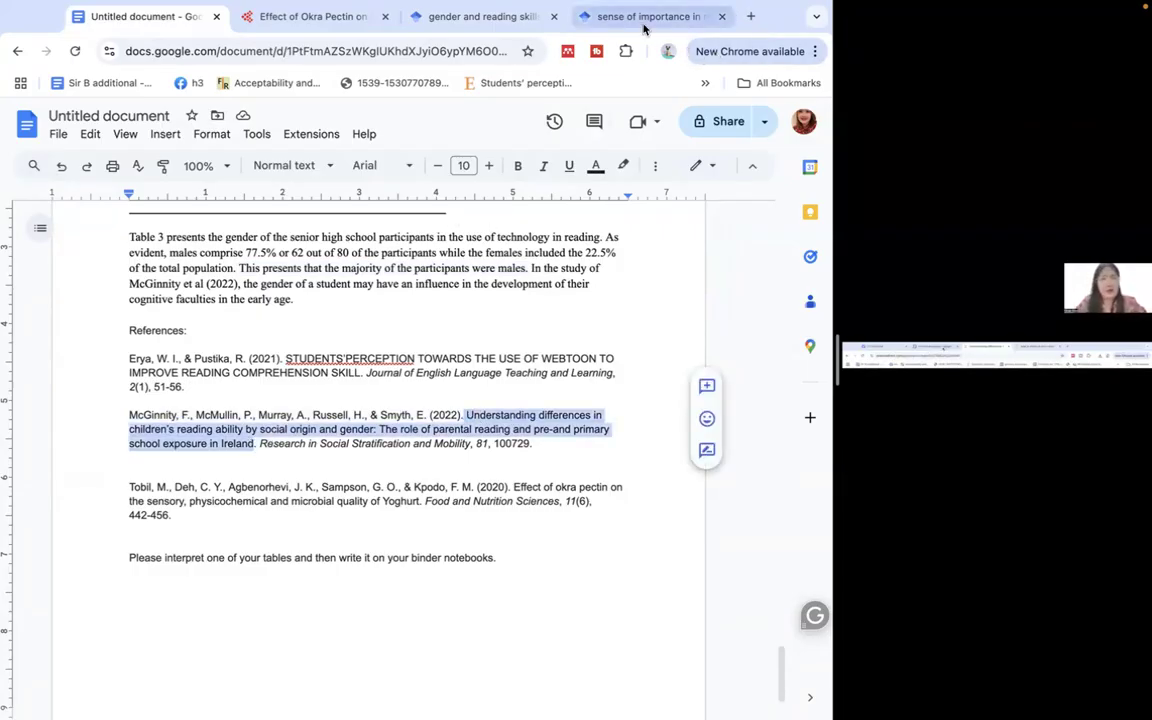
- Open McGinnity's 2022 reading-ability article on ScienceDirect and scroll to its Highlights
left_click(650, 16)
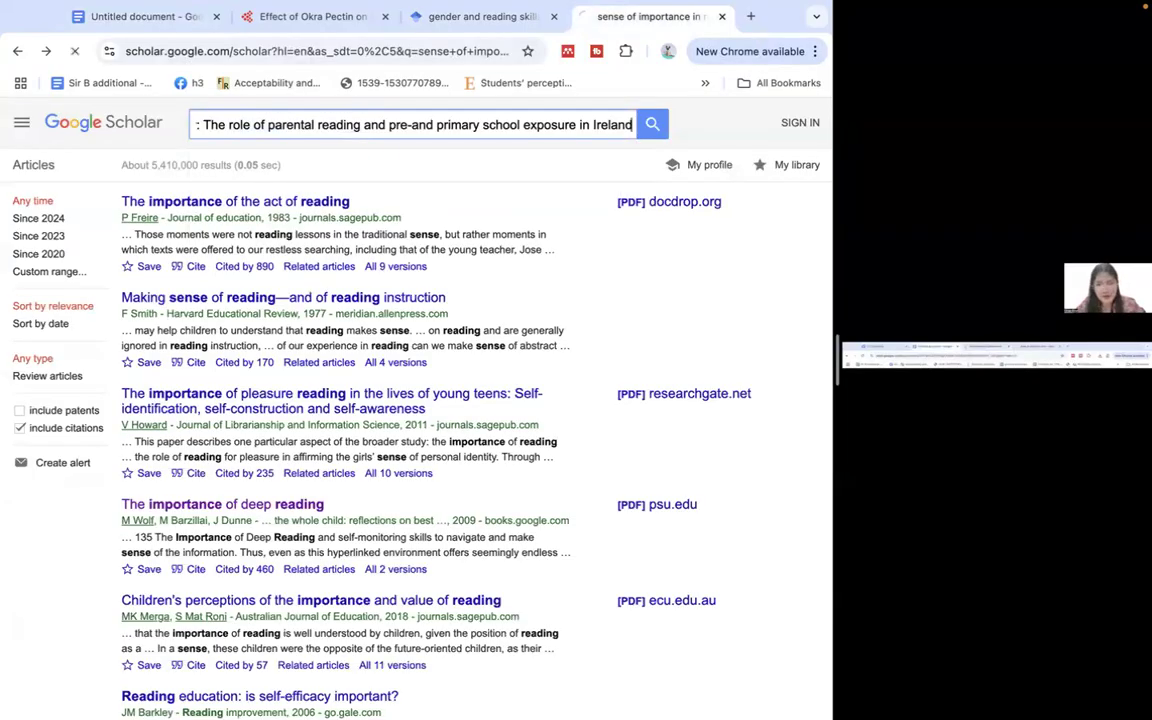
left_click(652, 124)
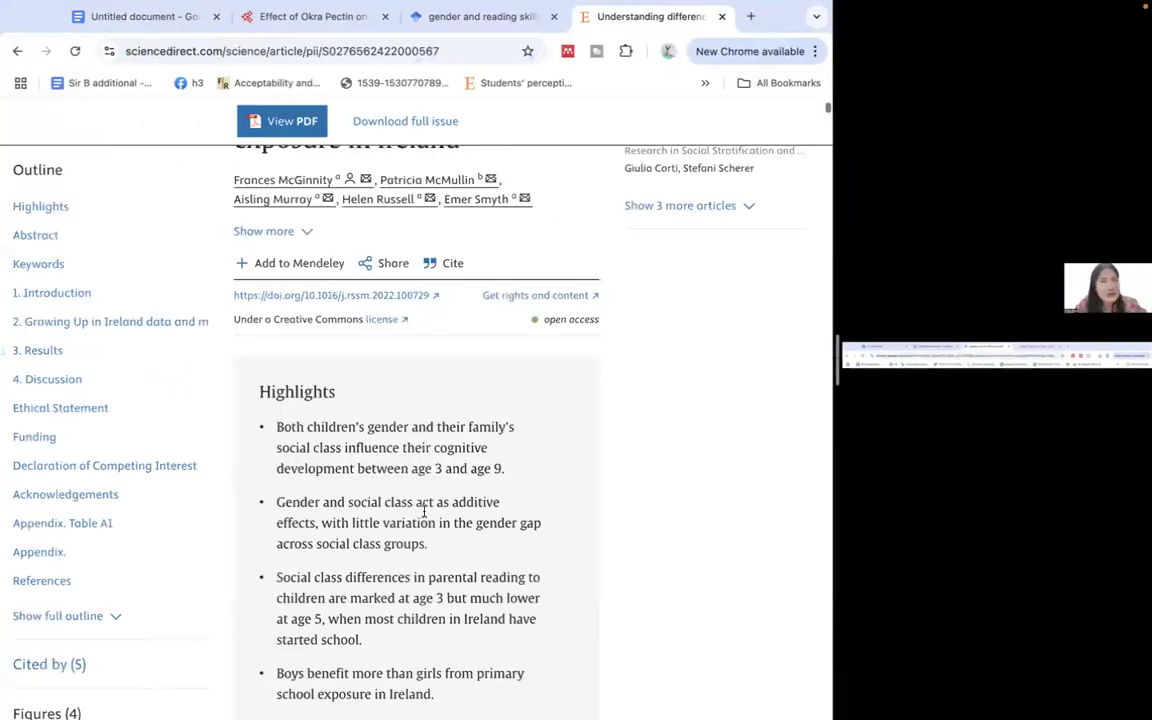
scroll("down", 3)
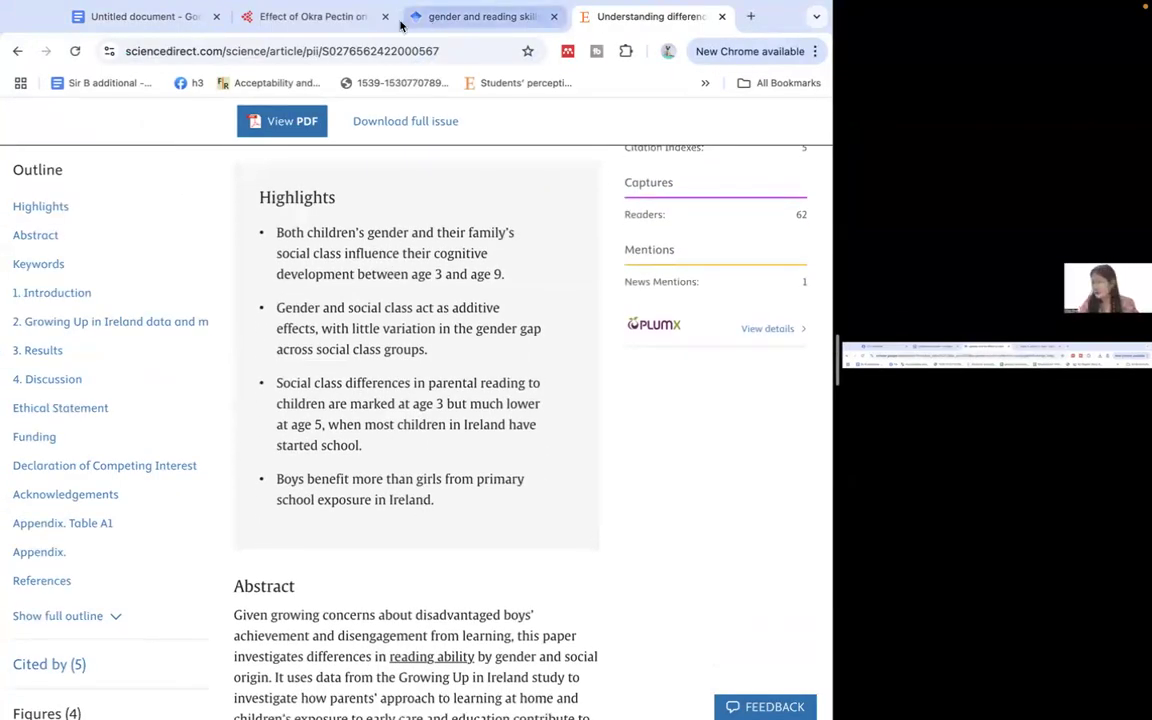
left_click(140, 16)
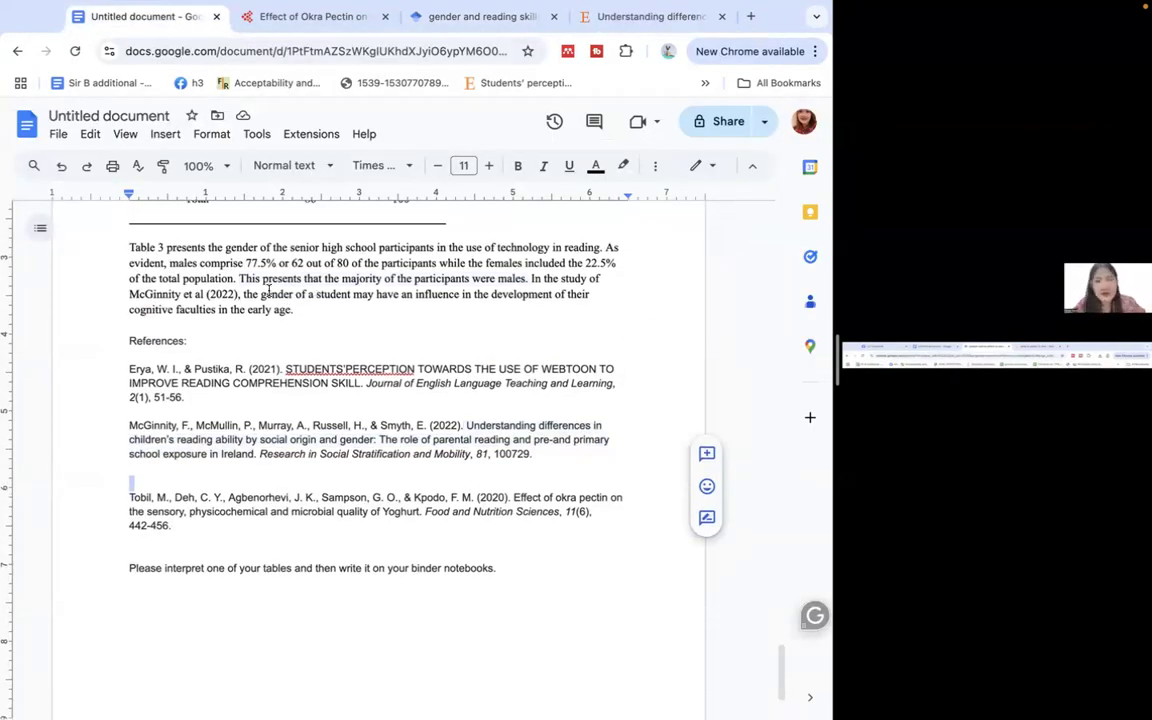
- Delete the blank line under the McGinnity reference and select the three reference entries
double_click(276, 294)
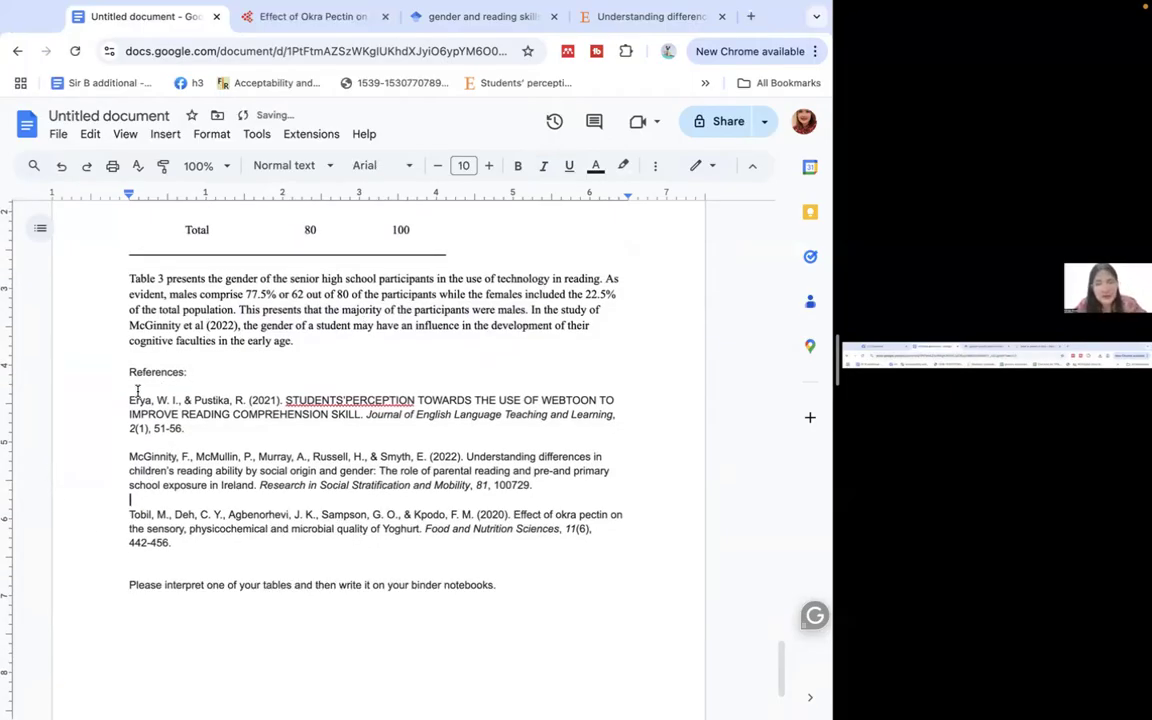
left_click_drag(129, 399, 170, 542)
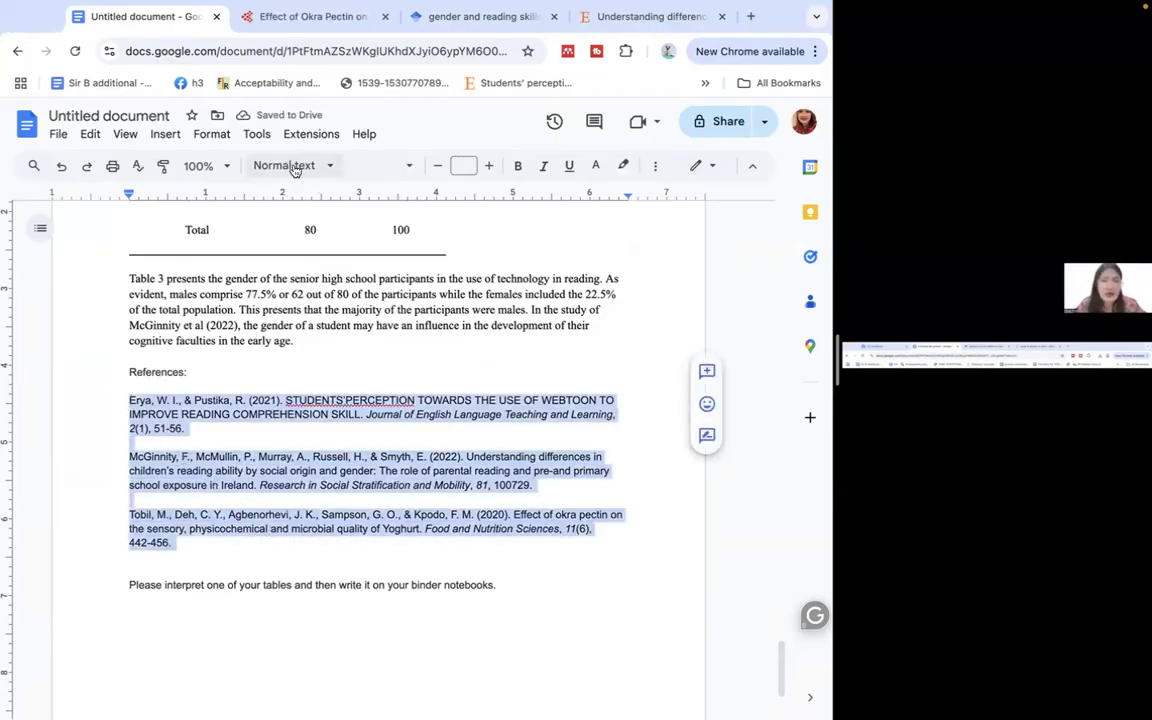
left_click(655, 165)
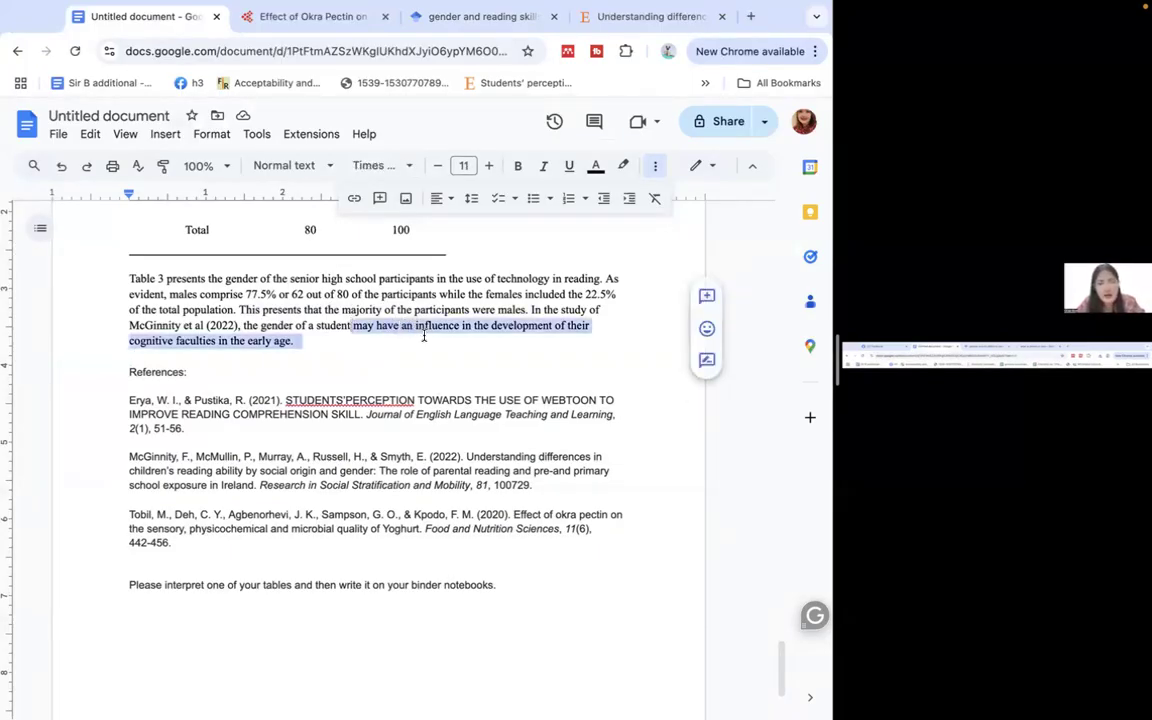
left_click(429, 333)
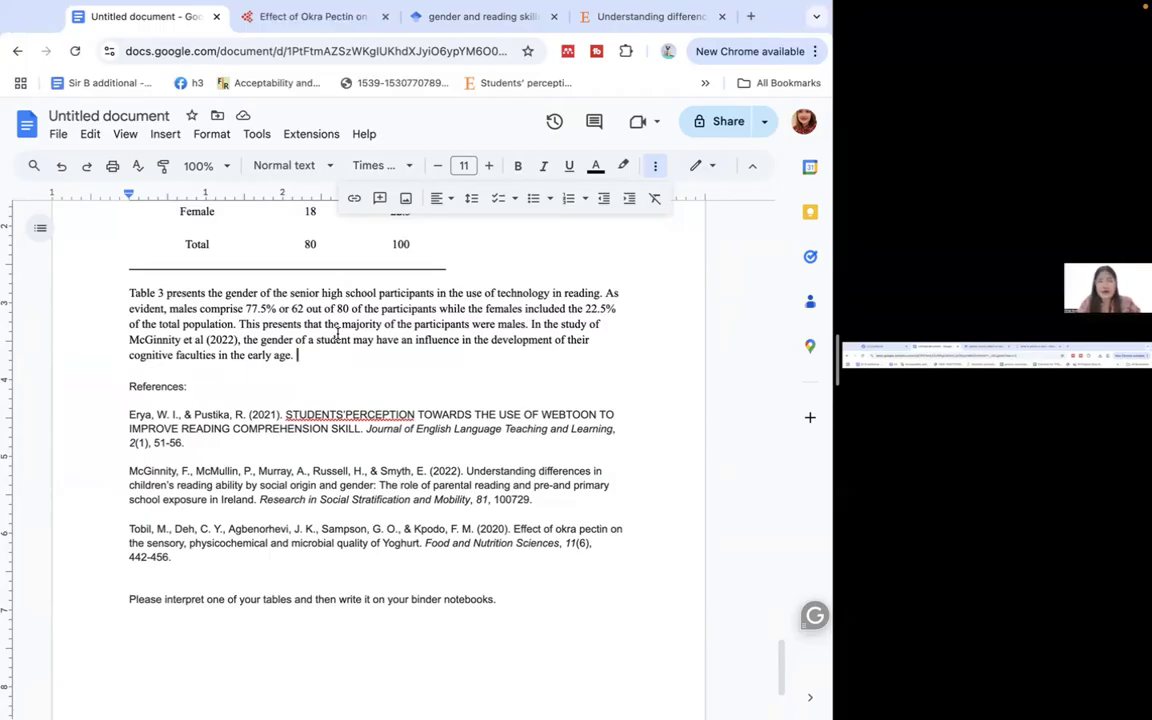
scroll("down", 3)
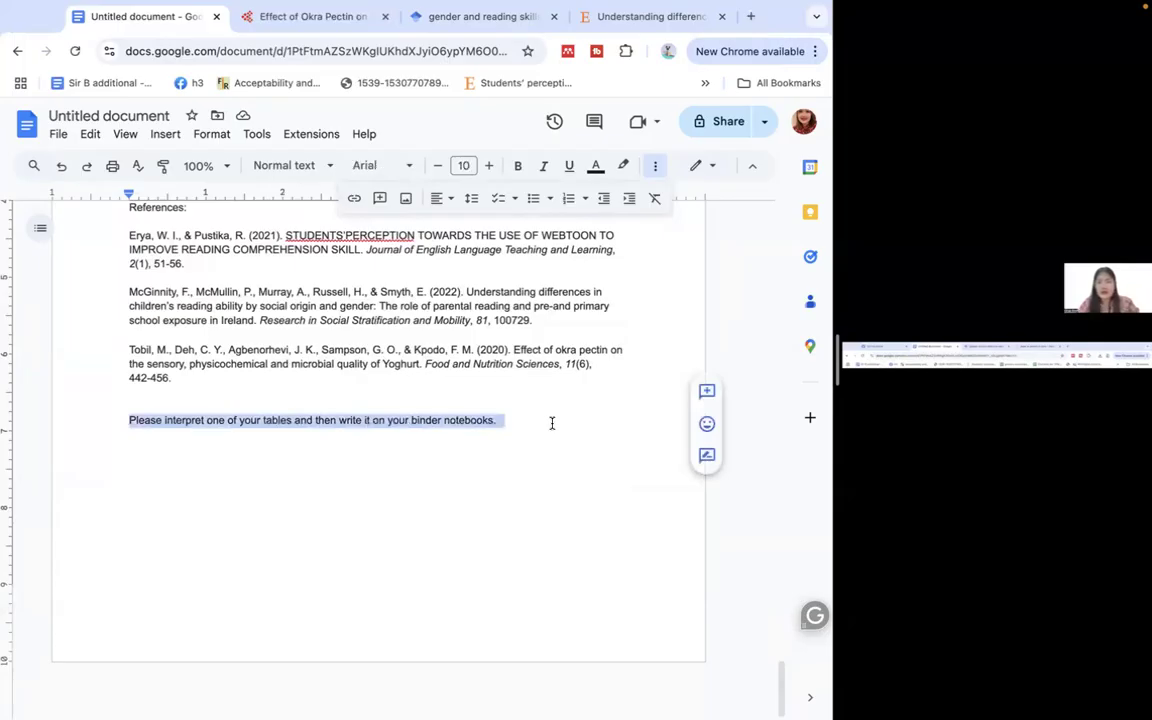
mouse_move(694, 588)
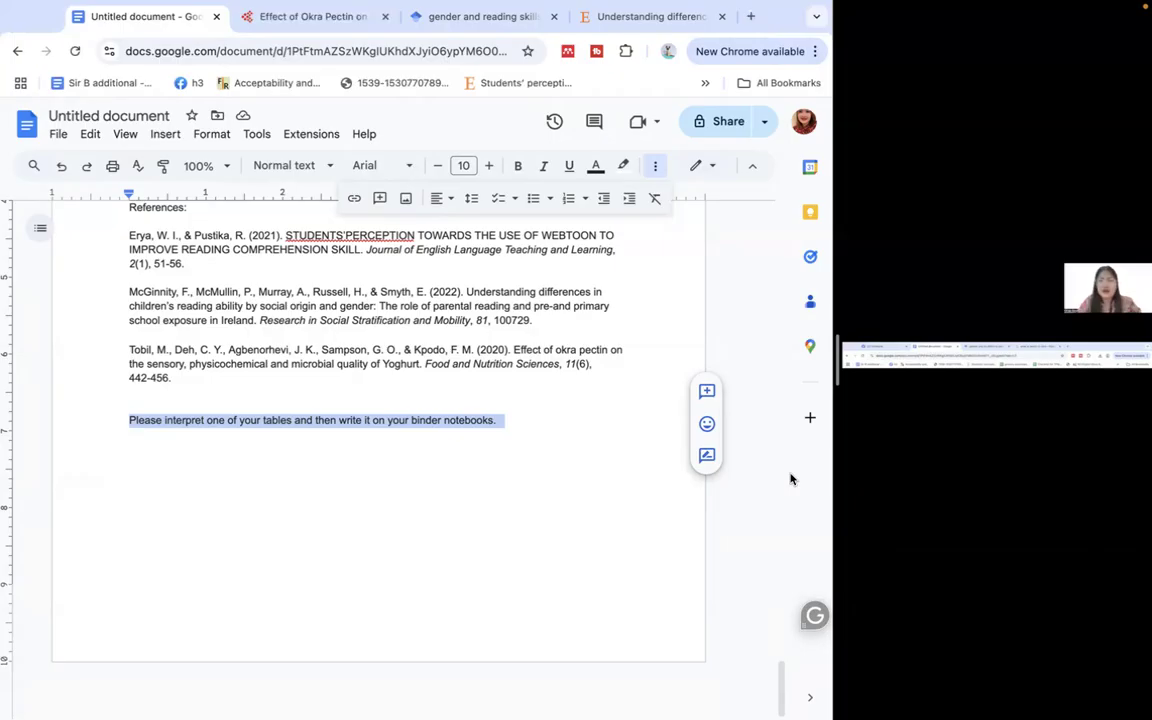
mouse_move(488, 490)
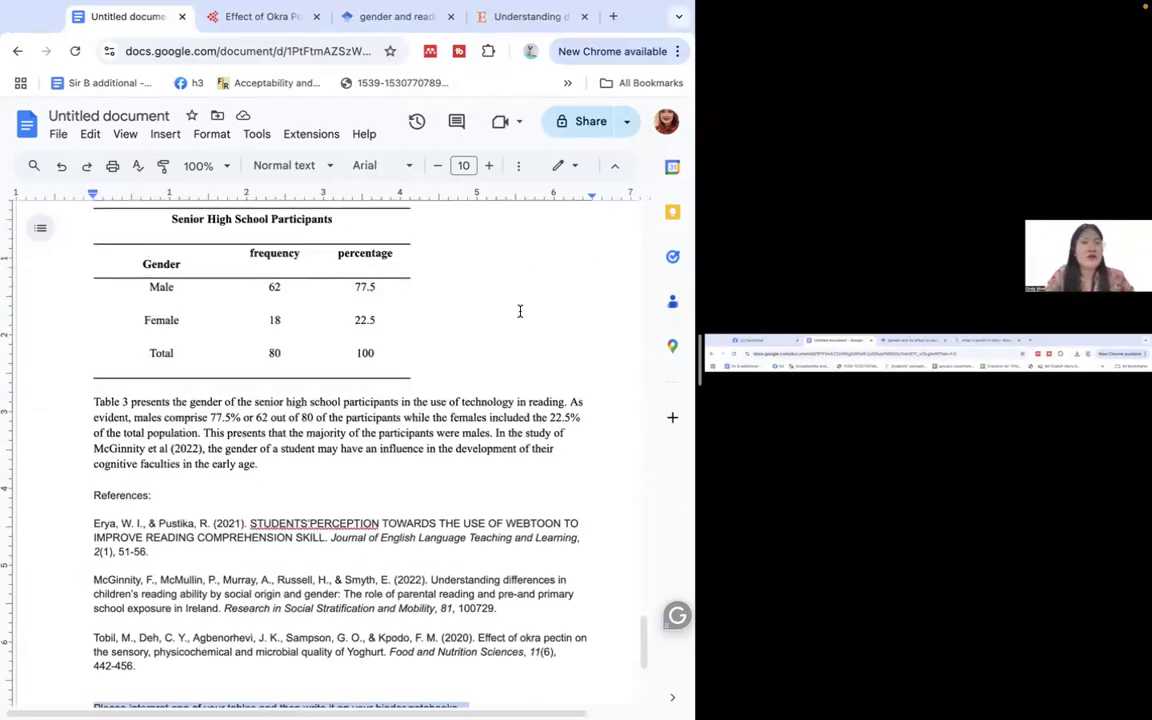
- Scroll to the Table 14 okra ice cream after-taste interpretation
scroll("down", 3)
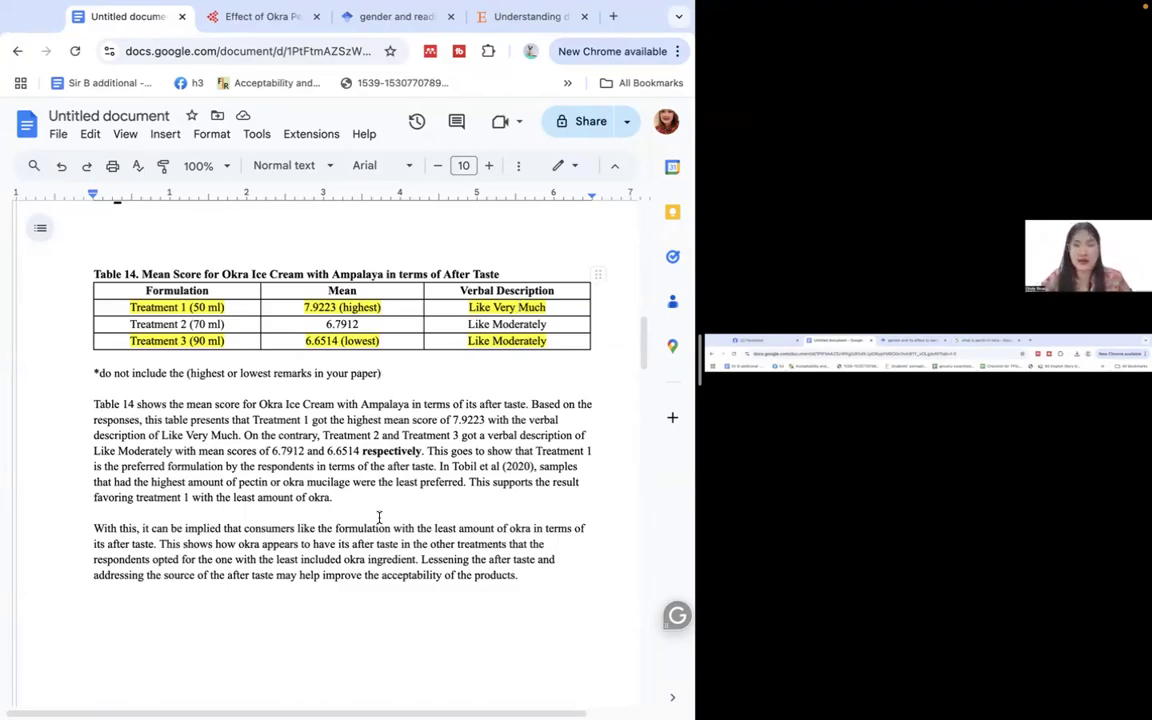
mouse_move(751, 680)
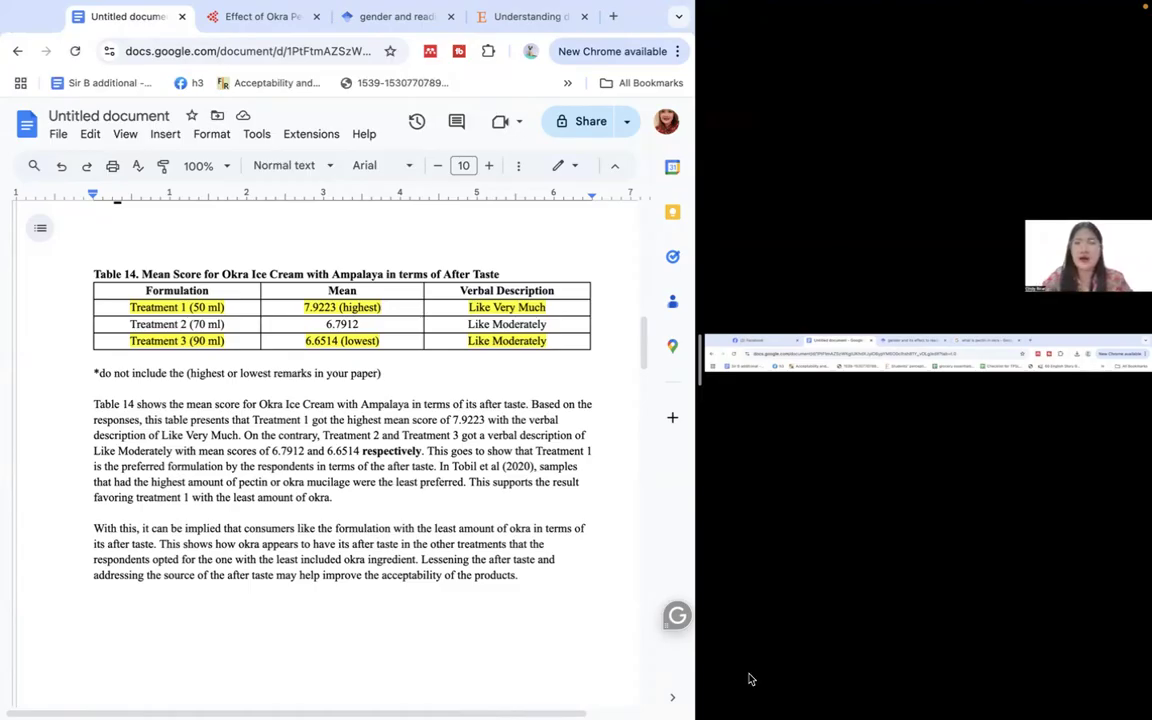